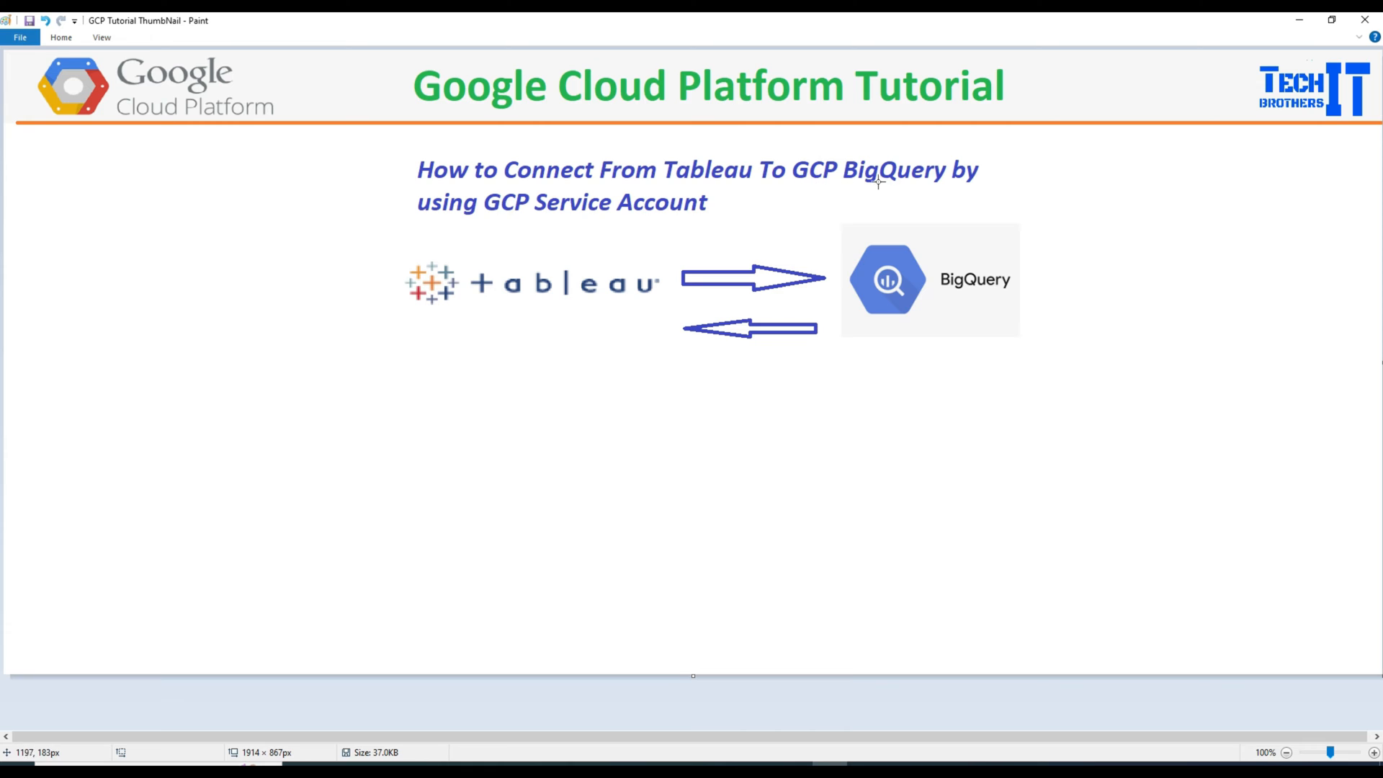
pyautogui.moveTo(511, 220)
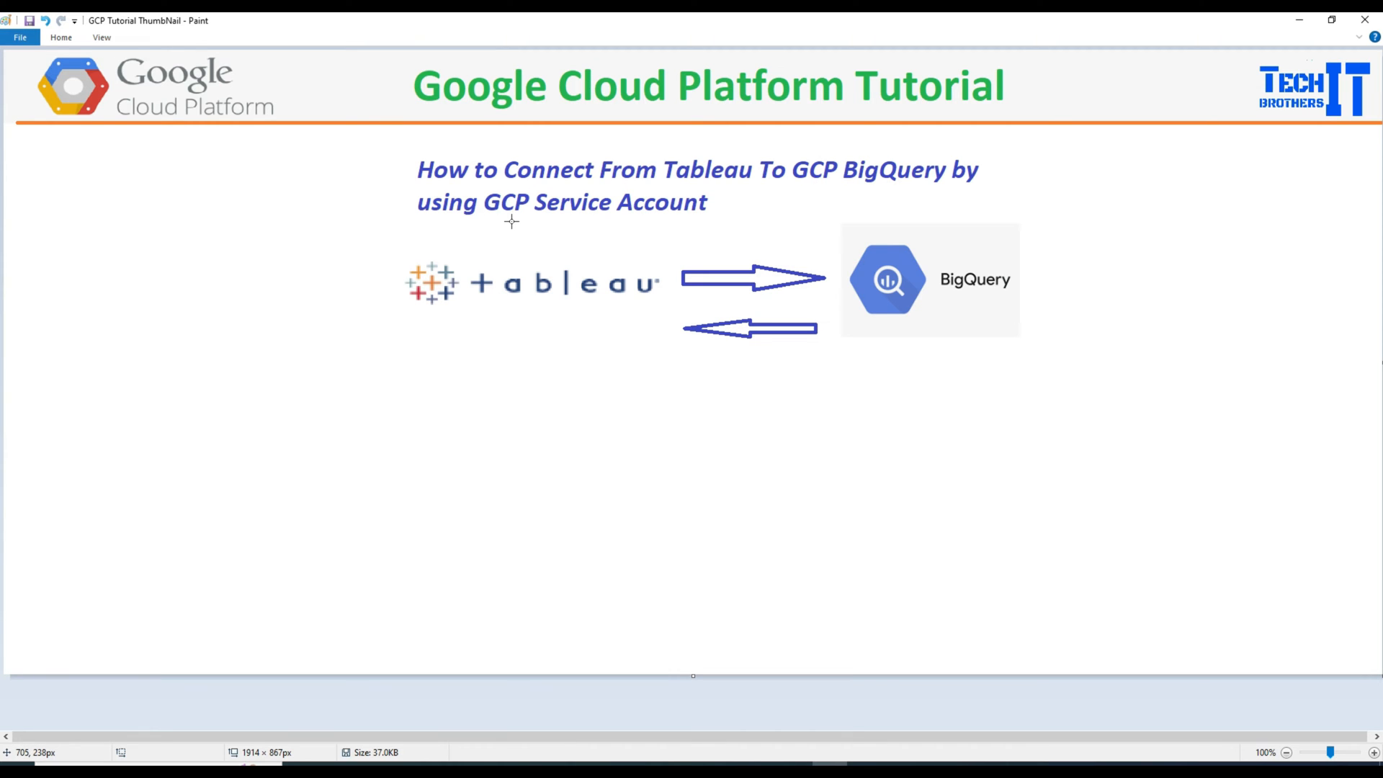
pyautogui.moveTo(434, 285)
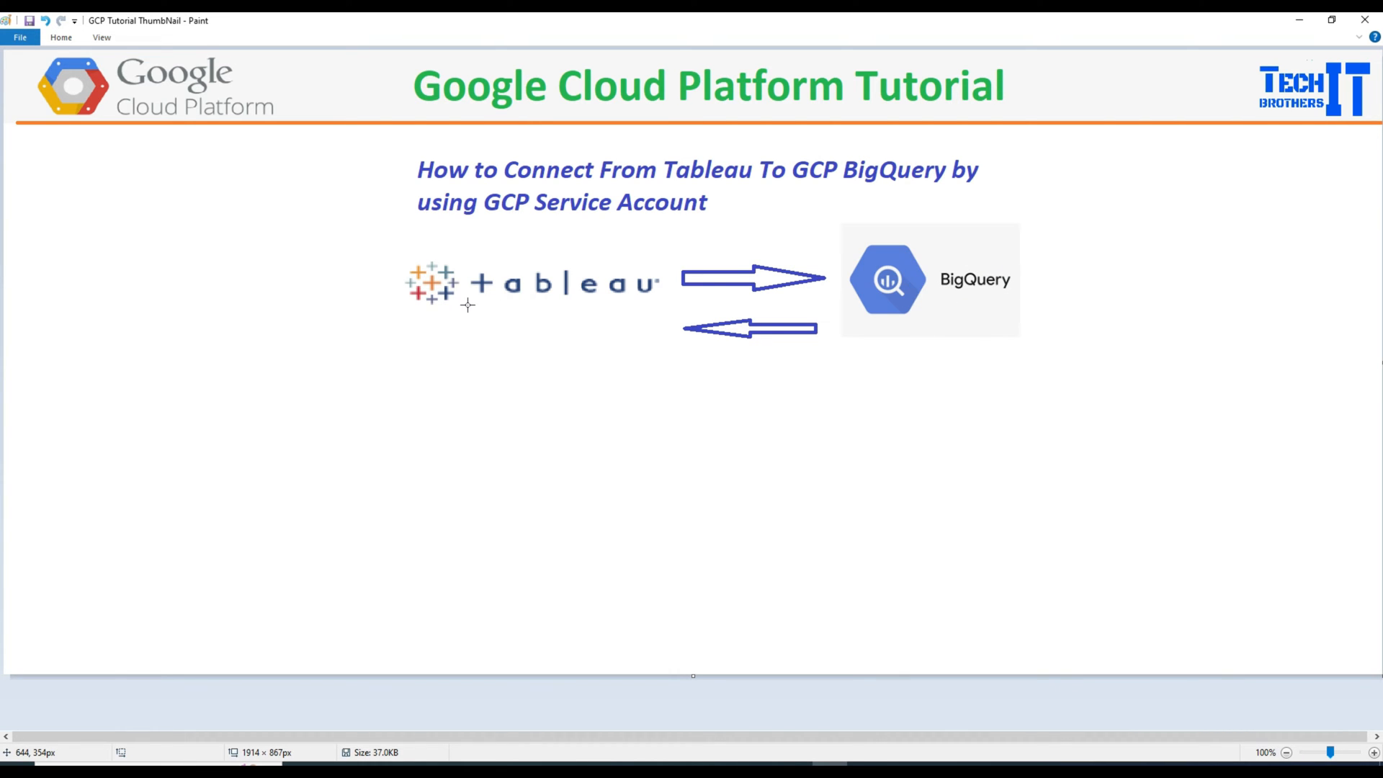
pyautogui.moveTo(451, 312)
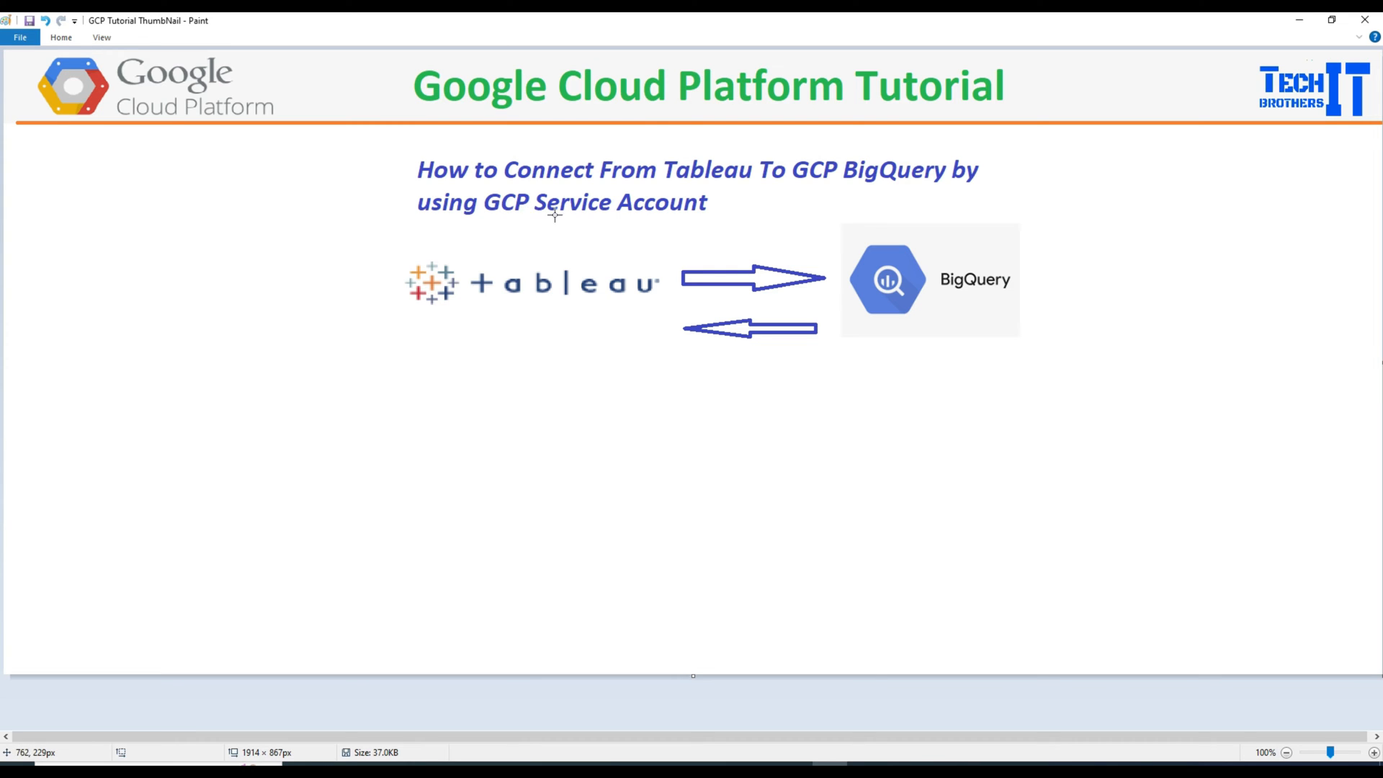
pyautogui.moveTo(657, 222)
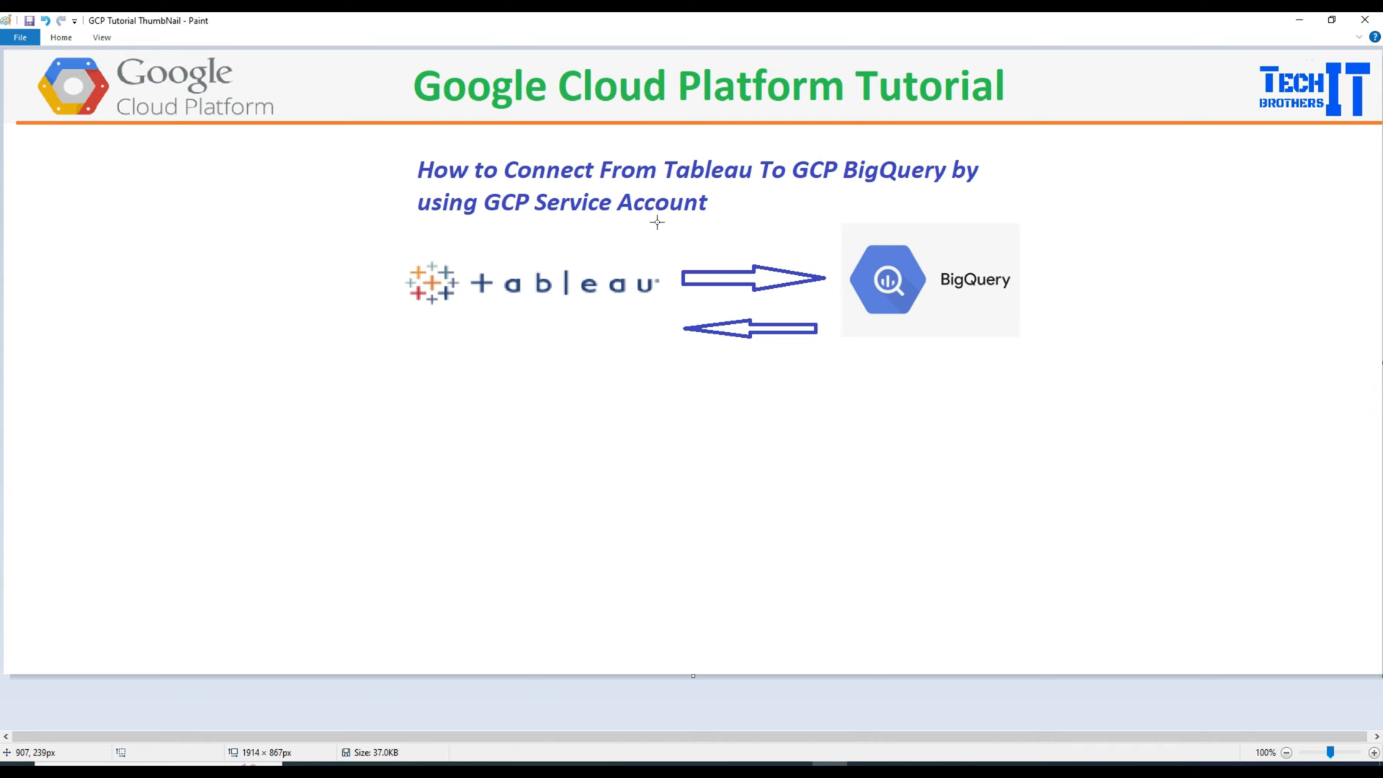
pyautogui.moveTo(517, 468)
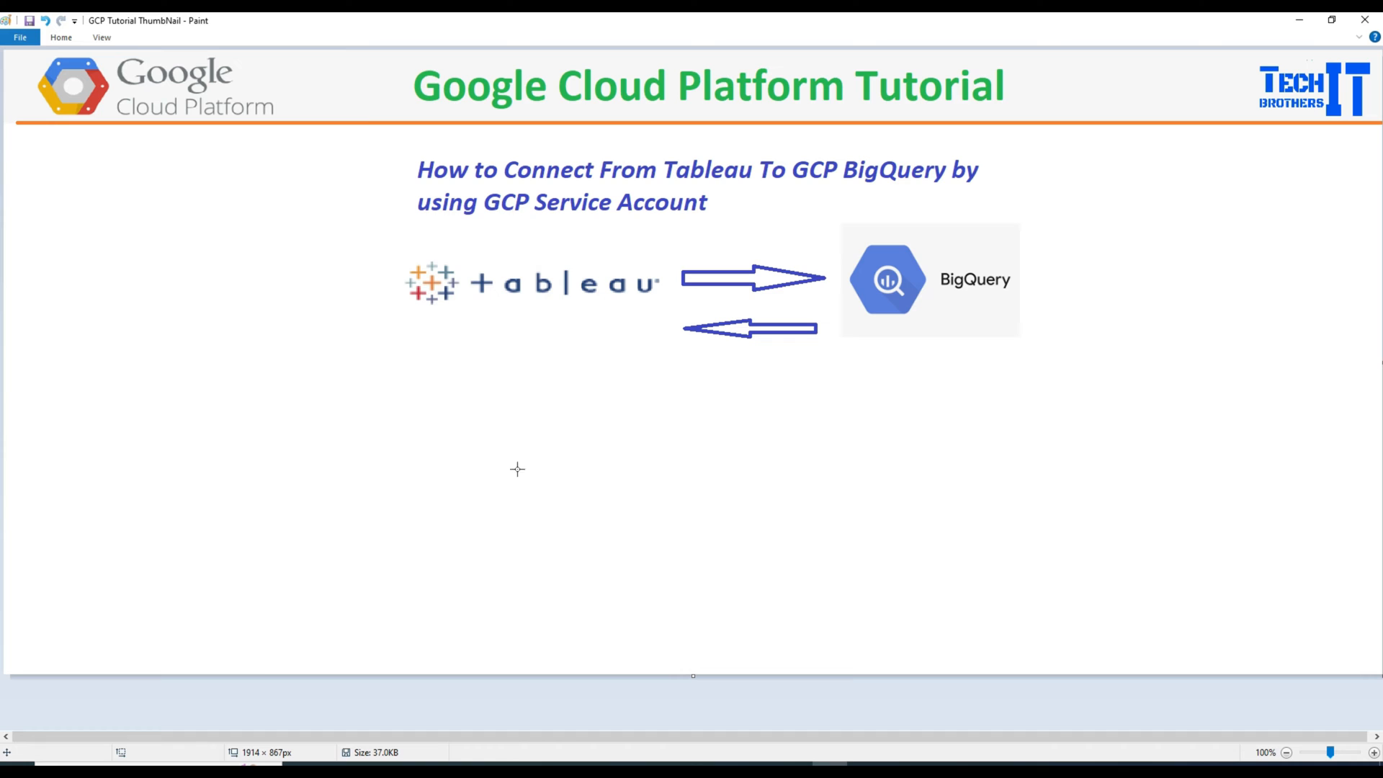
pyautogui.moveTo(489, 413)
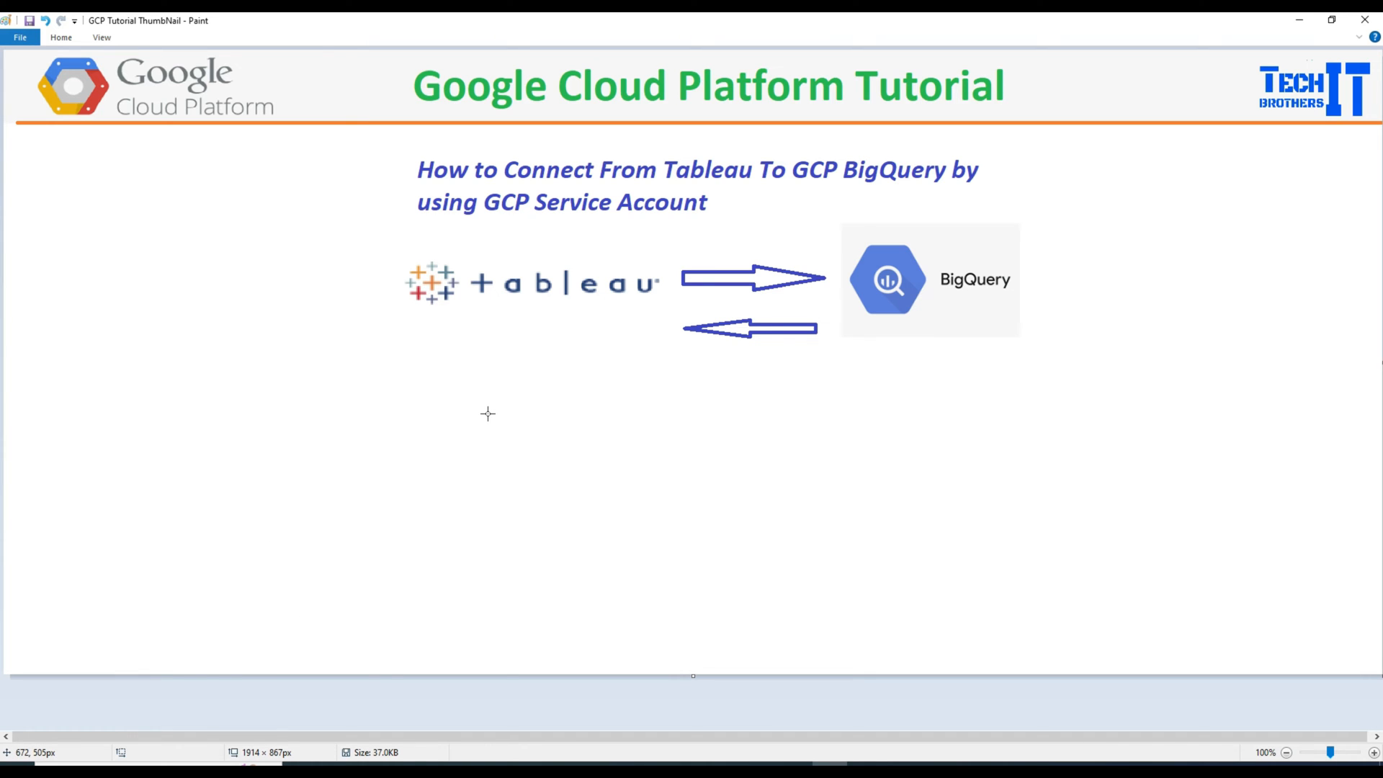
pyautogui.moveTo(530, 180)
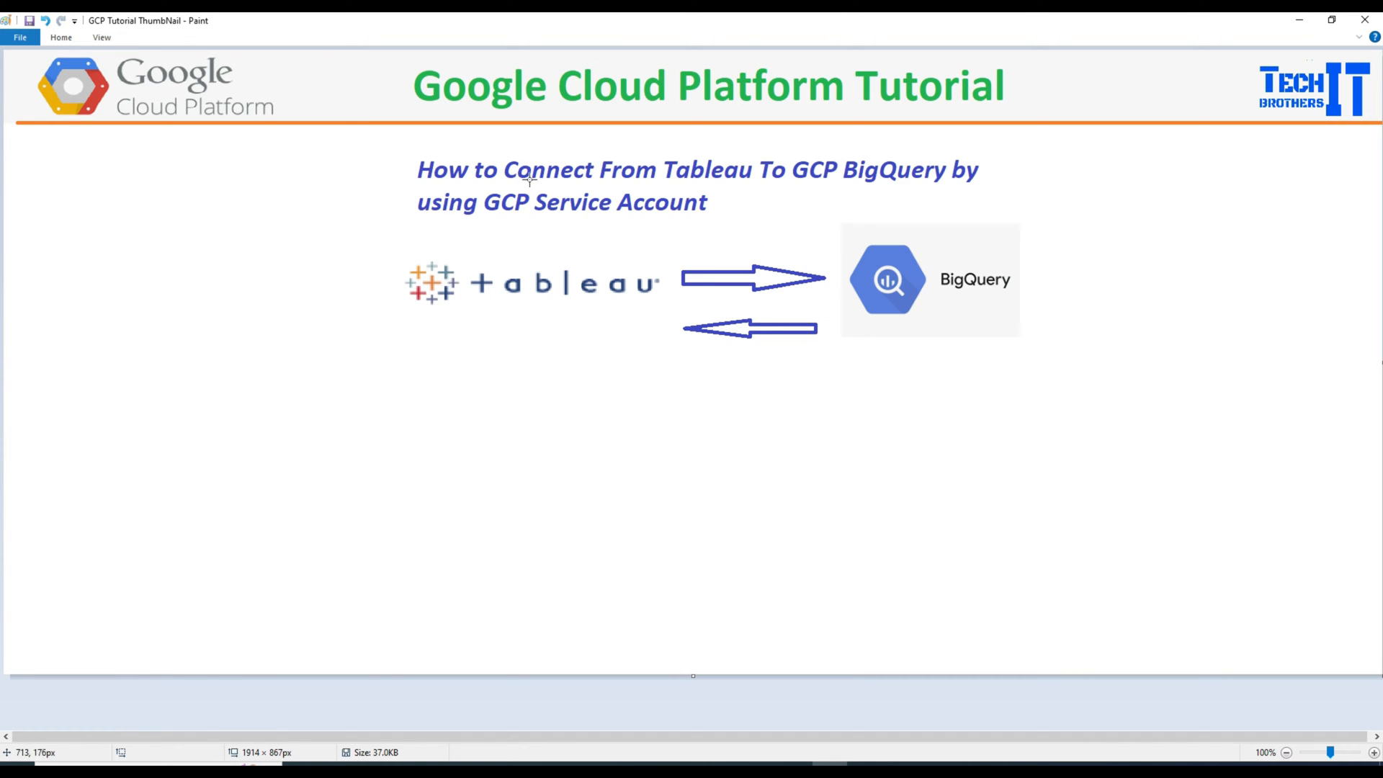
pyautogui.moveTo(889, 181)
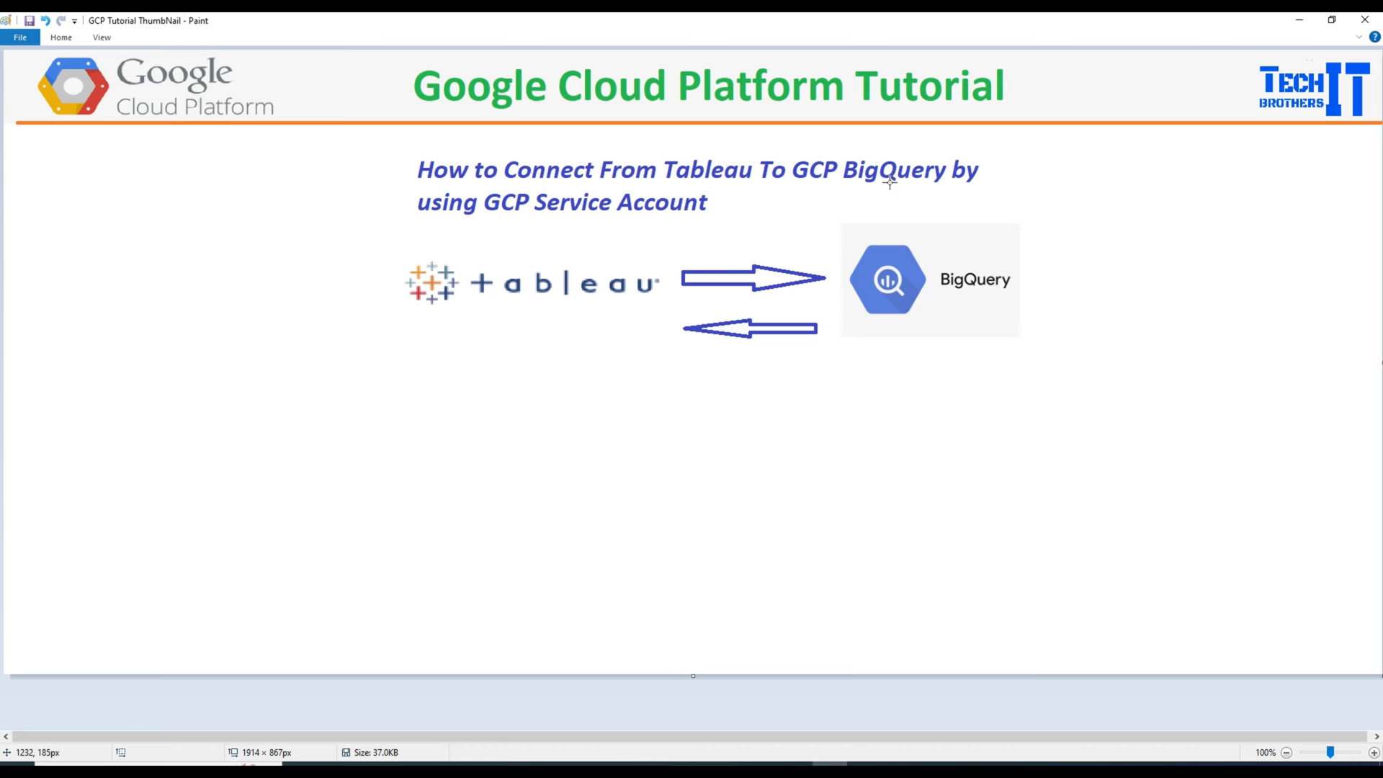
pyautogui.moveTo(906, 186)
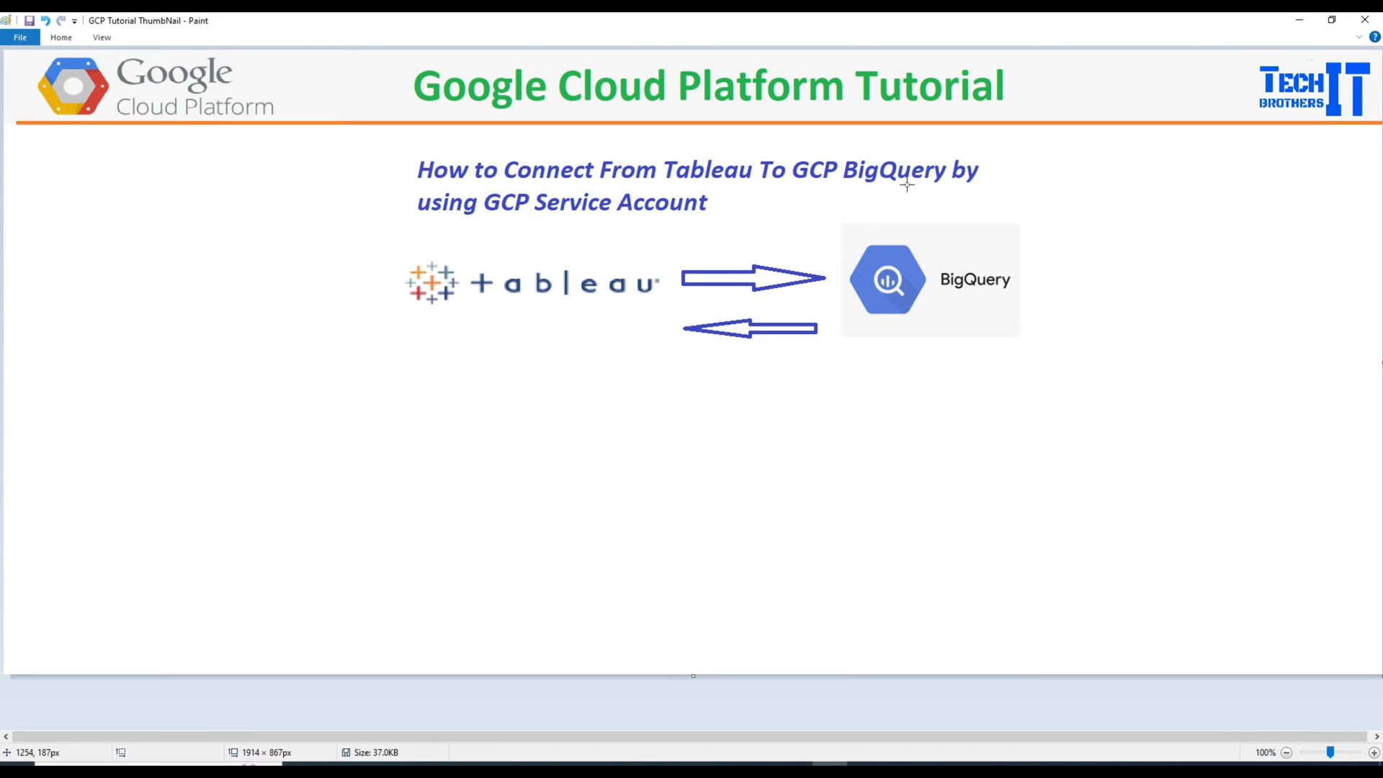
pyautogui.moveTo(863, 186)
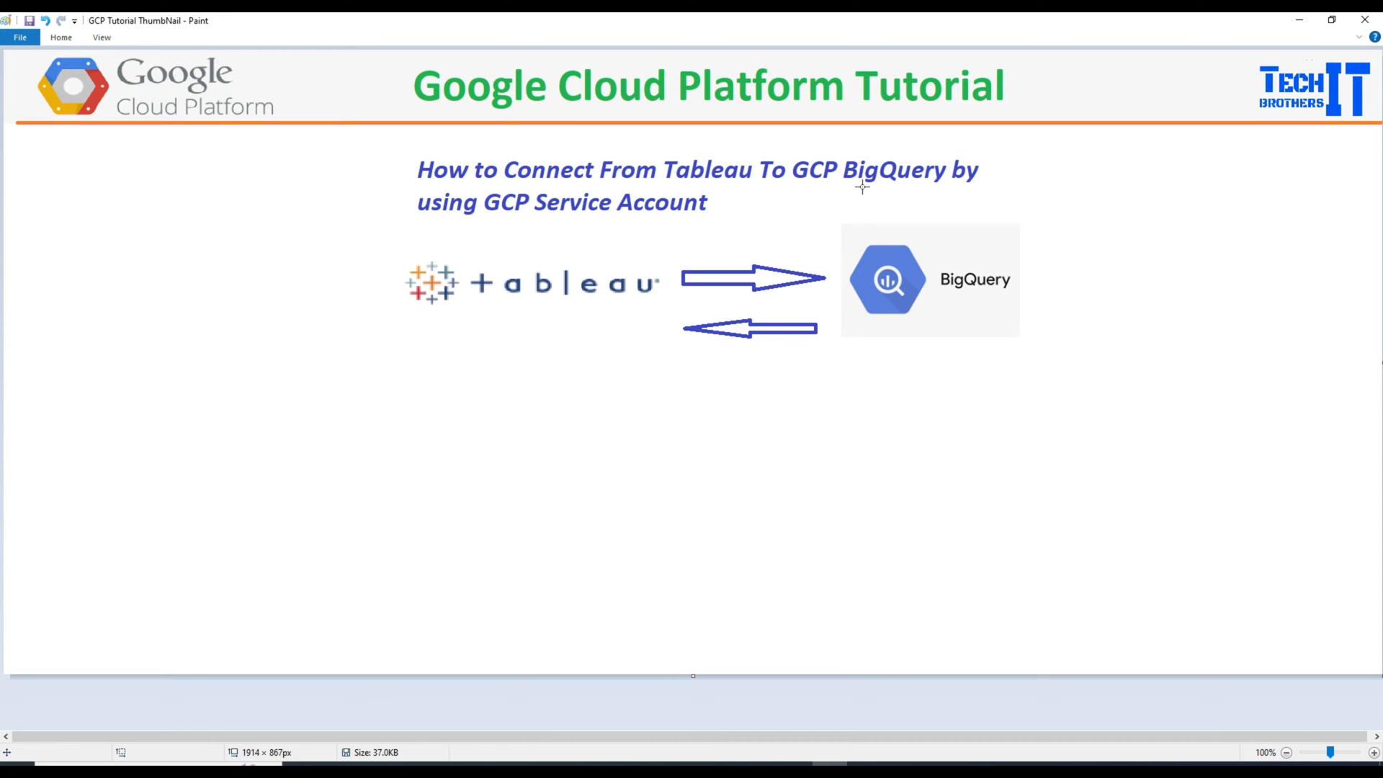
pyautogui.moveTo(898, 152)
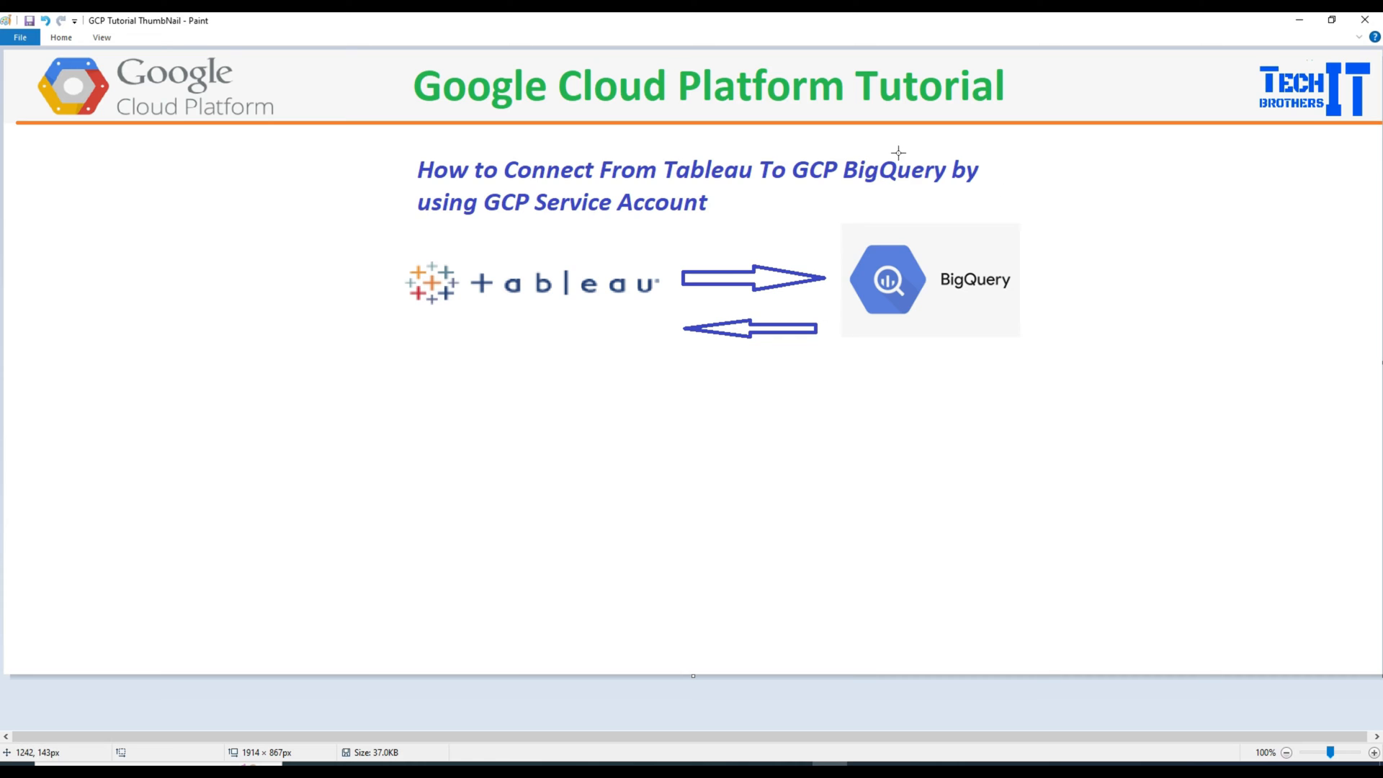
pyautogui.moveTo(425, 231)
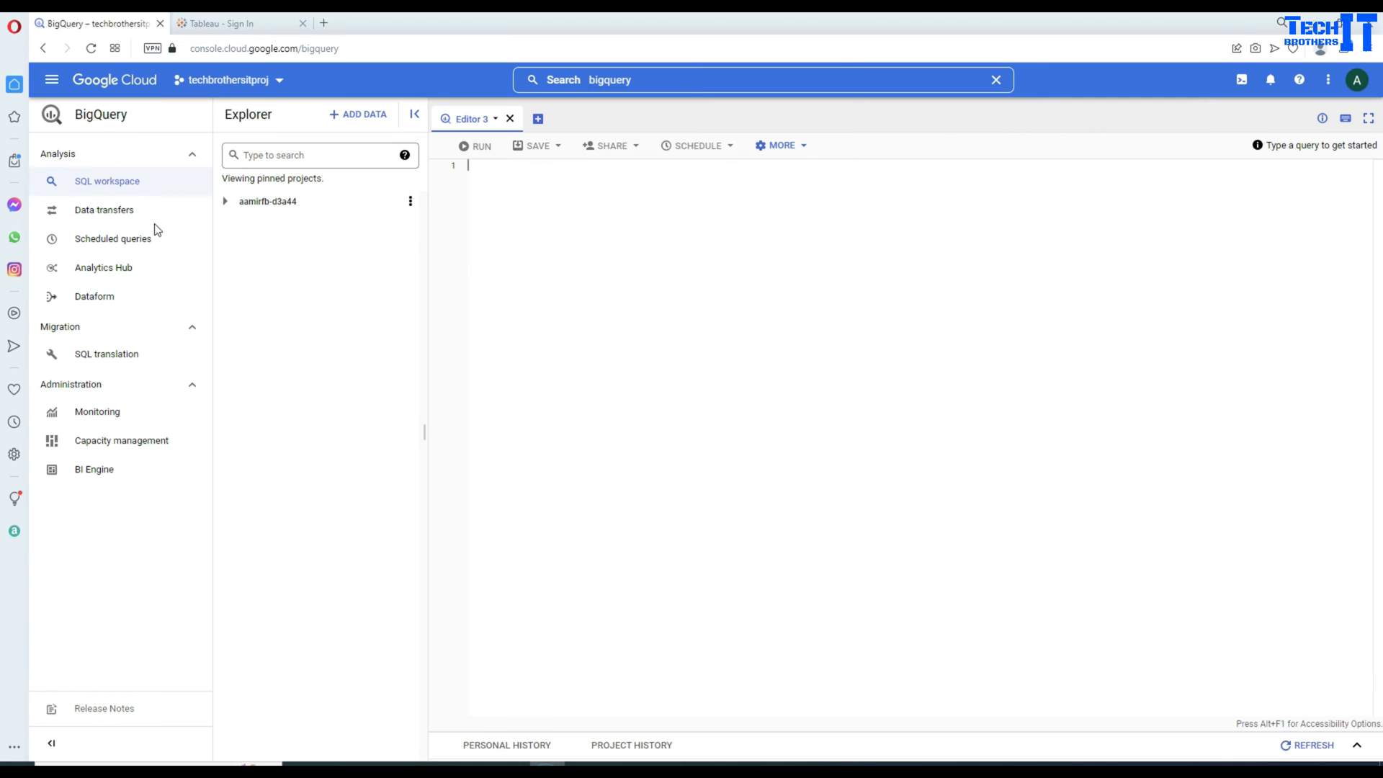
pyautogui.moveTo(51, 79)
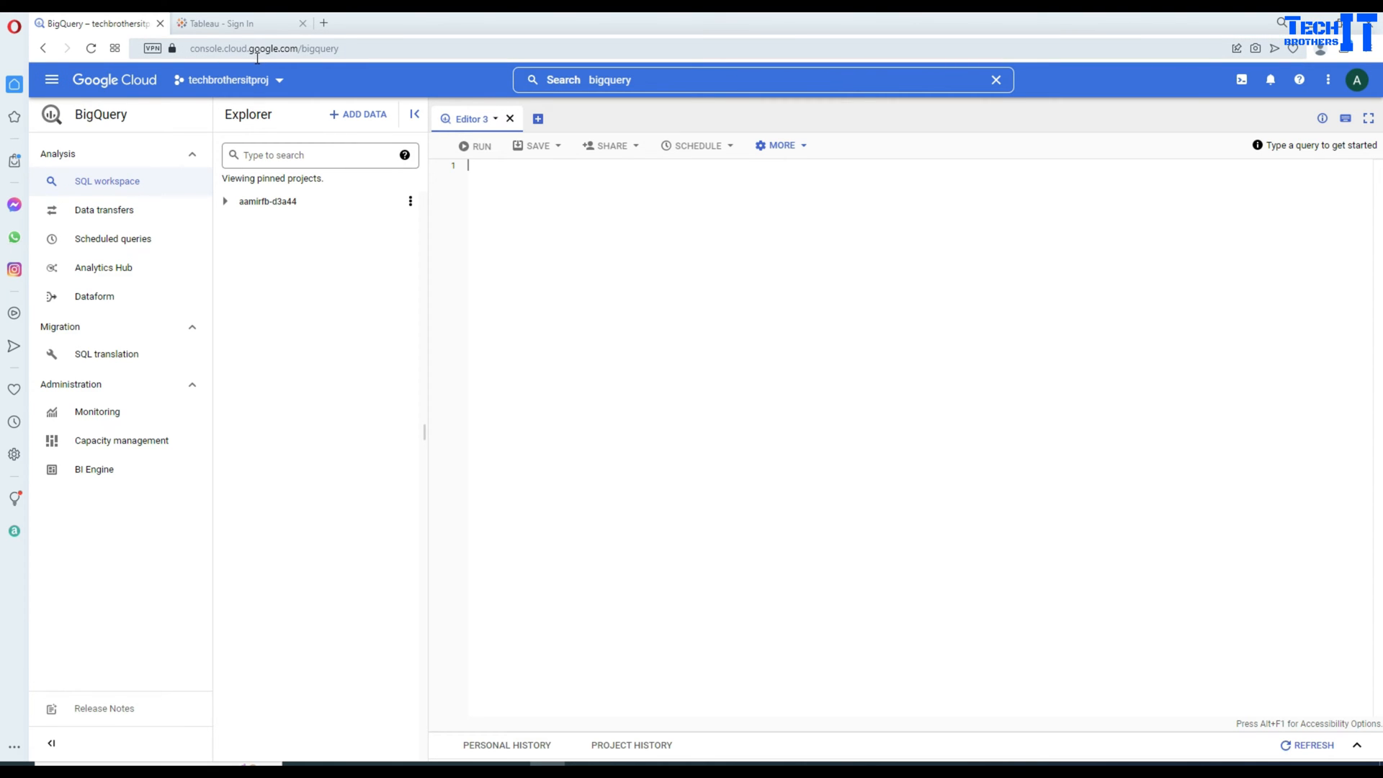
pyautogui.moveTo(52, 79)
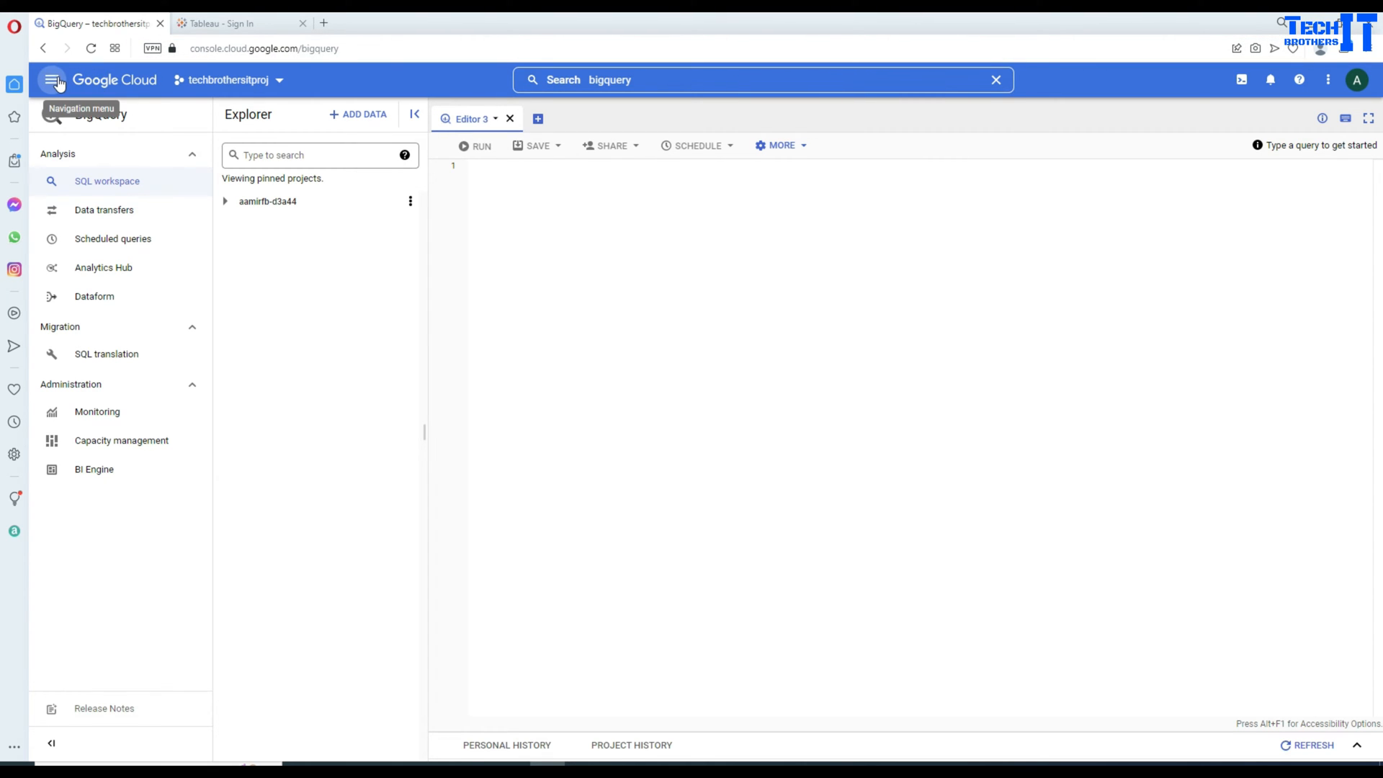
# - Navigate via the menu to IAM & Admin Service accounts and begin a new service account
pyautogui.click(52, 79)
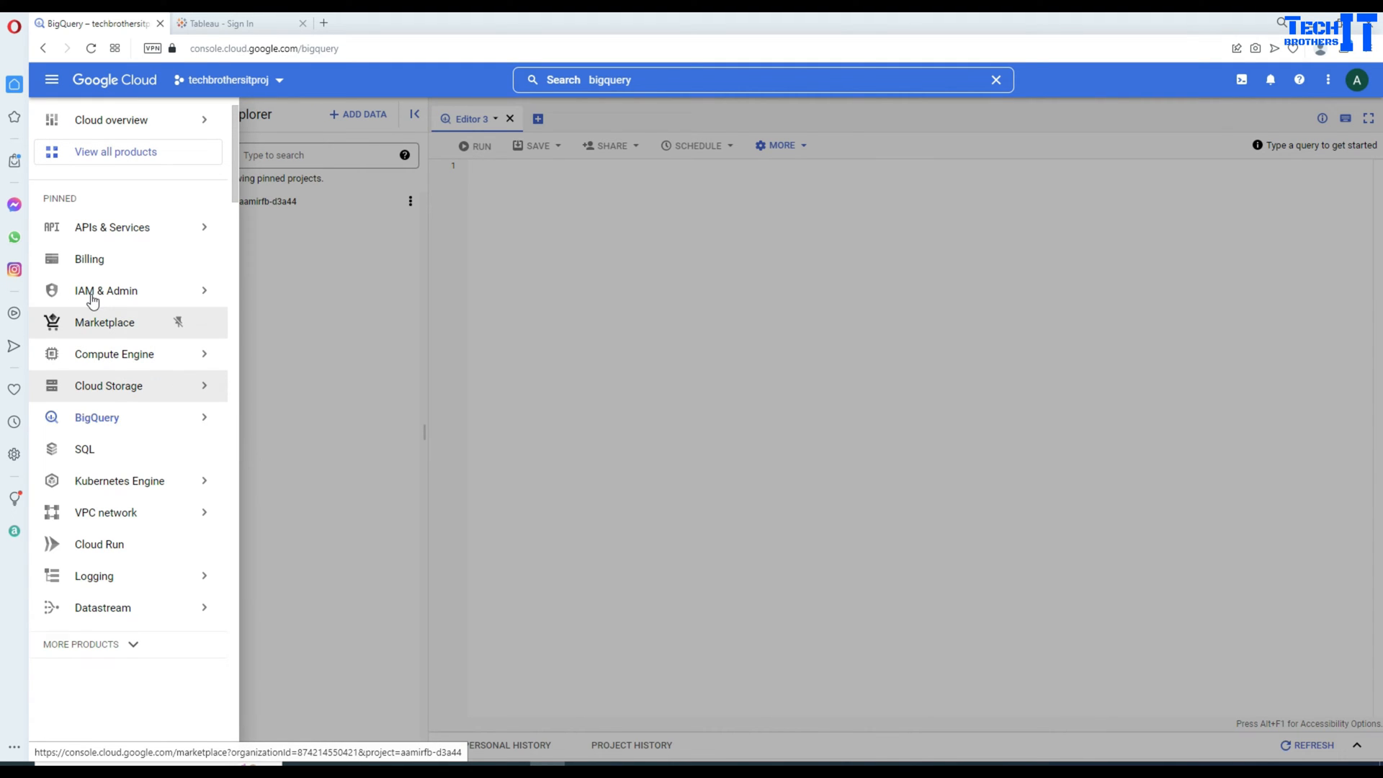
pyautogui.click(105, 289)
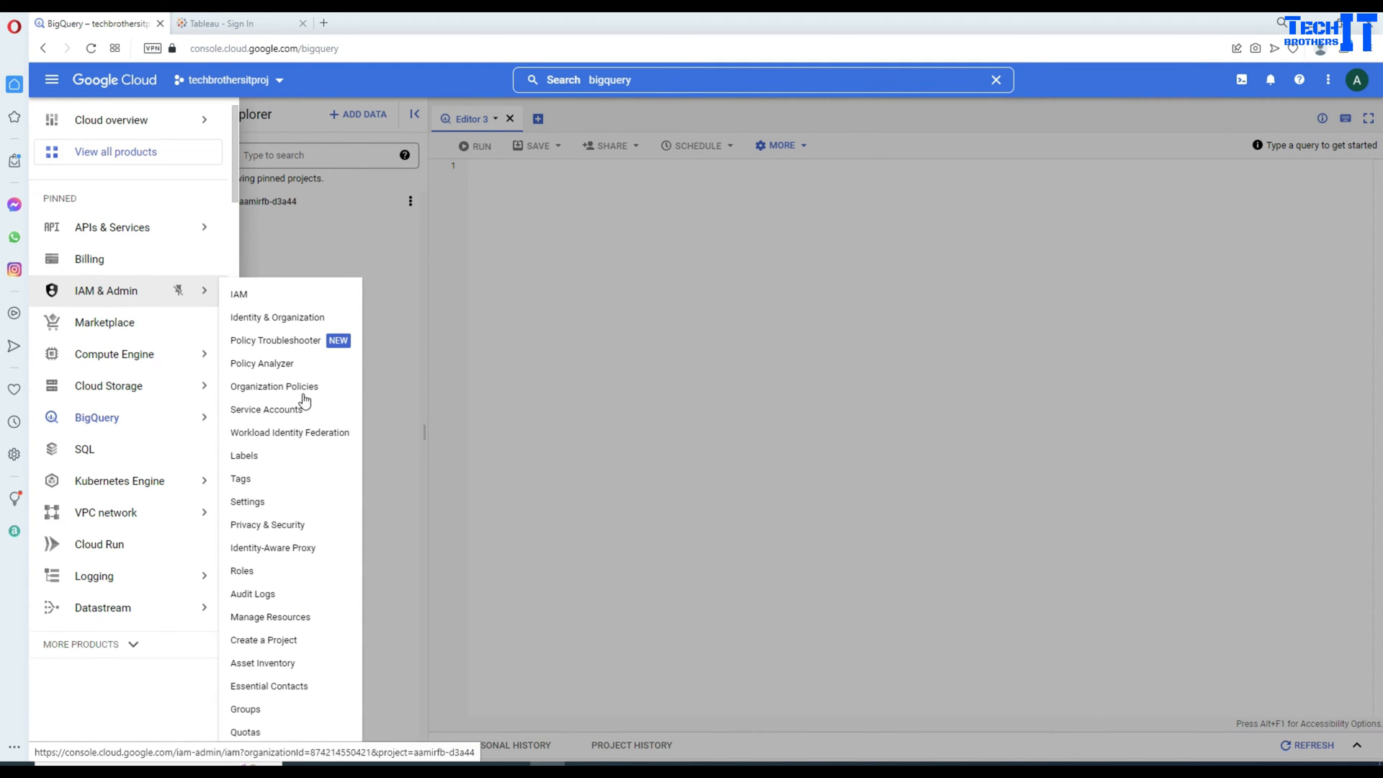
pyautogui.click(265, 407)
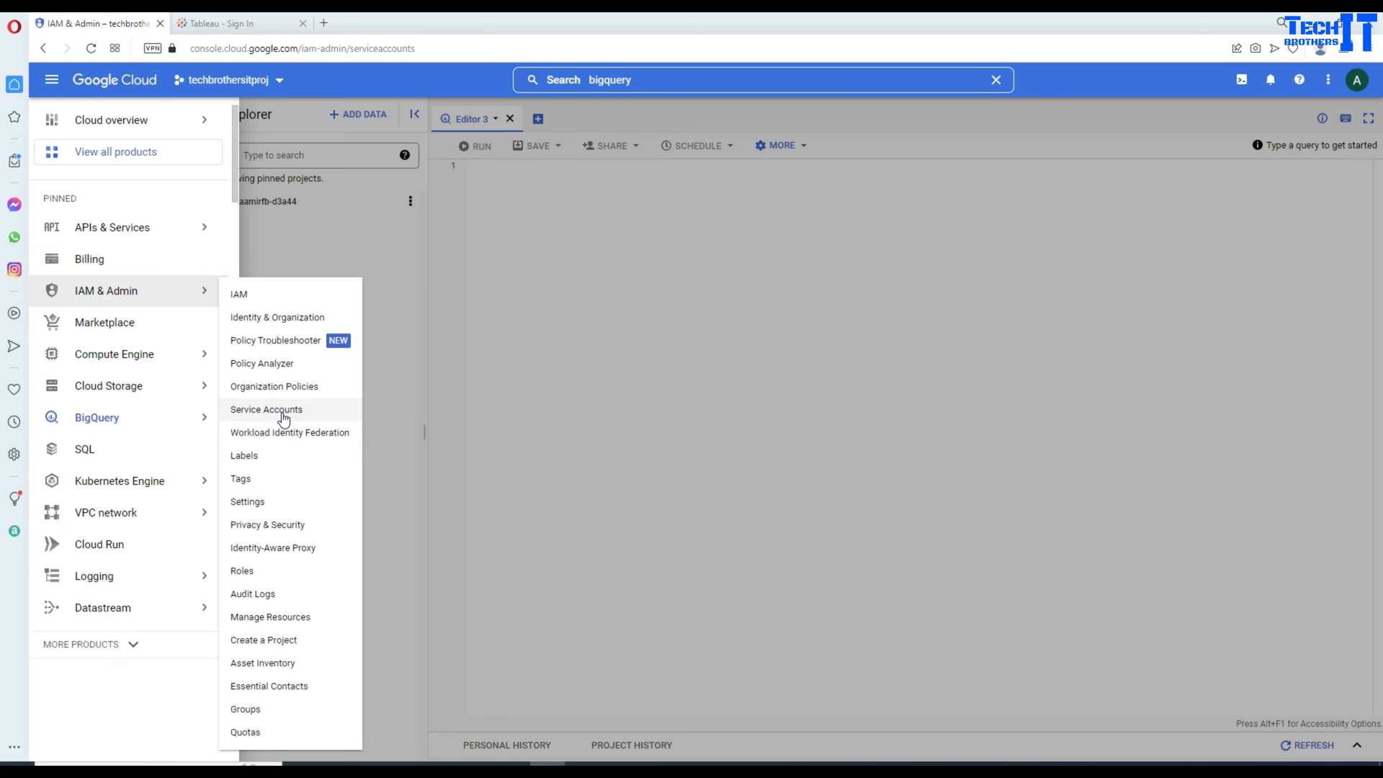
pyautogui.click(265, 408)
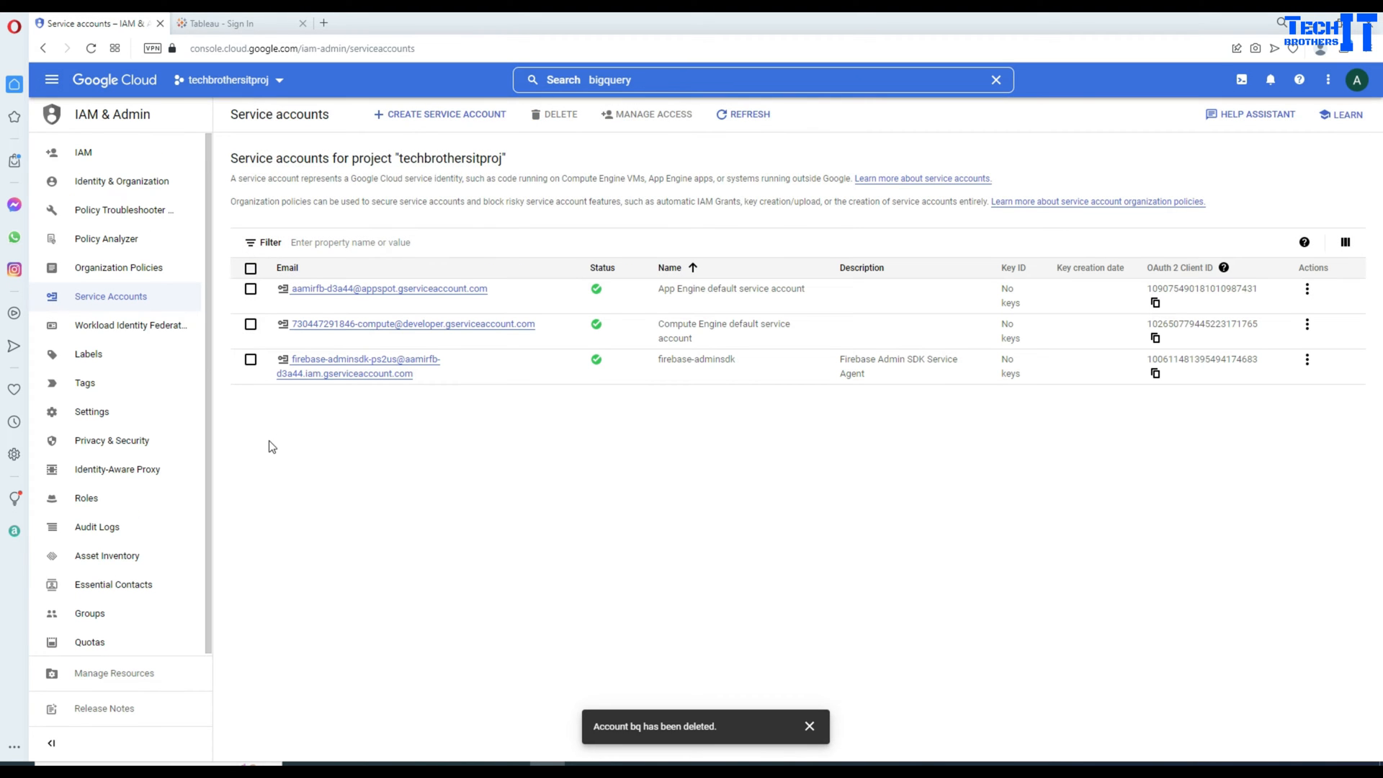
pyautogui.moveTo(447, 121)
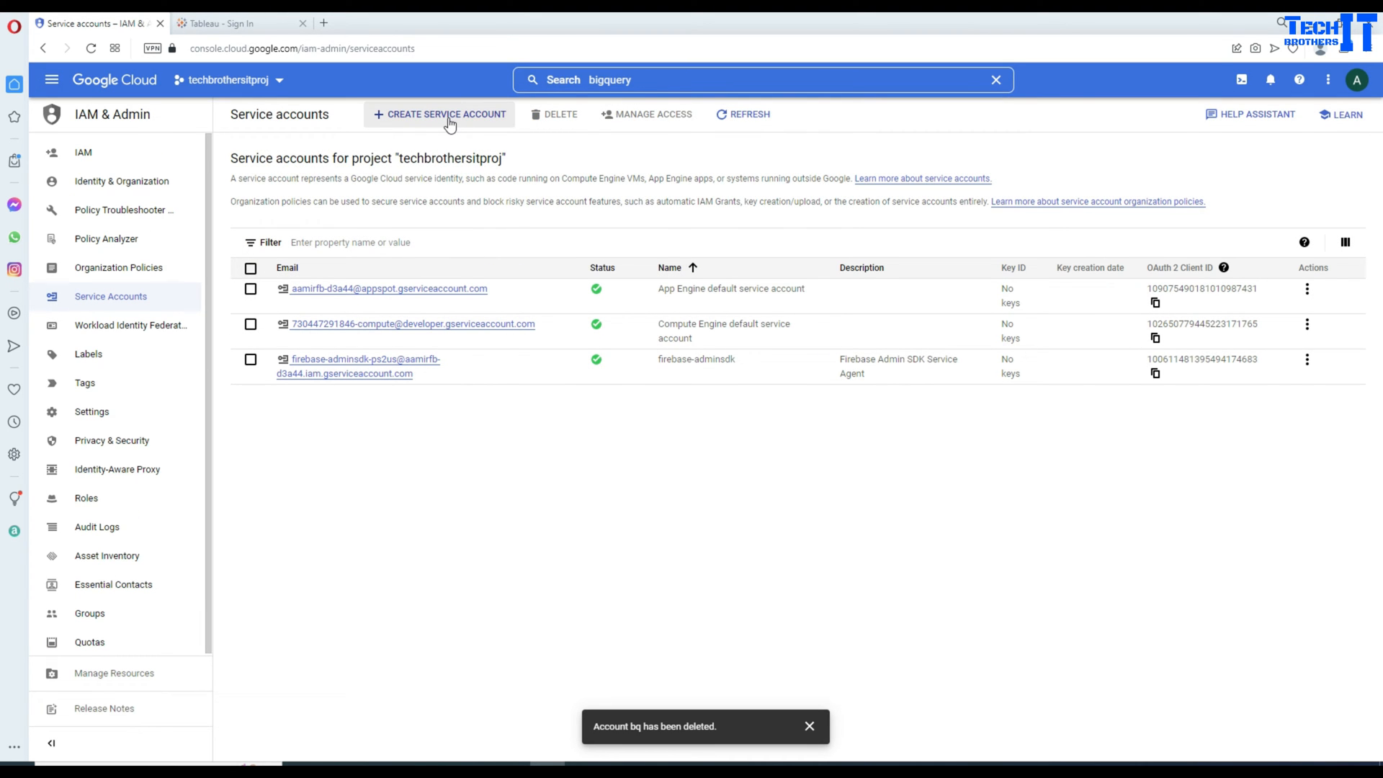
pyautogui.click(439, 114)
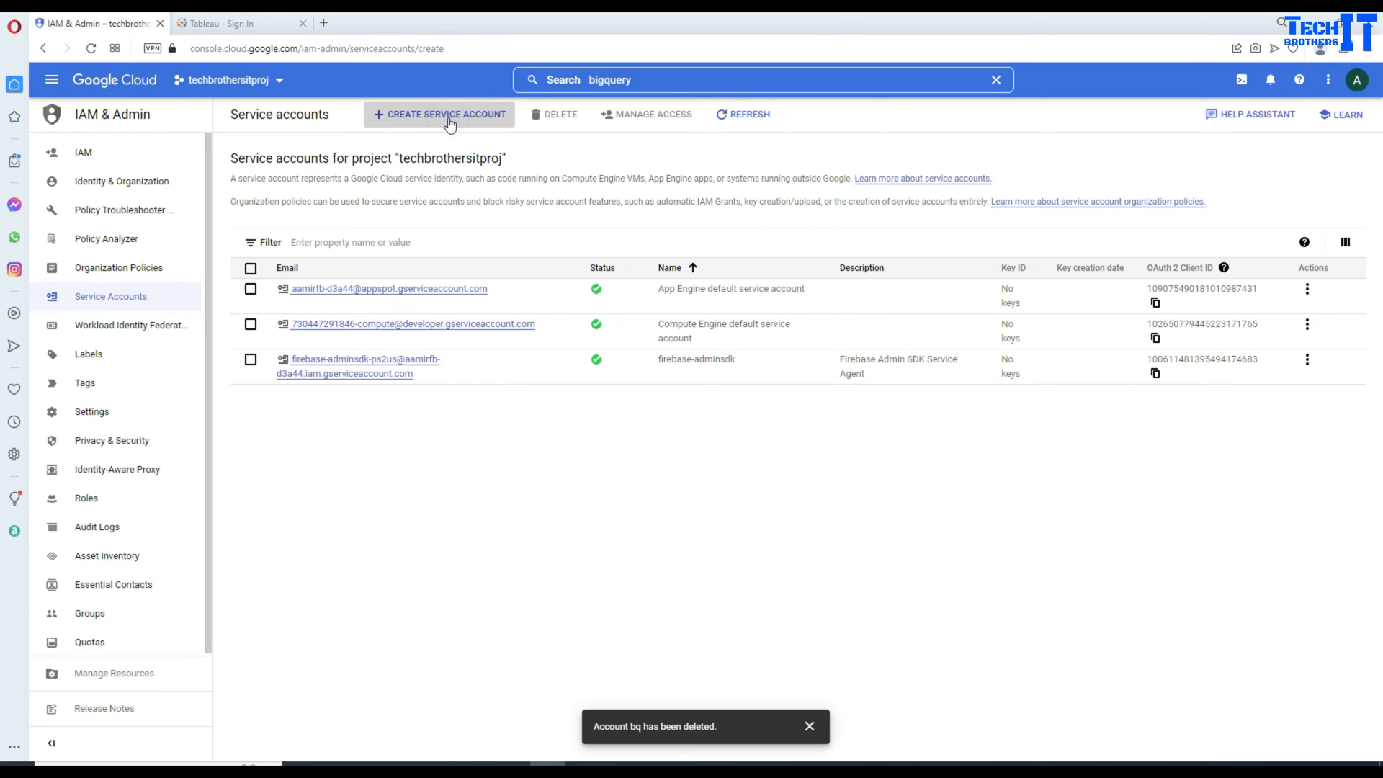
# - Name the service account bqreportsvc and create it, continuing to the access step
pyautogui.click(439, 114)
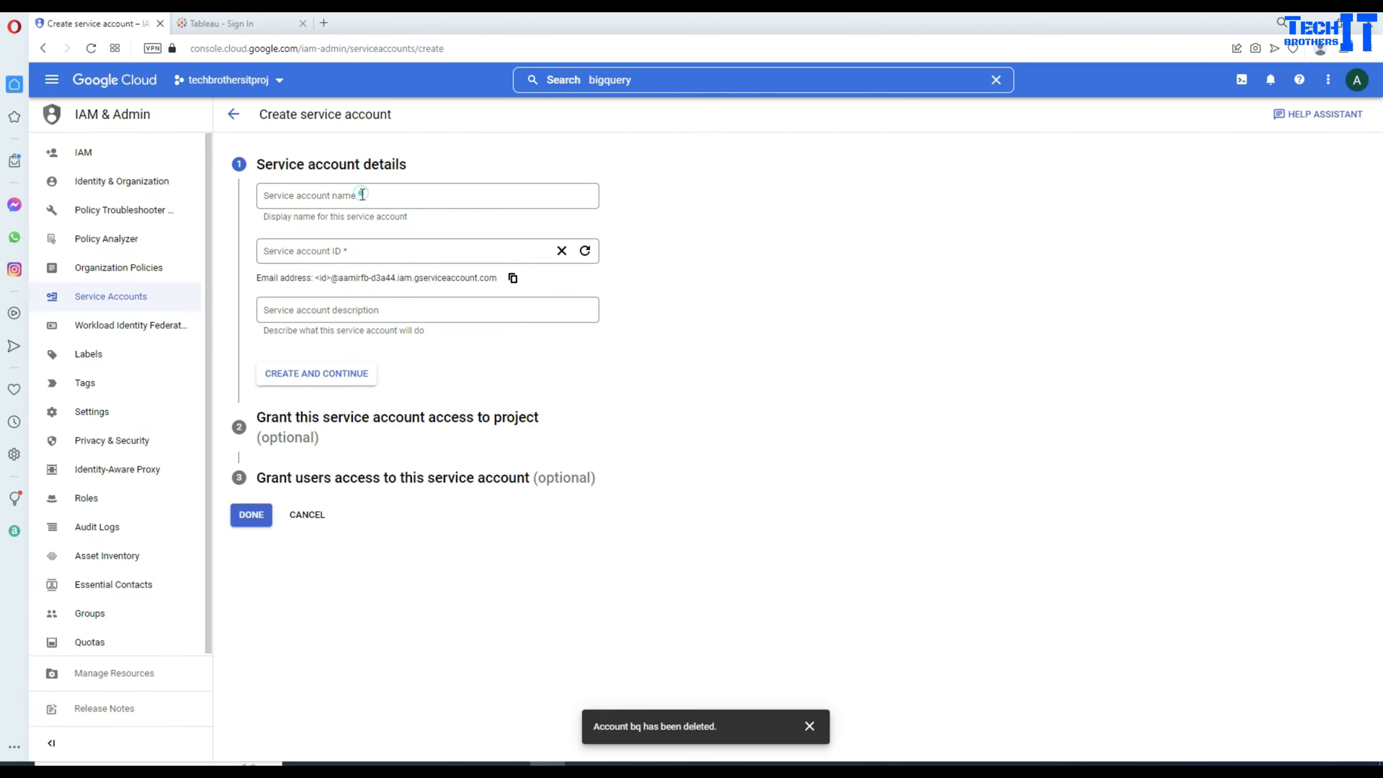
pyautogui.write('b')
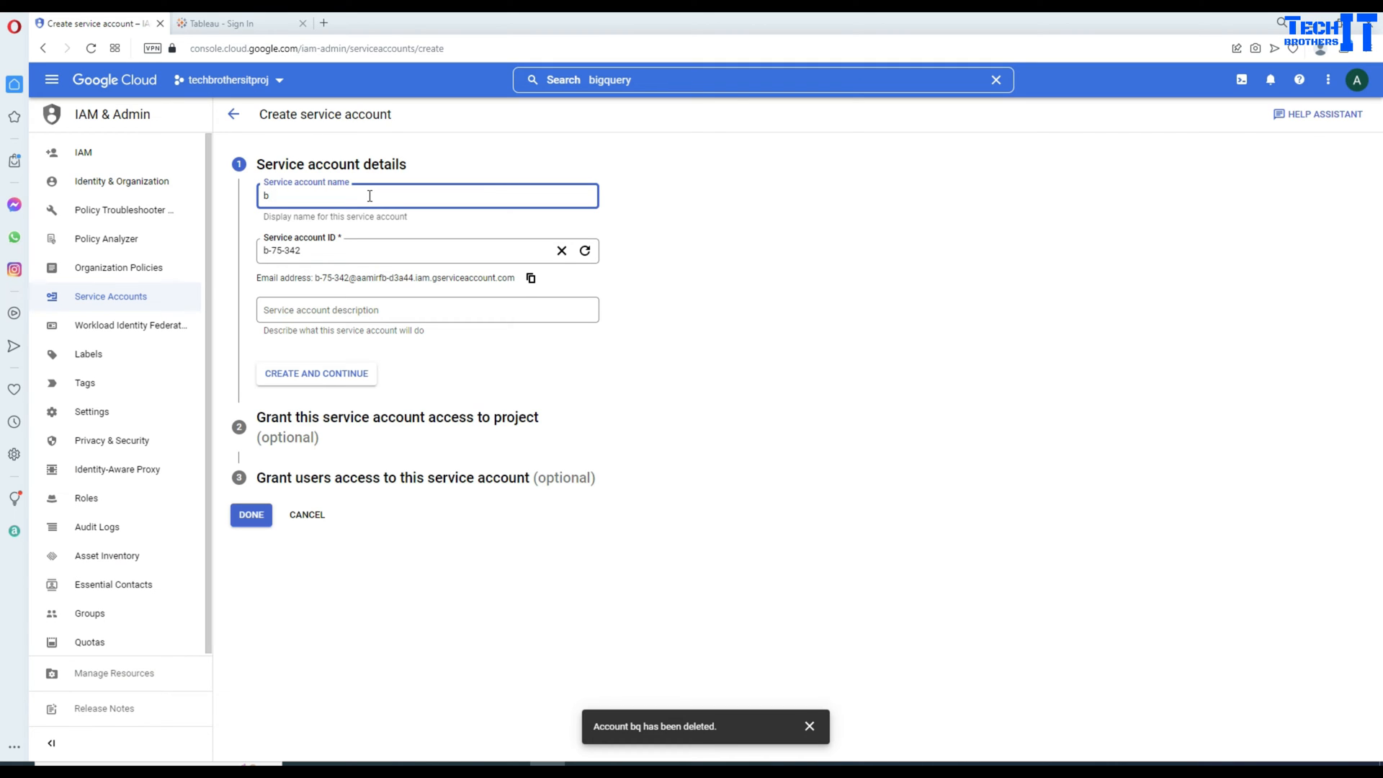
pyautogui.write('qreport')
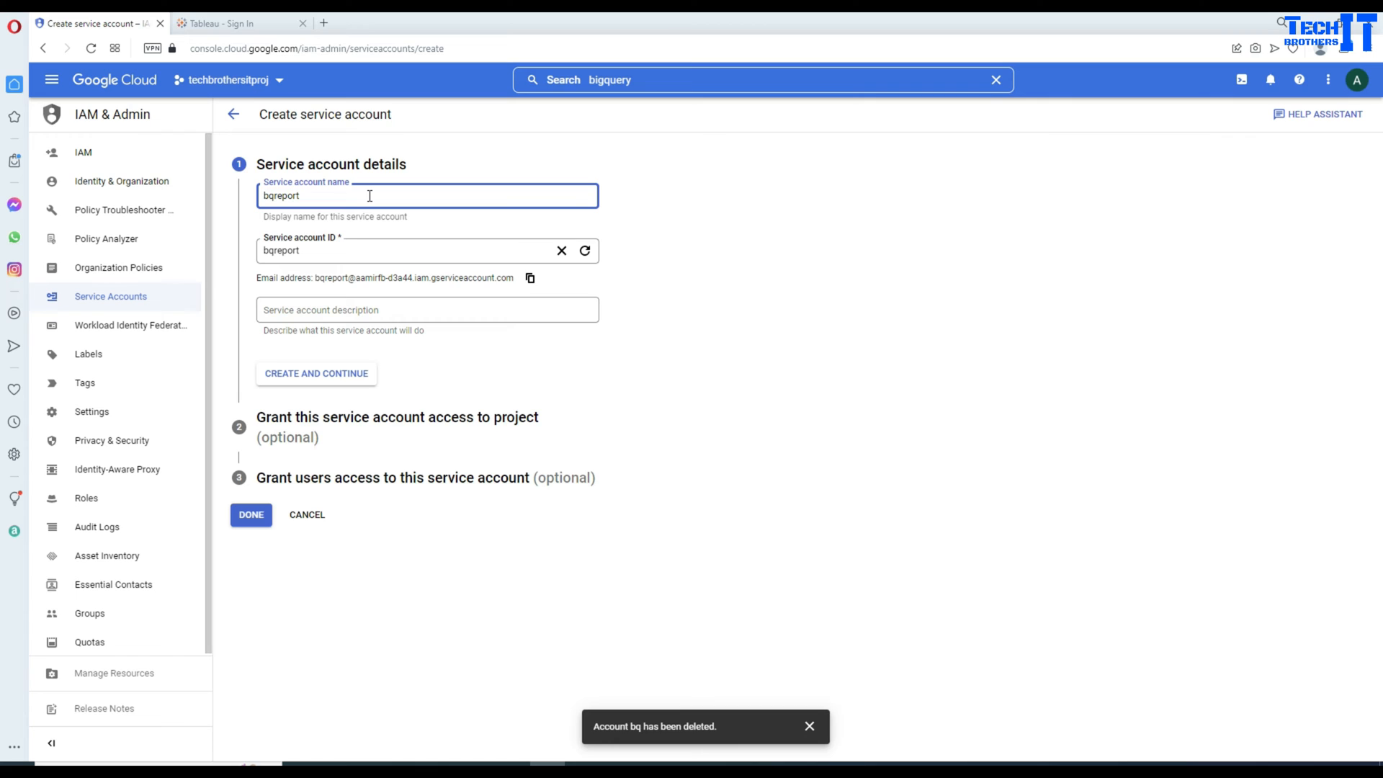
pyautogui.write('svc')
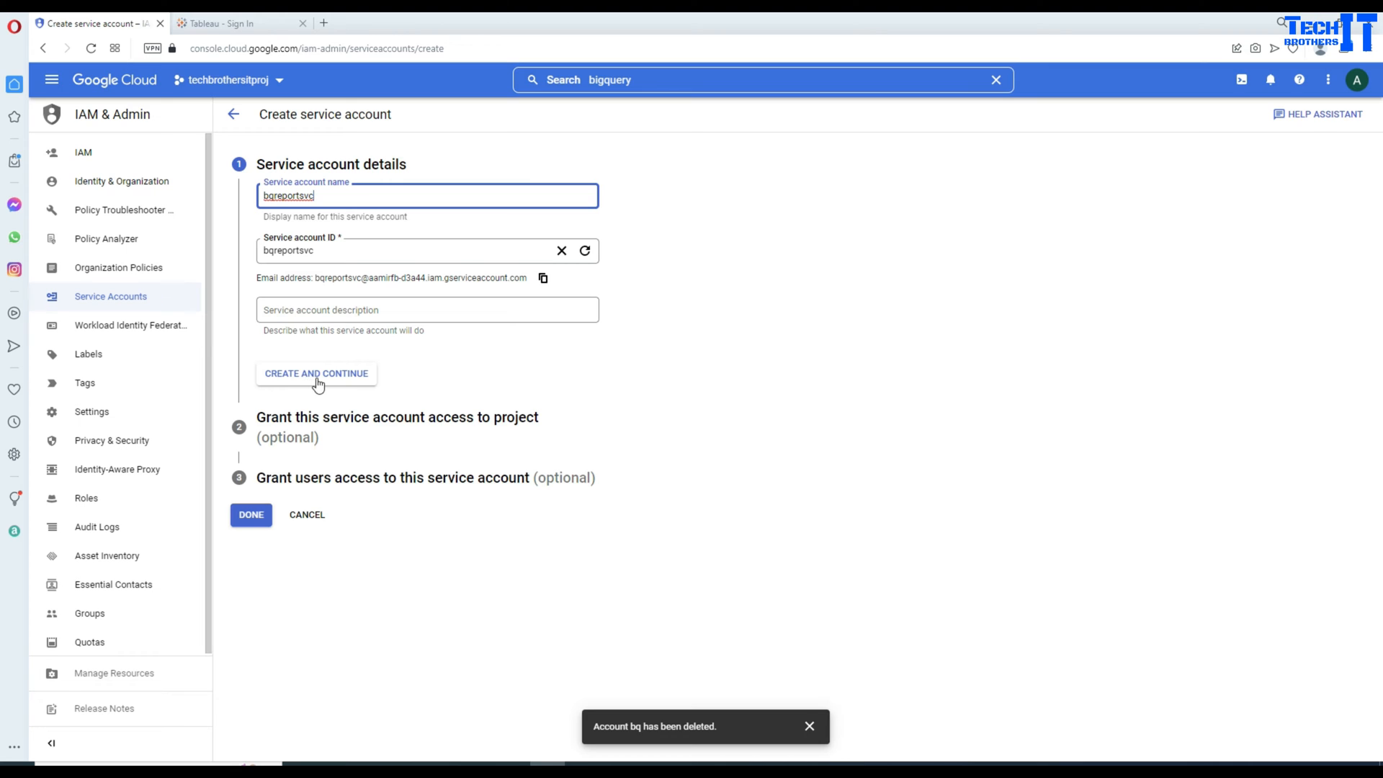
pyautogui.click(316, 373)
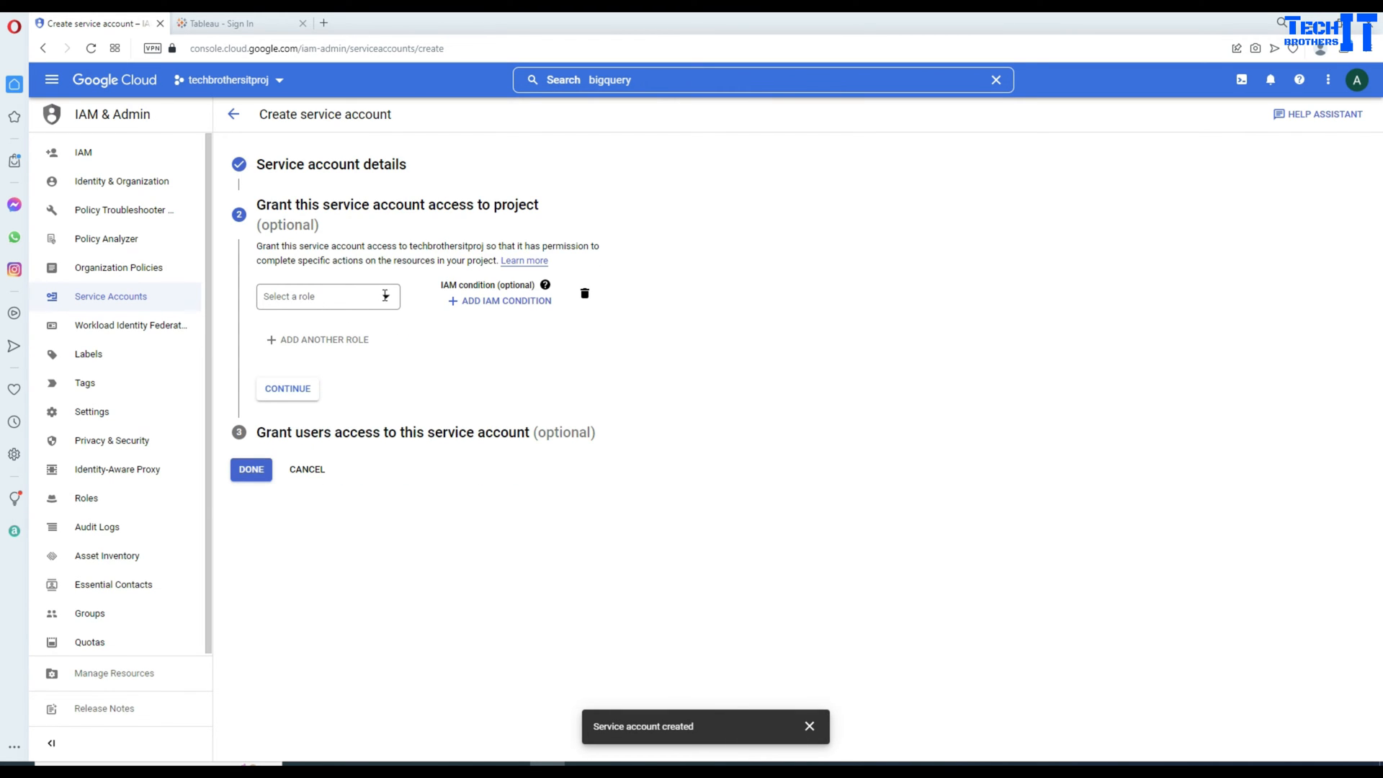
# - Filter roles by 'bigquery', choose BigQuery Data Viewer and continue, which reports a failure
pyautogui.click(327, 296)
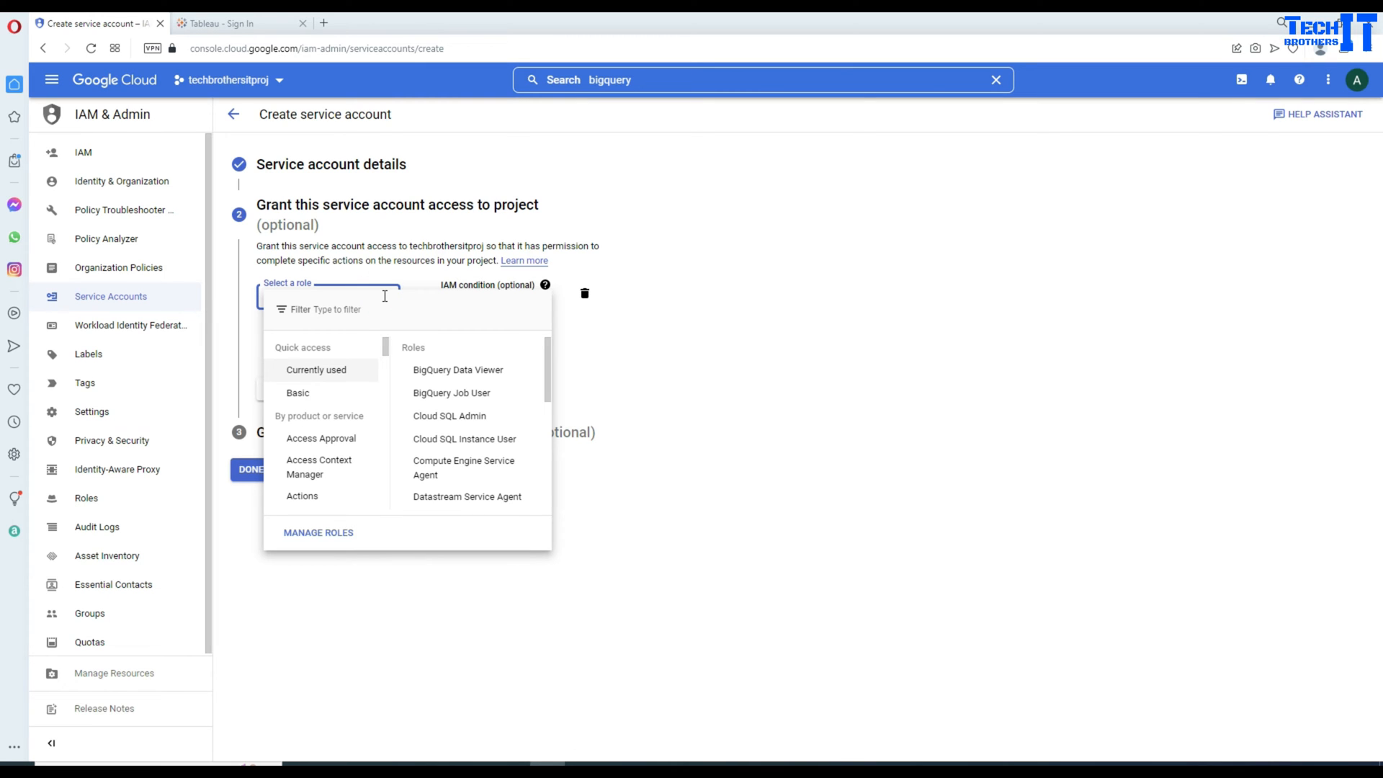
pyautogui.write('b')
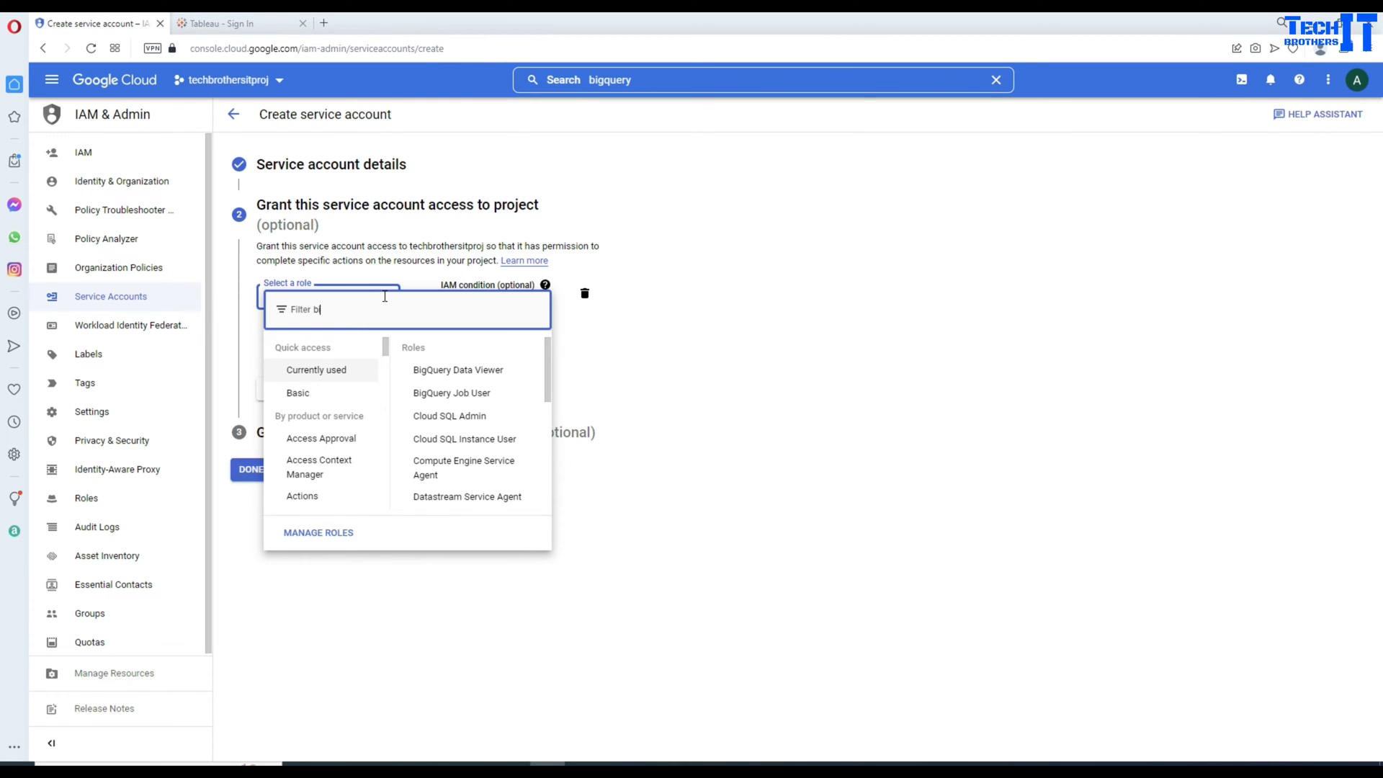
pyautogui.write('igquery')
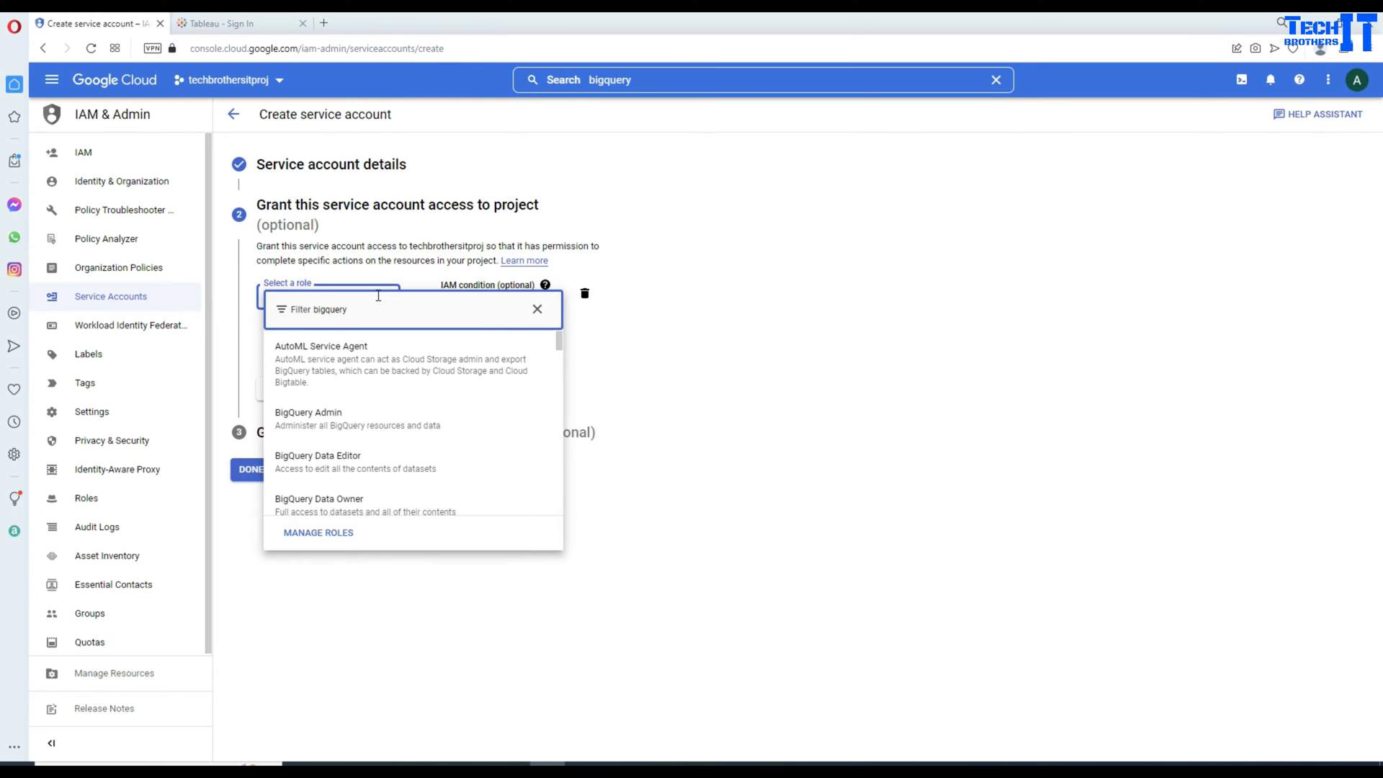
pyautogui.moveTo(395, 467)
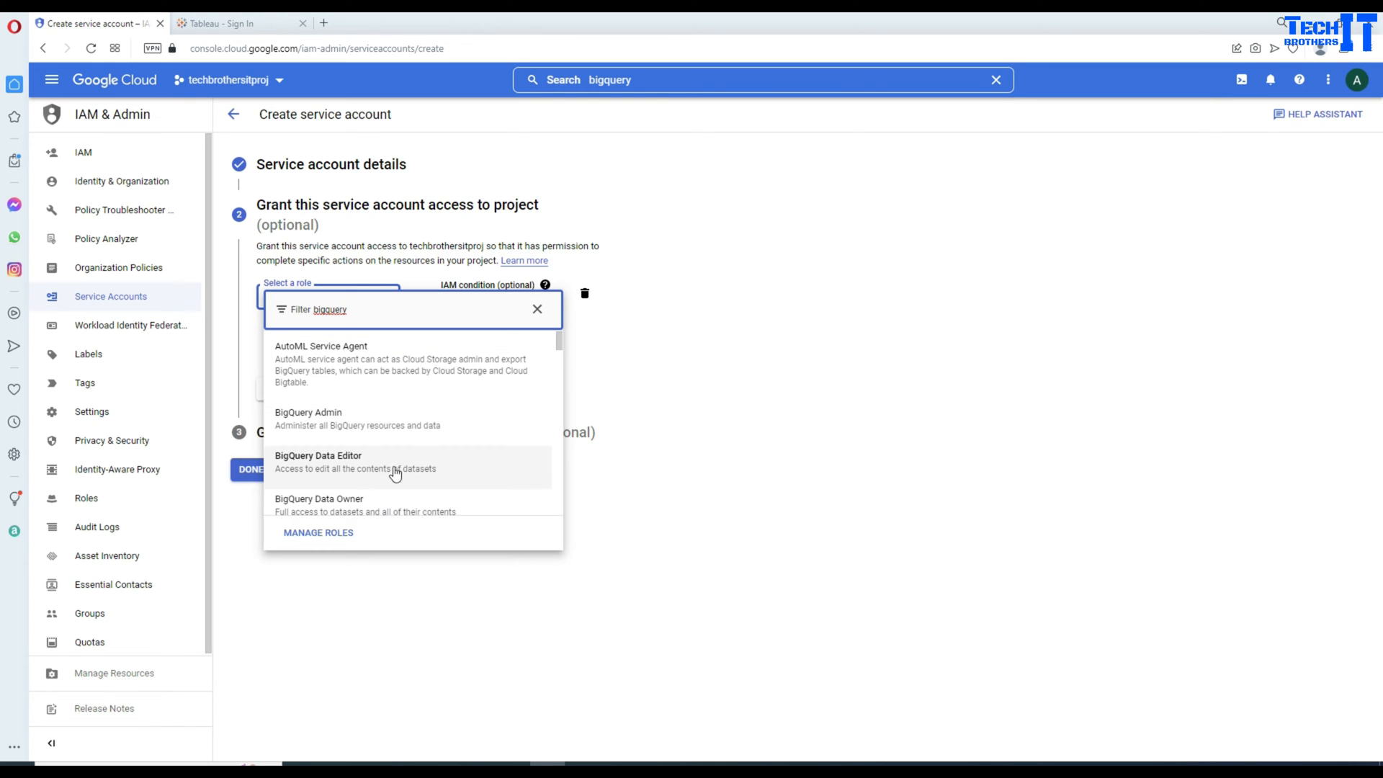
pyautogui.scroll(-3)
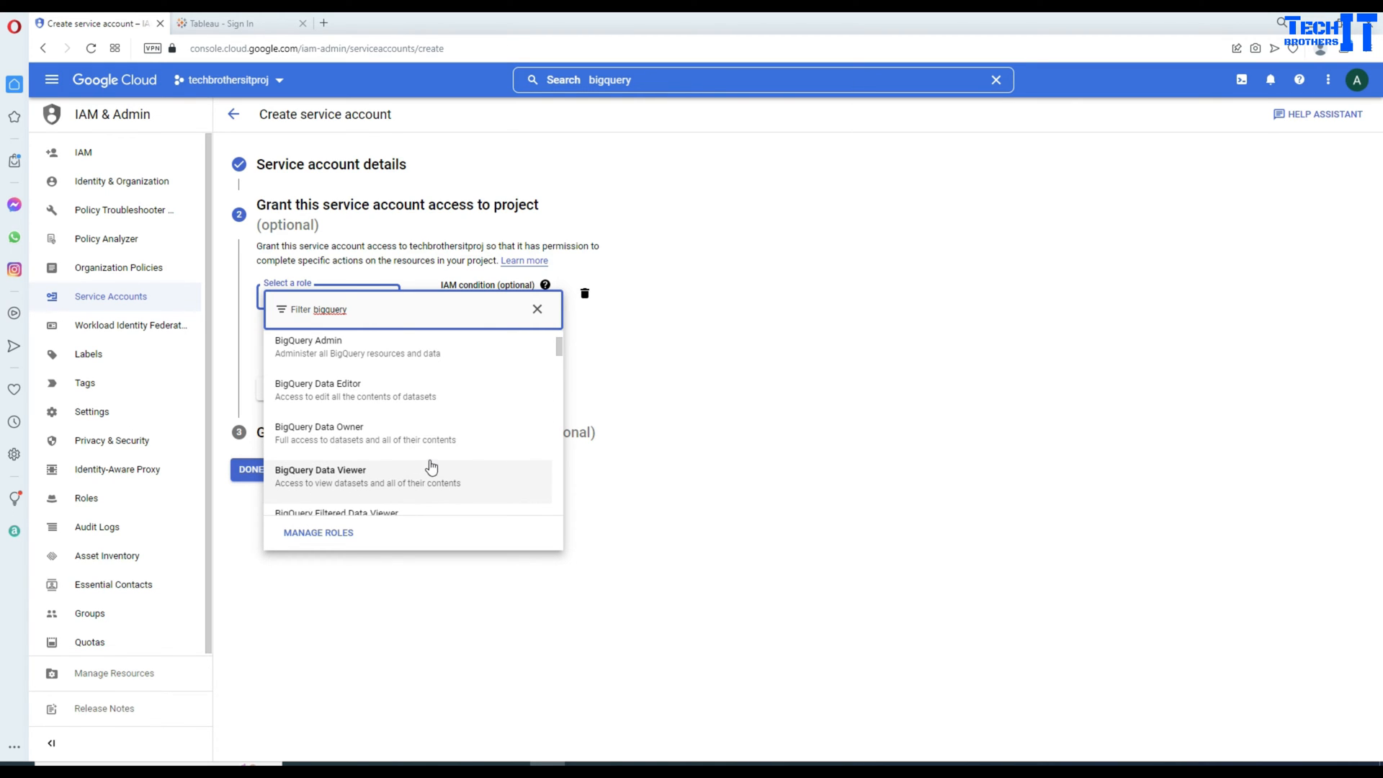
pyautogui.click(350, 477)
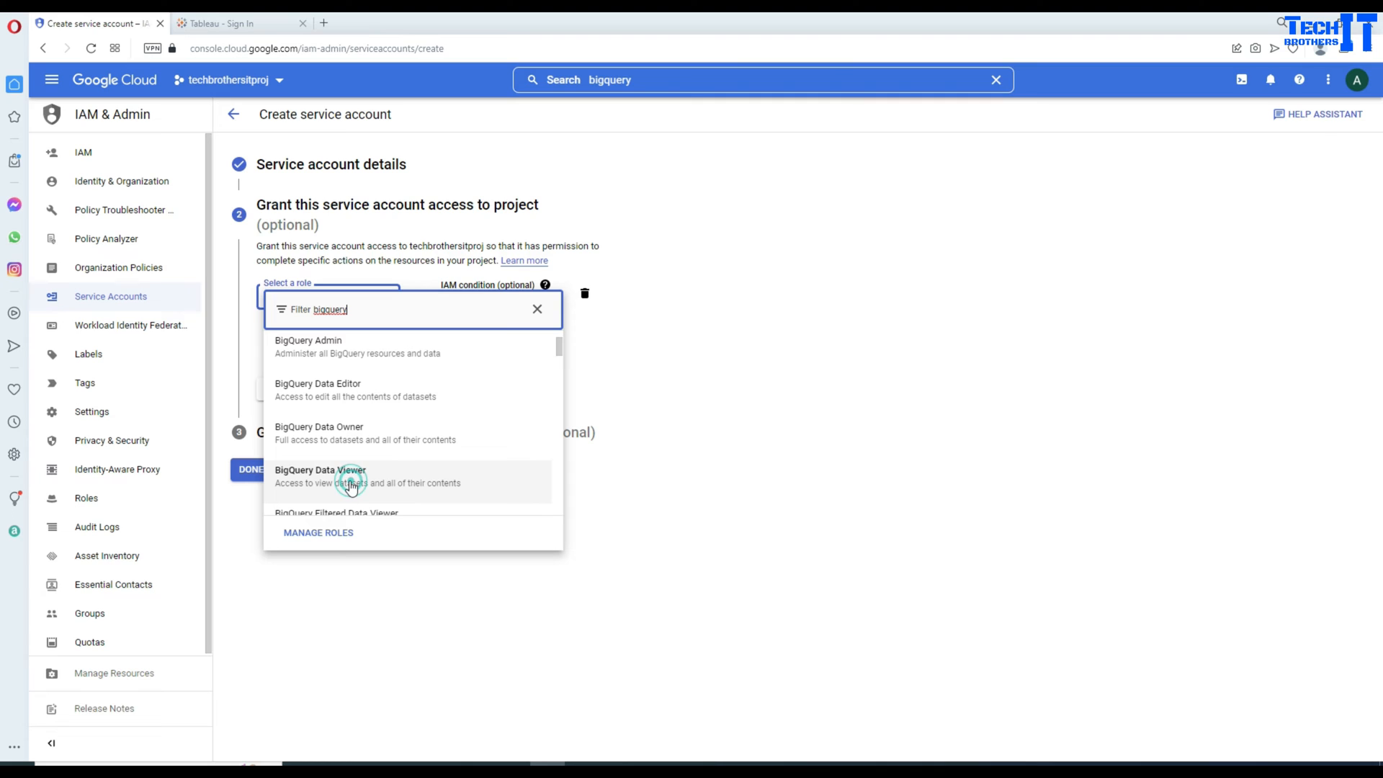
pyautogui.click(320, 475)
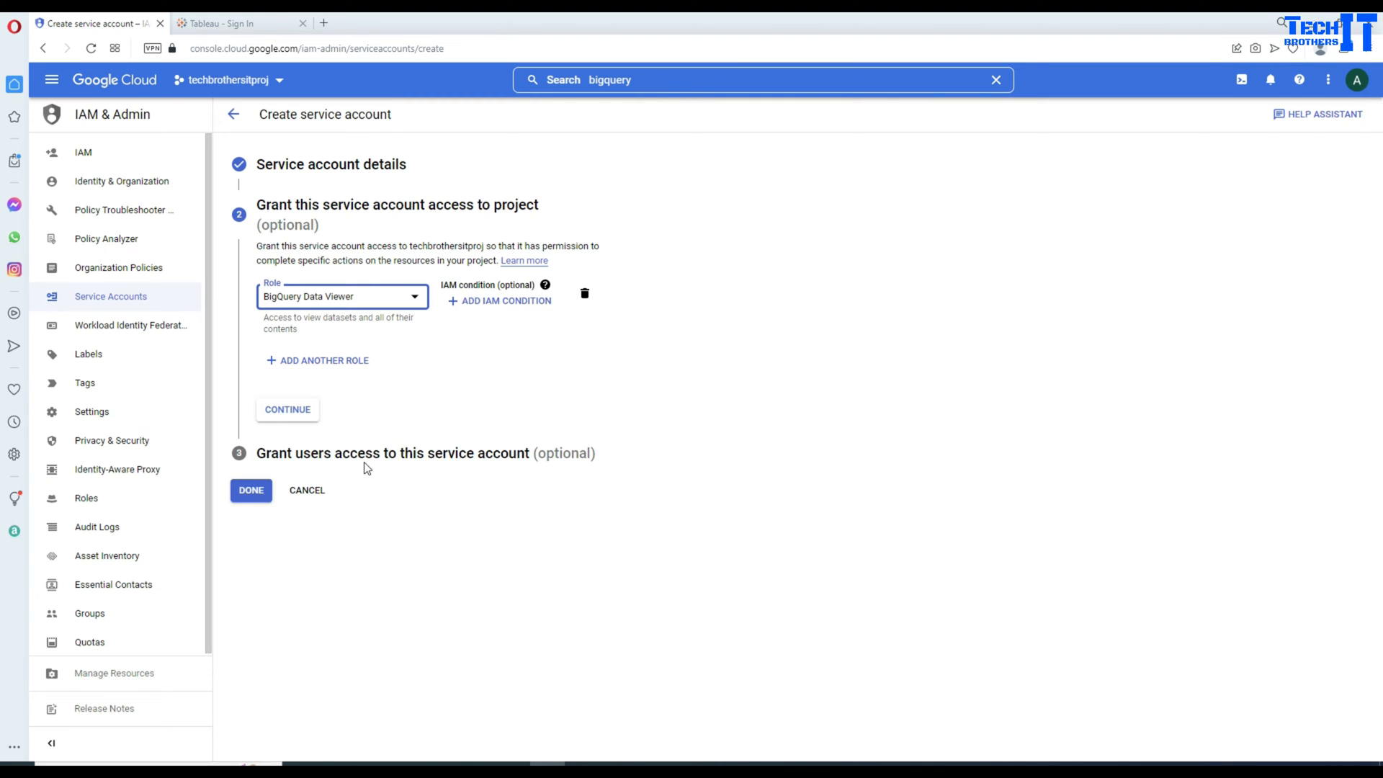
pyautogui.click(287, 409)
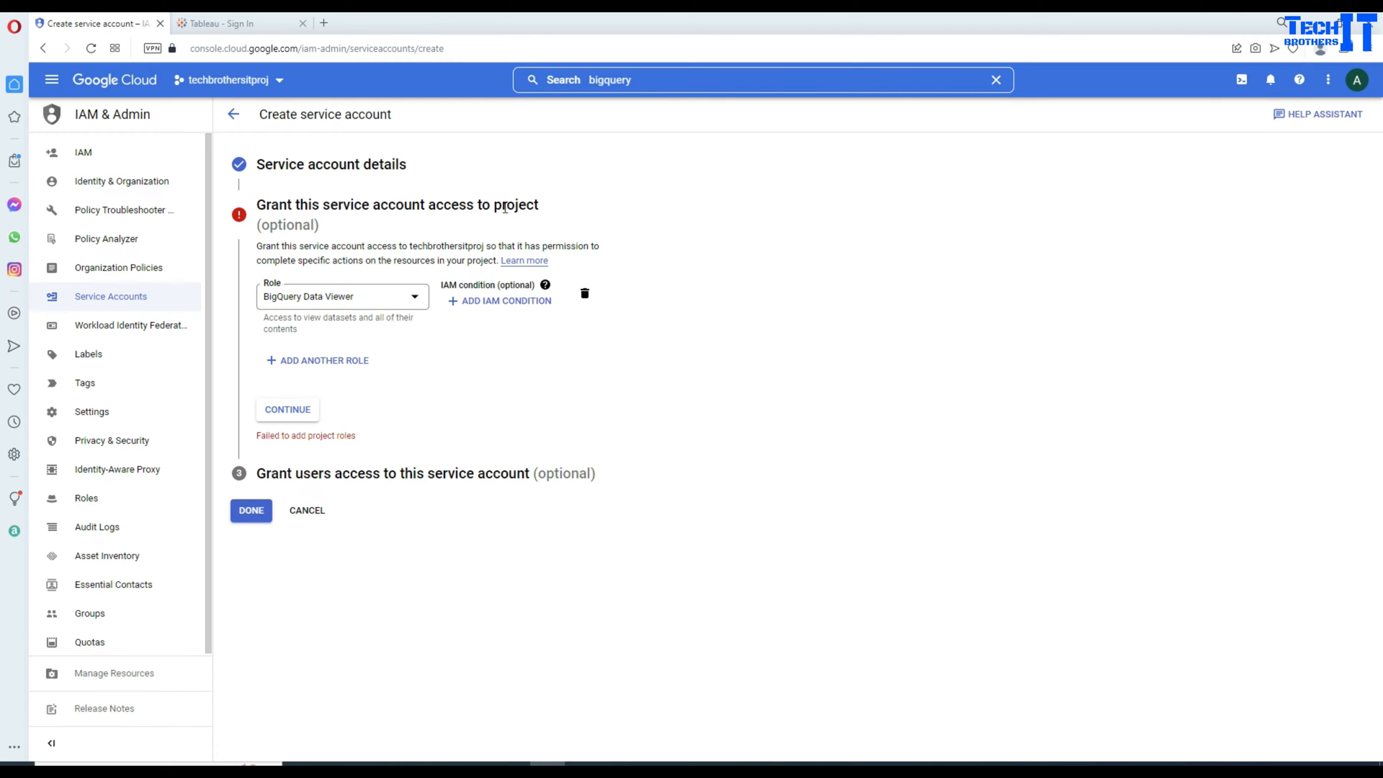
pyautogui.moveTo(297, 419)
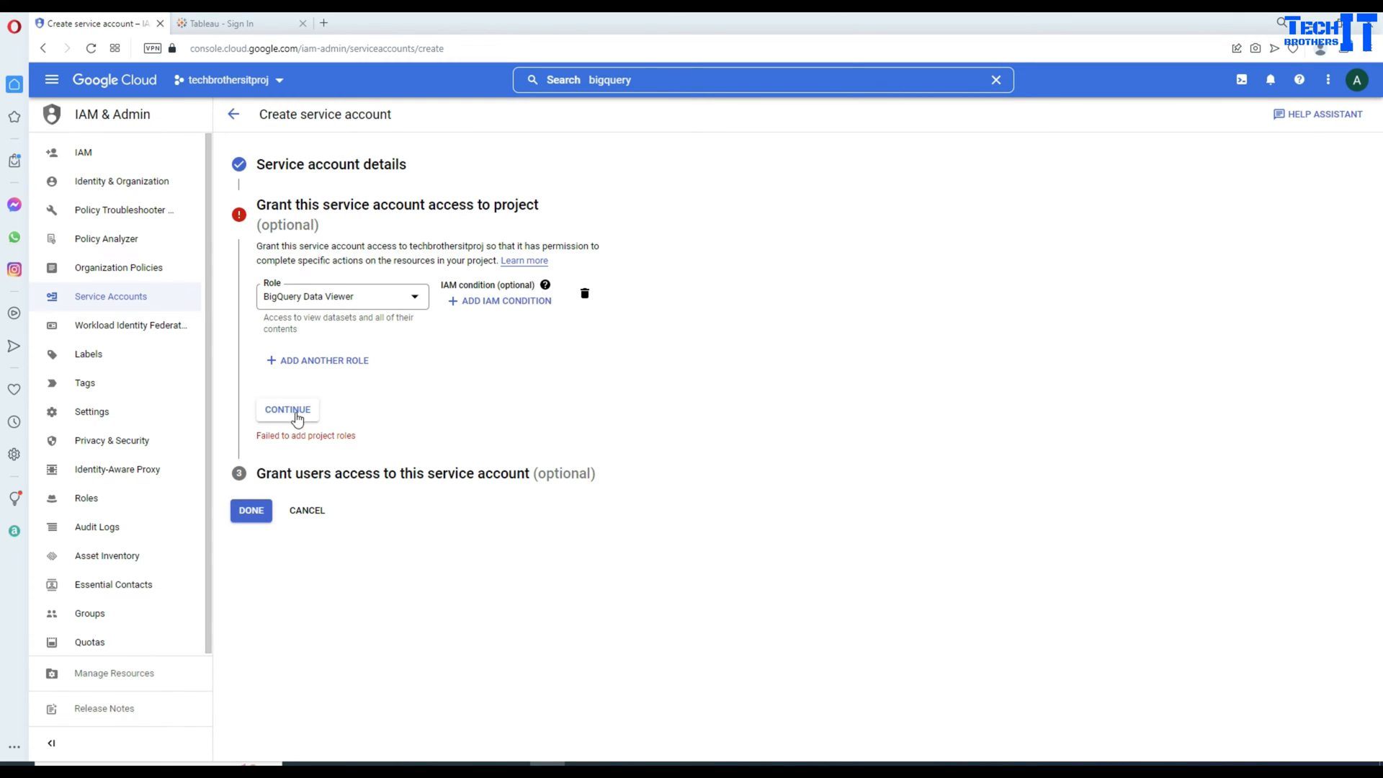
# - Finish the creation wizard and open the bqreportsvc account's details from the list
pyautogui.click(287, 409)
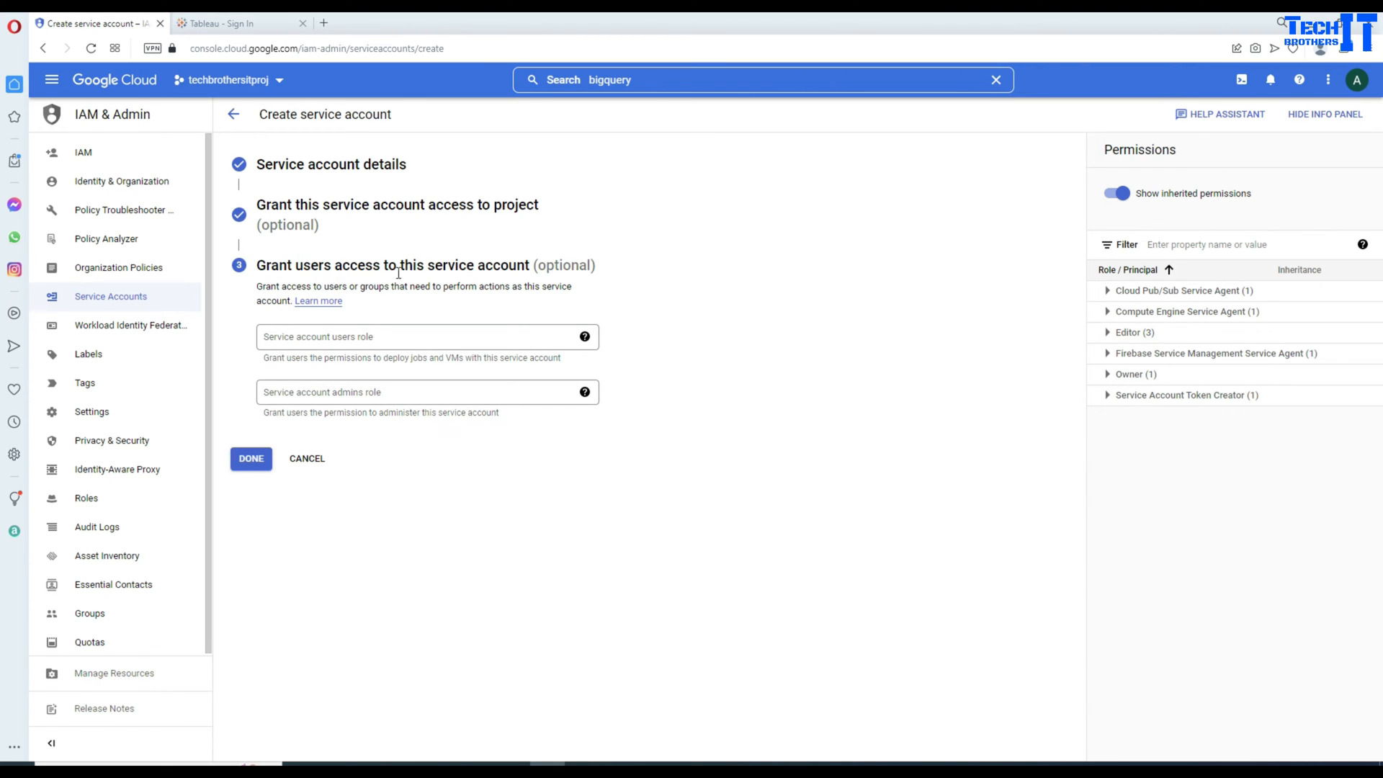
pyautogui.moveTo(370, 226)
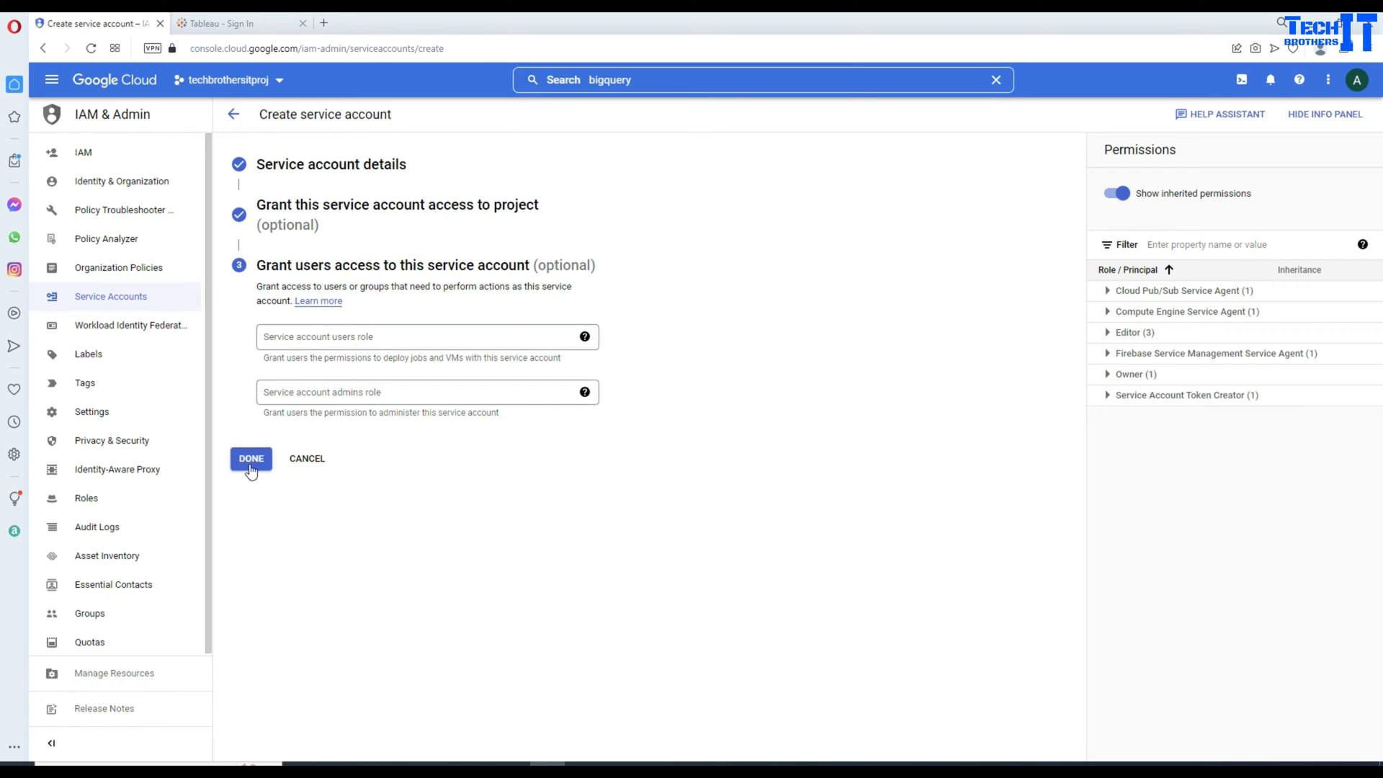
pyautogui.moveTo(357, 281)
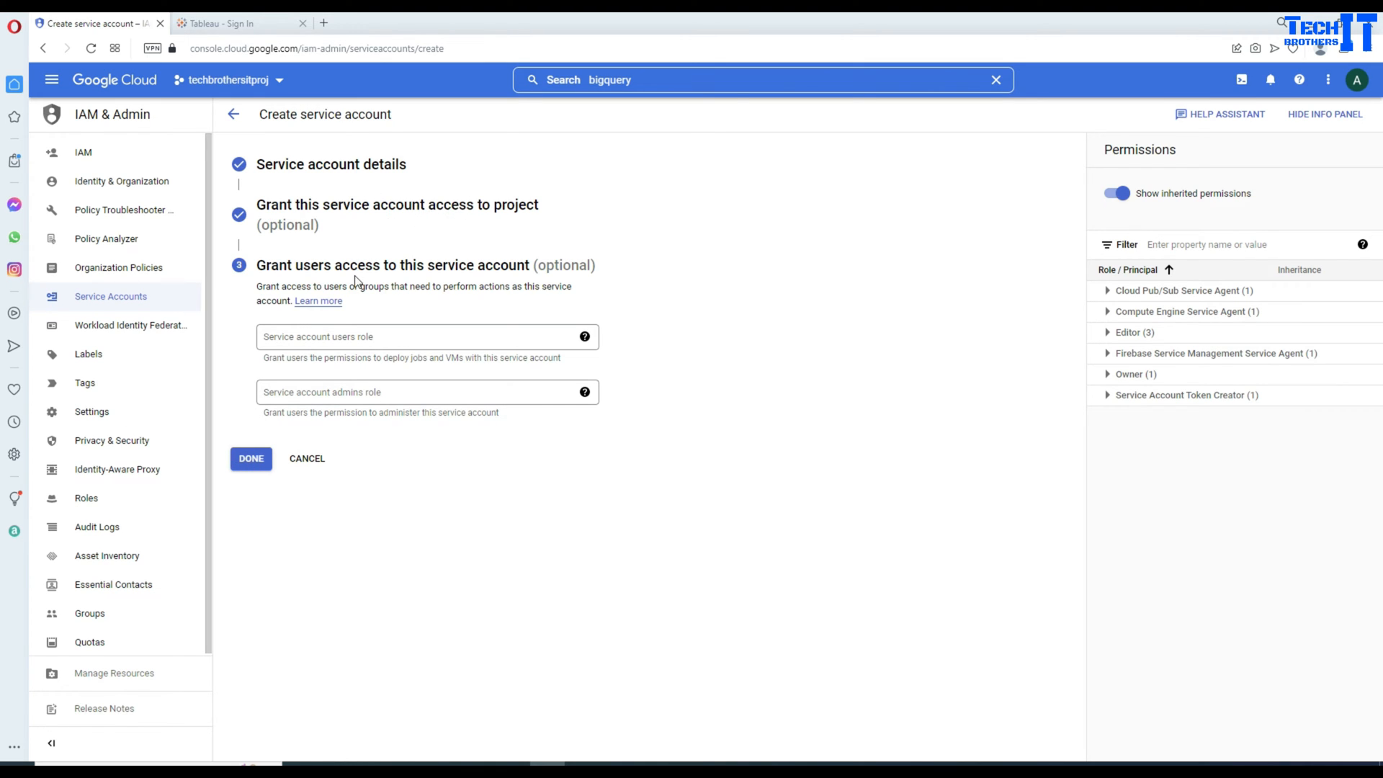
pyautogui.click(251, 458)
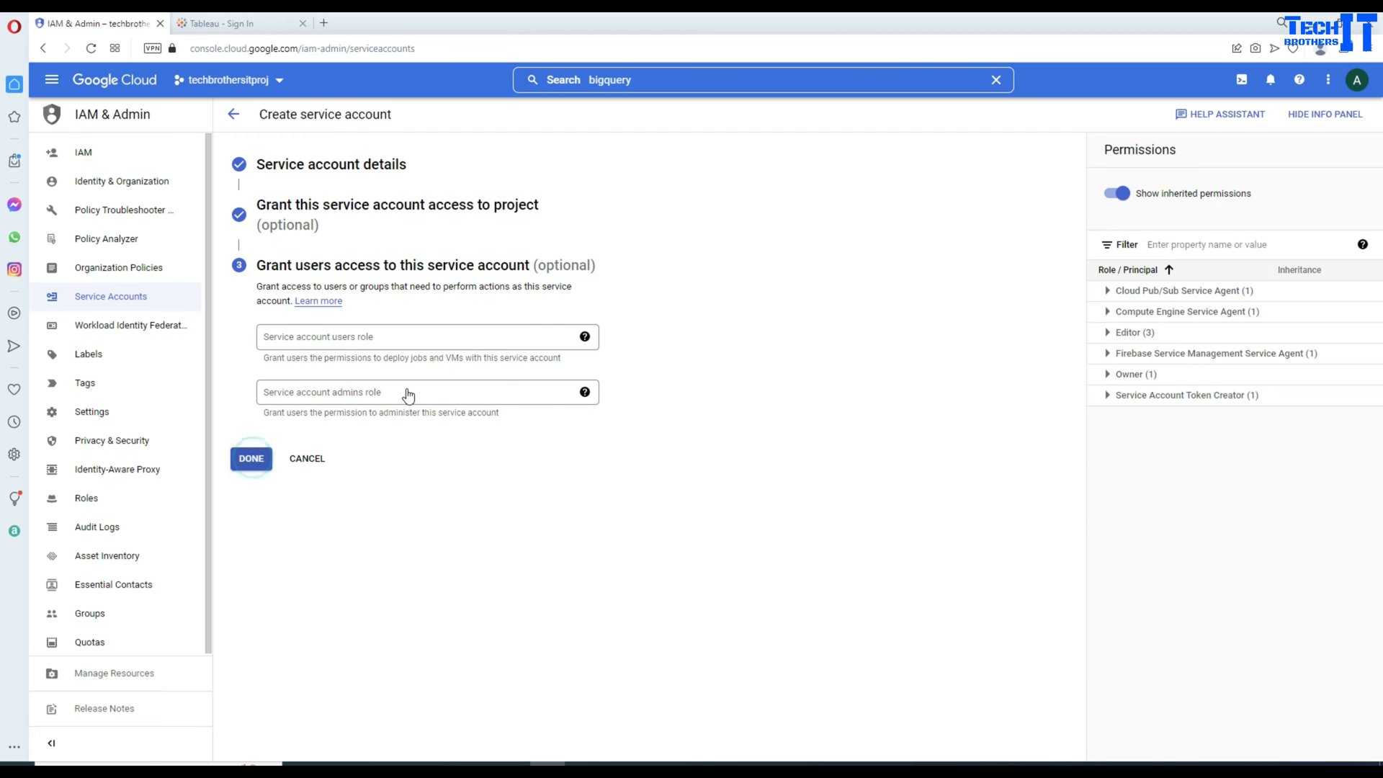
pyautogui.click(251, 459)
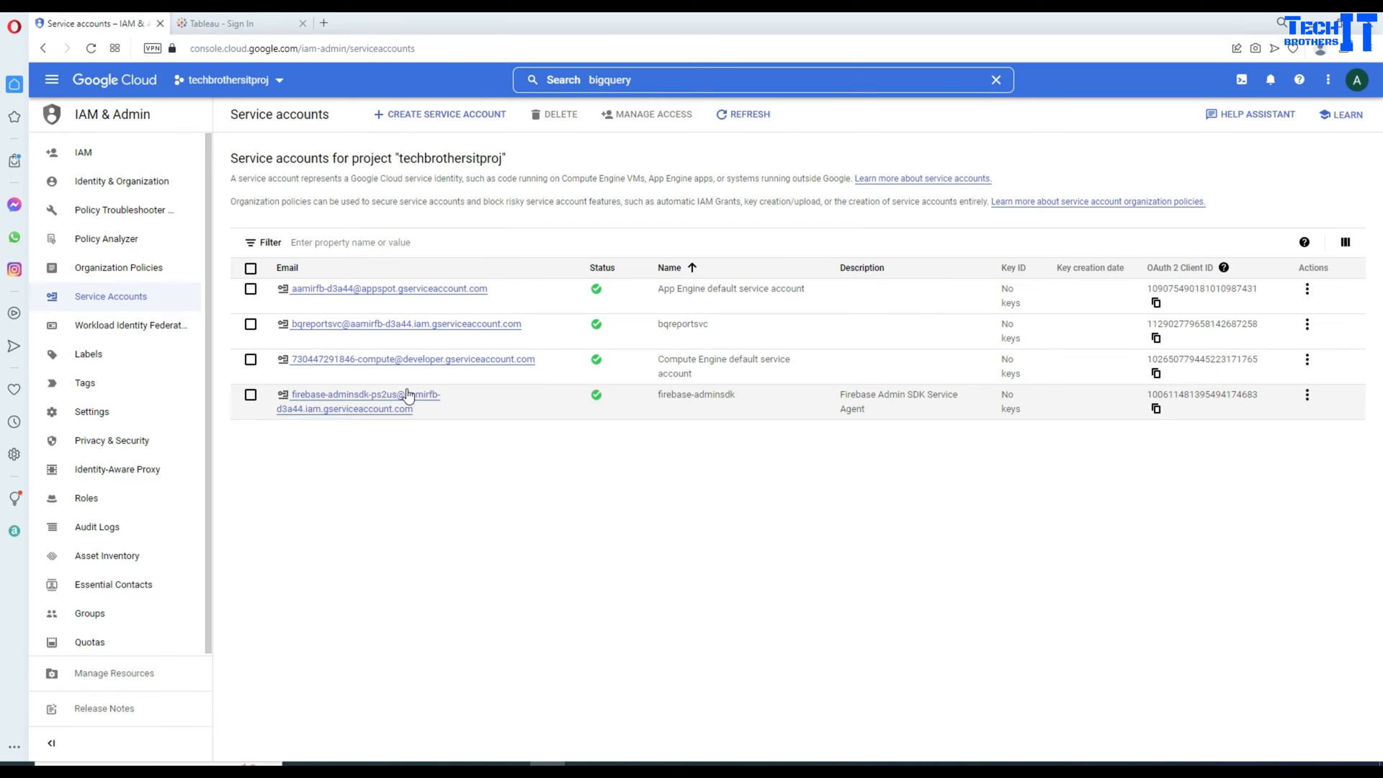
pyautogui.moveTo(700, 331)
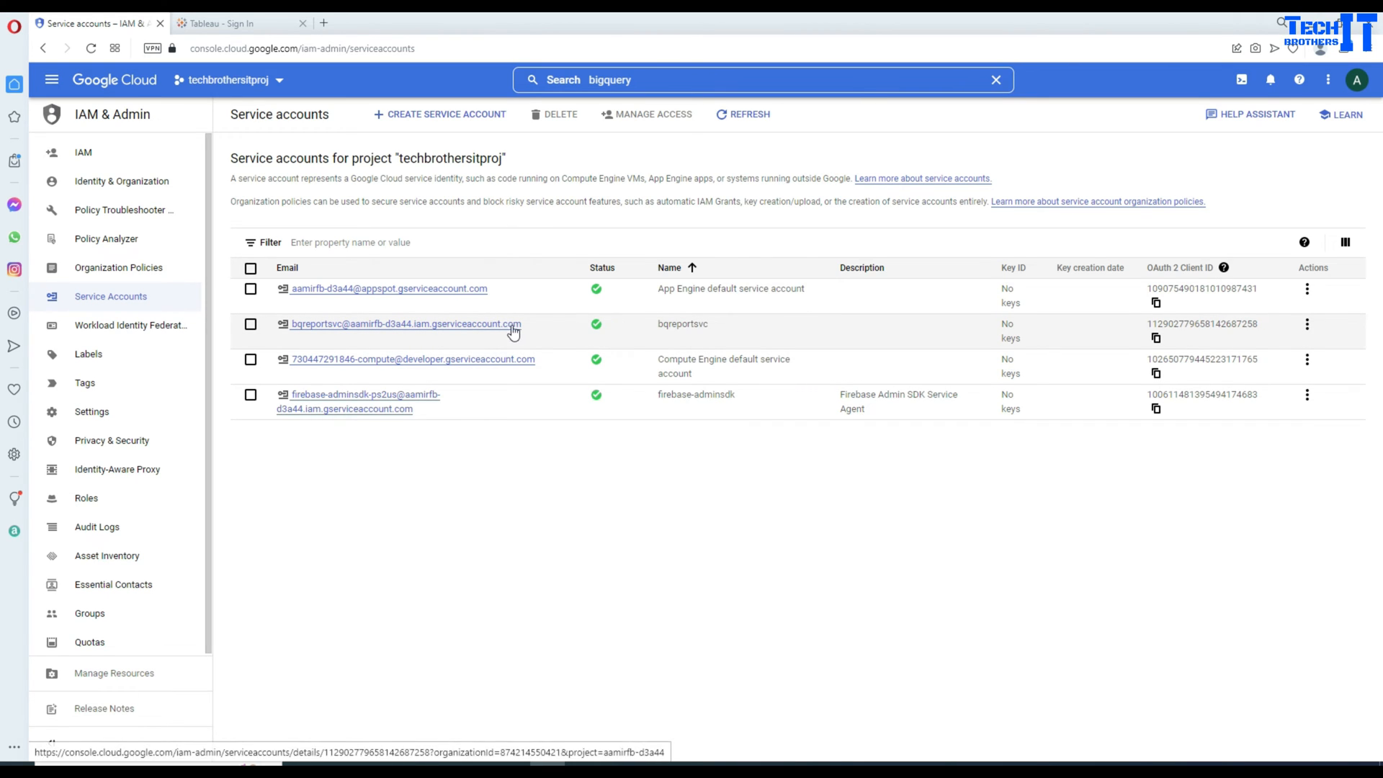
pyautogui.moveTo(341, 335)
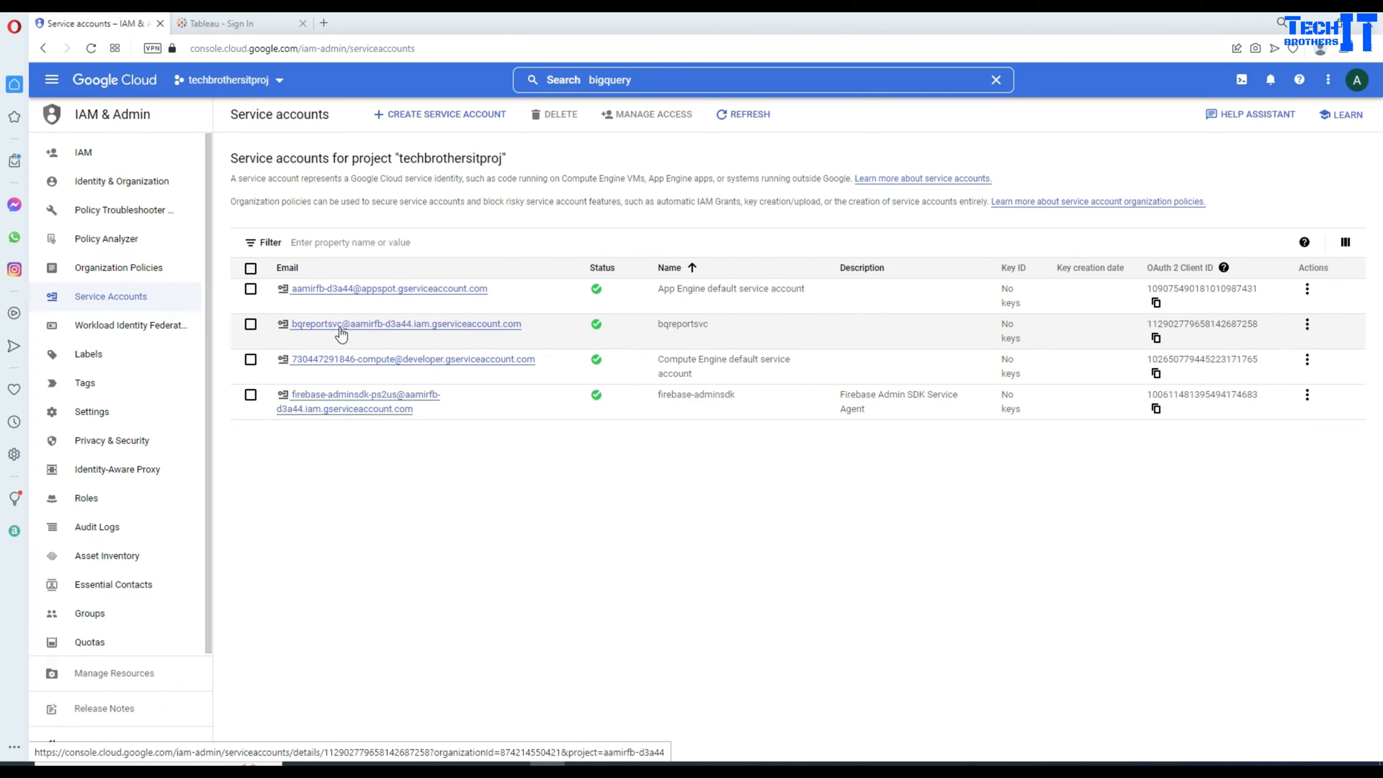
pyautogui.moveTo(1307, 324)
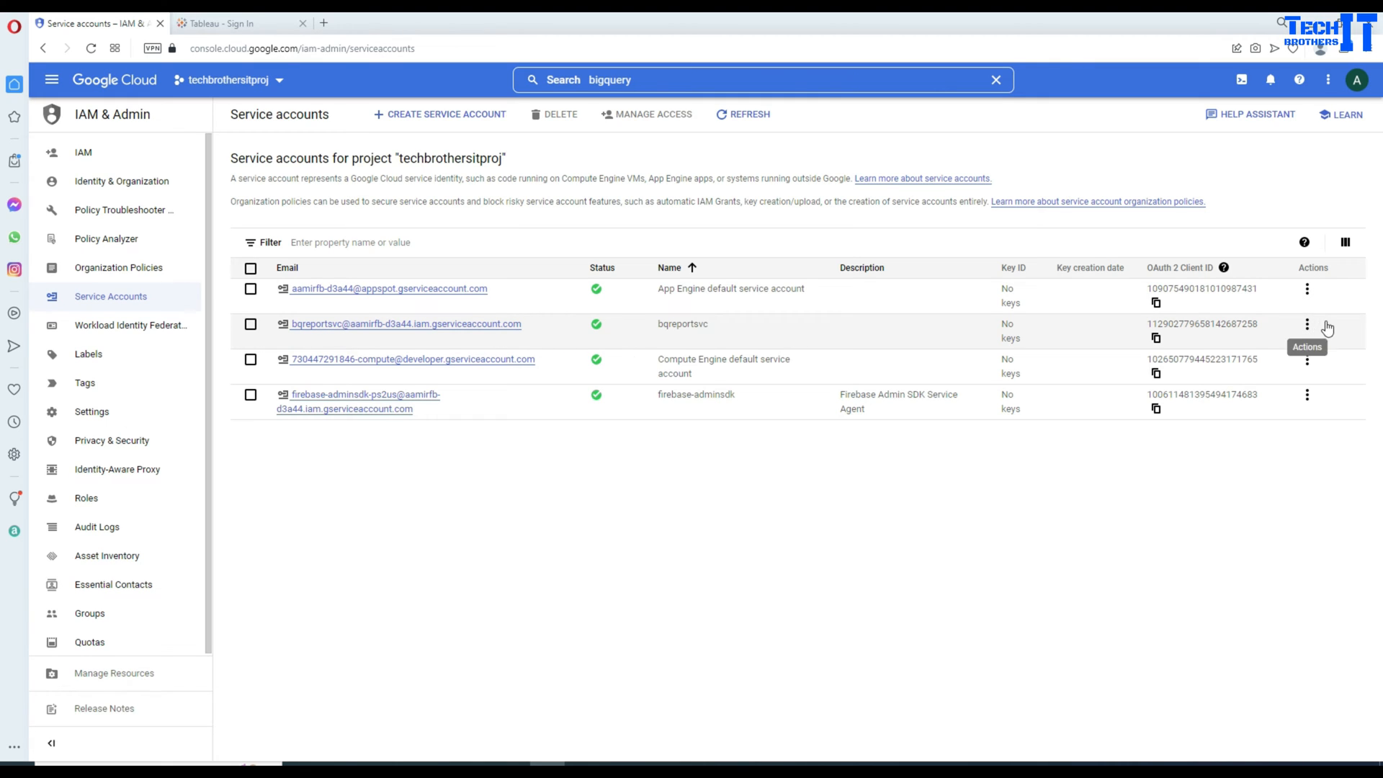
pyautogui.click(1307, 324)
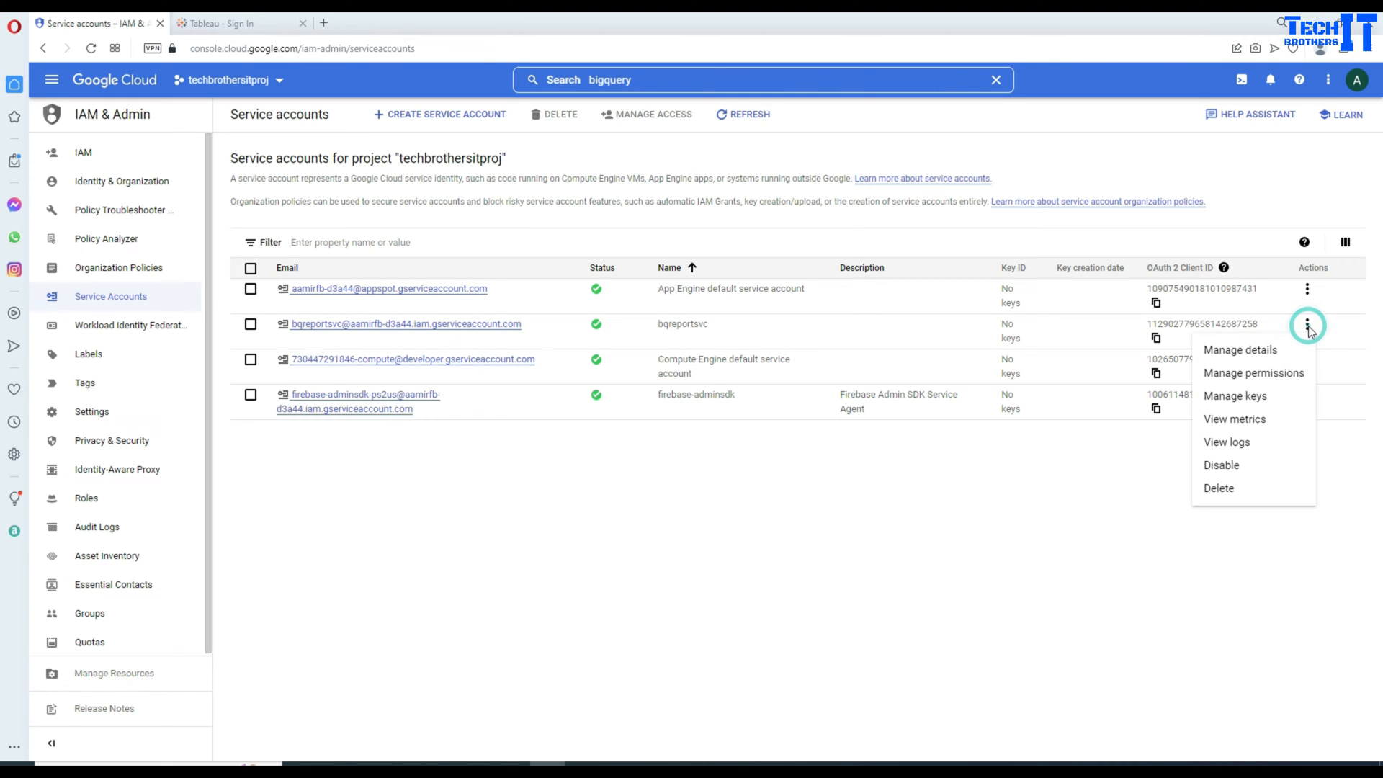
pyautogui.moveTo(1234, 419)
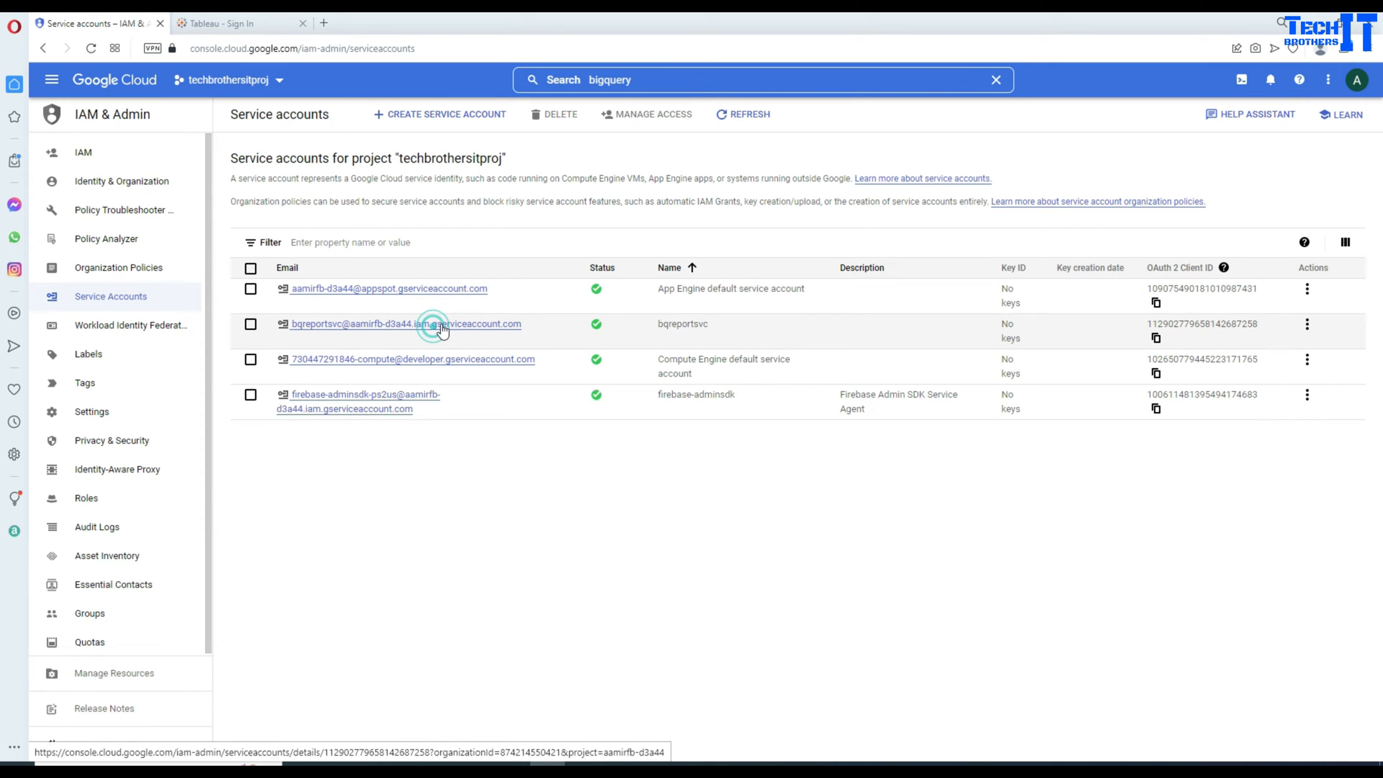
pyautogui.click(403, 325)
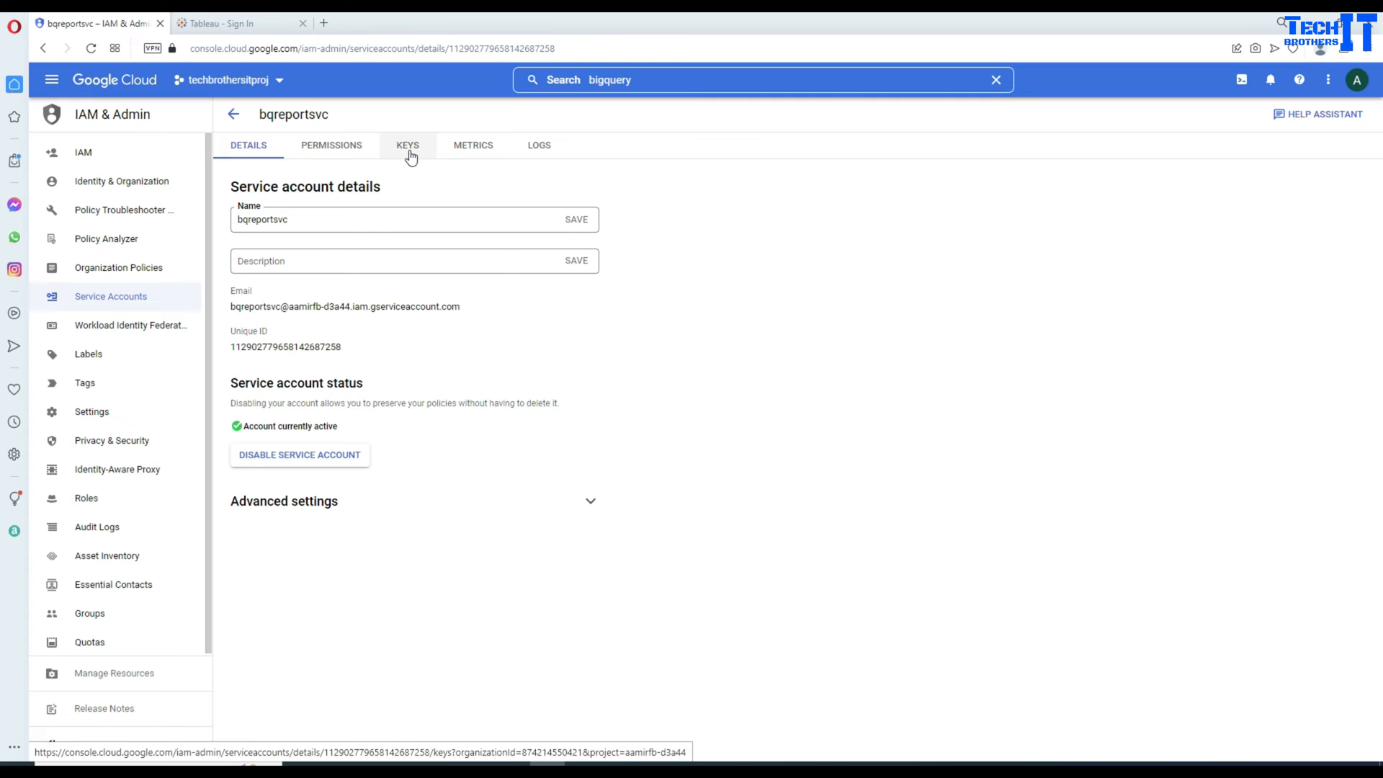
# - Under Keys, create and download a new JSON private key for bqreportsvc
pyautogui.click(408, 144)
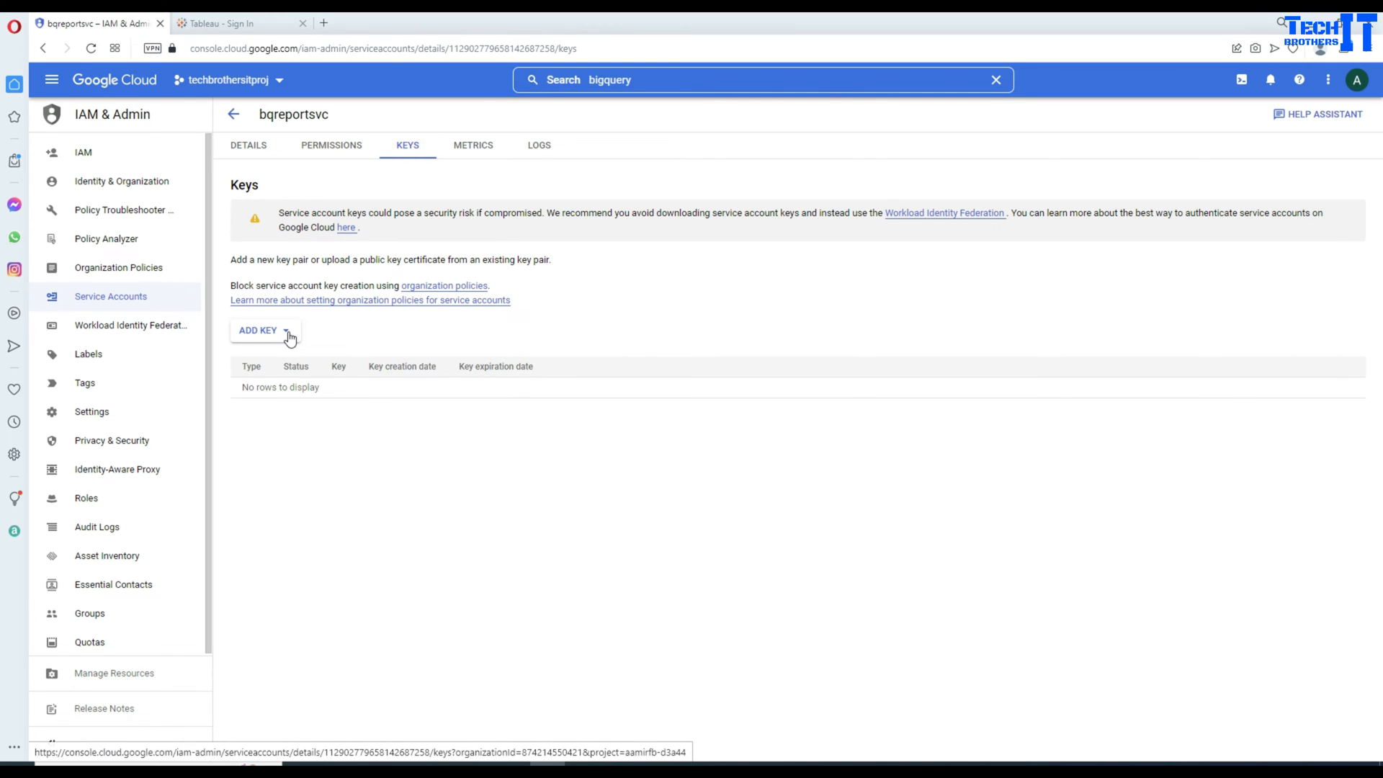
pyautogui.click(257, 330)
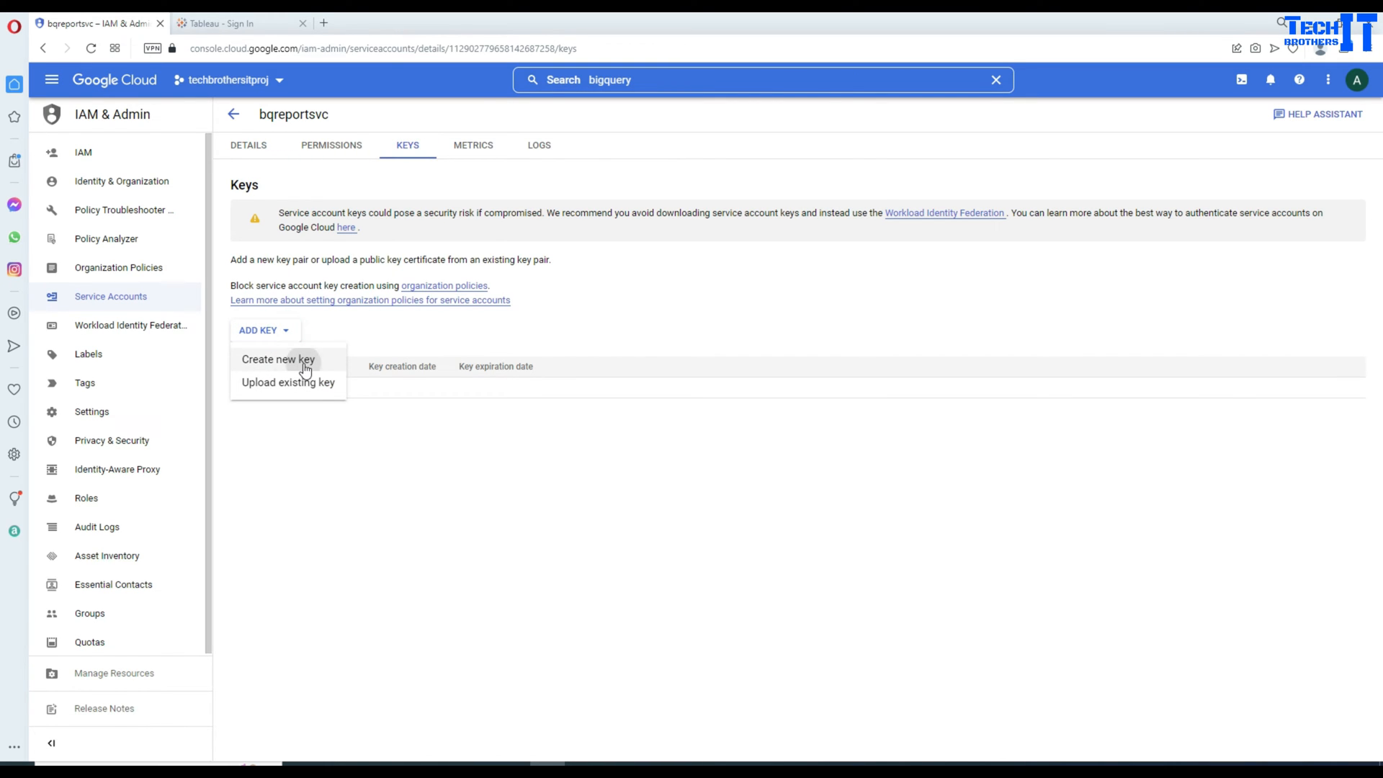
pyautogui.click(278, 359)
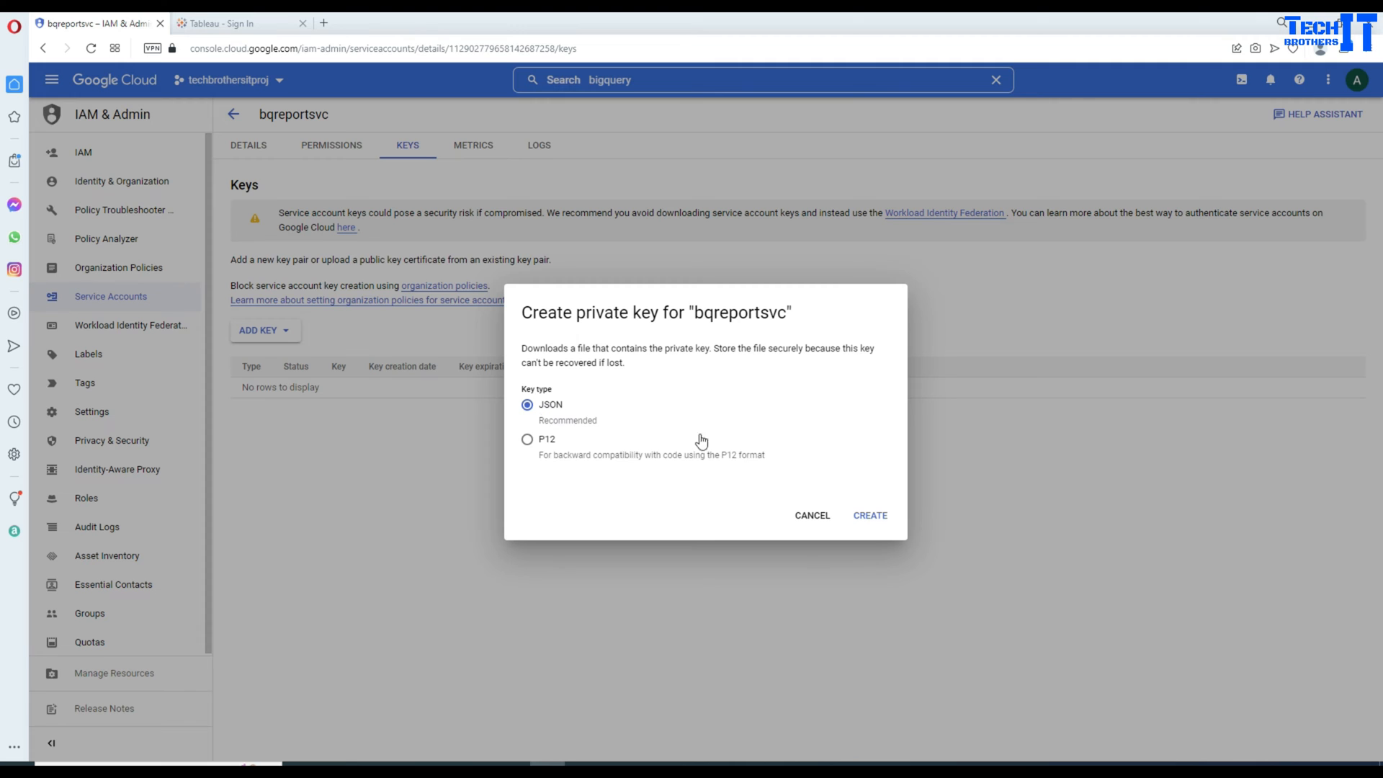
pyautogui.click(869, 515)
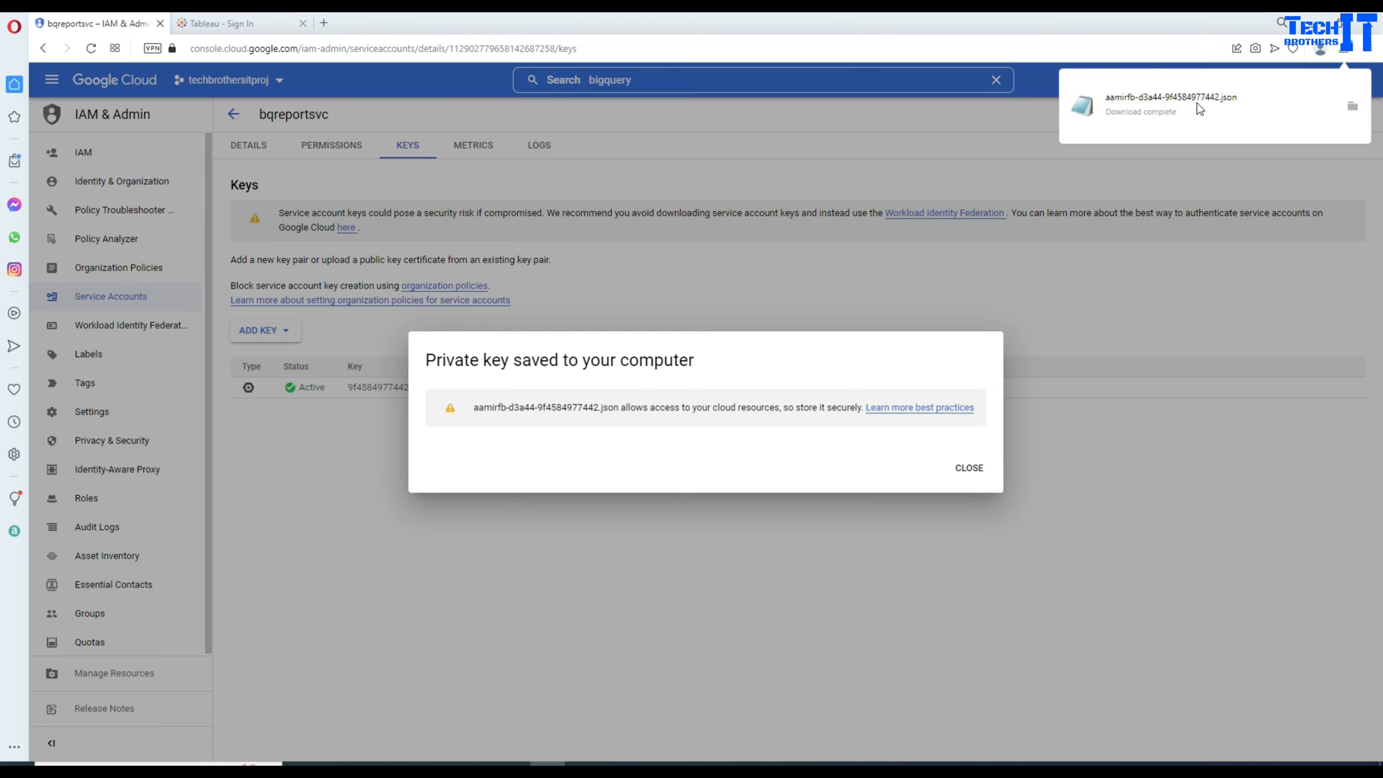
pyautogui.click(968, 467)
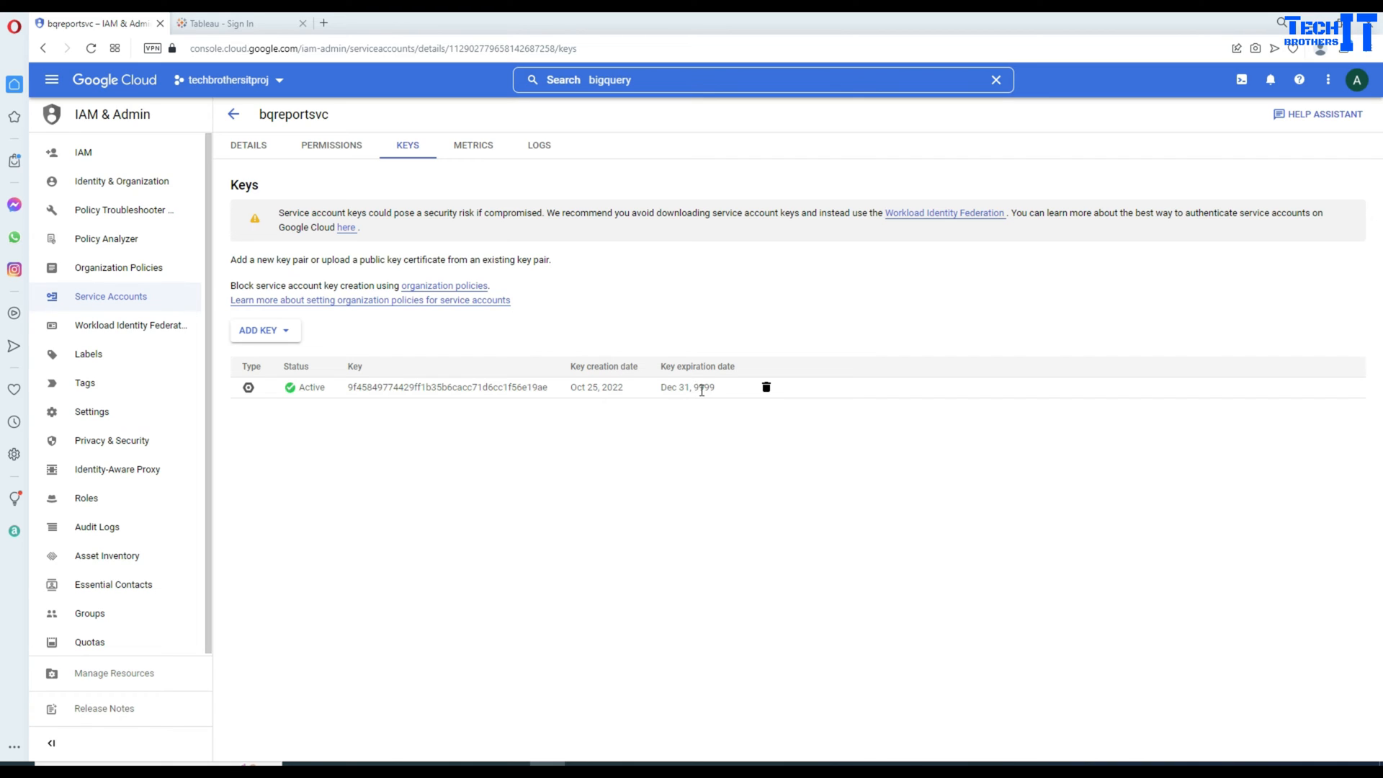
pyautogui.doubleClick(685, 386)
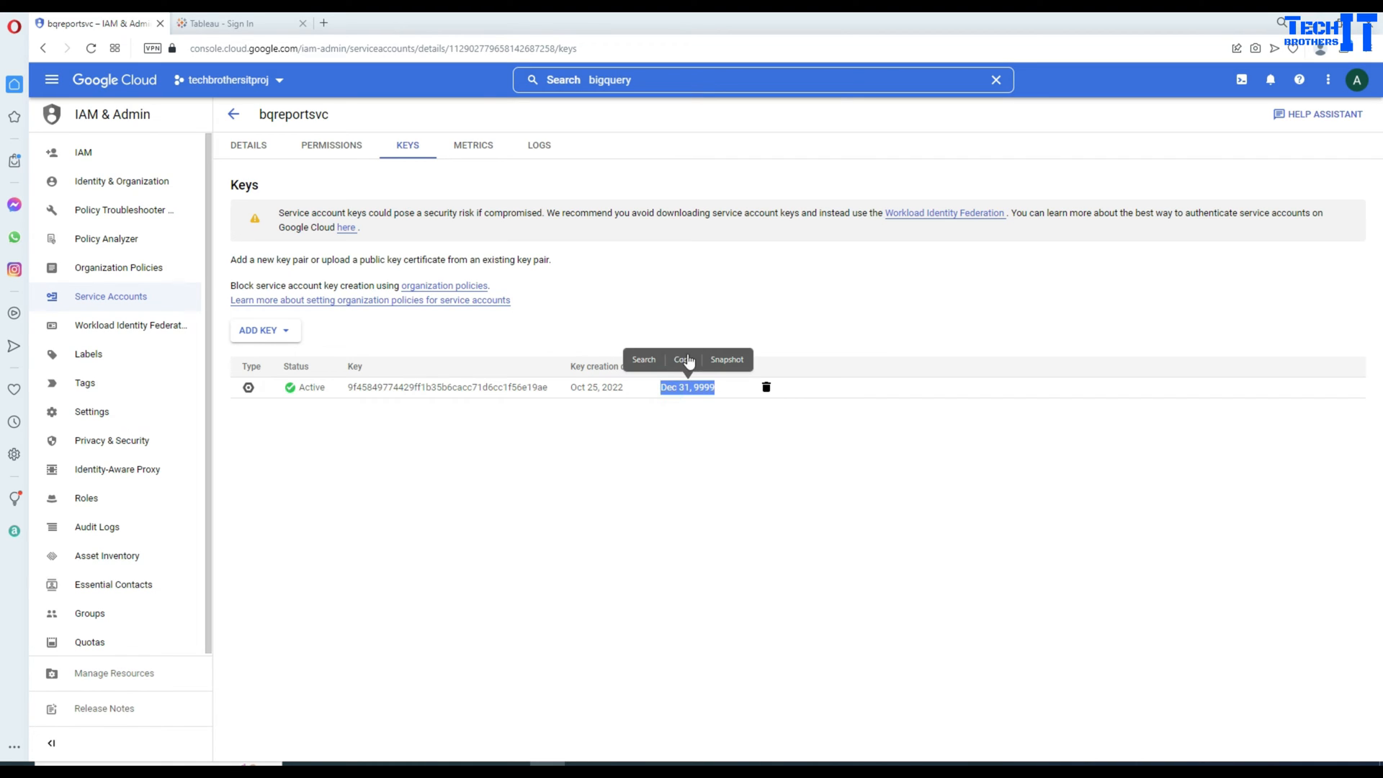
pyautogui.moveTo(669, 471)
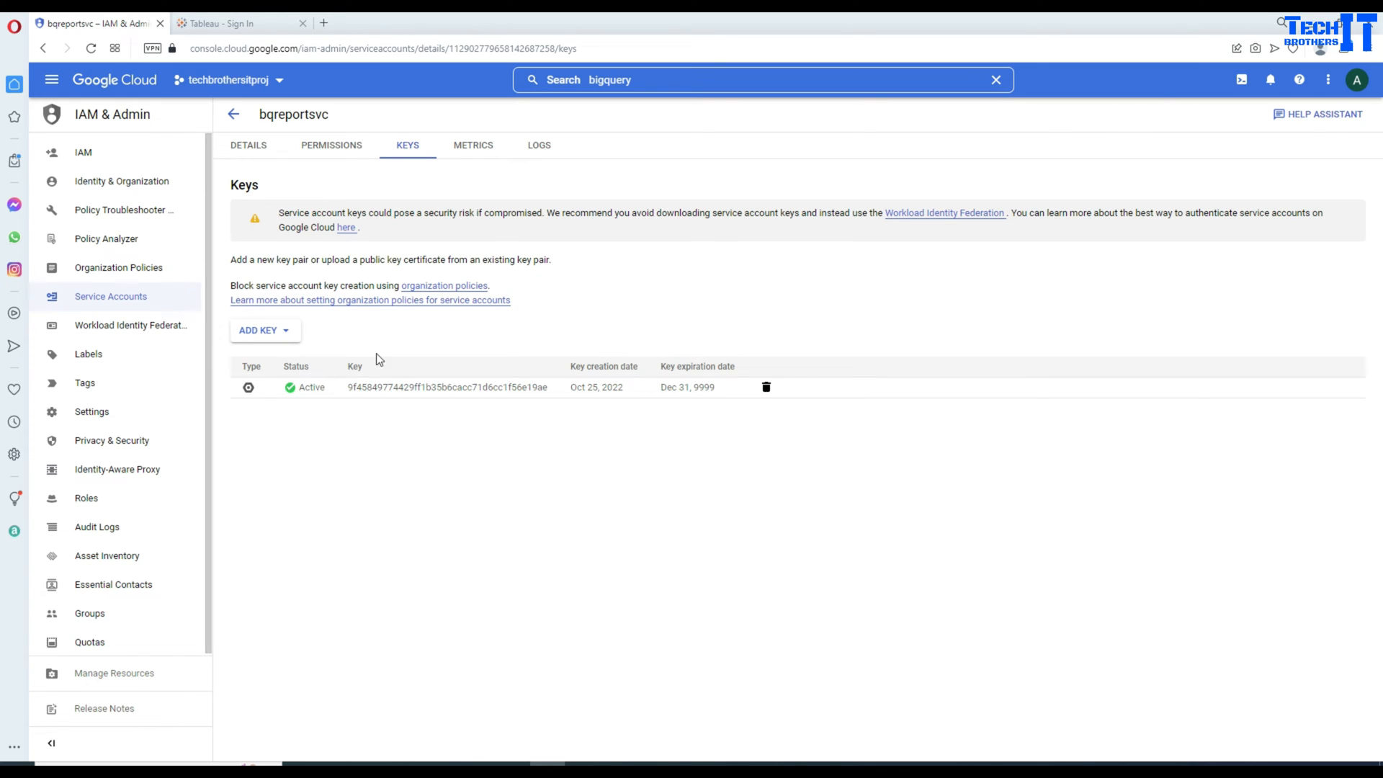
pyautogui.moveTo(52, 80)
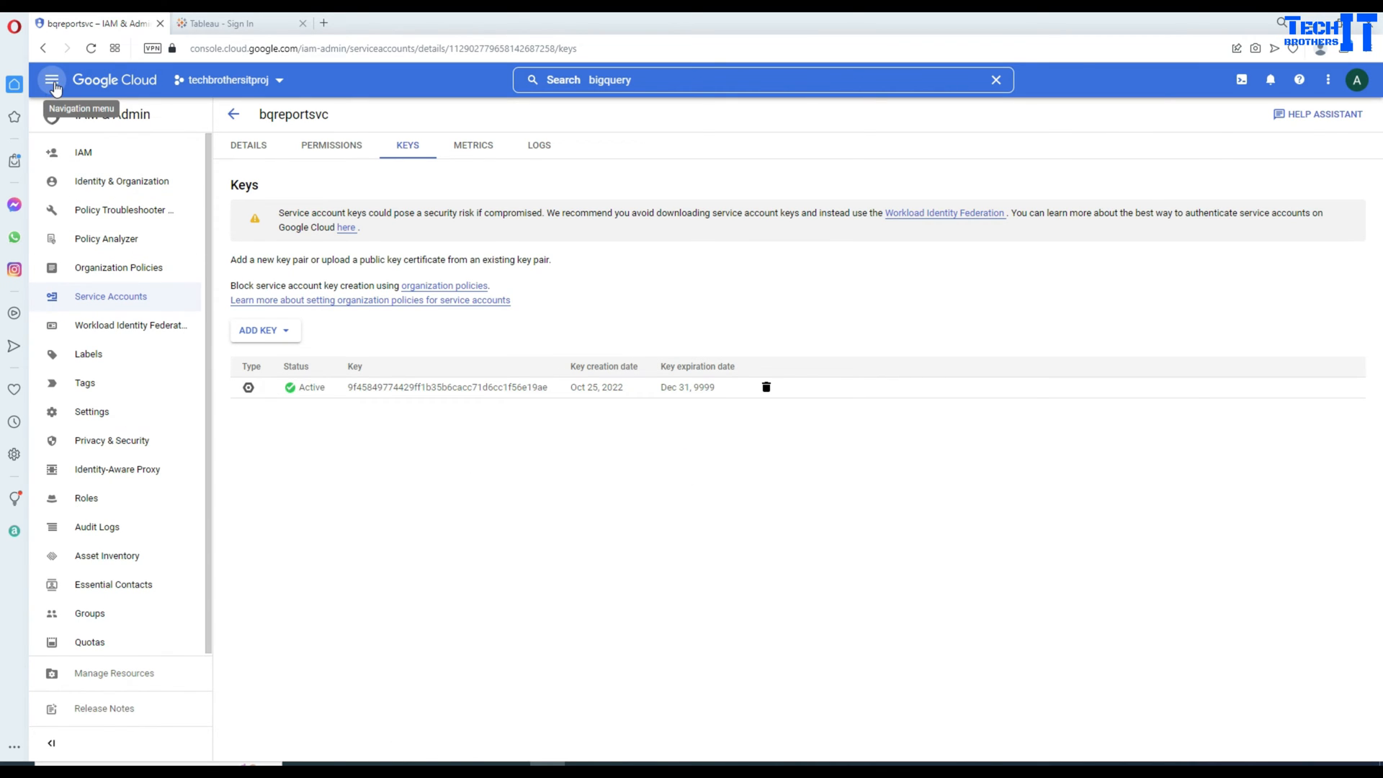
# - Return to the BigQuery workspace from the console navigation menu
pyautogui.click(52, 81)
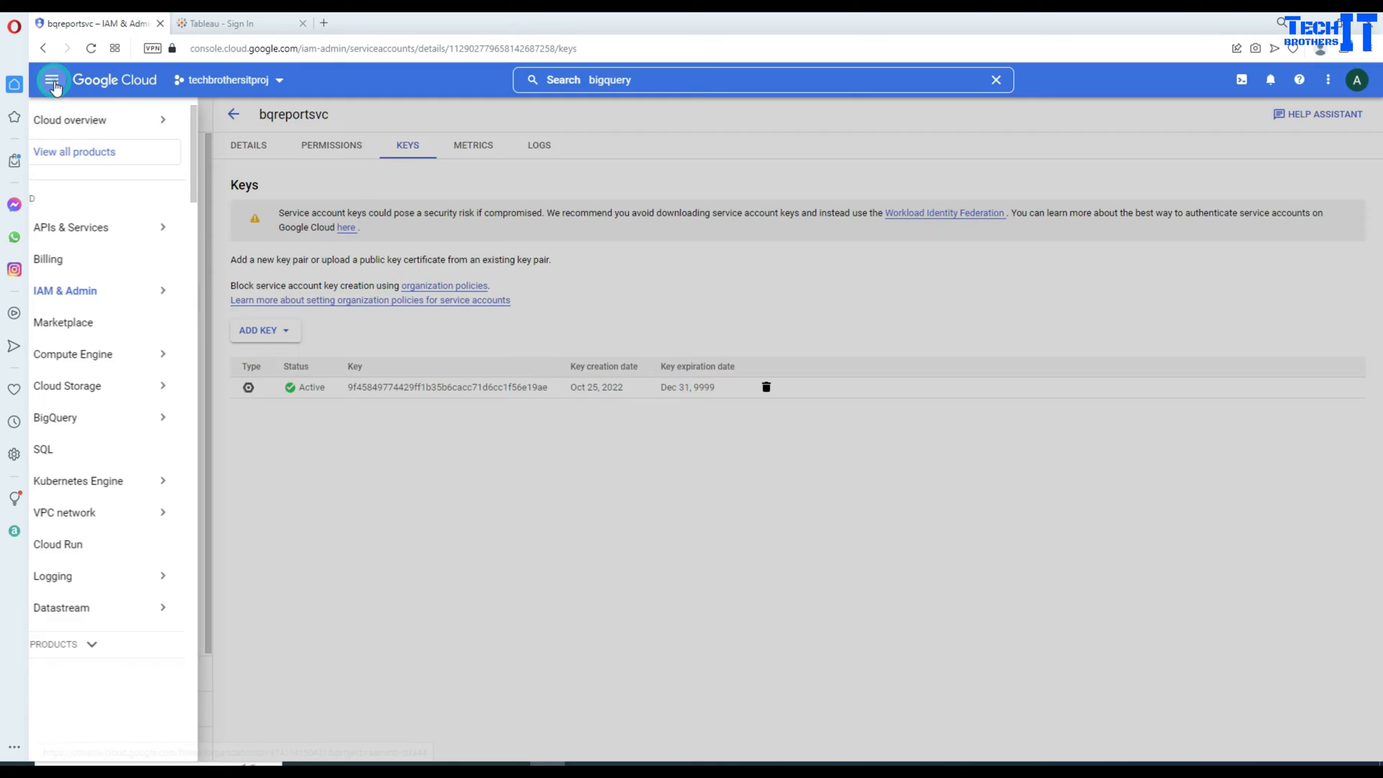
pyautogui.click(55, 418)
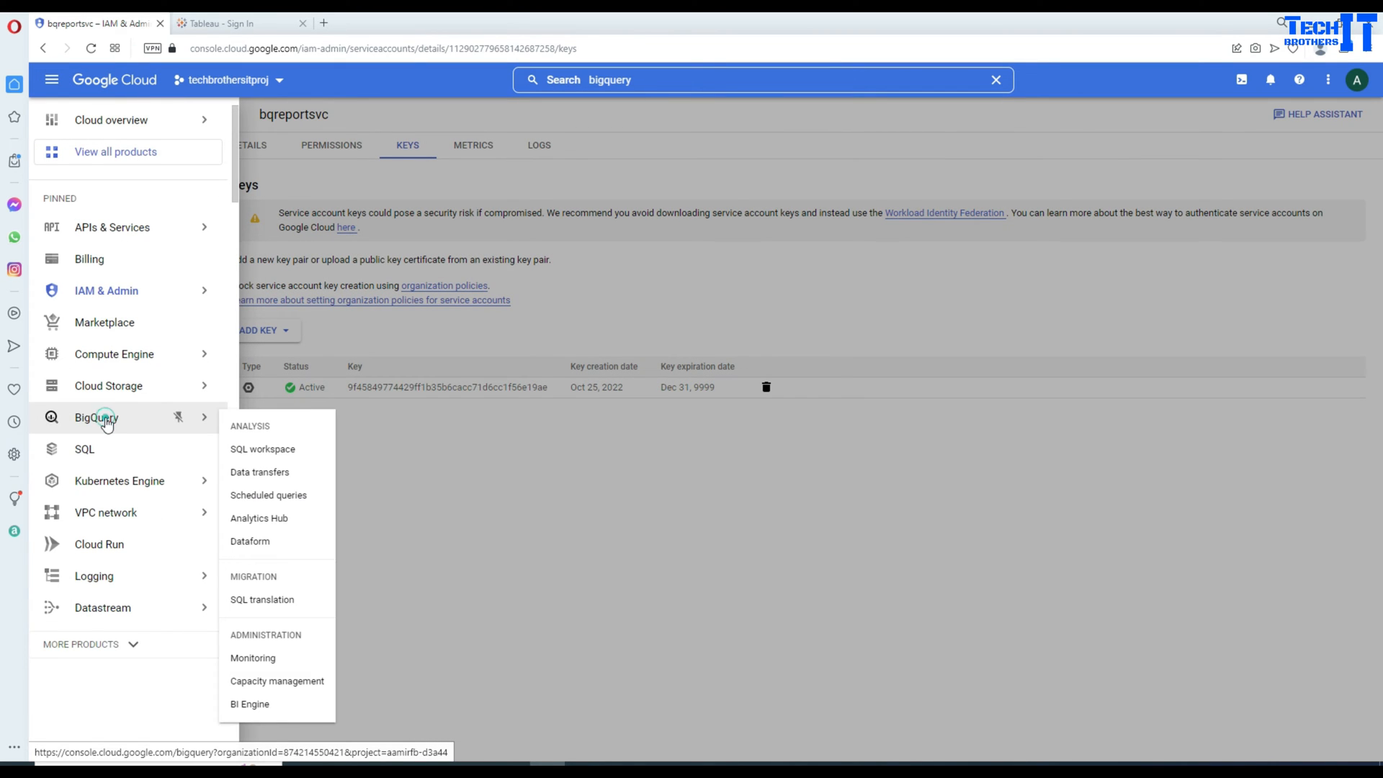
pyautogui.click(97, 417)
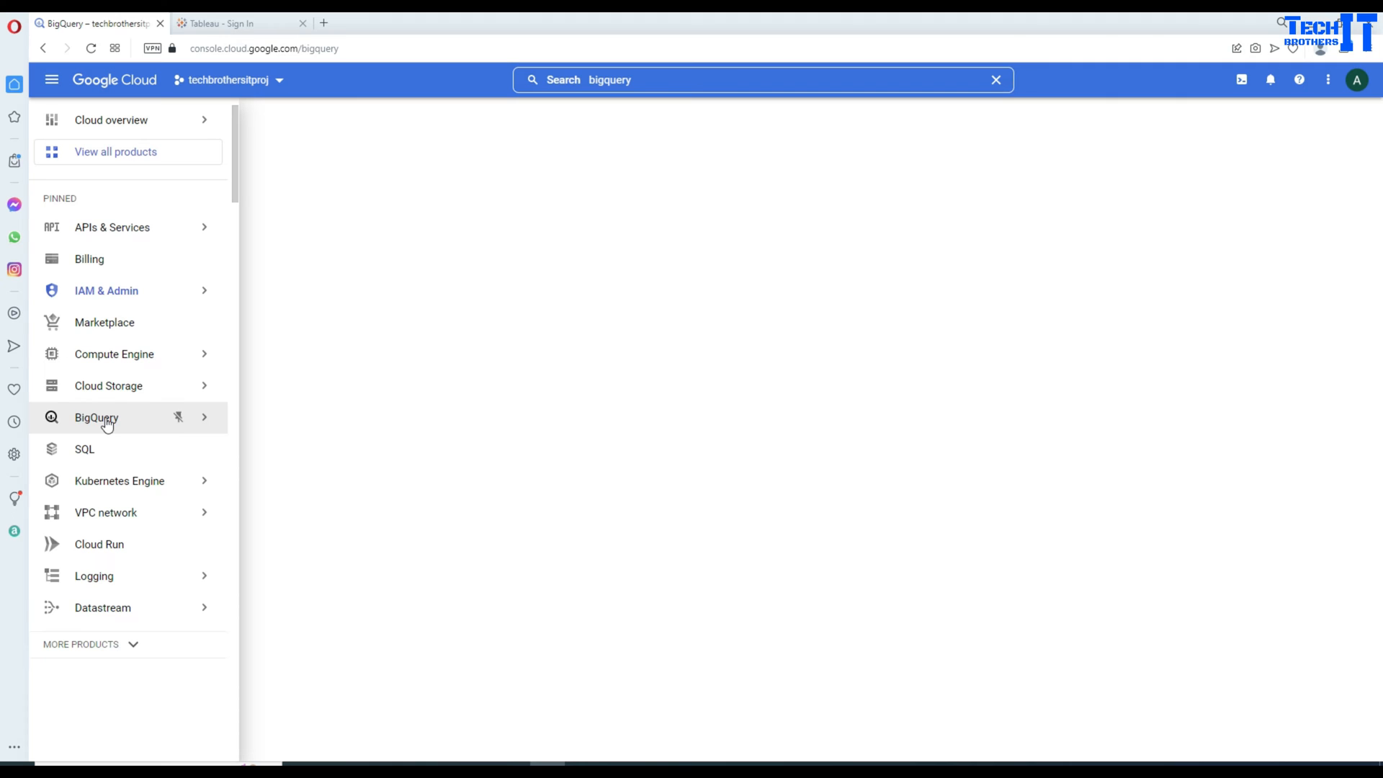
pyautogui.click(97, 418)
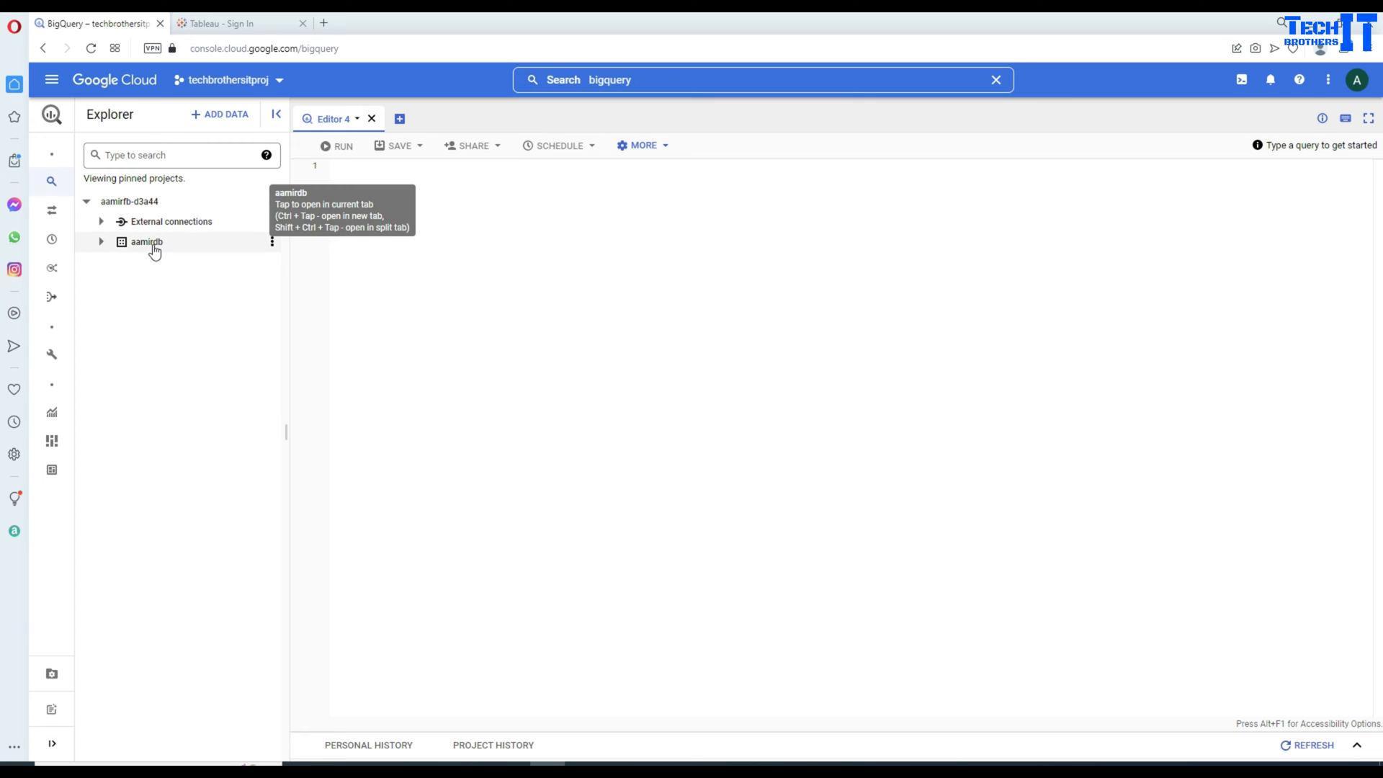
pyautogui.moveTo(150, 251)
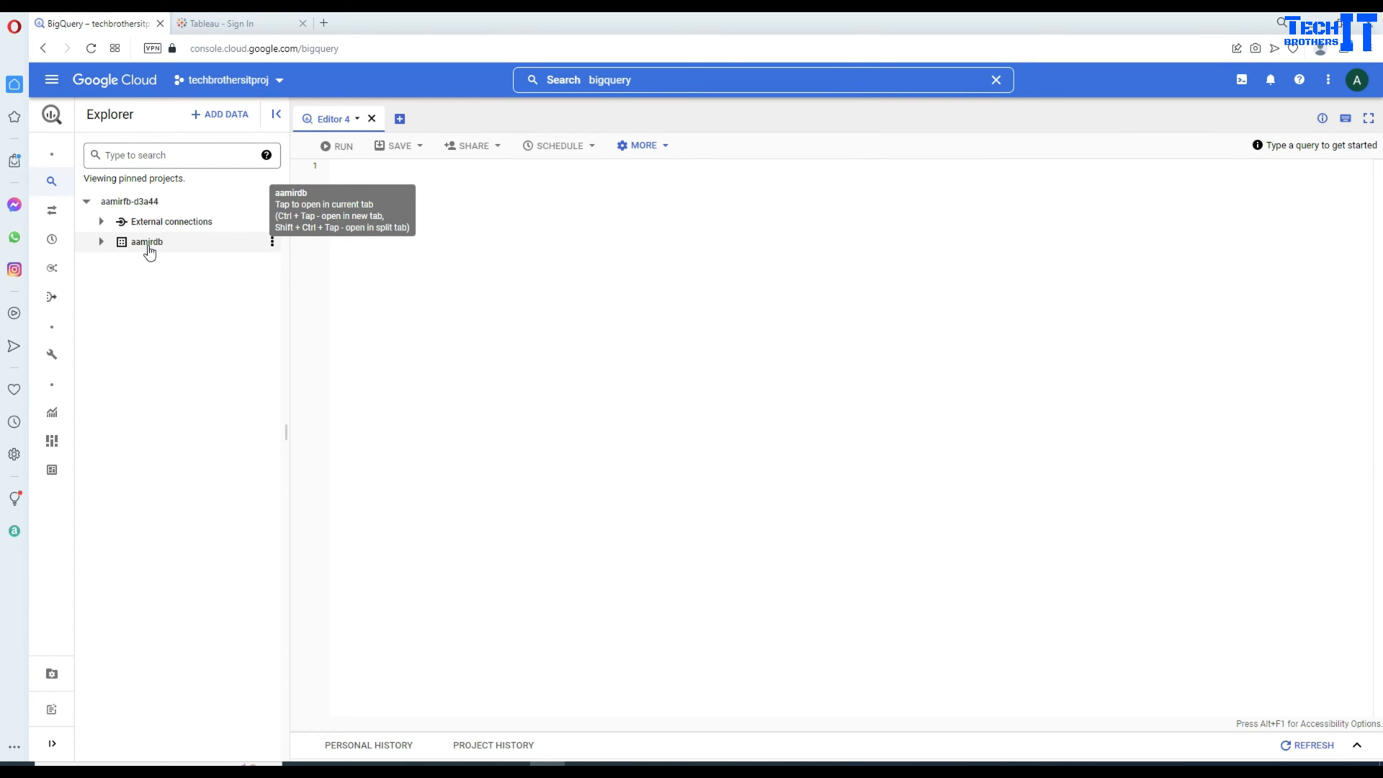
# - Expand the aamirdb dataset and preview the test table's two rows
pyautogui.click(145, 242)
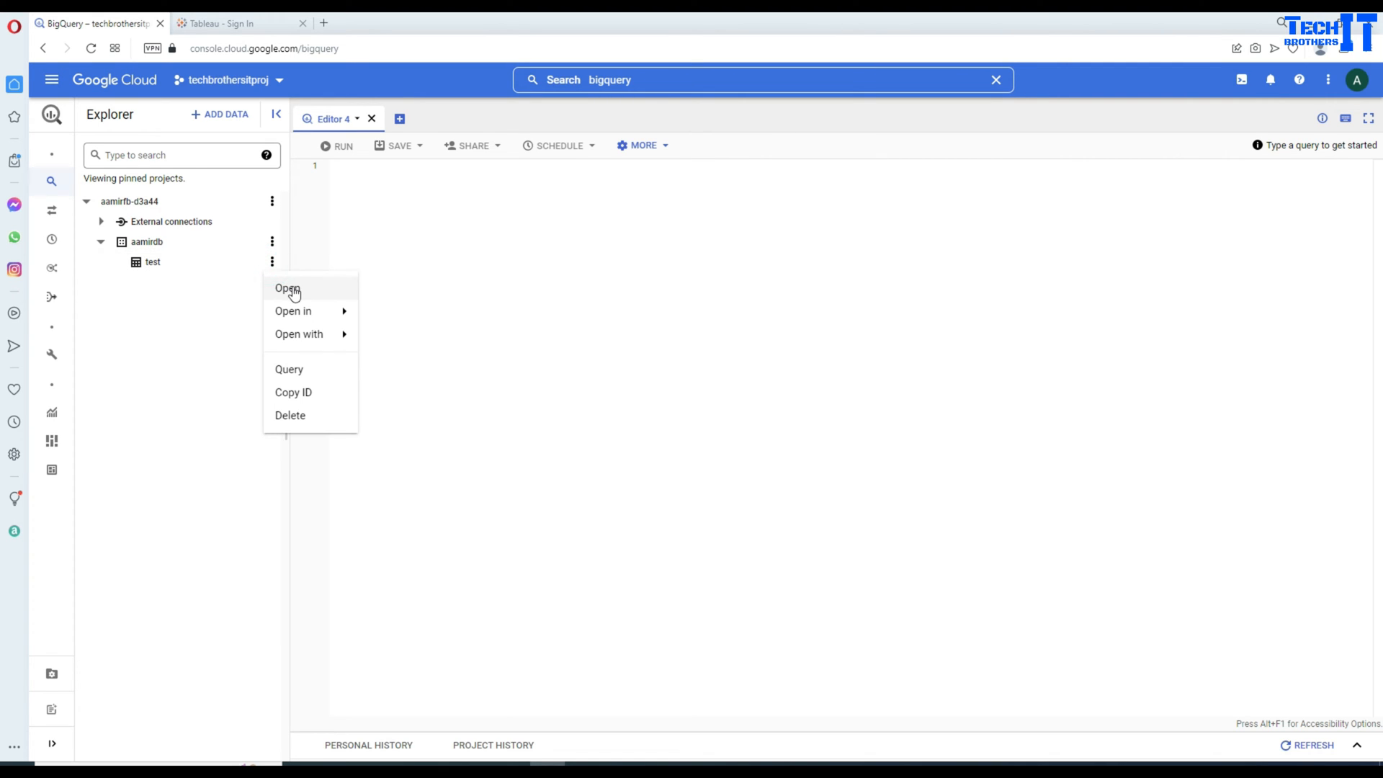
pyautogui.click(288, 288)
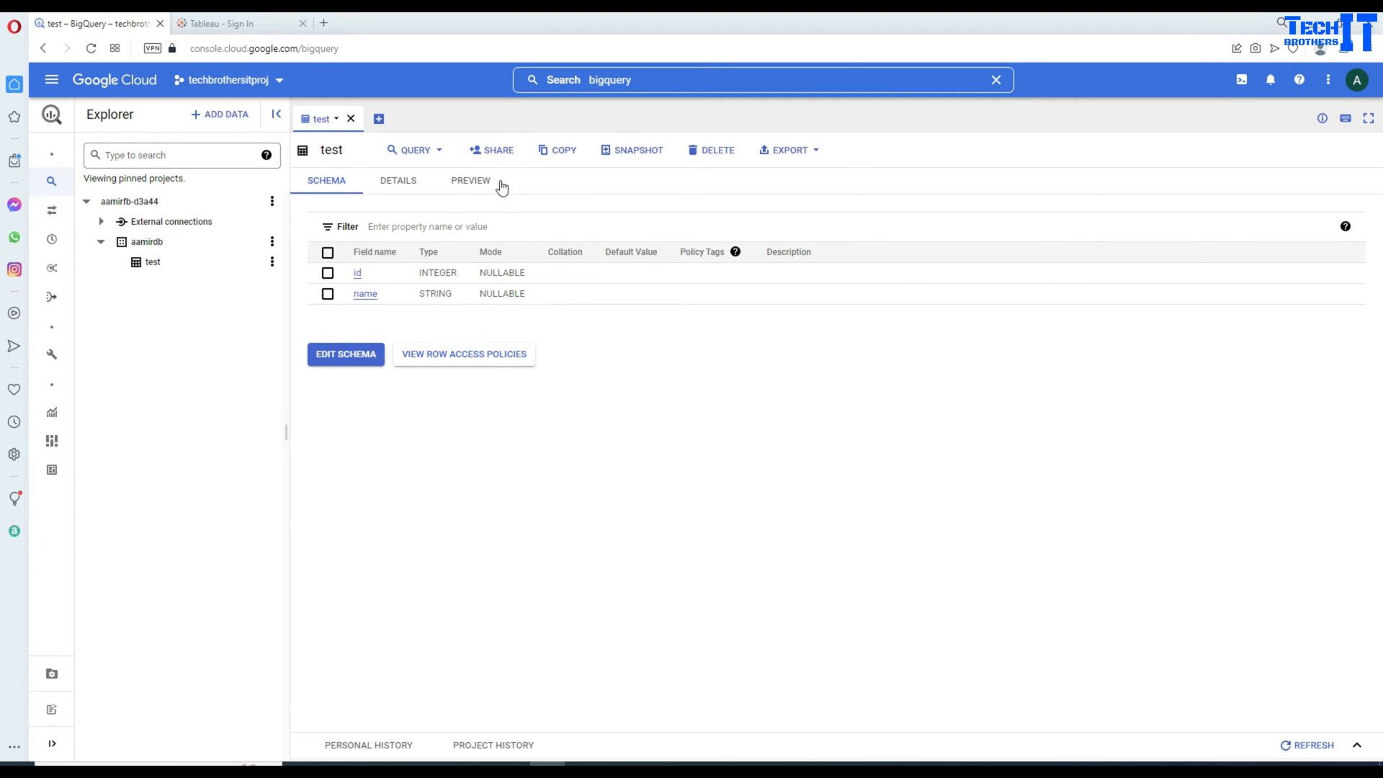
pyautogui.click(469, 180)
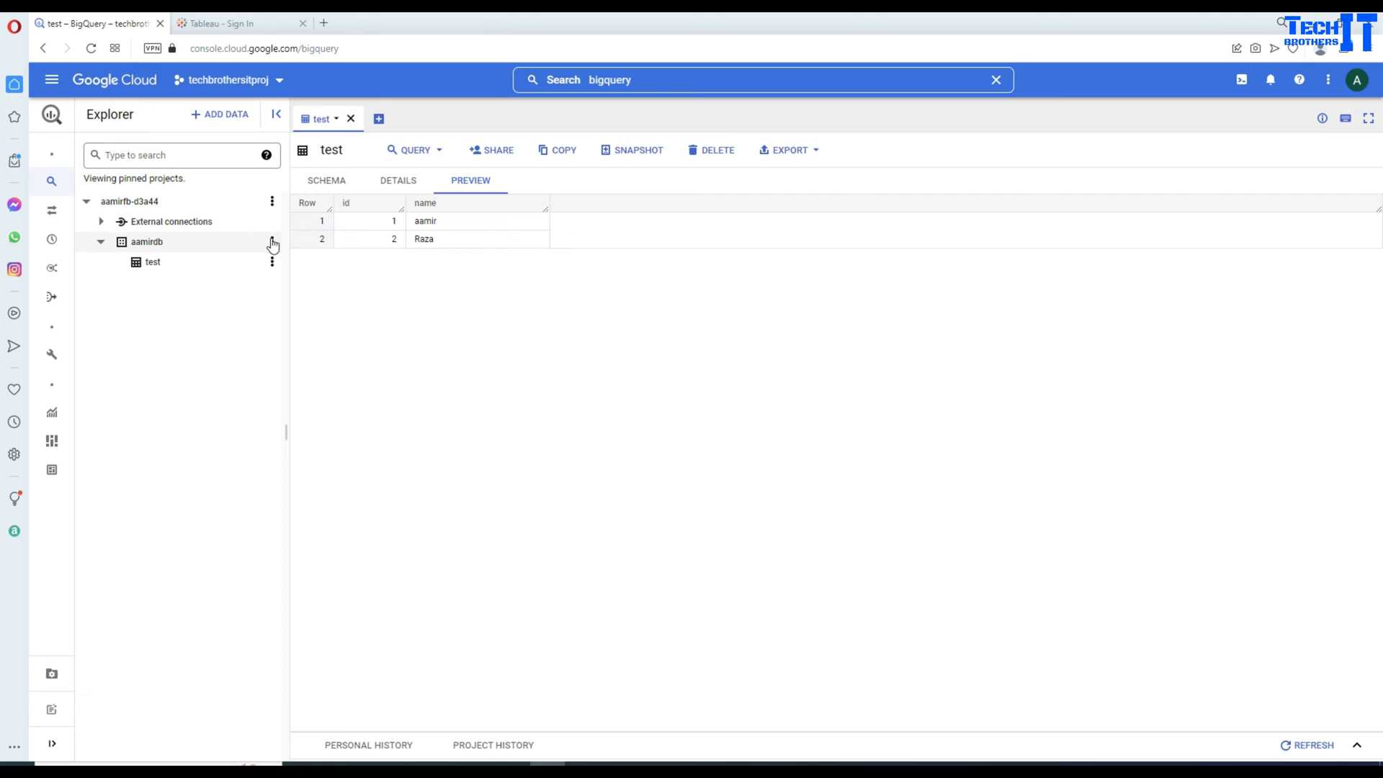
pyautogui.click(272, 242)
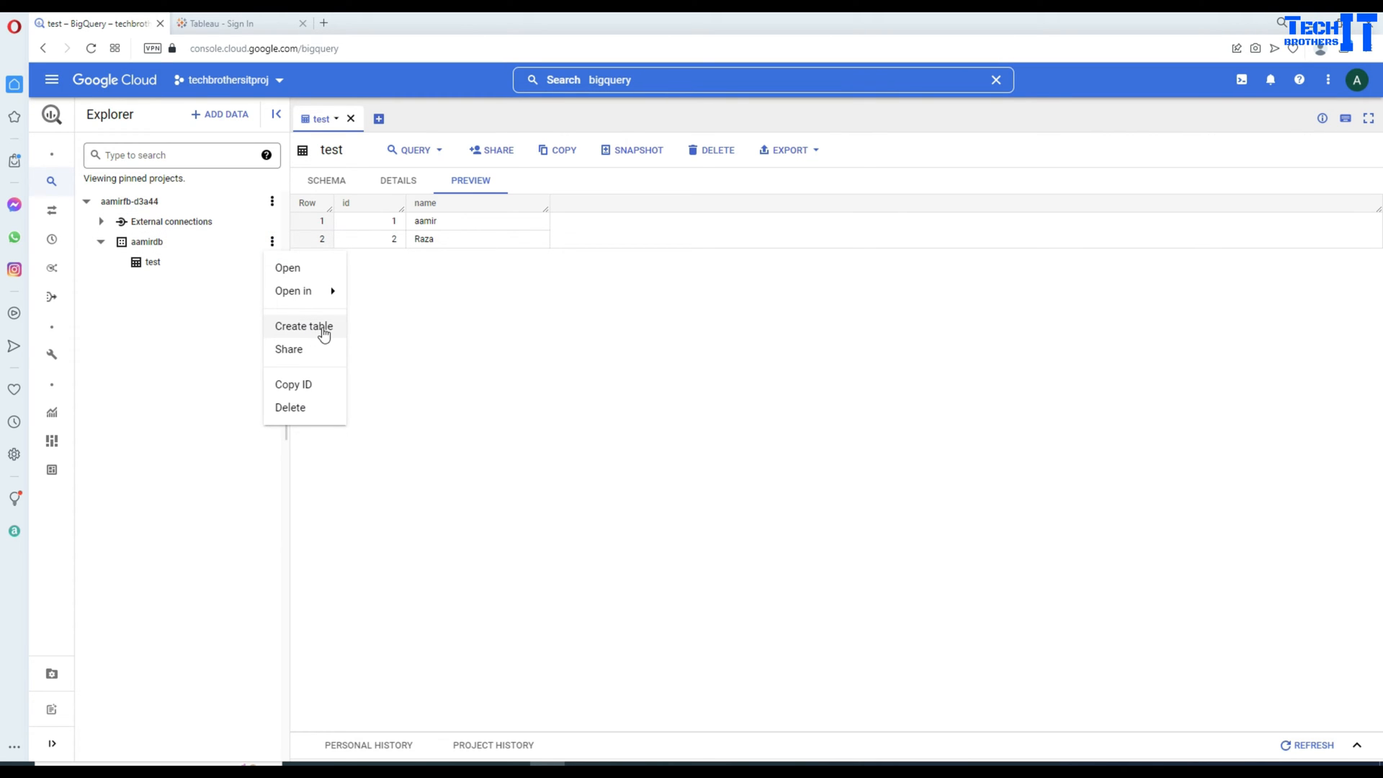
pyautogui.click(304, 325)
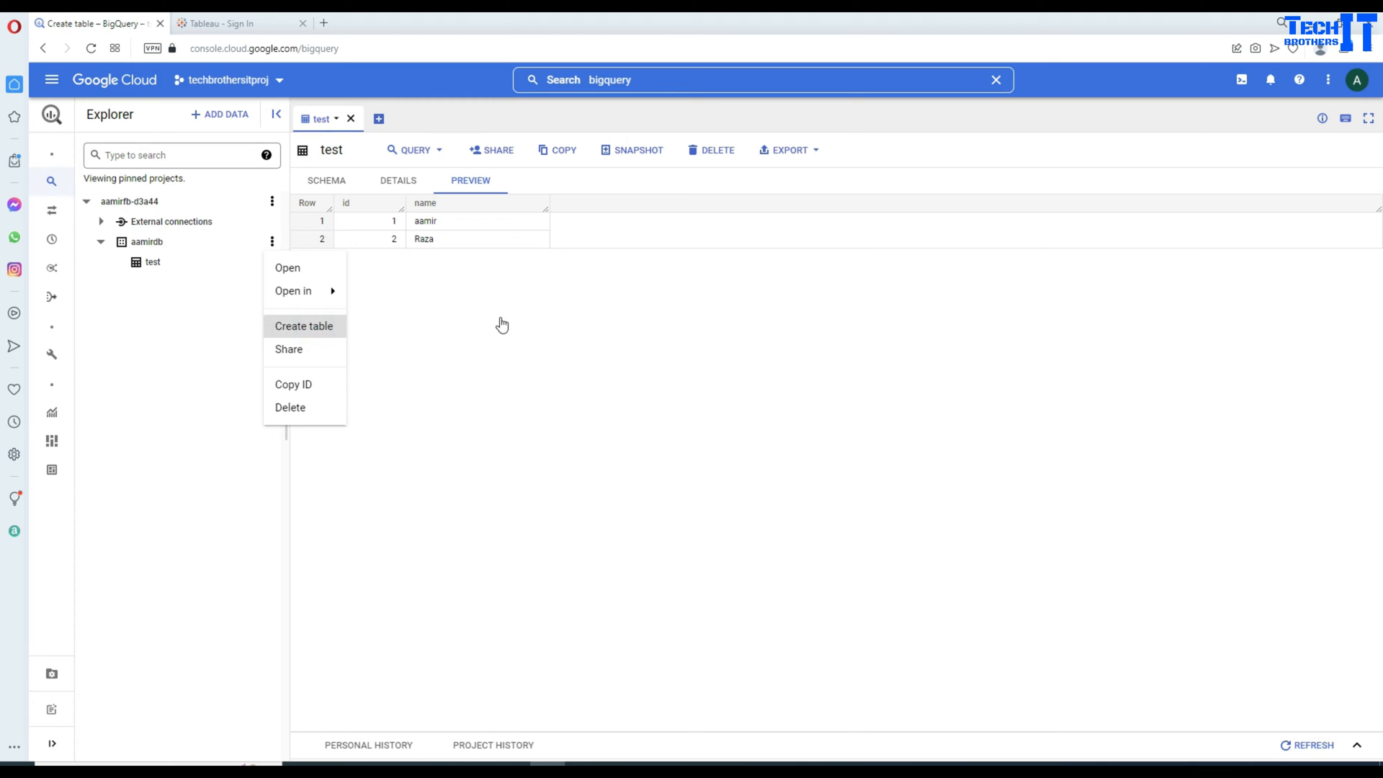
pyautogui.click(304, 326)
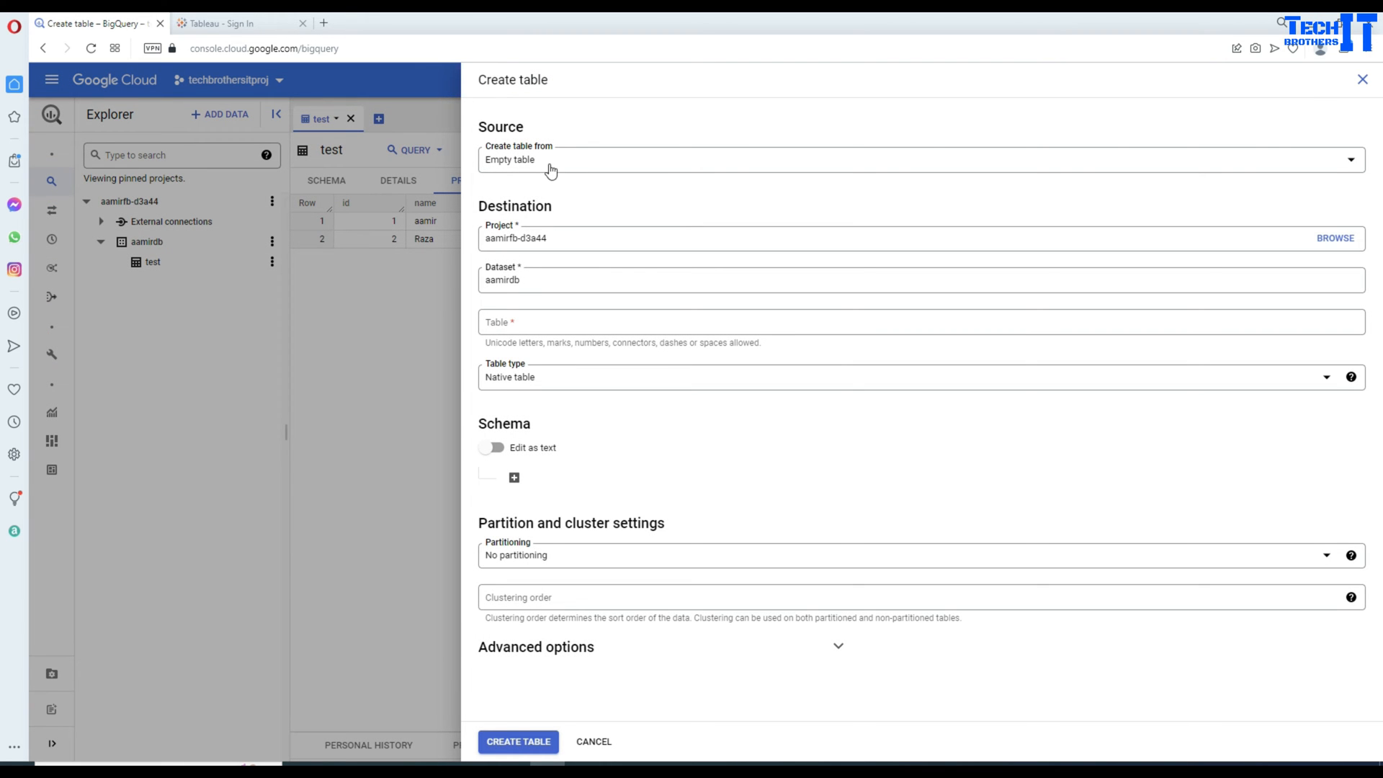
pyautogui.moveTo(589, 553)
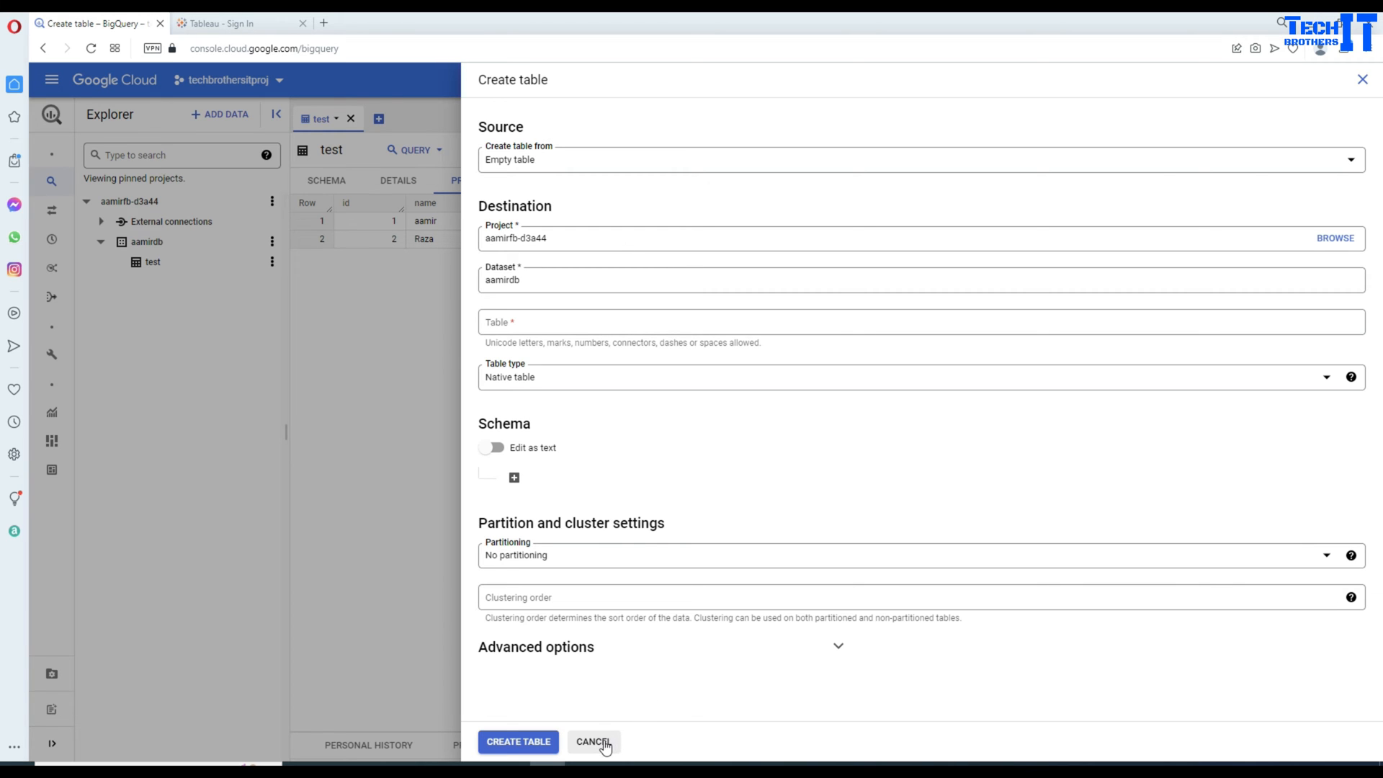
pyautogui.click(592, 741)
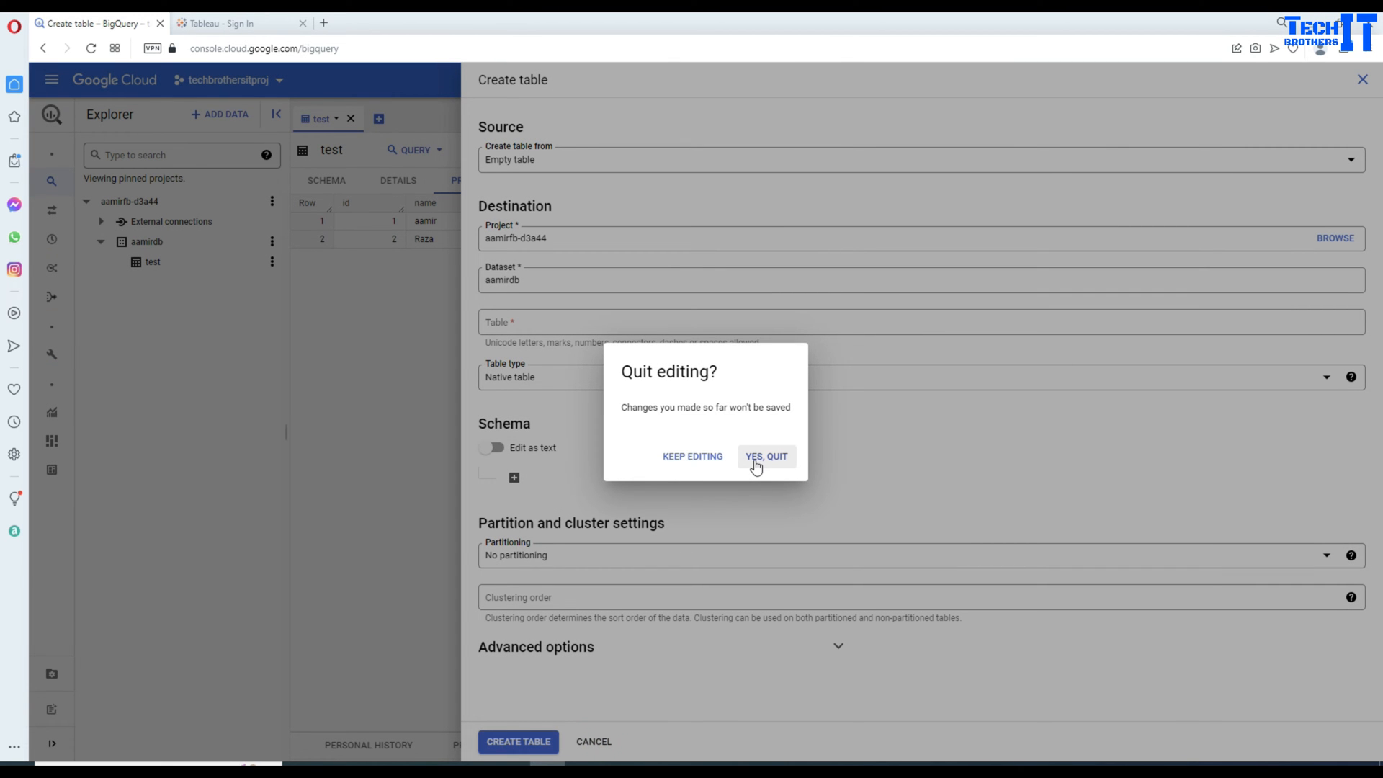
pyautogui.click(764, 456)
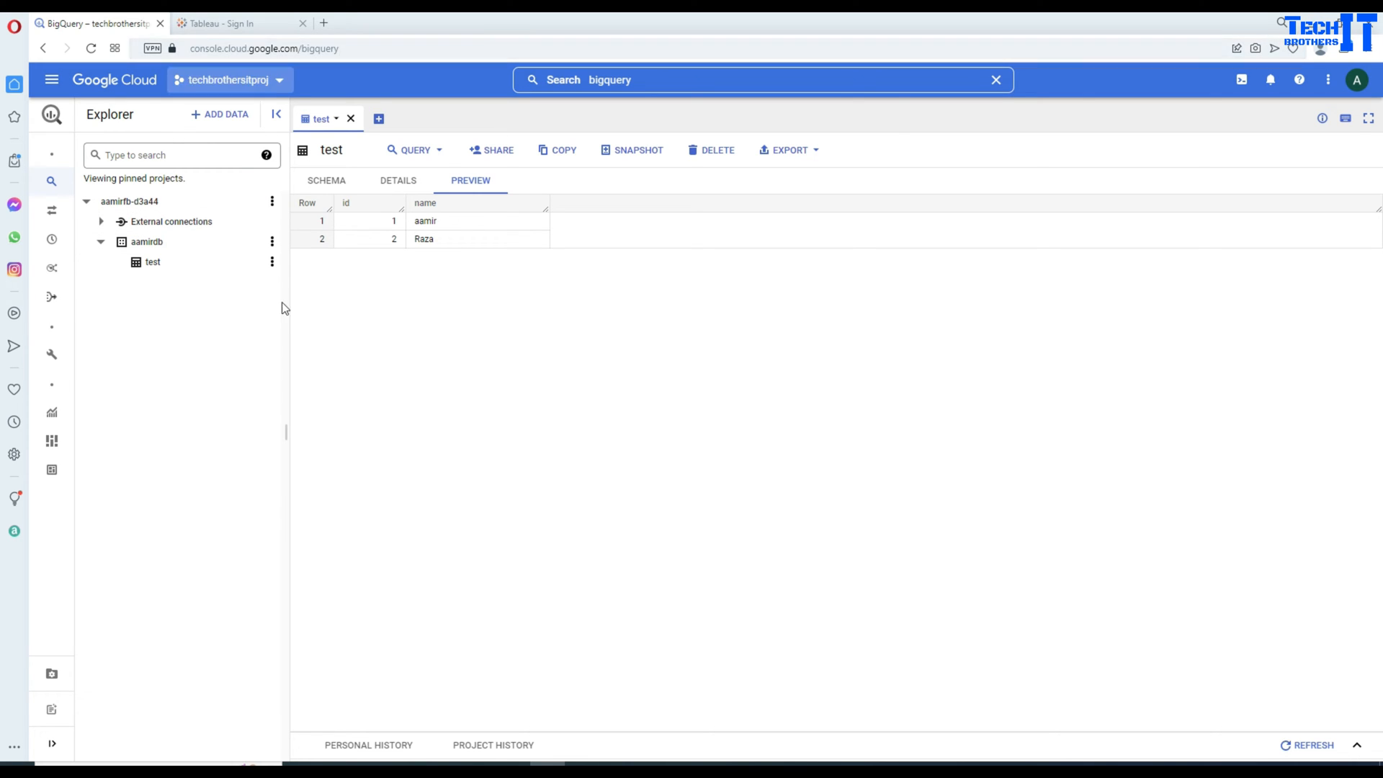
pyautogui.click(228, 23)
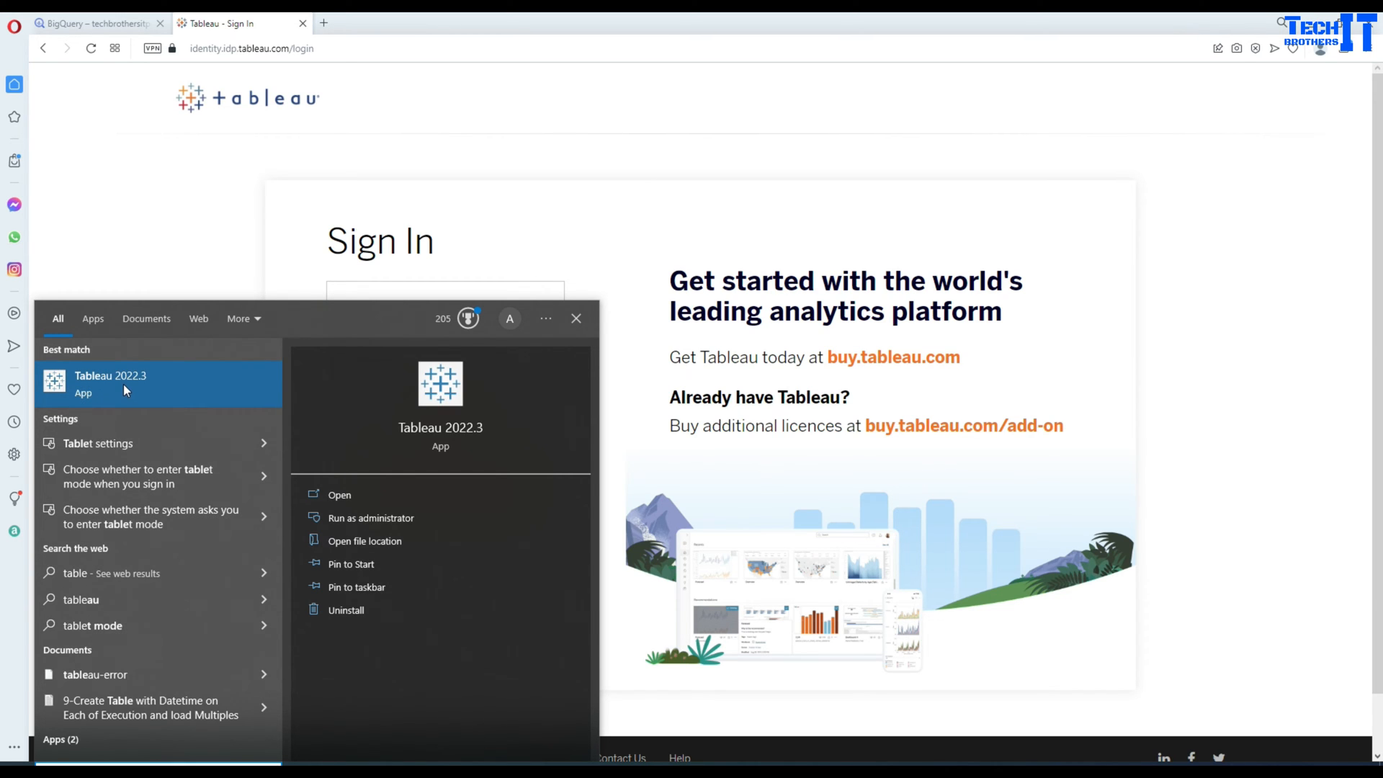
pyautogui.moveTo(138, 389)
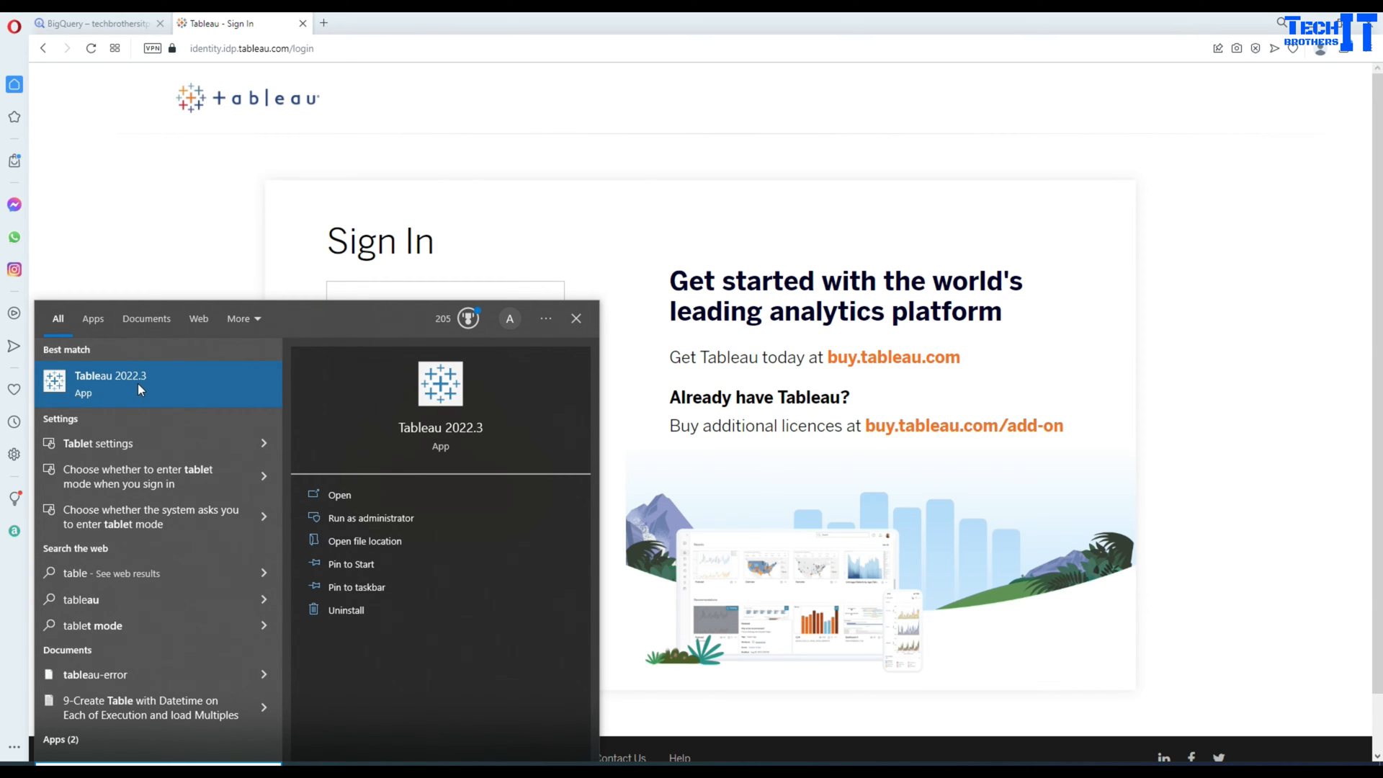
pyautogui.moveTo(104, 390)
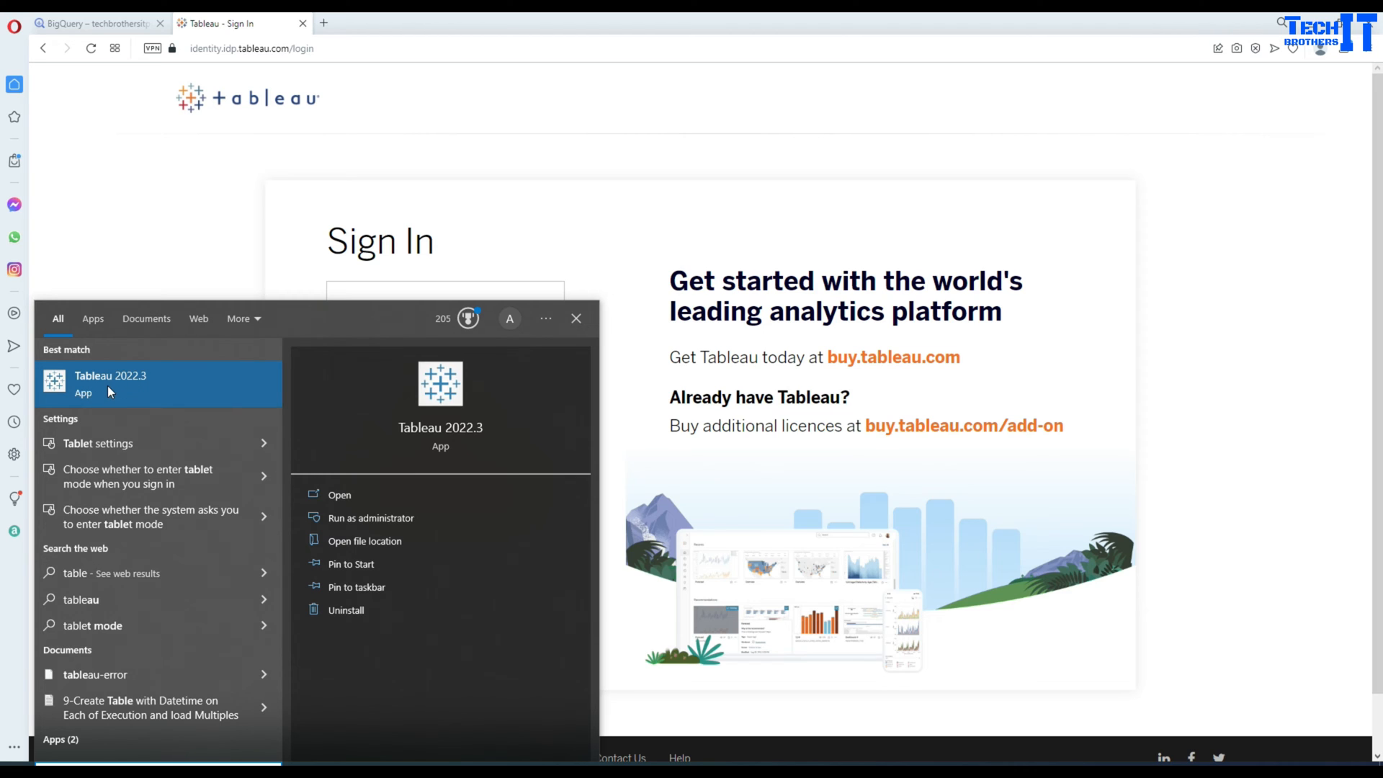
# - Launch Tableau 2022.3 from the Start menu search result
pyautogui.click(111, 383)
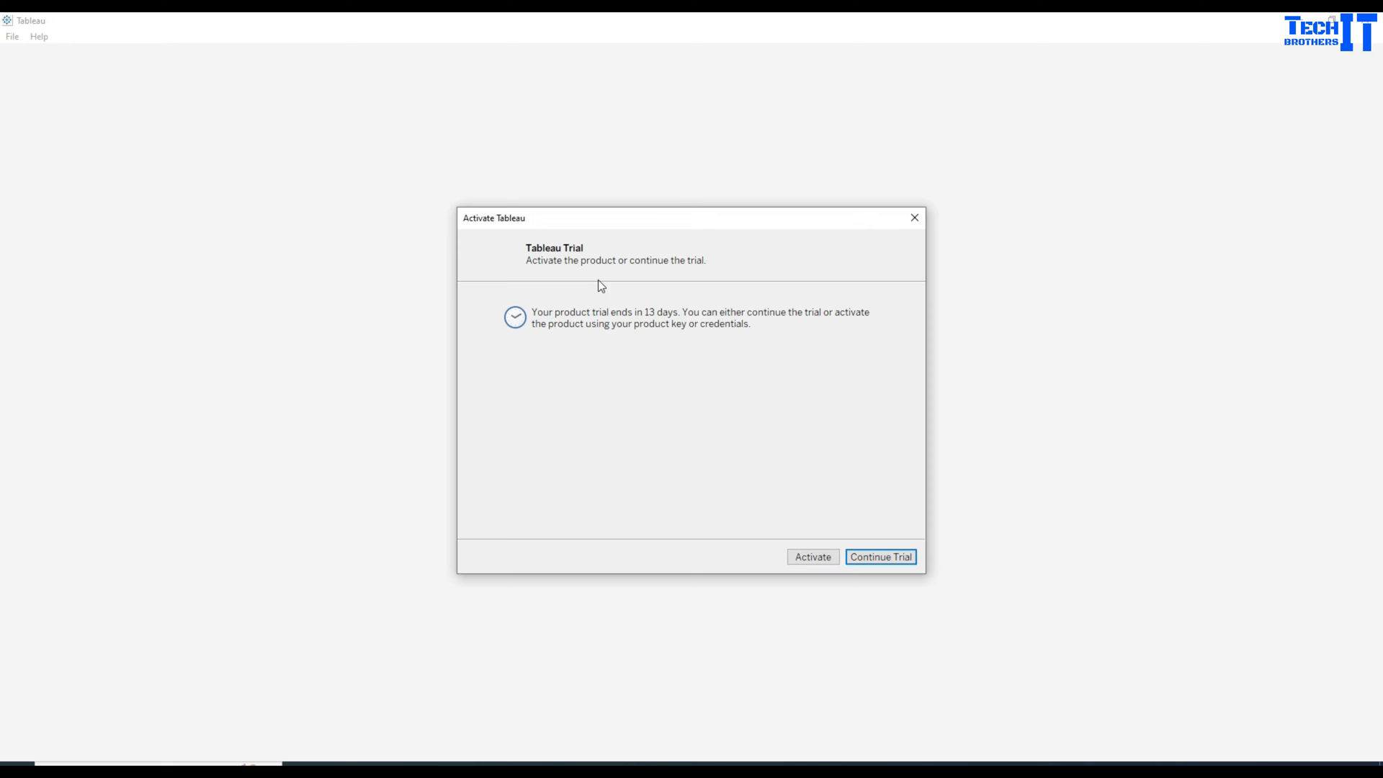
pyautogui.moveTo(640, 275)
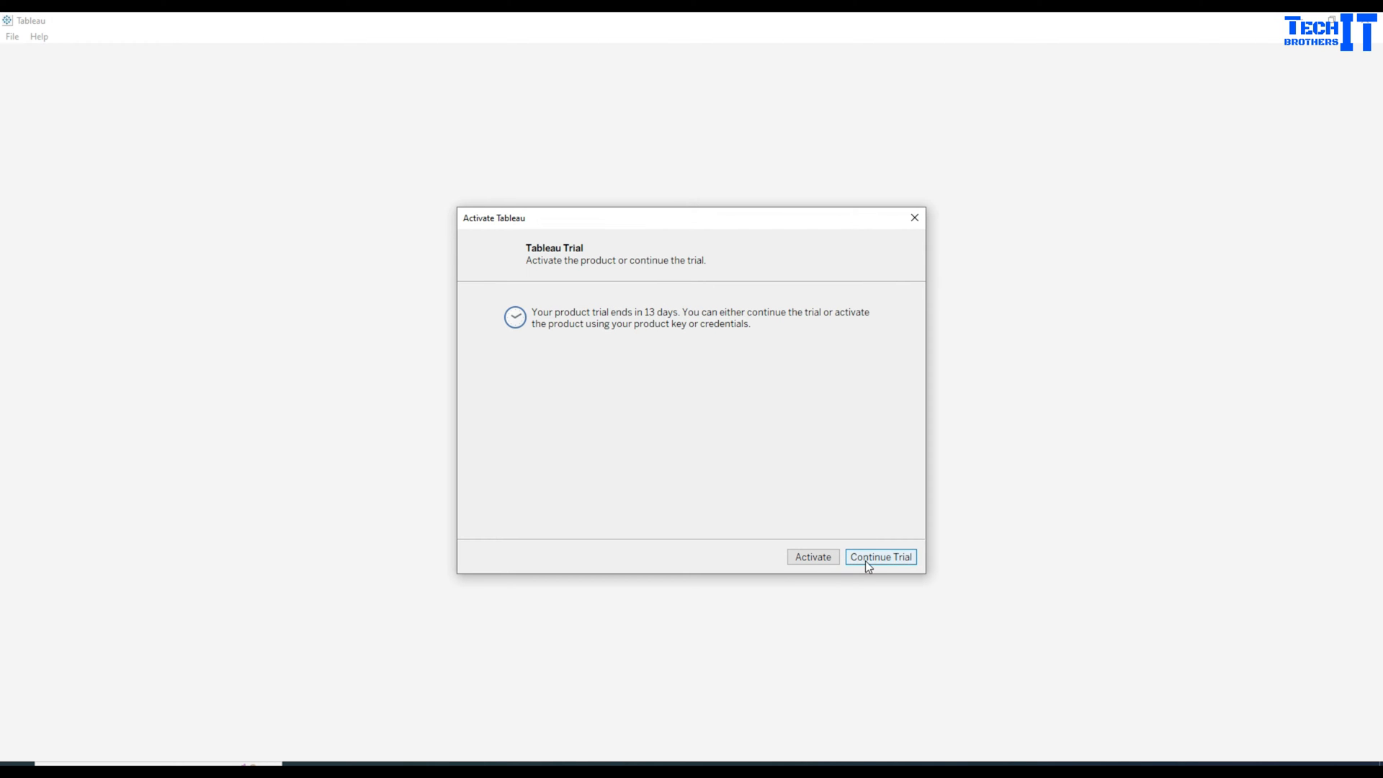
# - Continue the Tableau trial and show the full list of server connectors
pyautogui.click(878, 556)
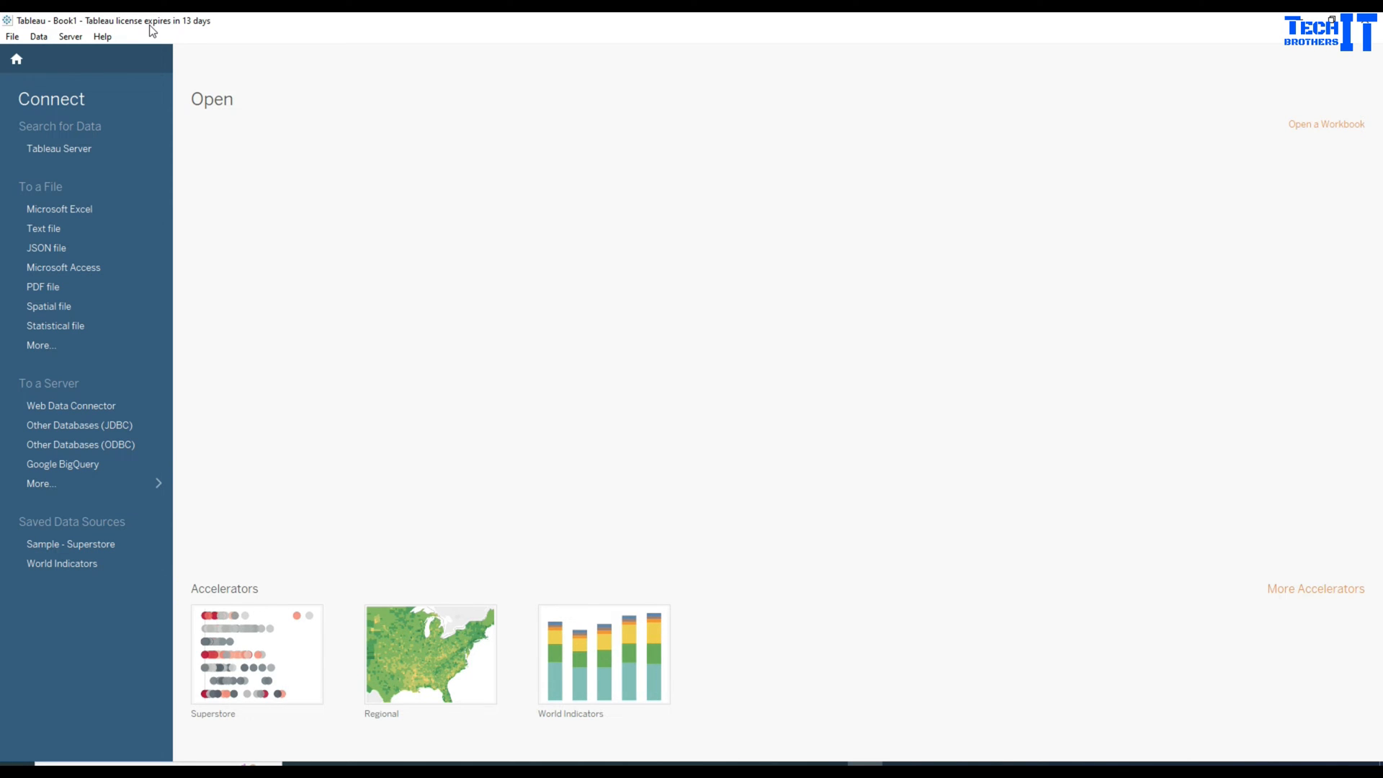
pyautogui.moveTo(322, 330)
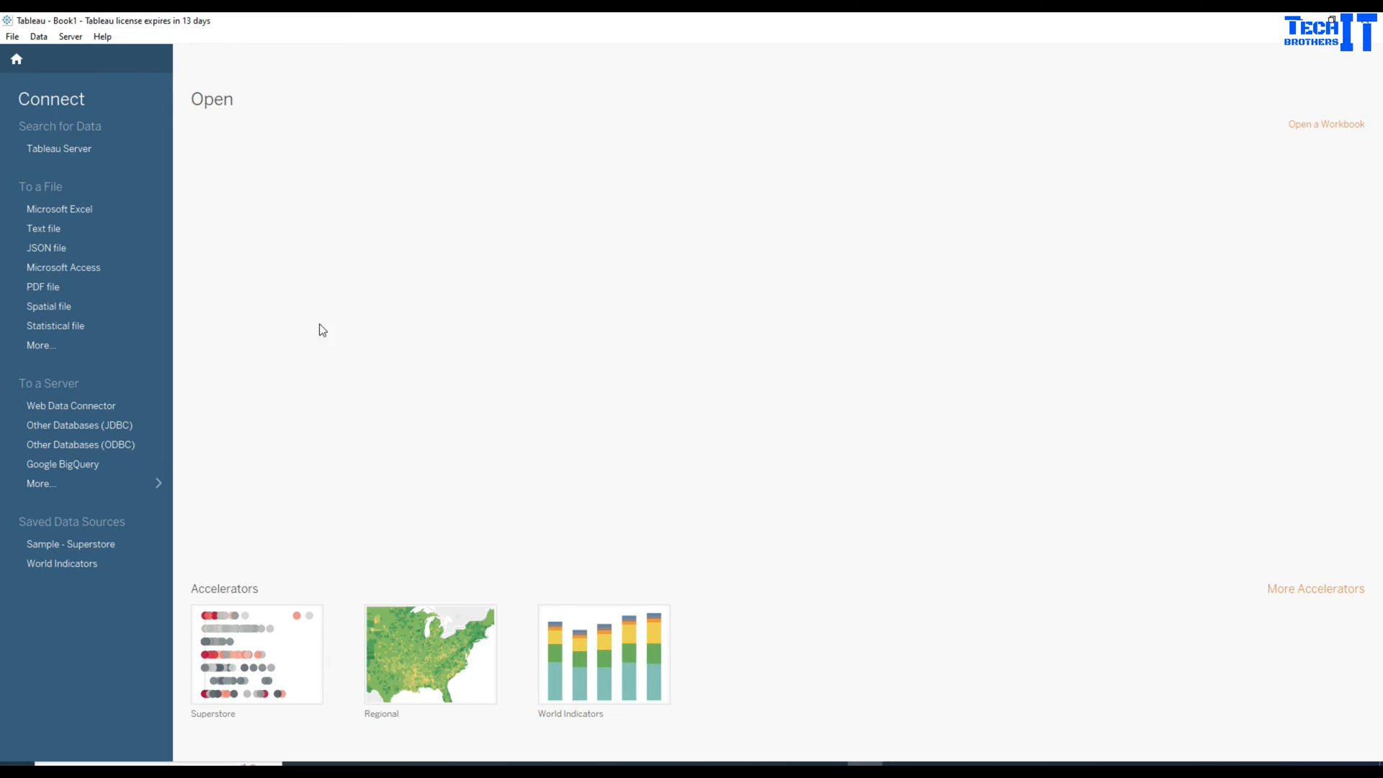
pyautogui.moveTo(327, 340)
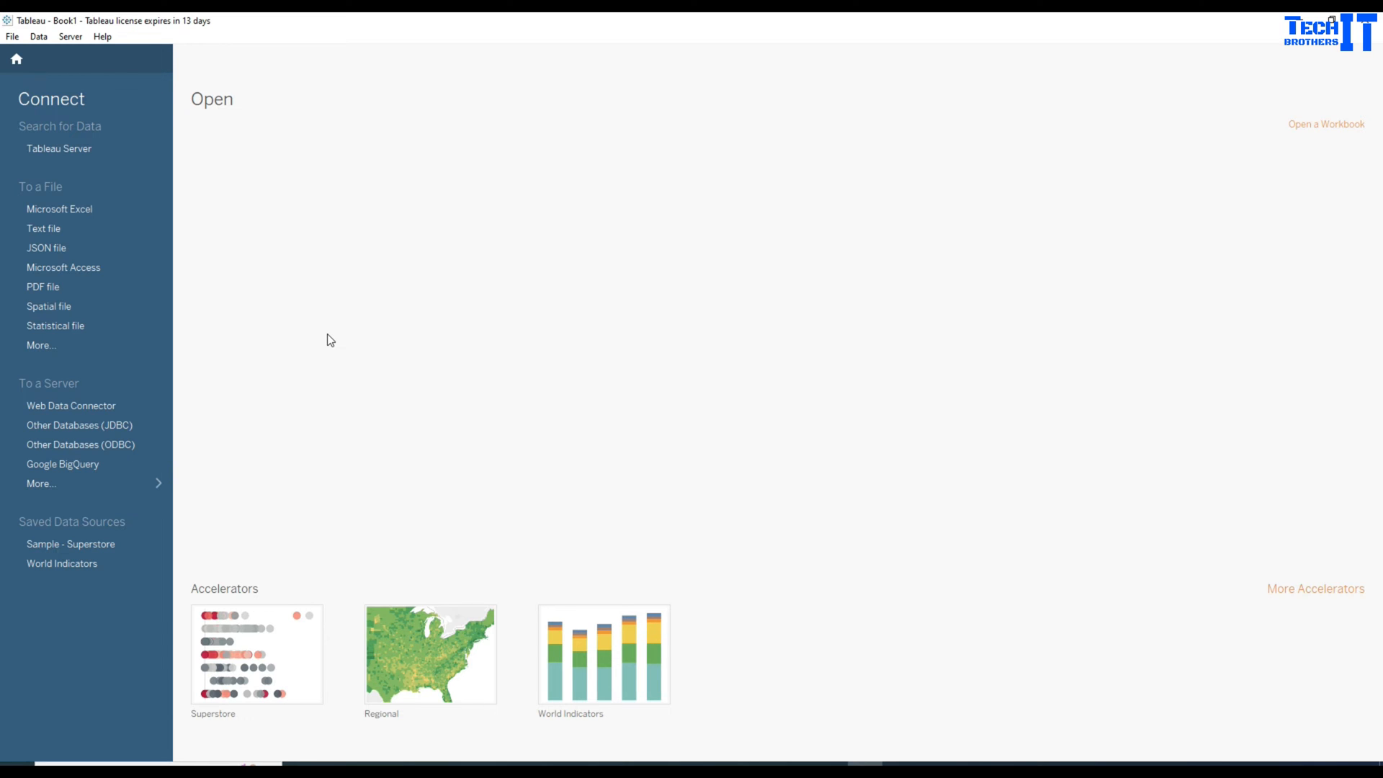
pyautogui.moveTo(323, 325)
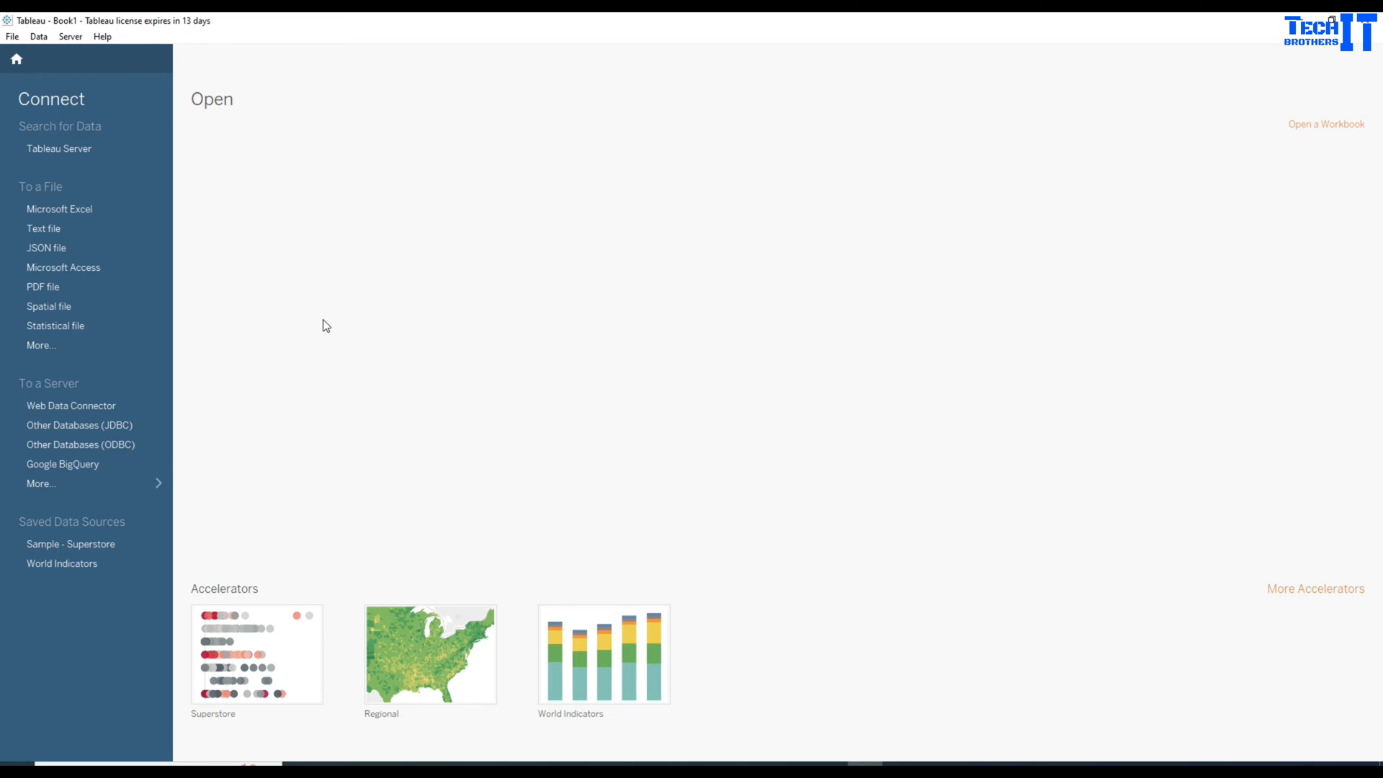
pyautogui.moveTo(46, 393)
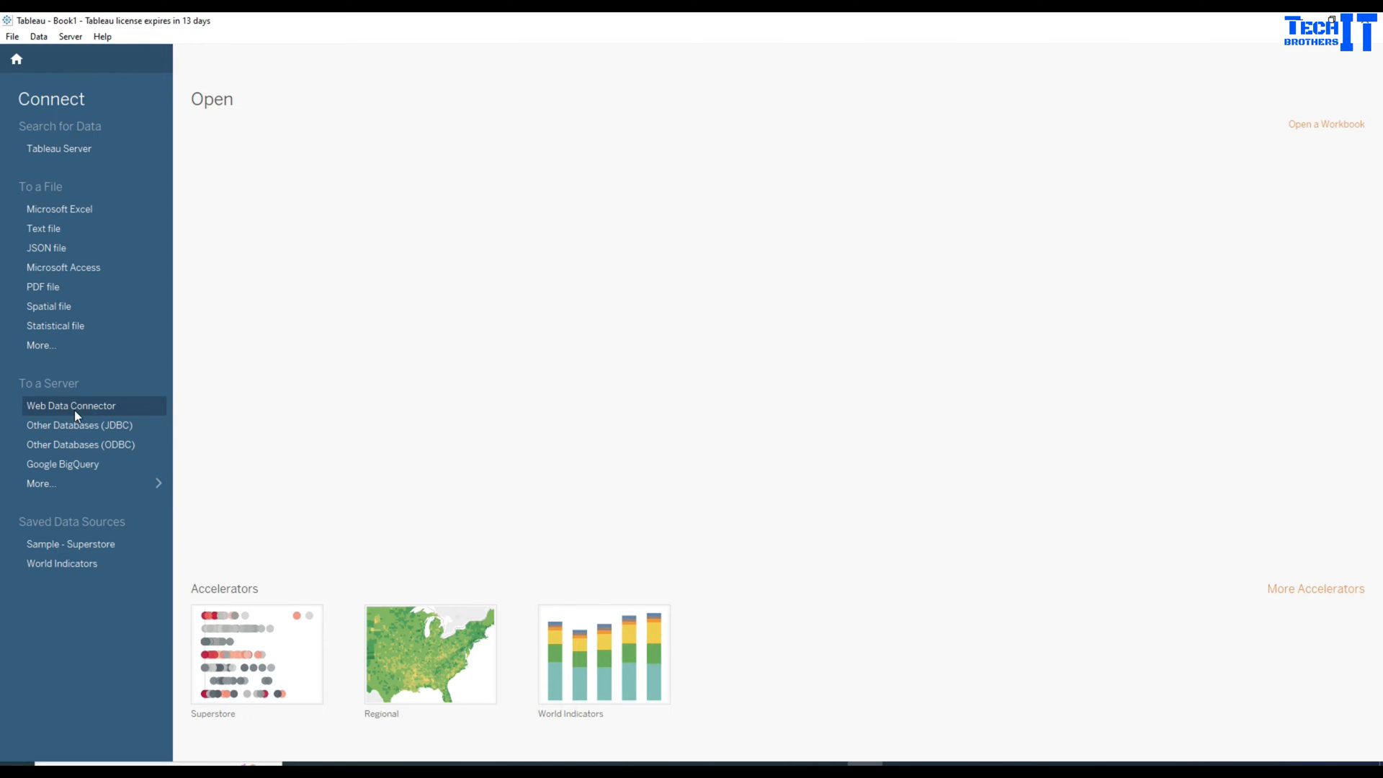
pyautogui.moveTo(84, 464)
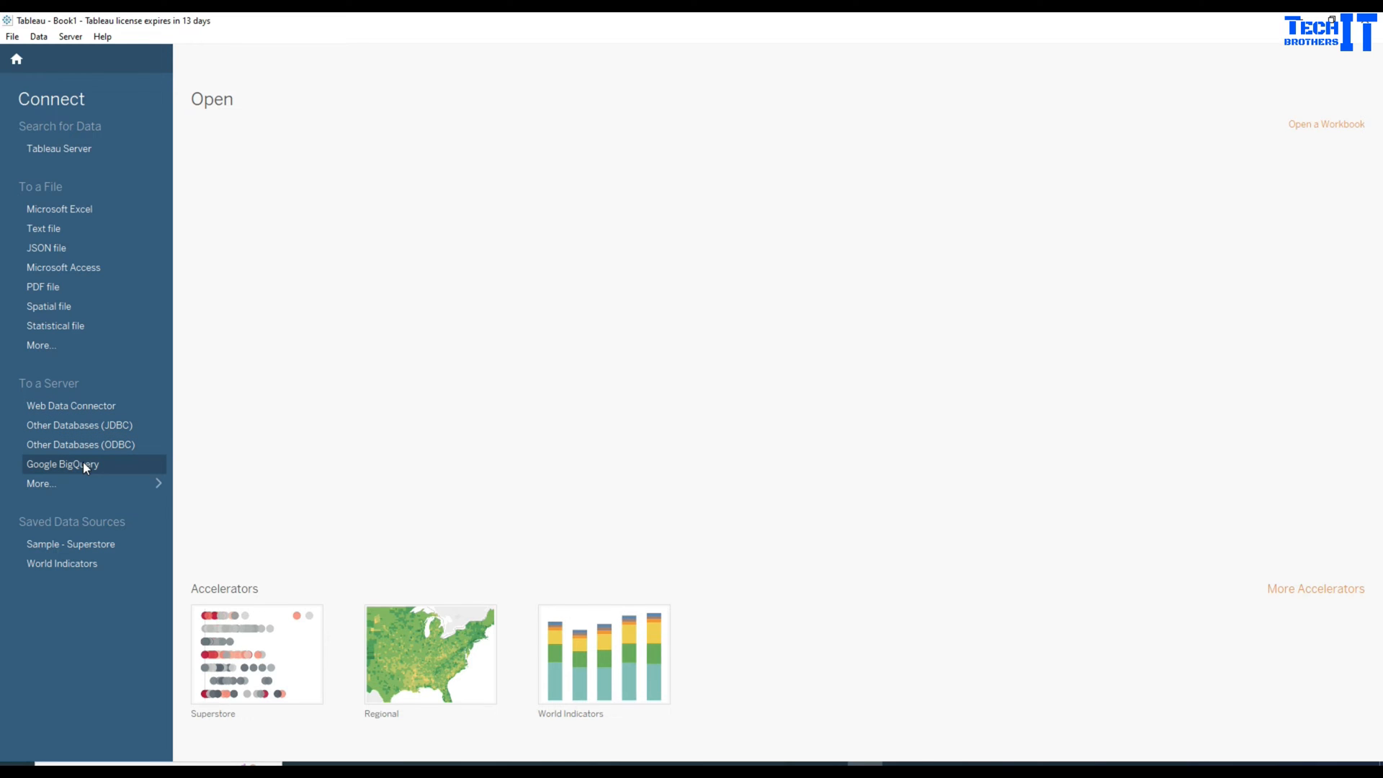
pyautogui.moveTo(72, 492)
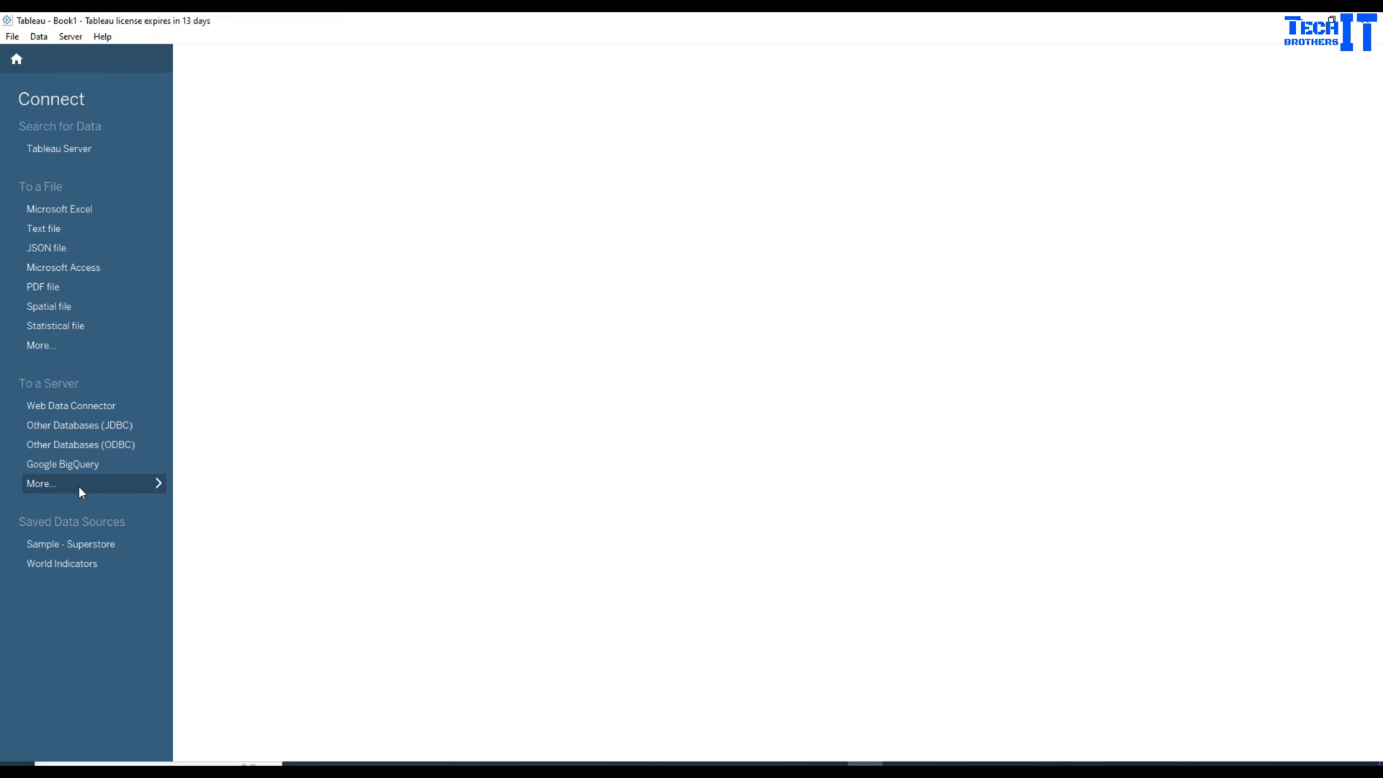
pyautogui.click(40, 484)
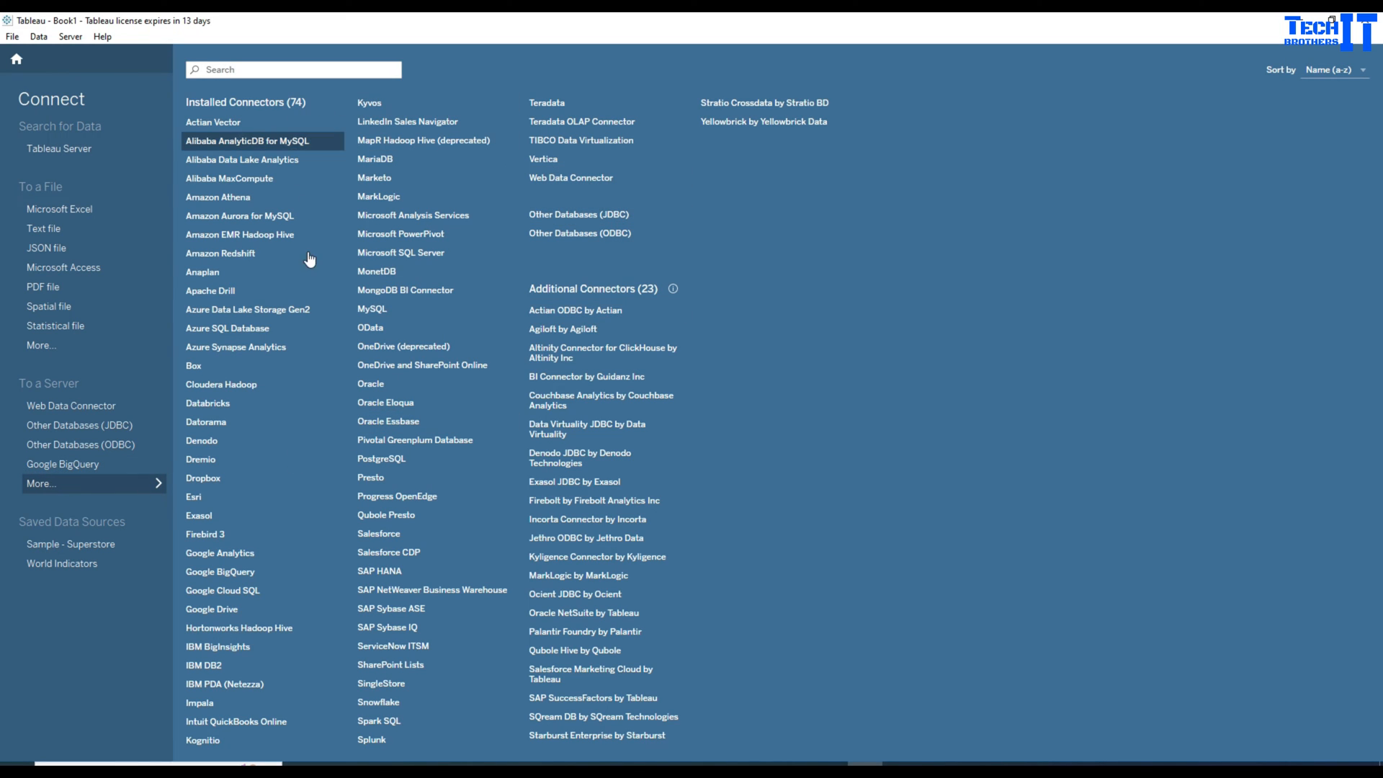
pyautogui.moveTo(372, 308)
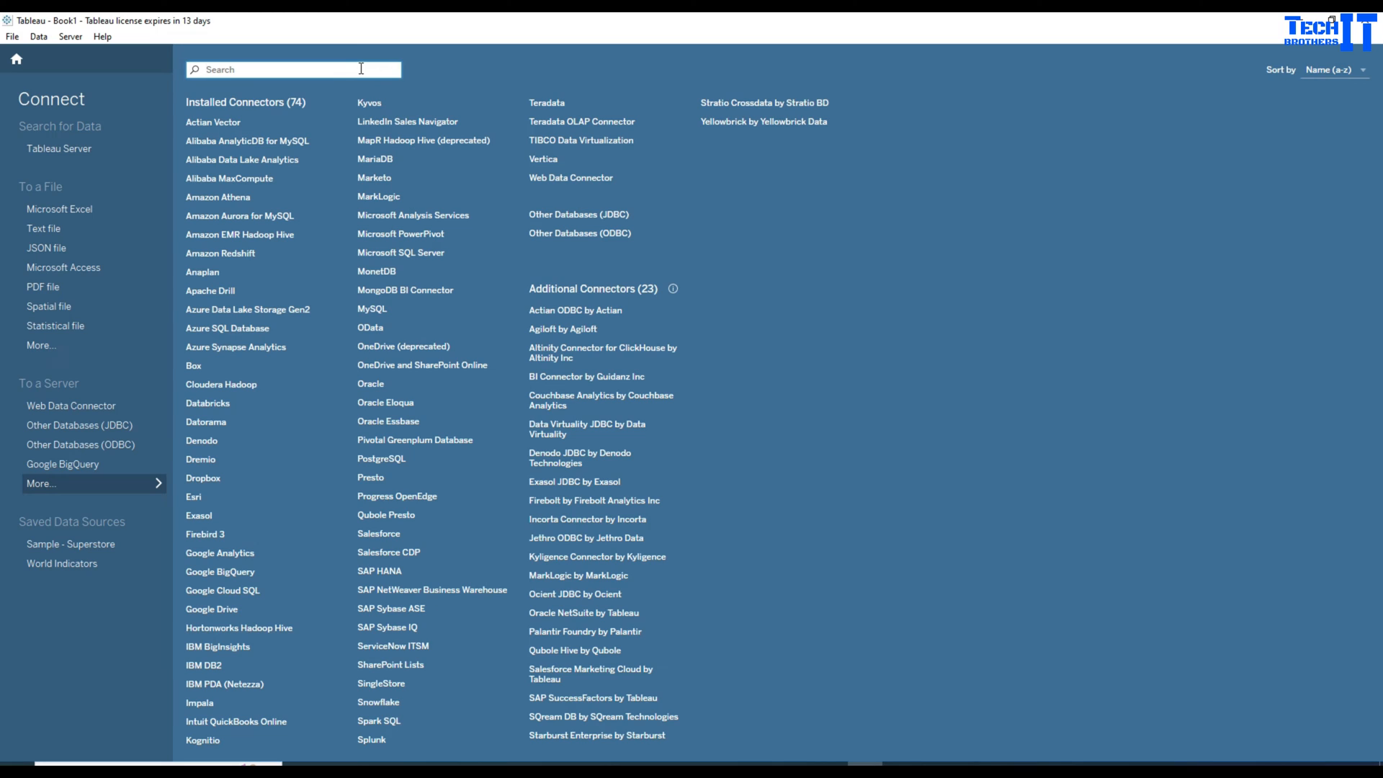
# - Search connectors for 'big' and start a Google BigQuery connection
pyautogui.write('big')
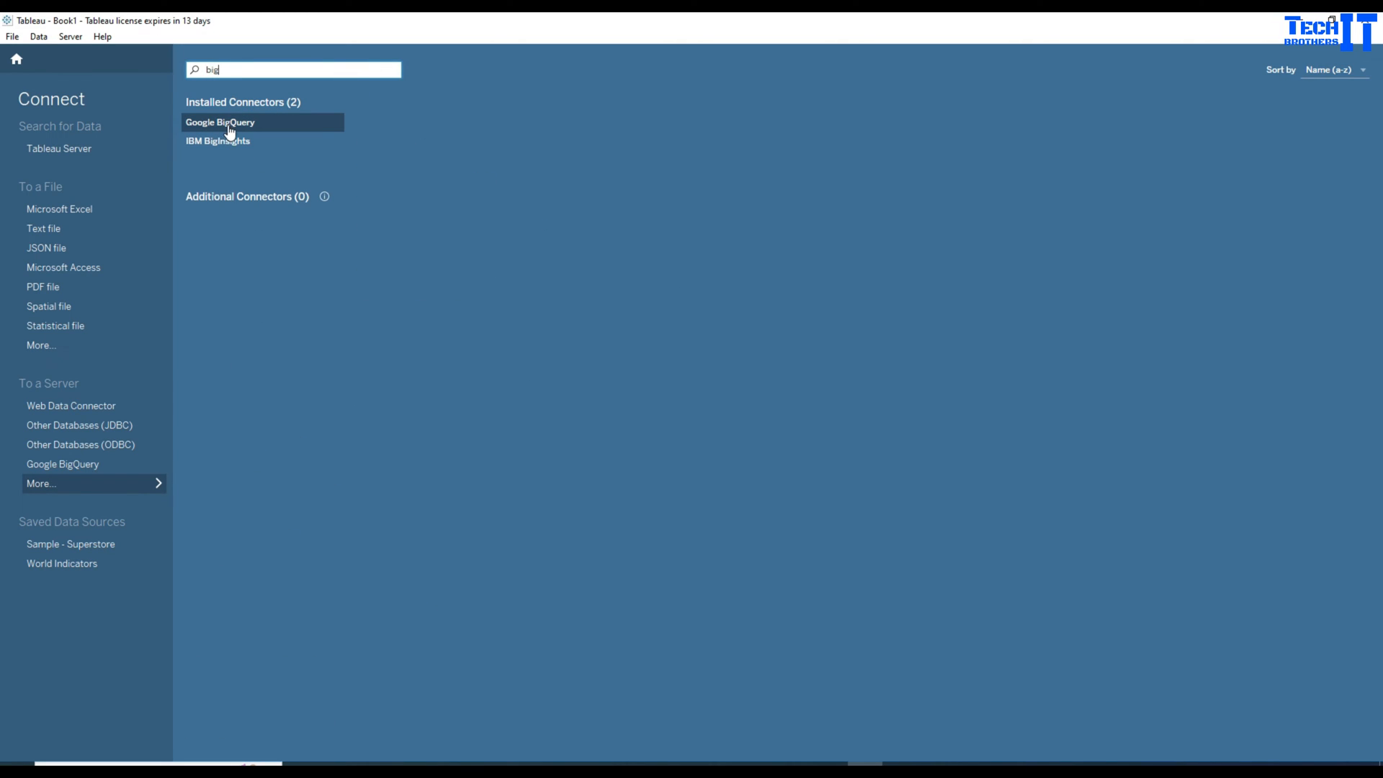
pyautogui.moveTo(249, 141)
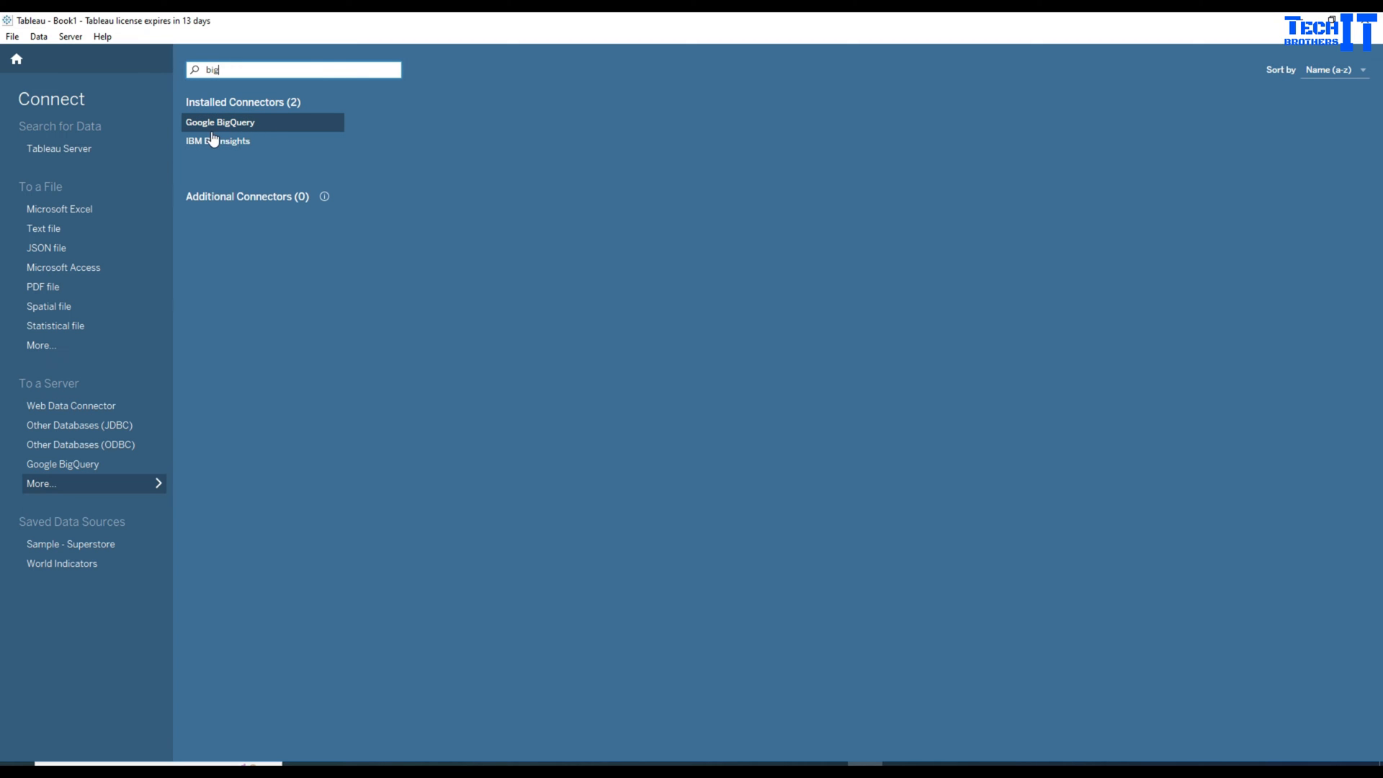
pyautogui.click(241, 121)
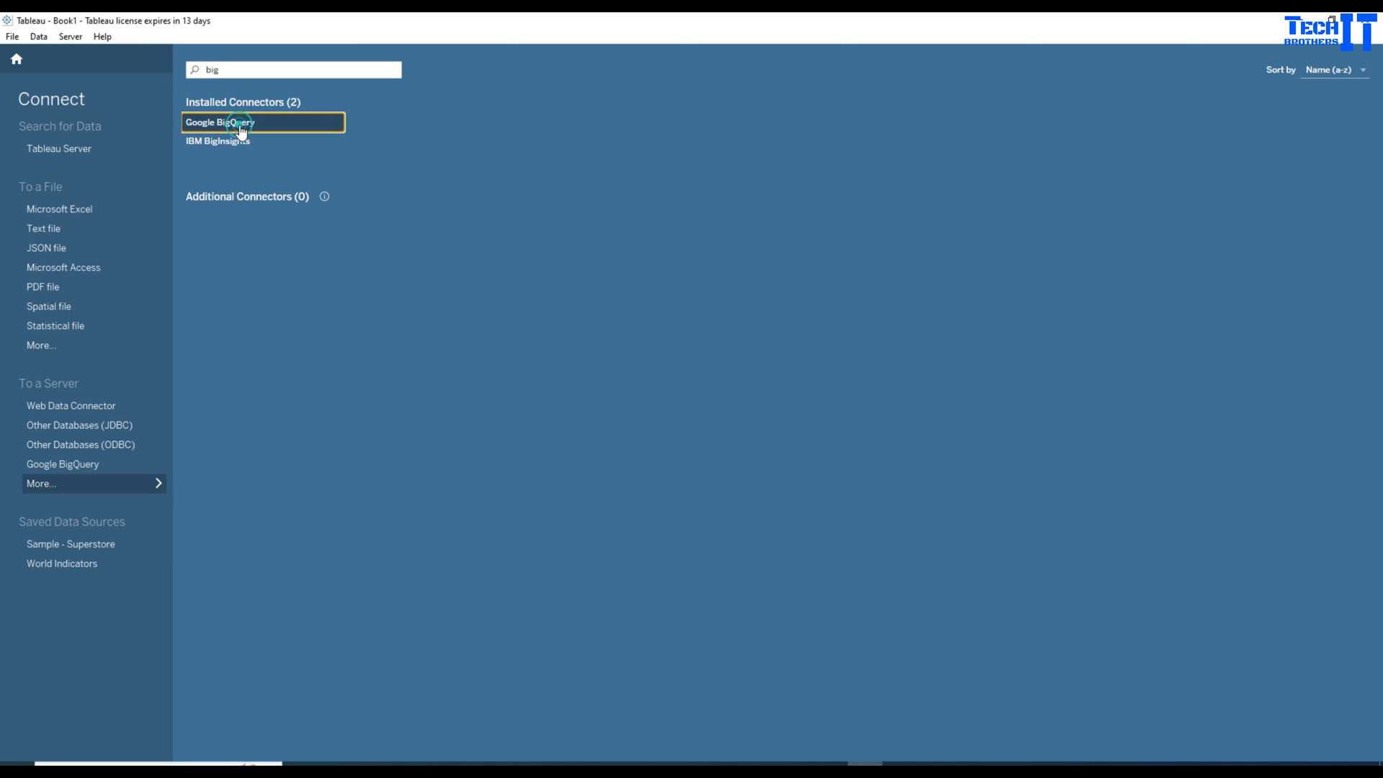
pyautogui.click(219, 121)
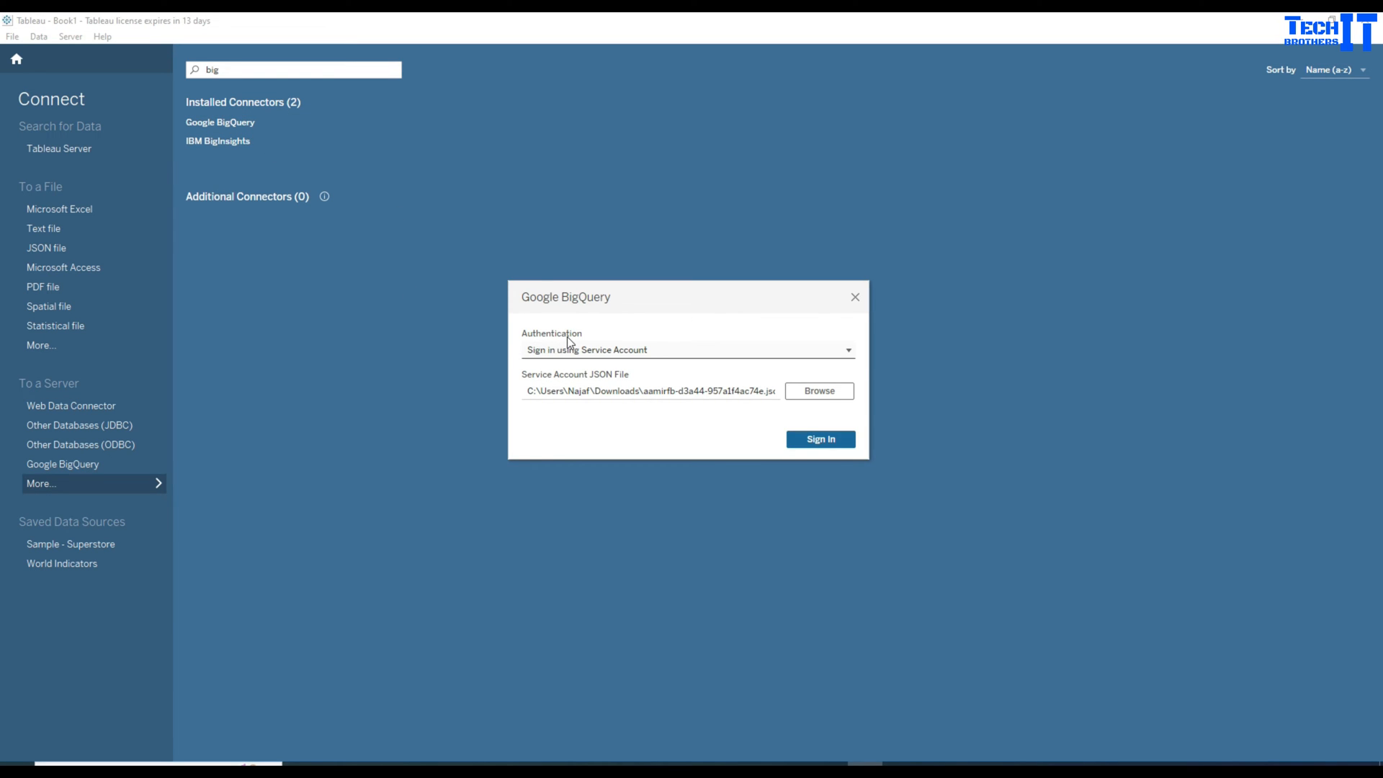
# - Set authentication to Sign in using Service Account and browse Downloads for the JSON key
pyautogui.click(686, 349)
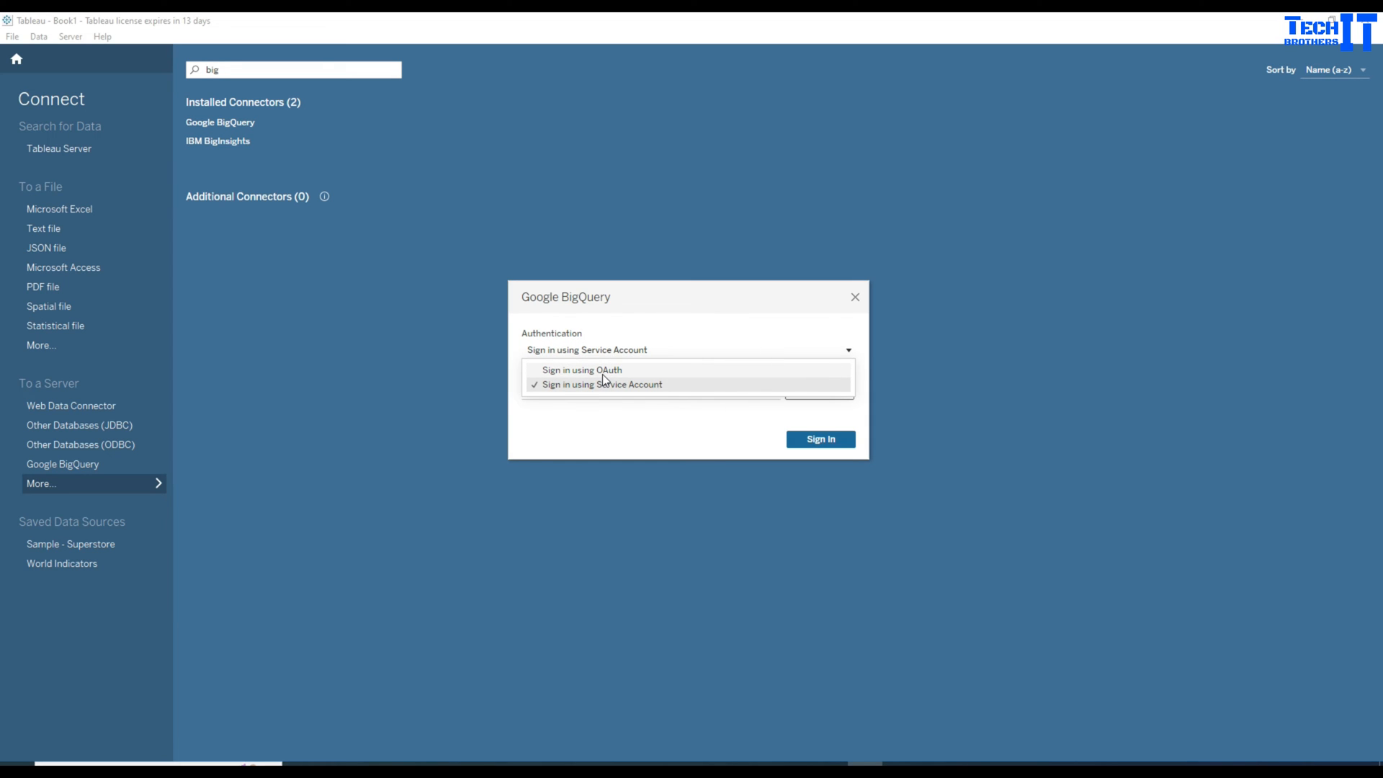
pyautogui.moveTo(584, 392)
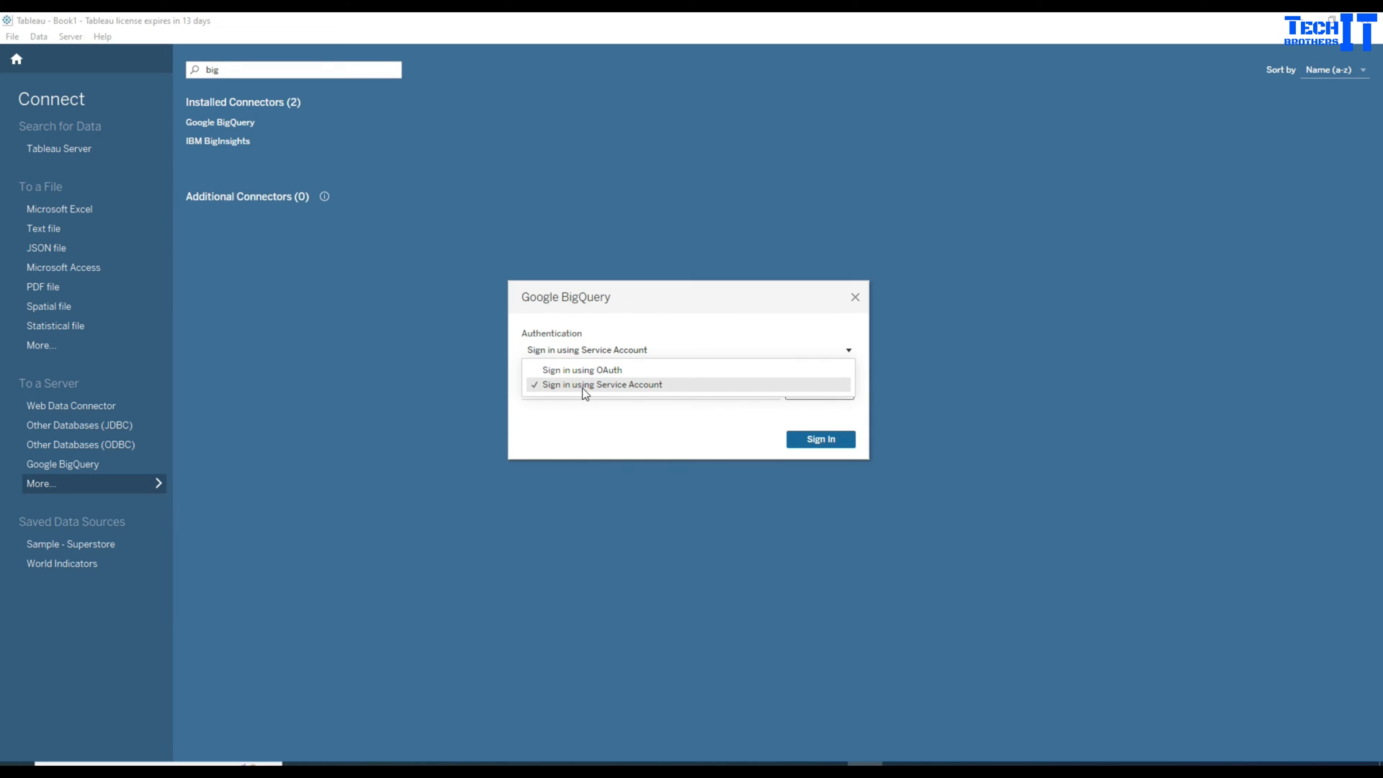
pyautogui.moveTo(615, 407)
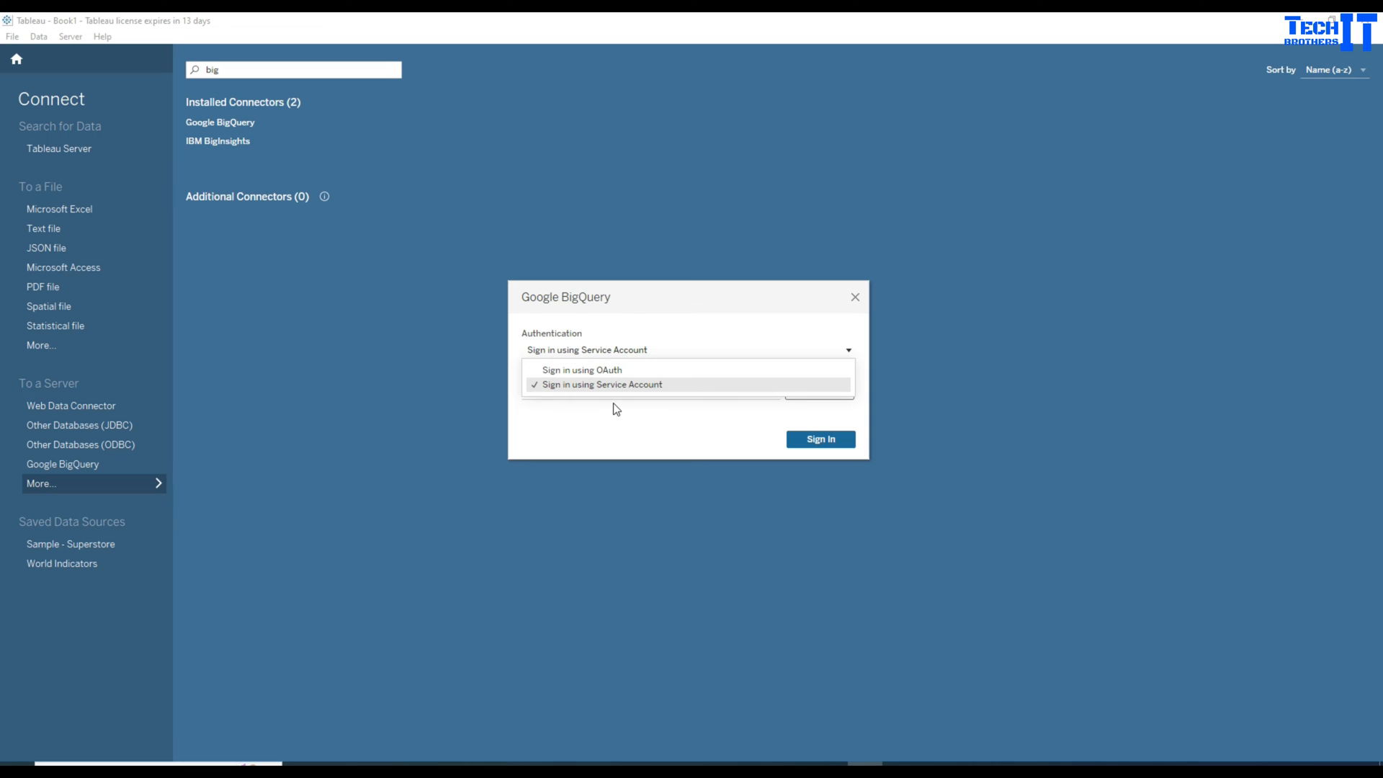
pyautogui.moveTo(608, 394)
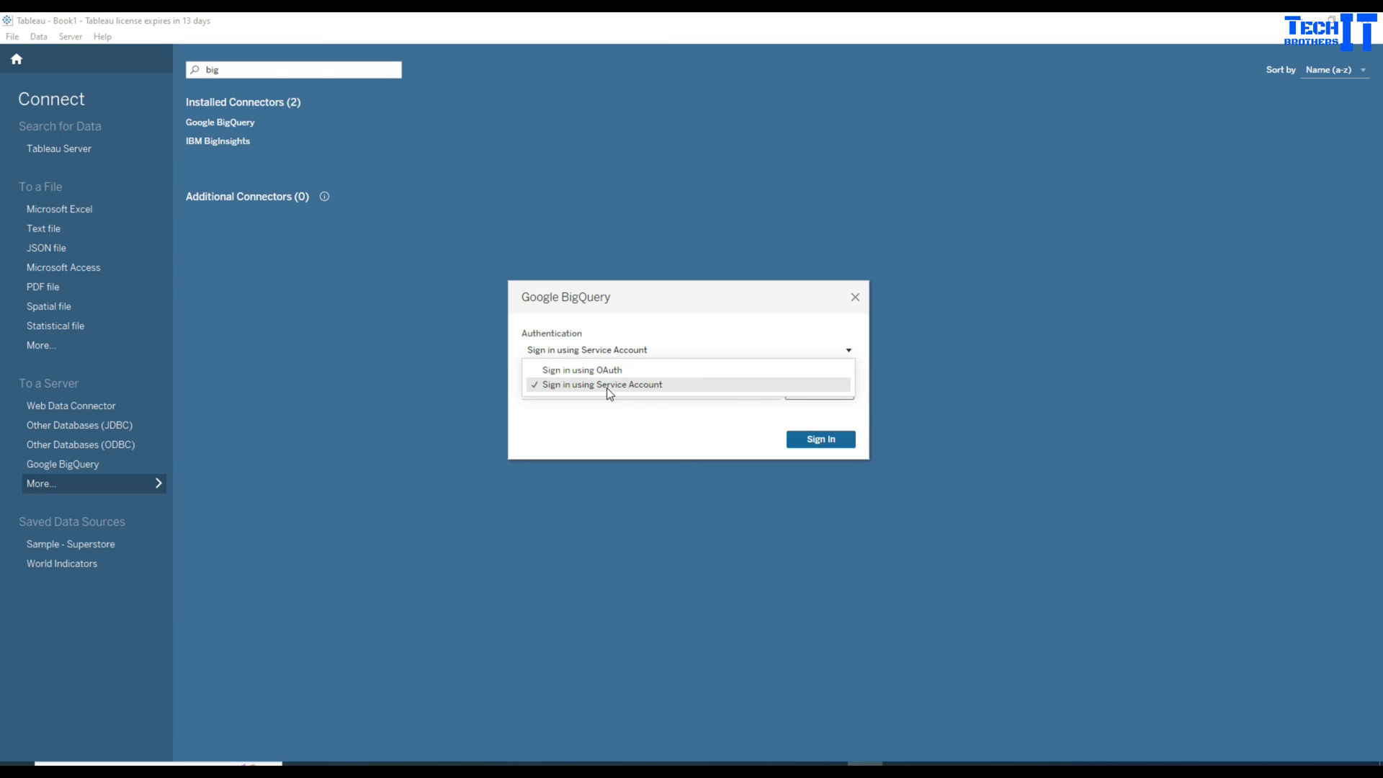
pyautogui.click(600, 383)
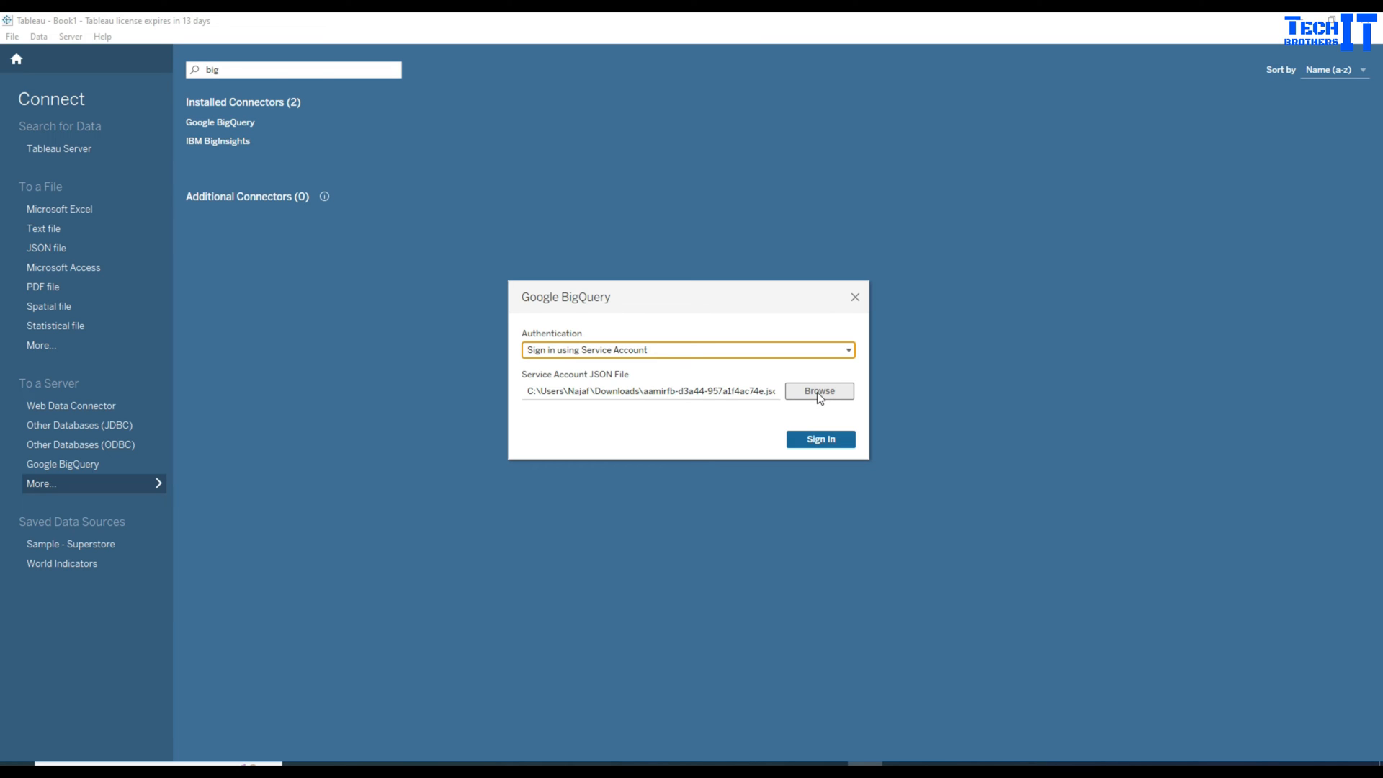
pyautogui.click(818, 390)
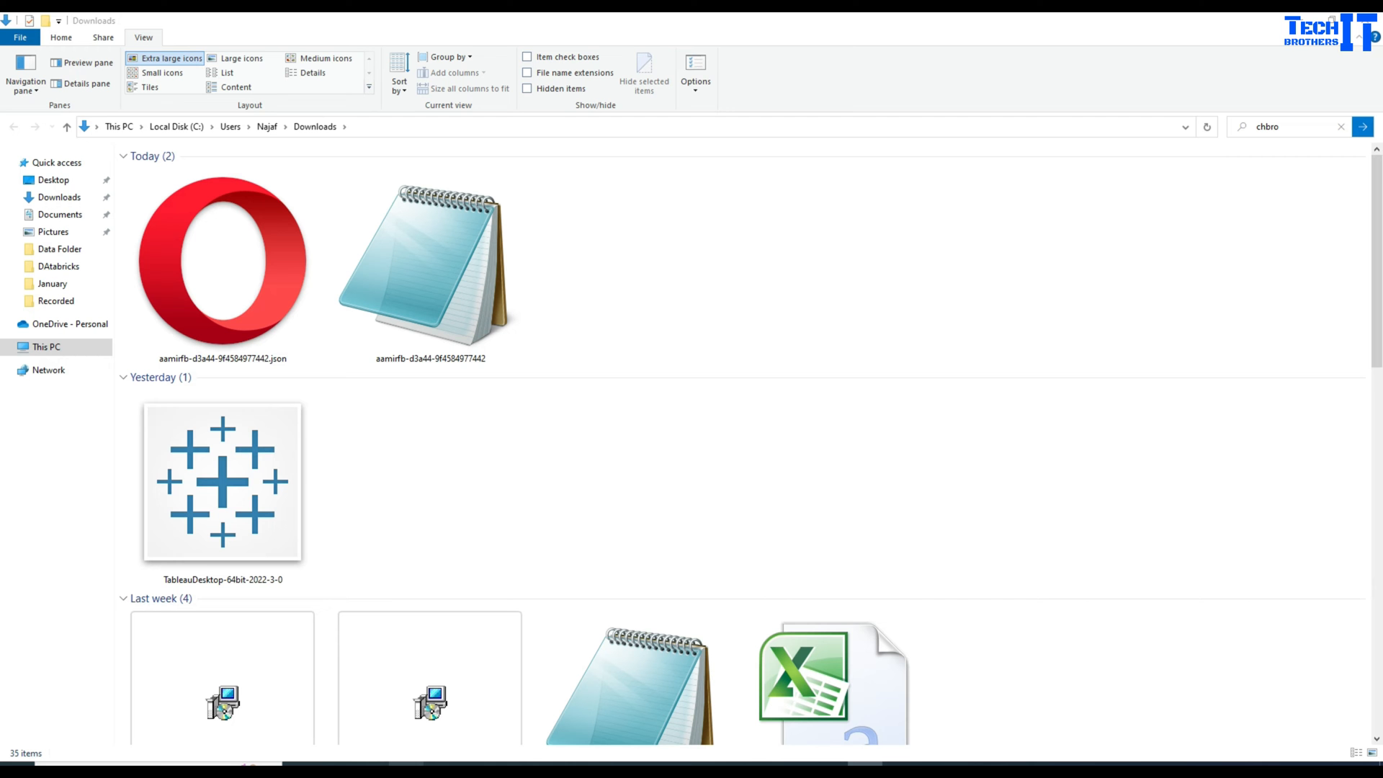
# - Return to the BigQuery sign-in dialog and browse for a different service account key file
pyautogui.click(429, 265)
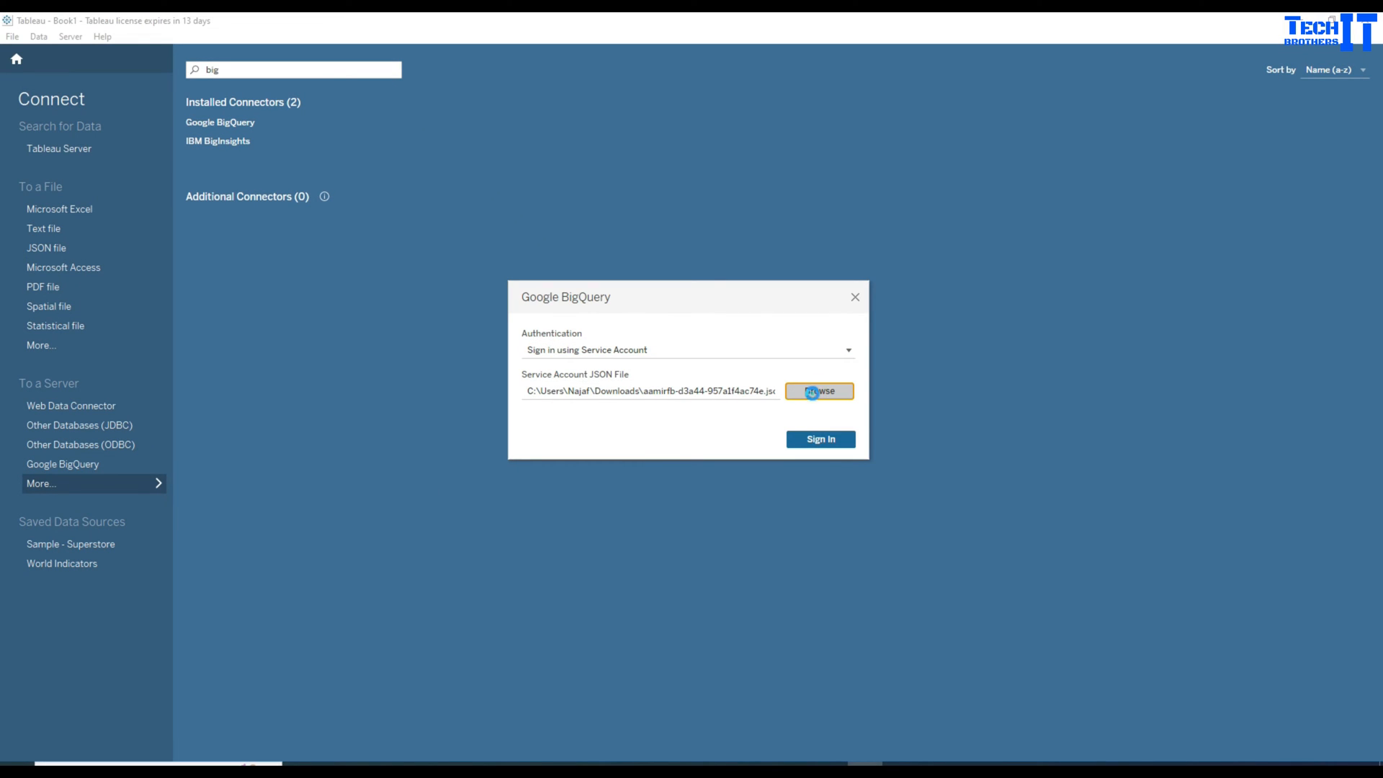
pyautogui.click(818, 390)
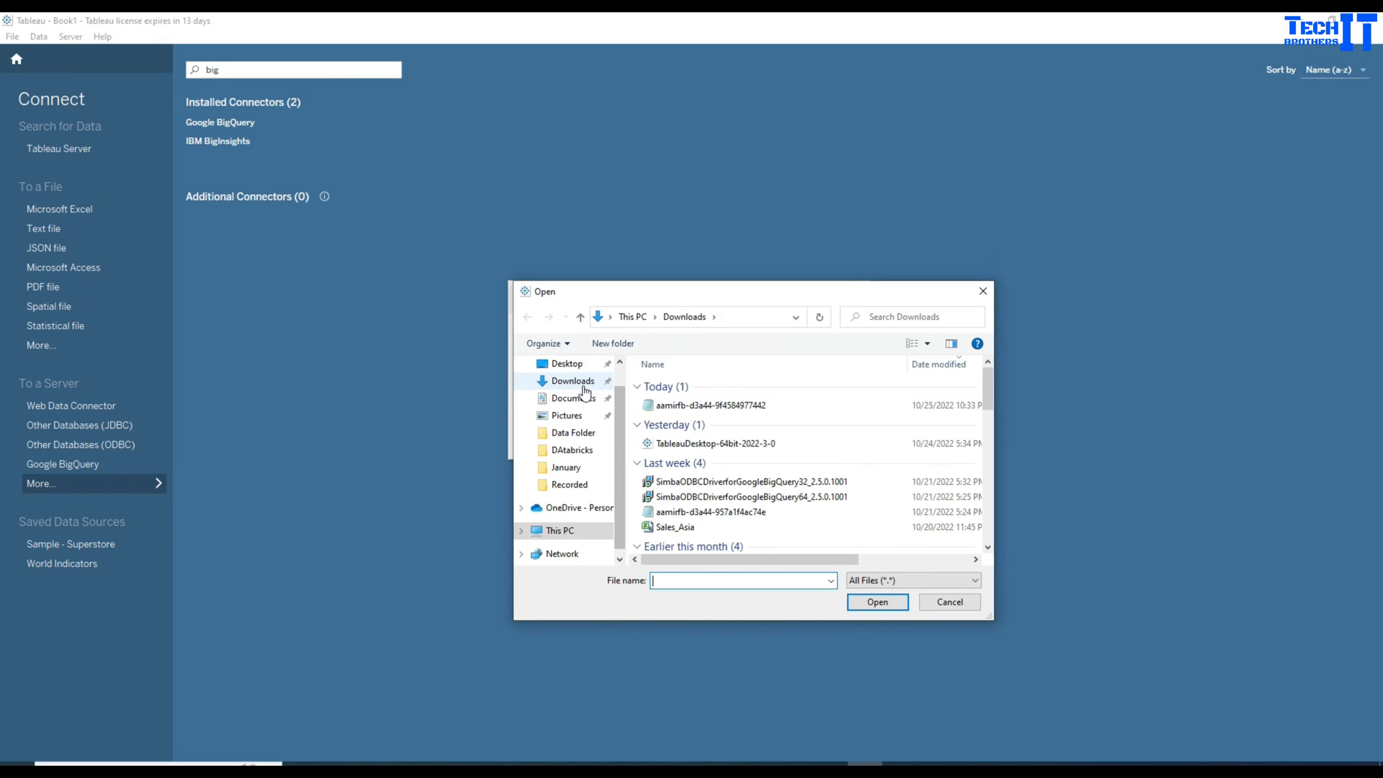
pyautogui.click(710, 405)
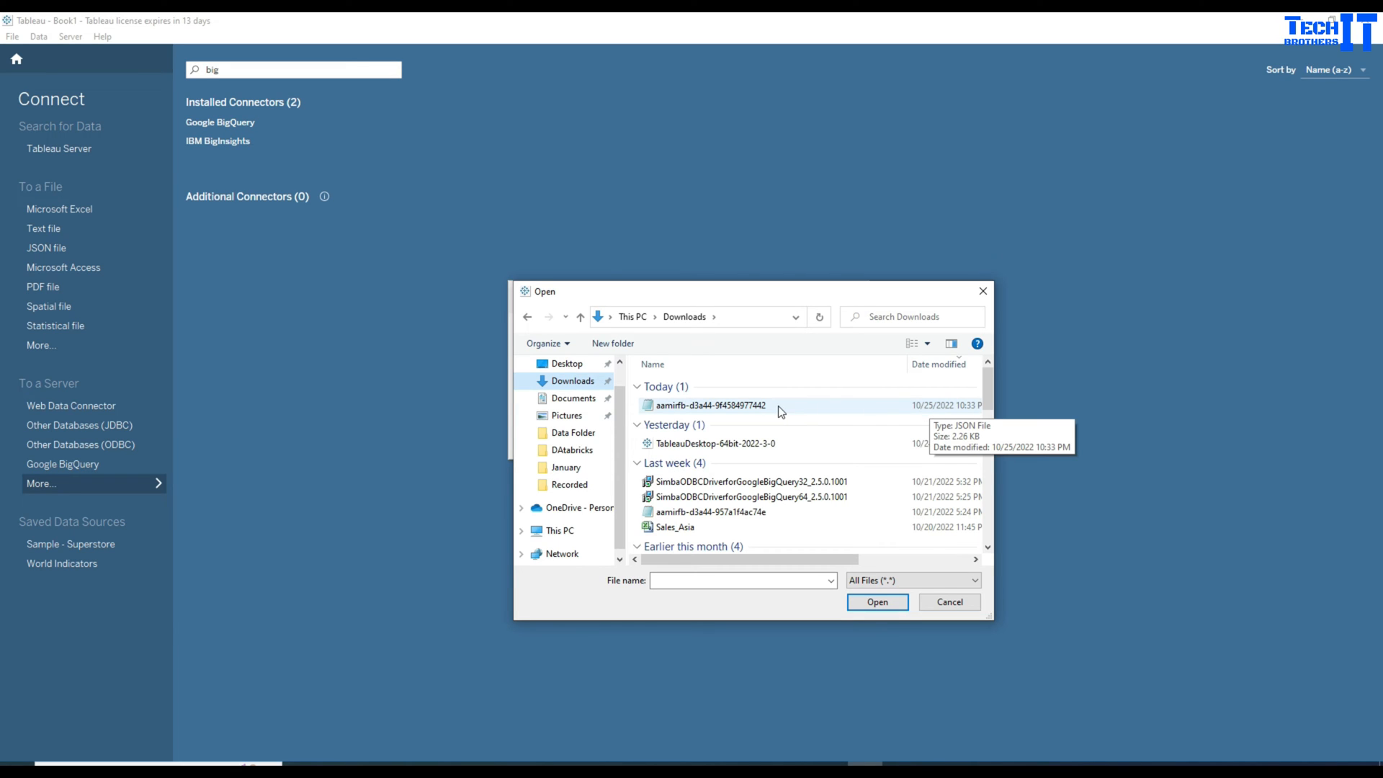
pyautogui.click(710, 405)
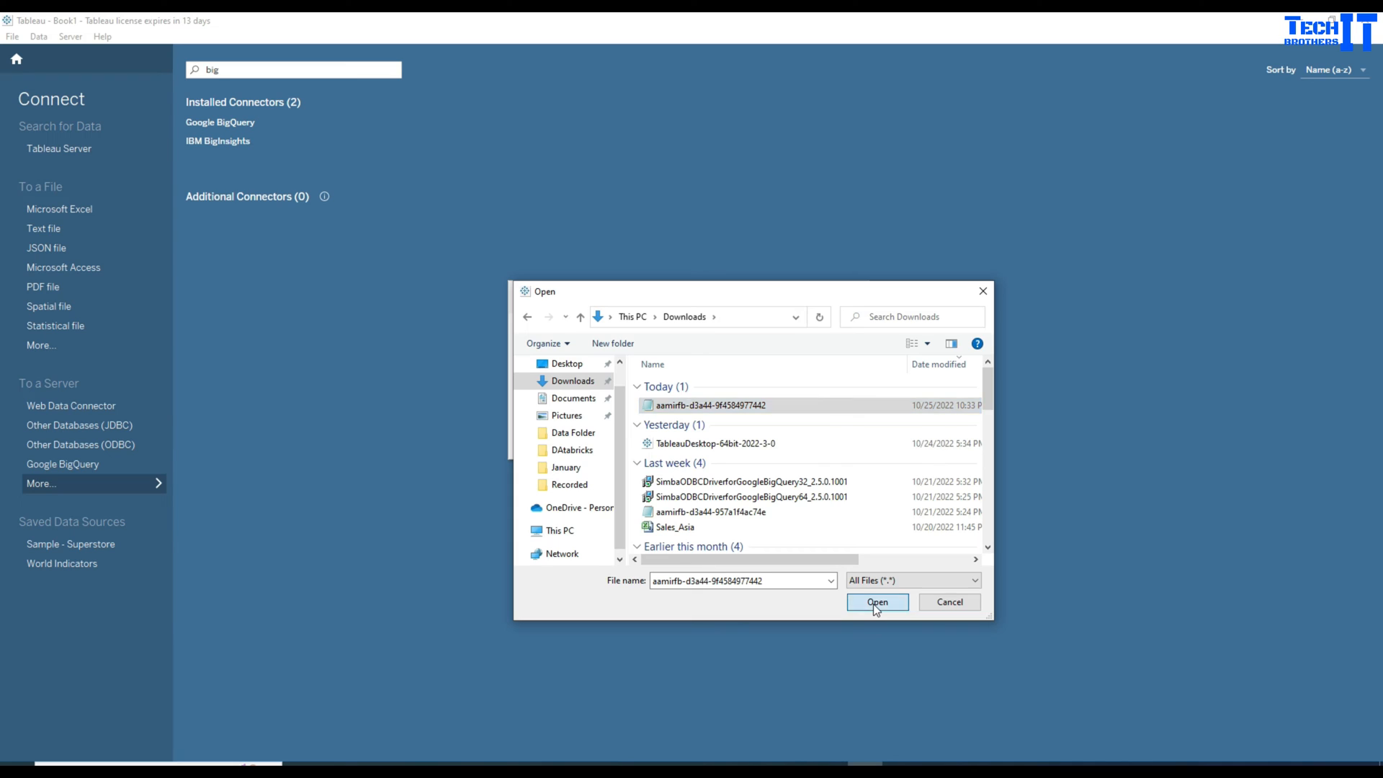
pyautogui.click(877, 602)
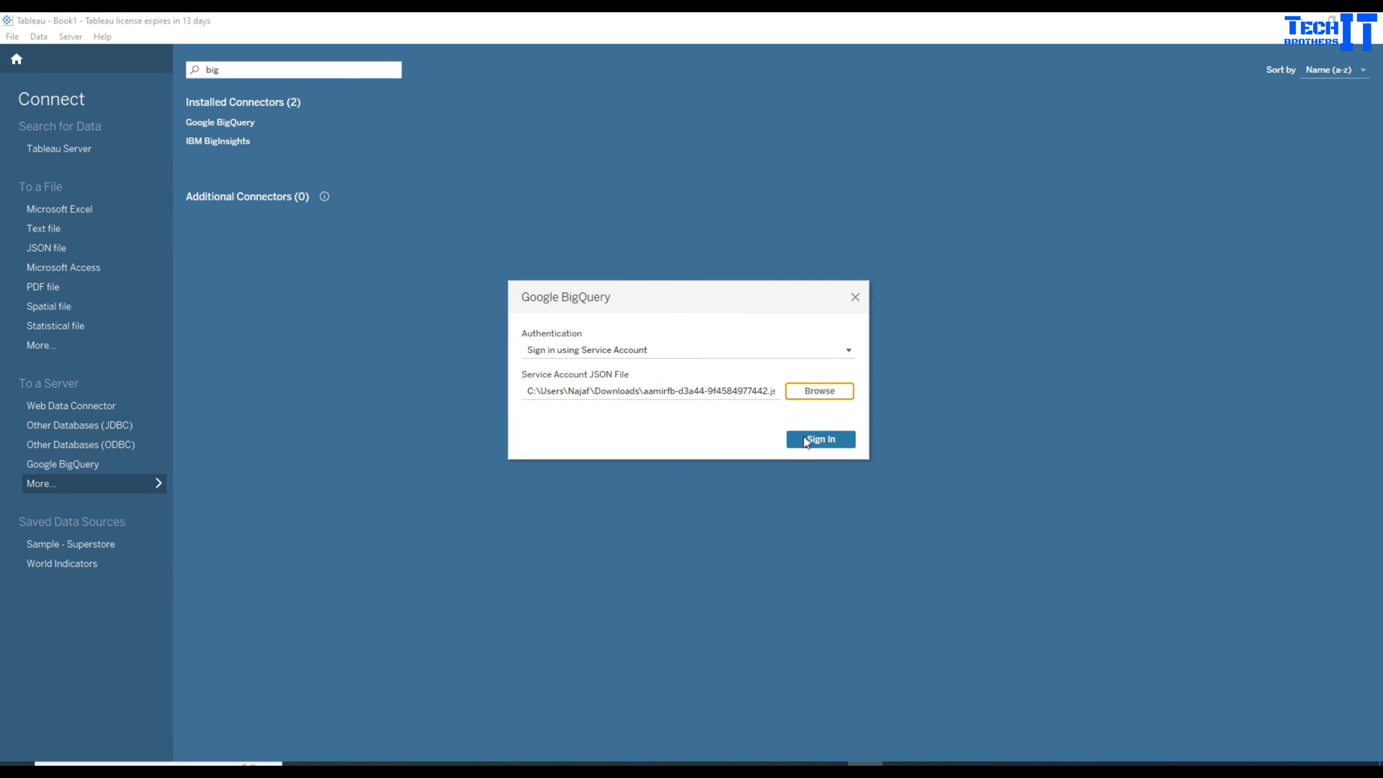
pyautogui.click(820, 439)
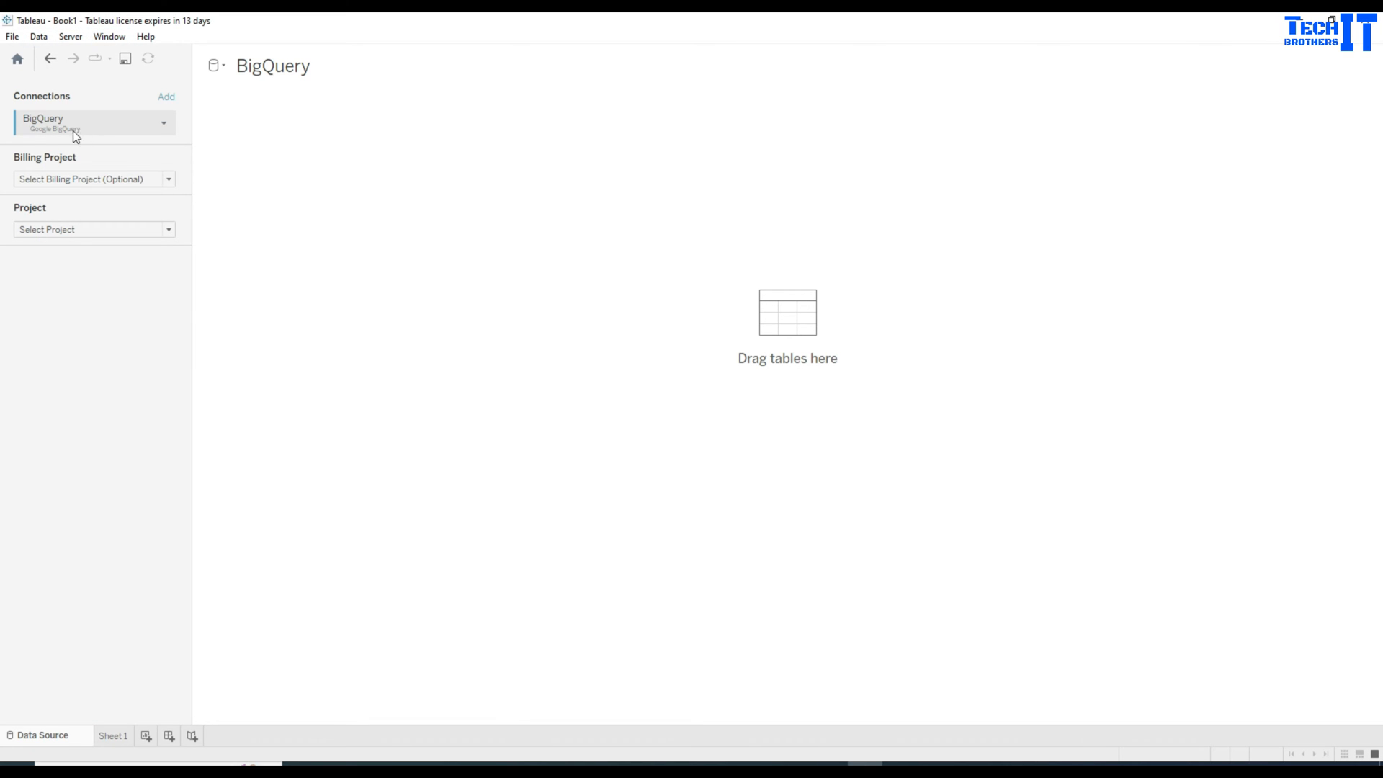
pyautogui.moveTo(87, 134)
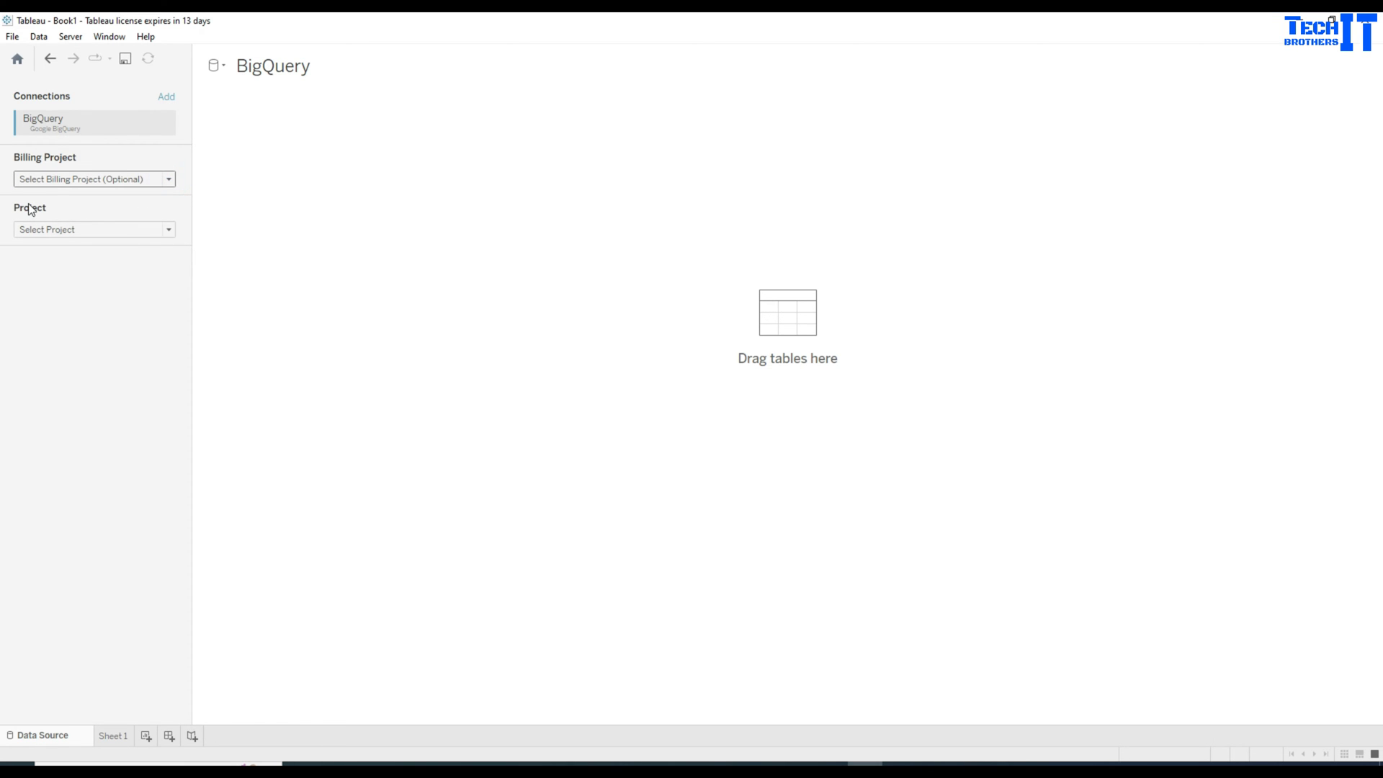
# - Choose project techbrothersitproj and dataset aamirdb so the test table is listed
pyautogui.click(167, 229)
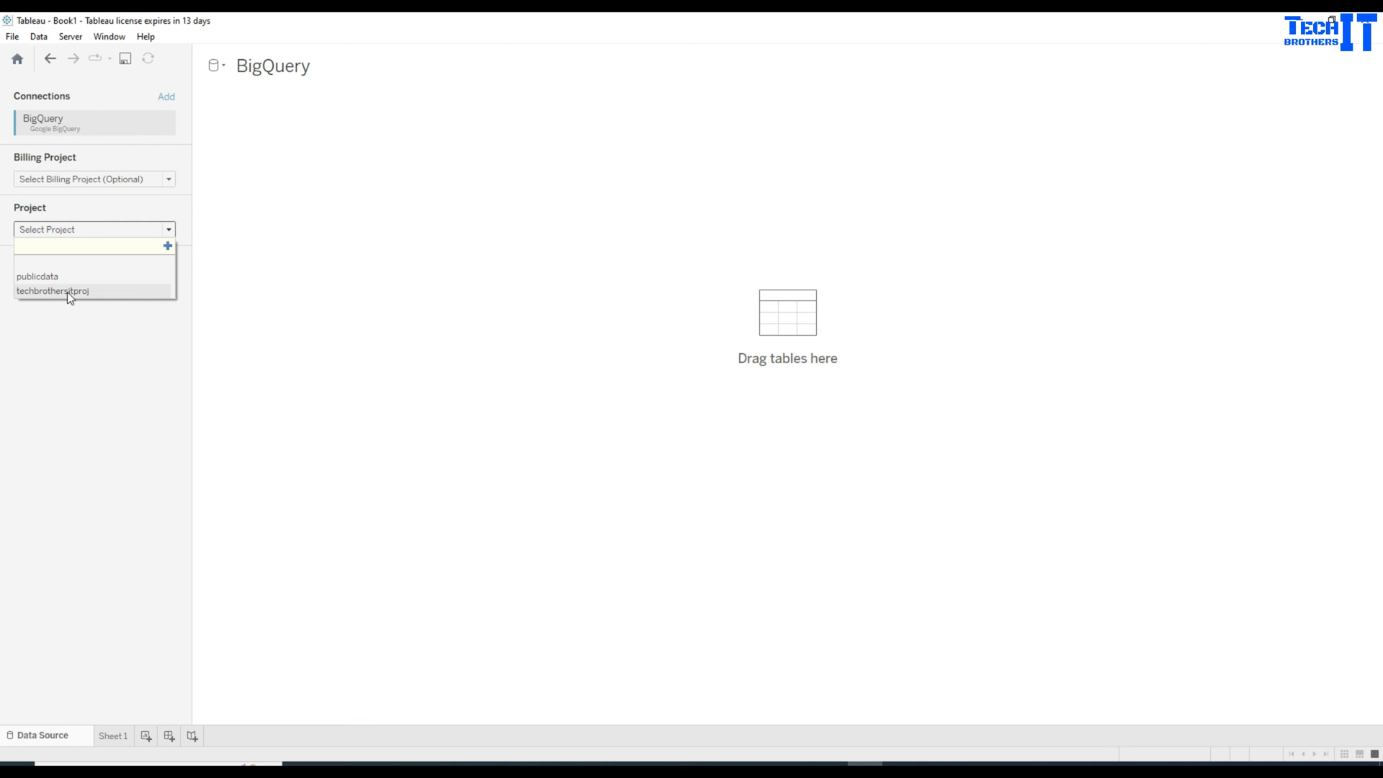
pyautogui.click(52, 291)
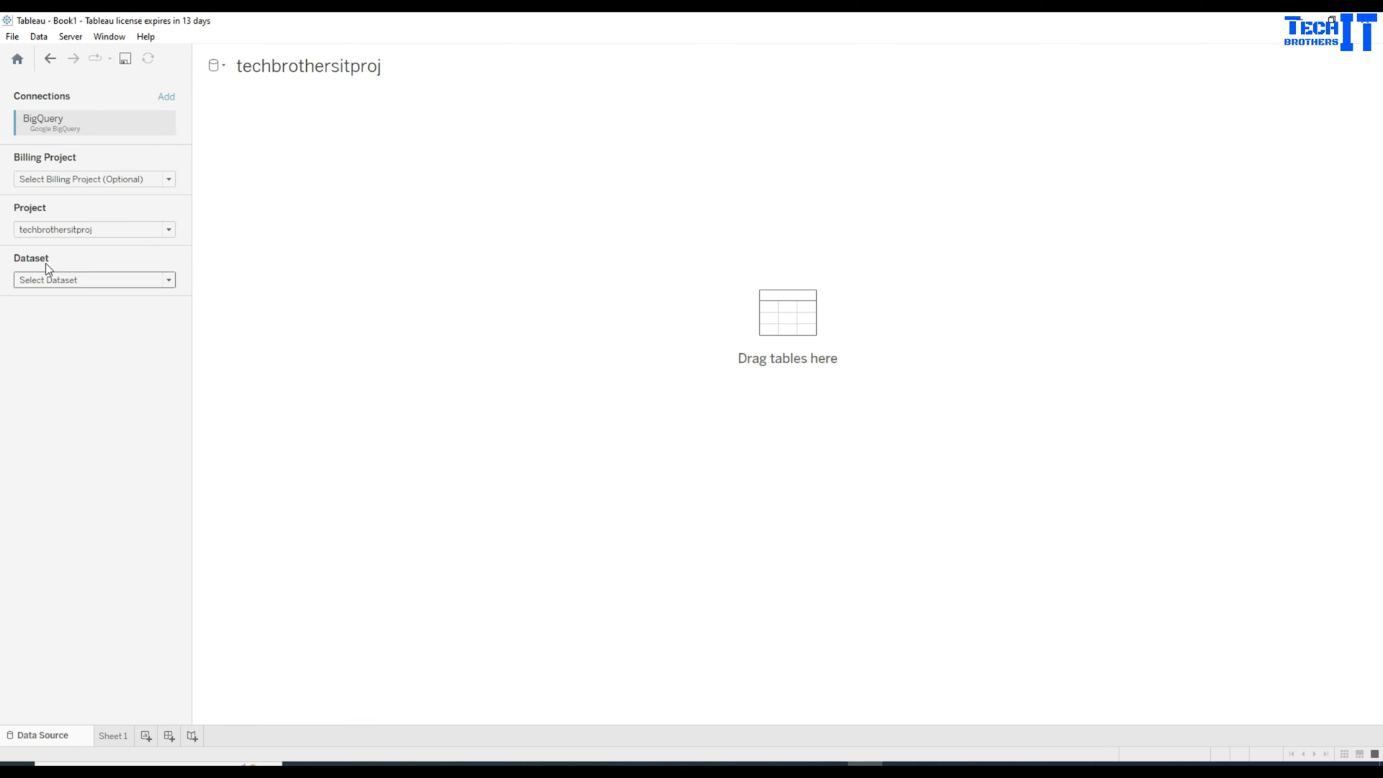
pyautogui.moveTo(59, 268)
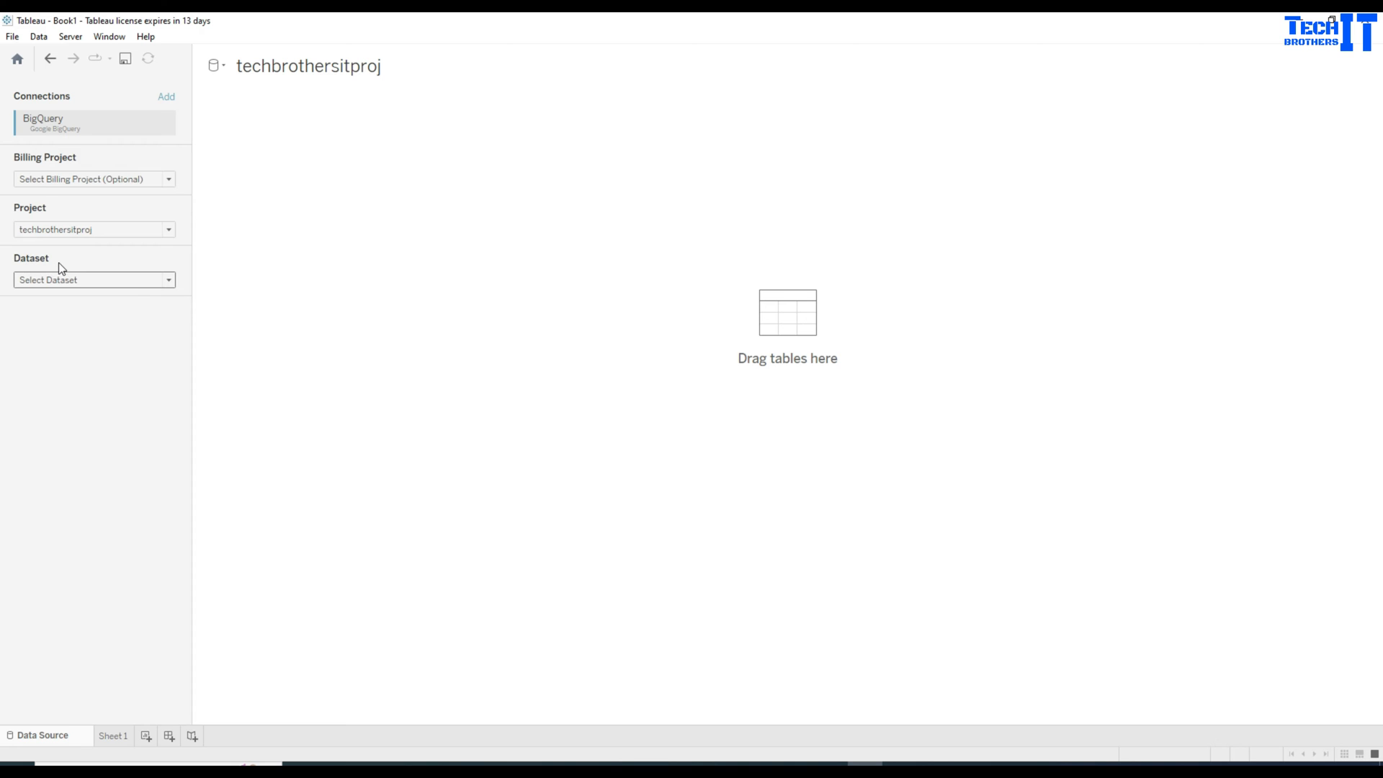
pyautogui.click(92, 279)
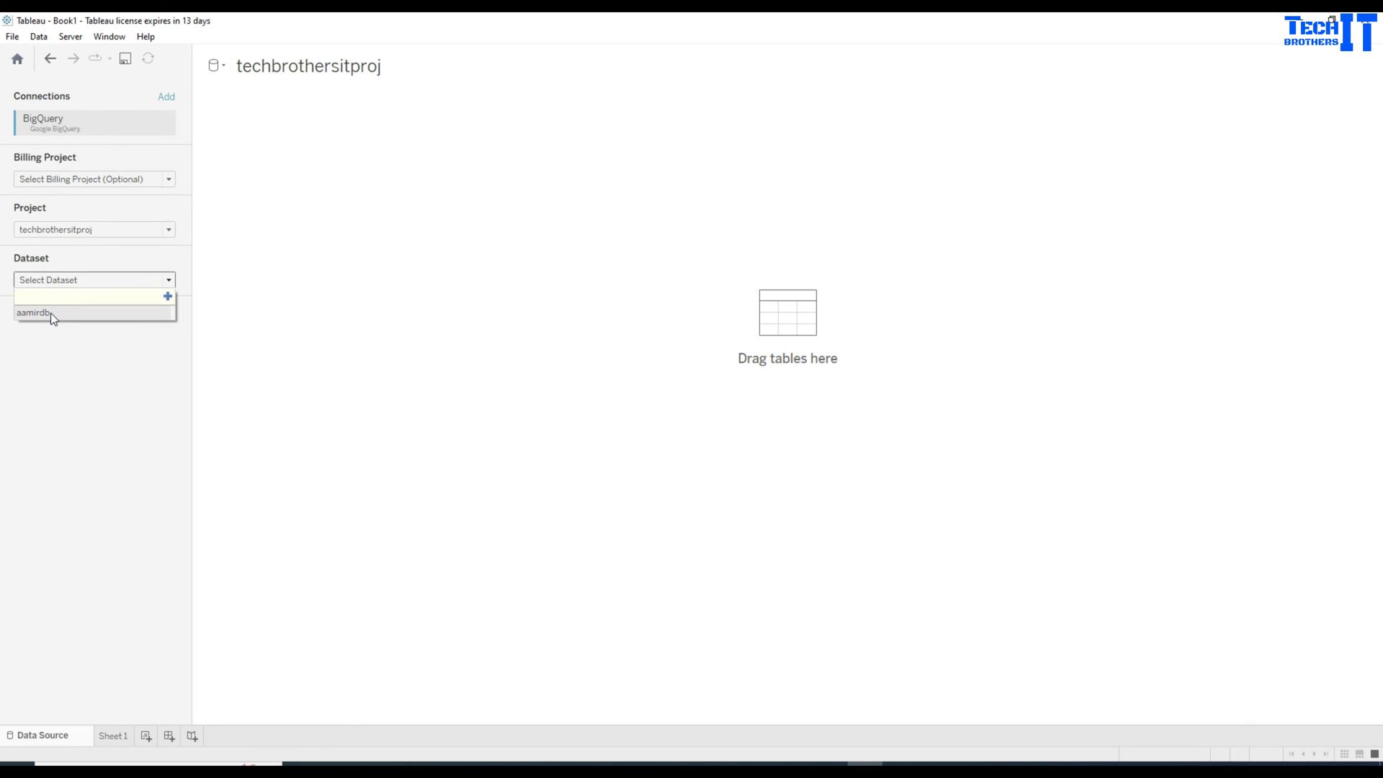
pyautogui.click(34, 311)
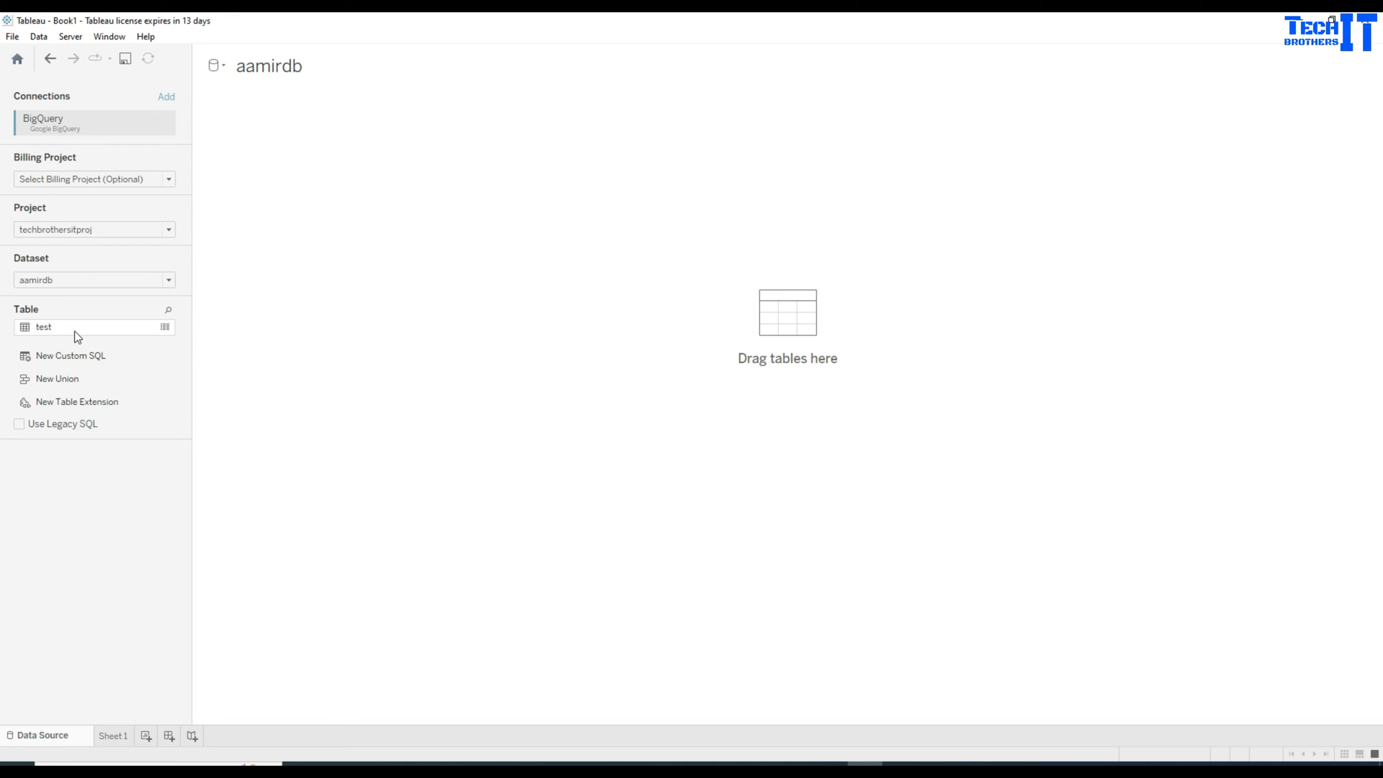
pyautogui.moveTo(45, 327)
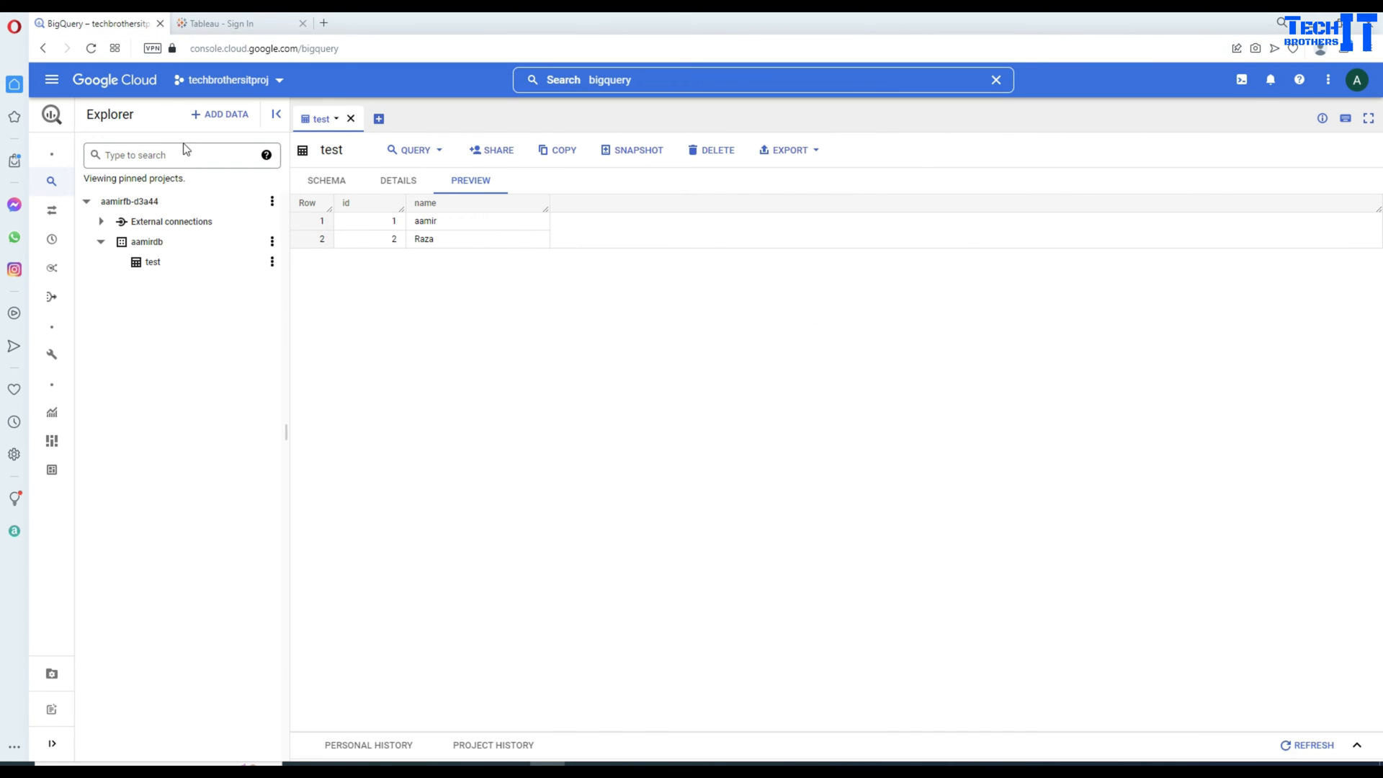
pyautogui.moveTo(147, 242)
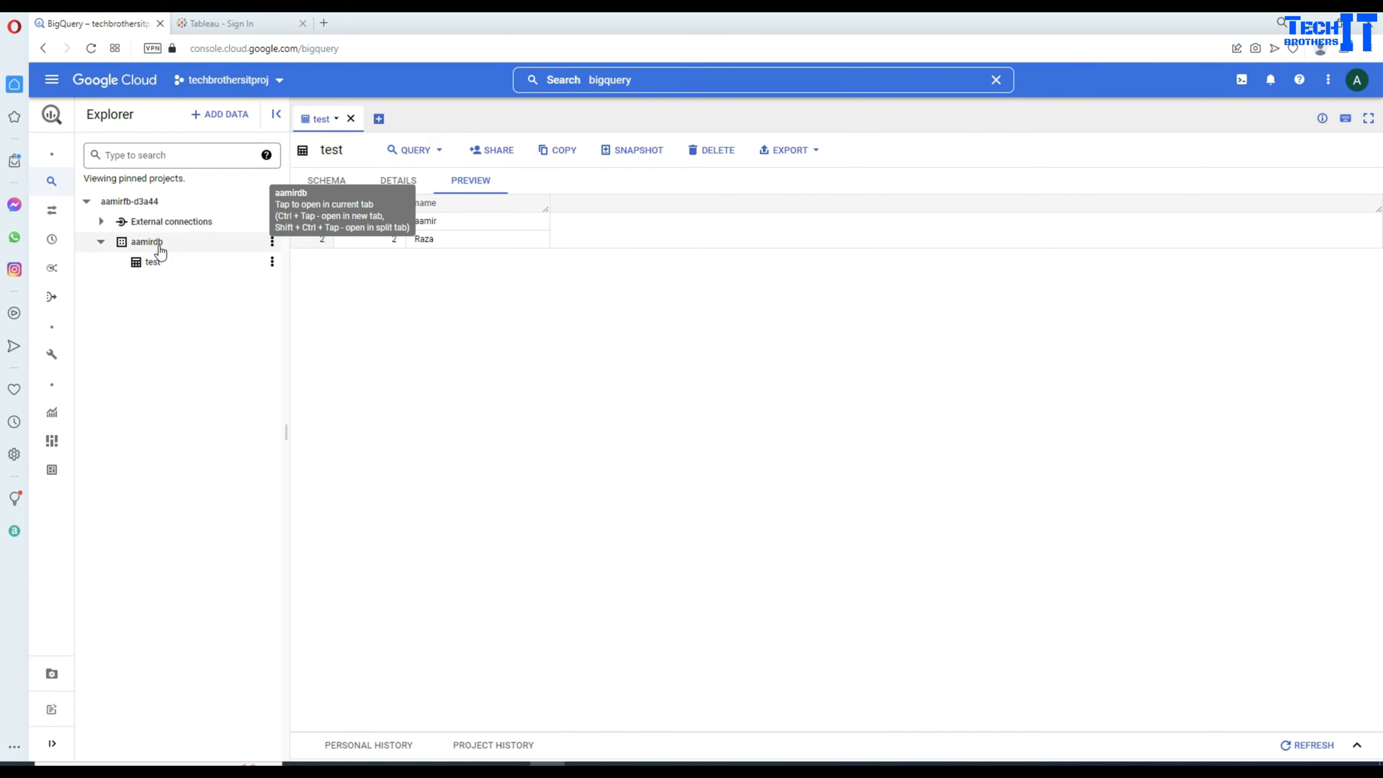
pyautogui.moveTo(152, 262)
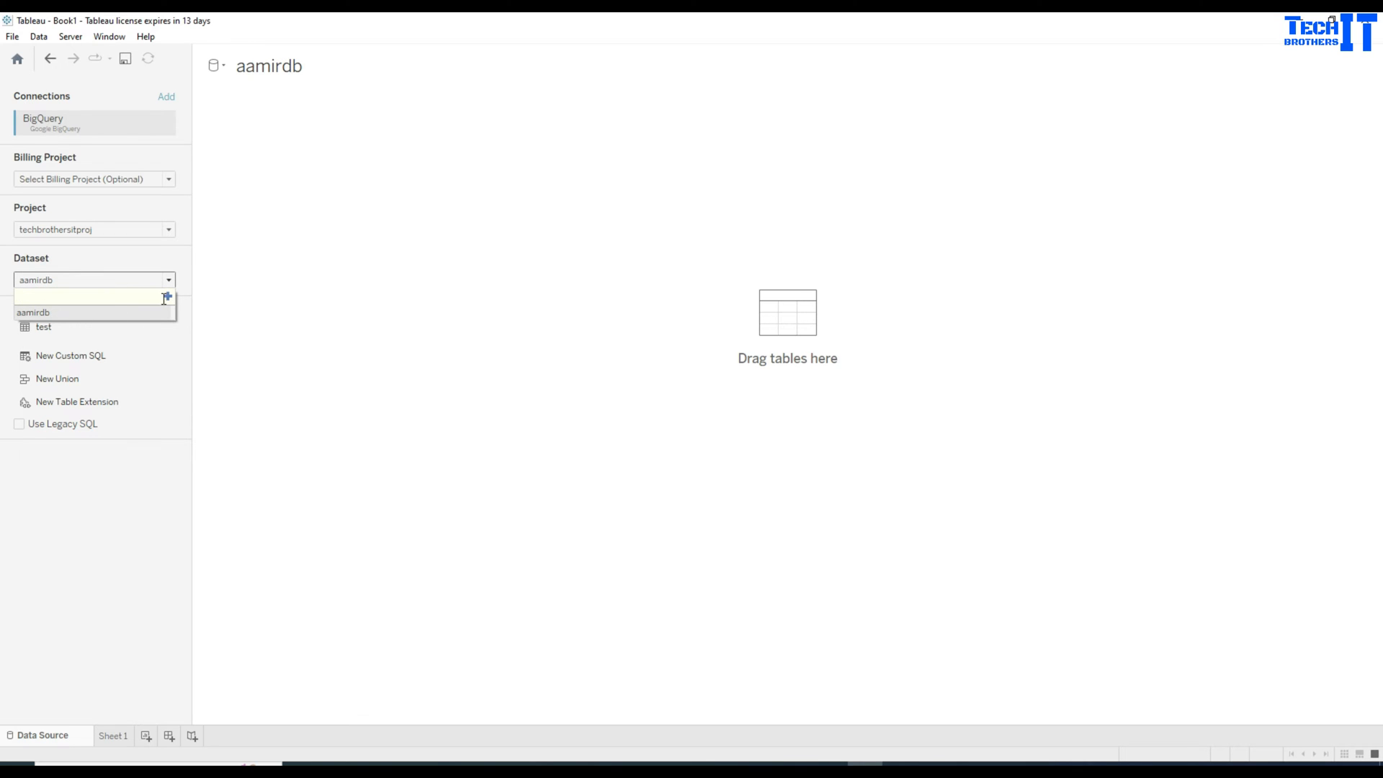
pyautogui.moveTo(167, 297)
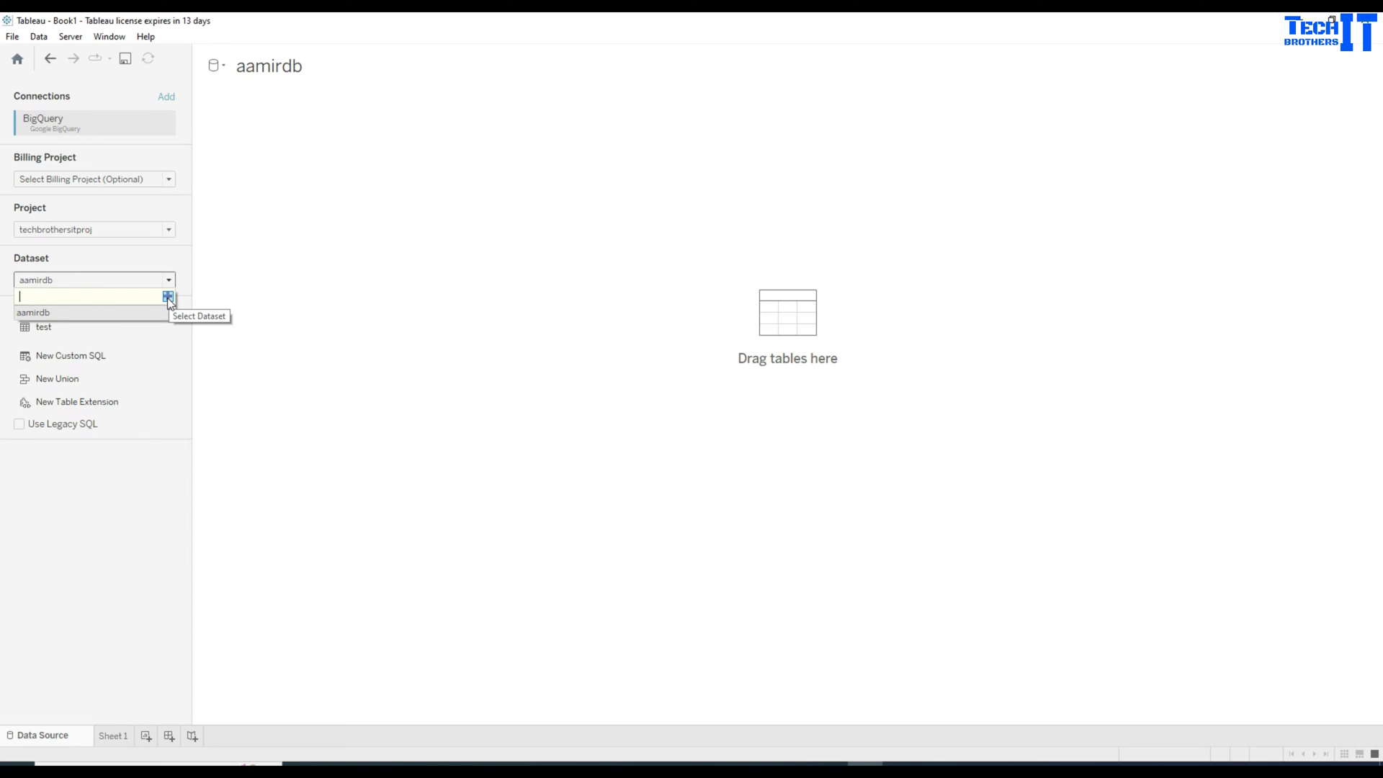
# - Use the test table as the data source with Id and Name fields, then go to Sheet 1
pyautogui.click(34, 313)
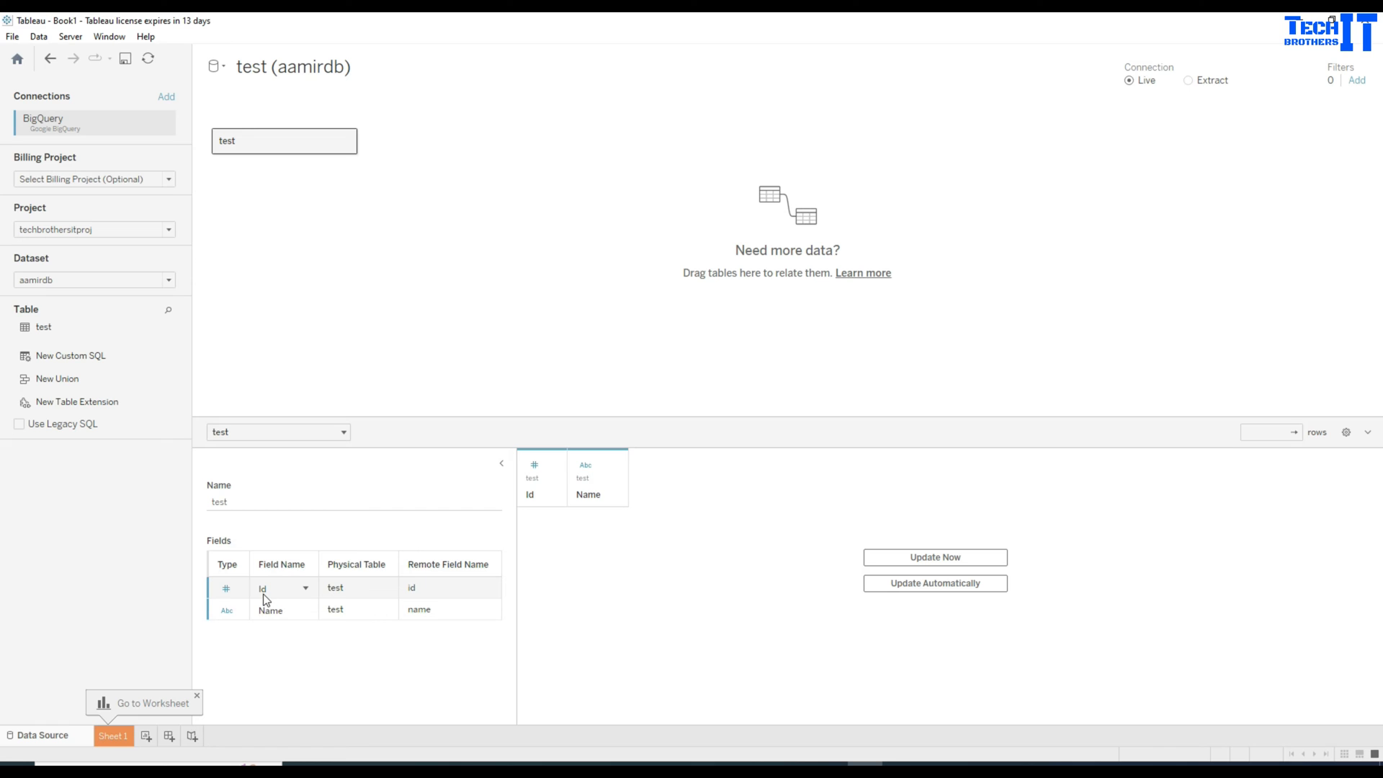
pyautogui.moveTo(344, 579)
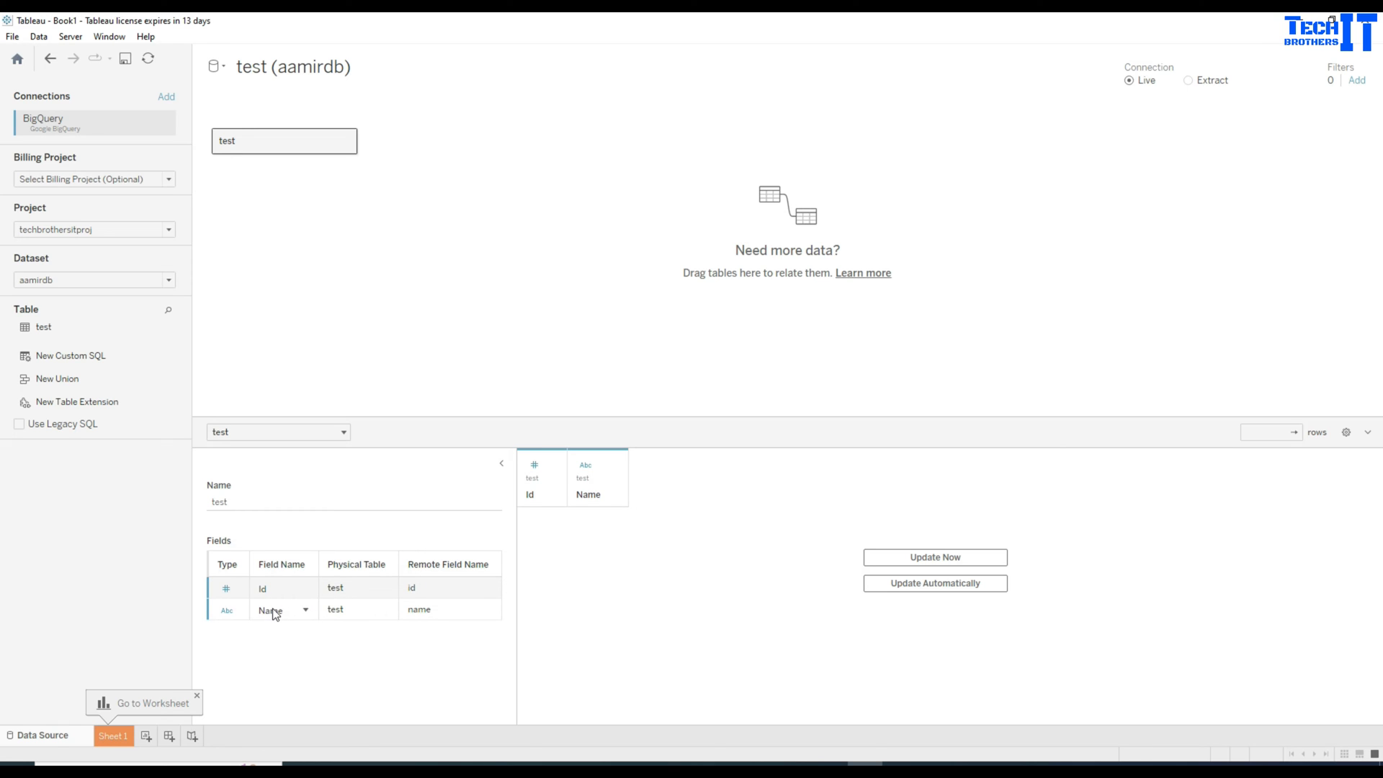
pyautogui.moveTo(285, 611)
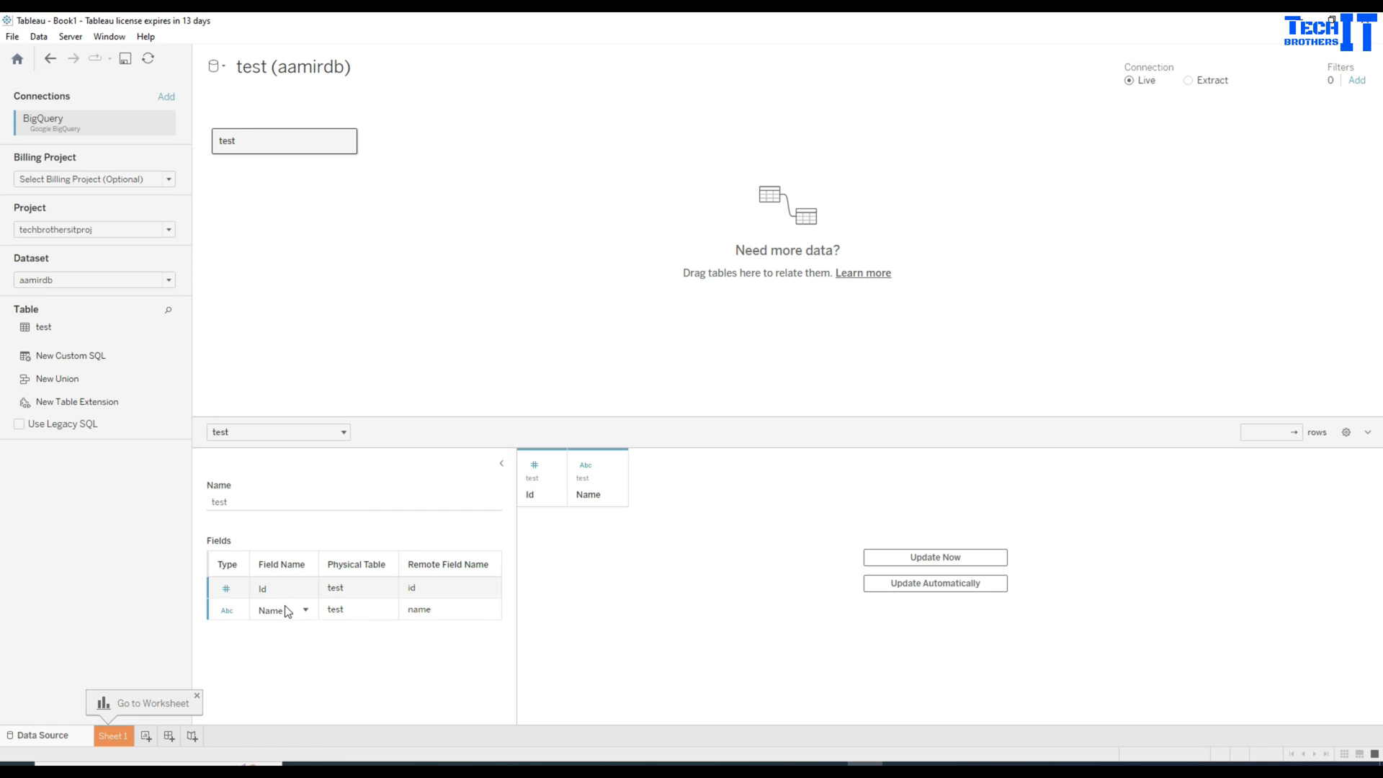
pyautogui.click(308, 68)
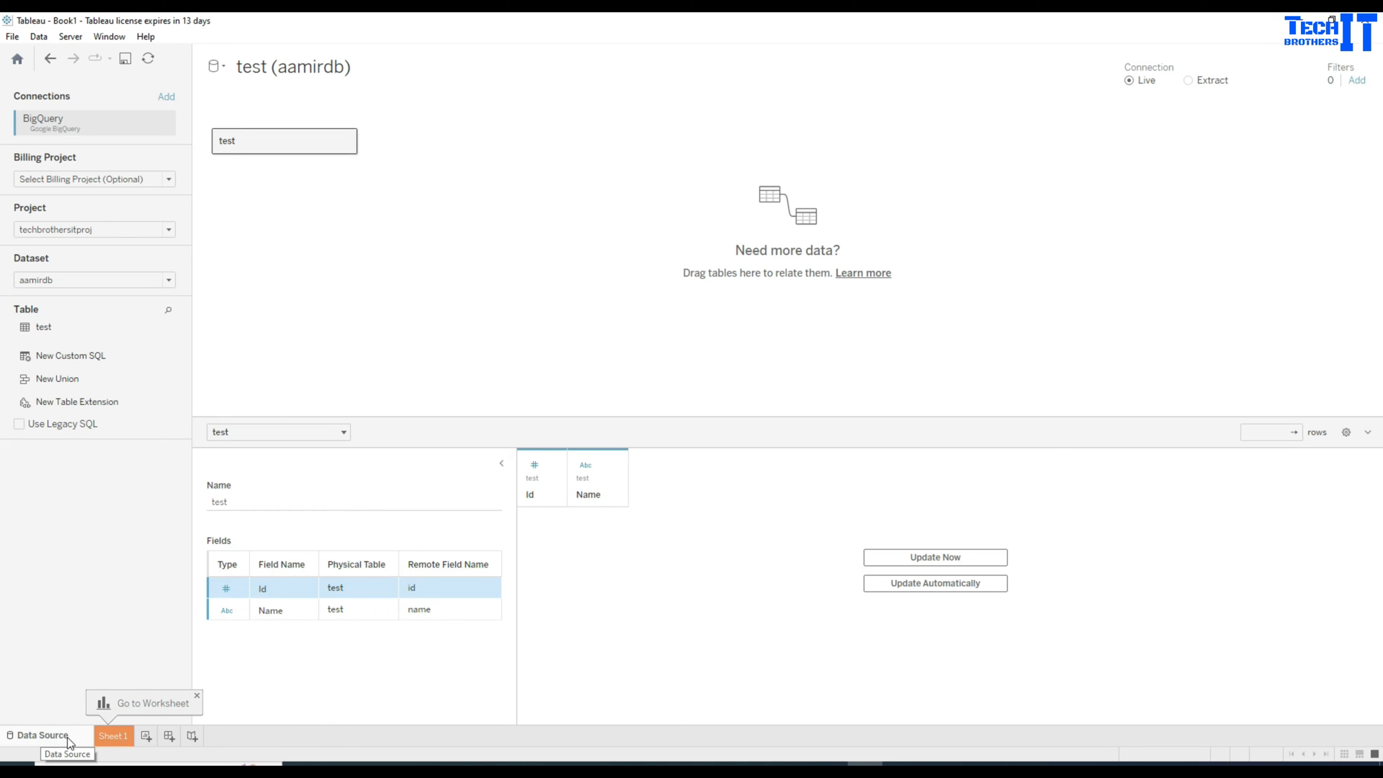
pyautogui.click(112, 736)
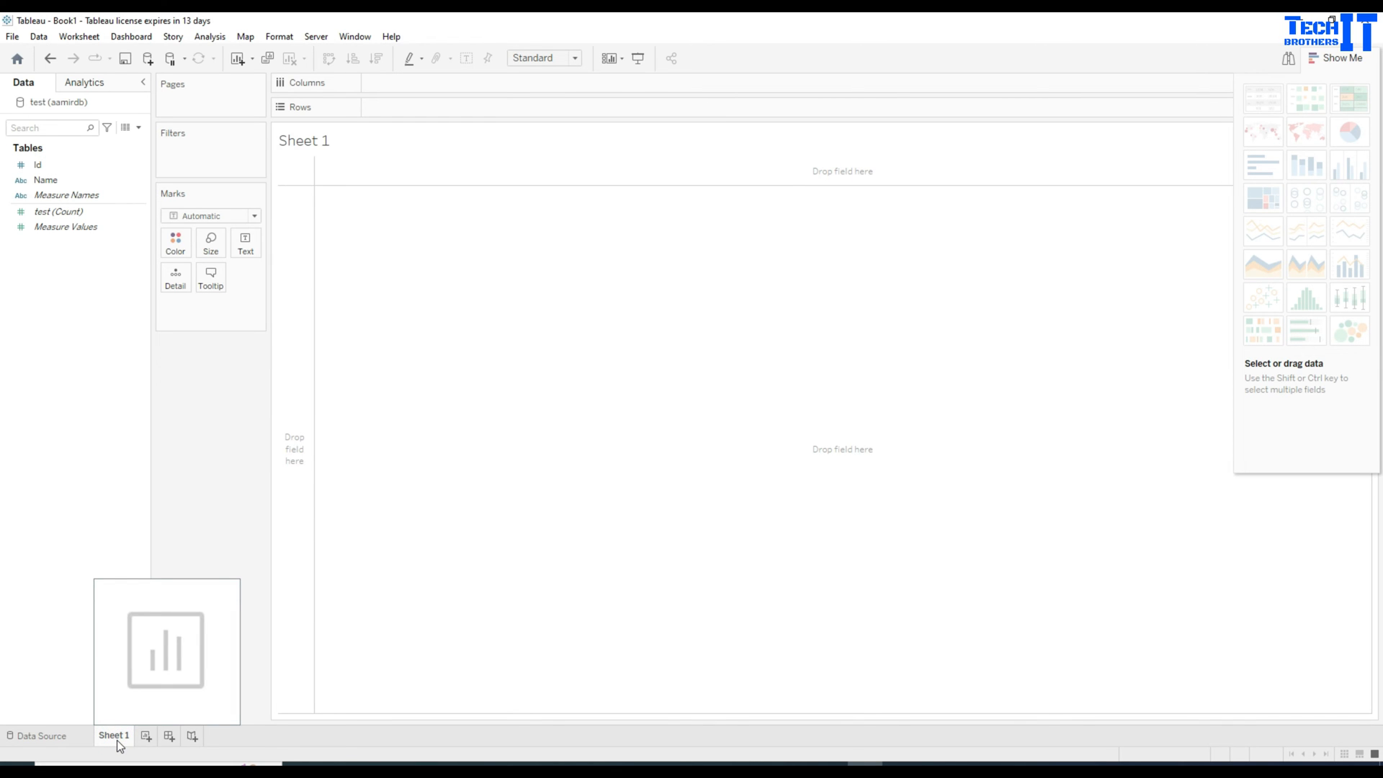
# - Place the Id field on the Columns shelf of Sheet 1
pyautogui.click(37, 164)
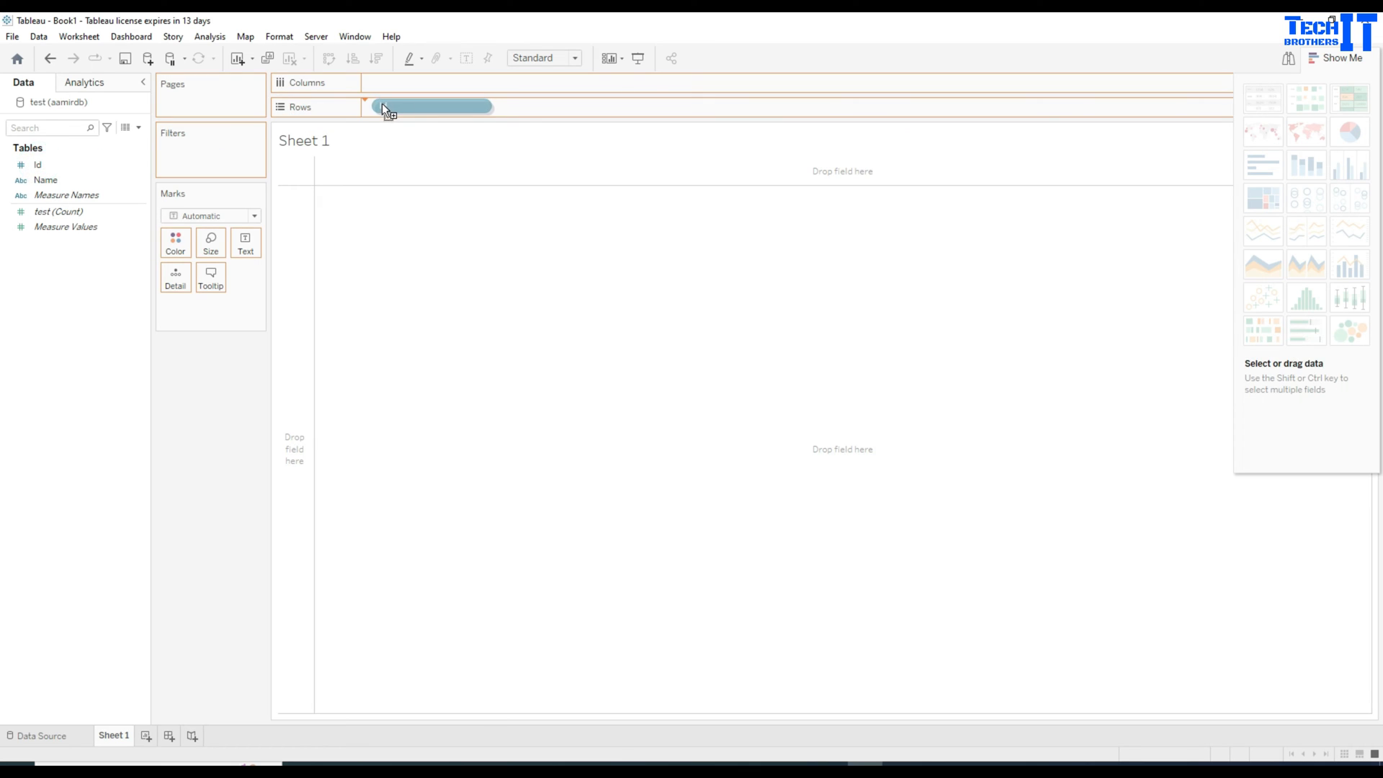
pyautogui.moveTo(37, 164); pyautogui.dragTo(414, 107)
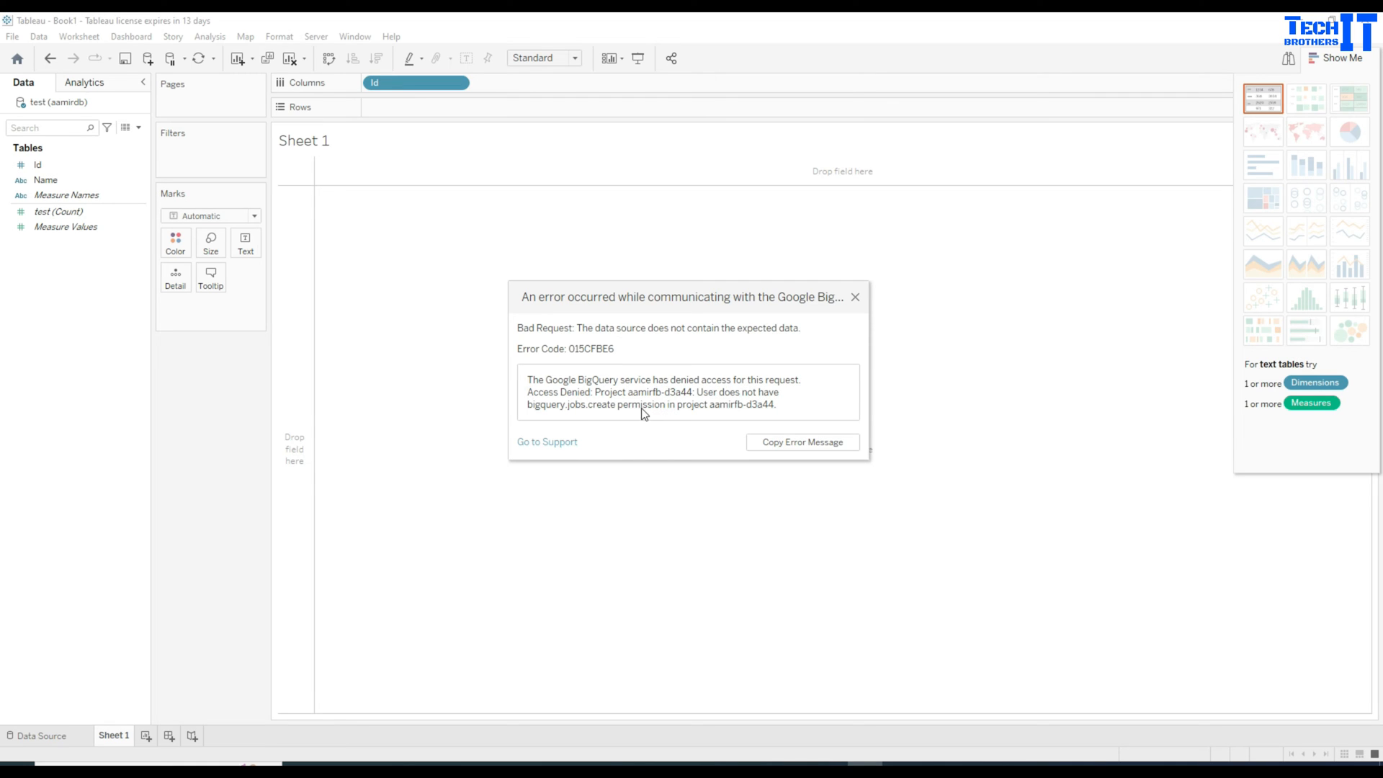
pyautogui.moveTo(585, 424)
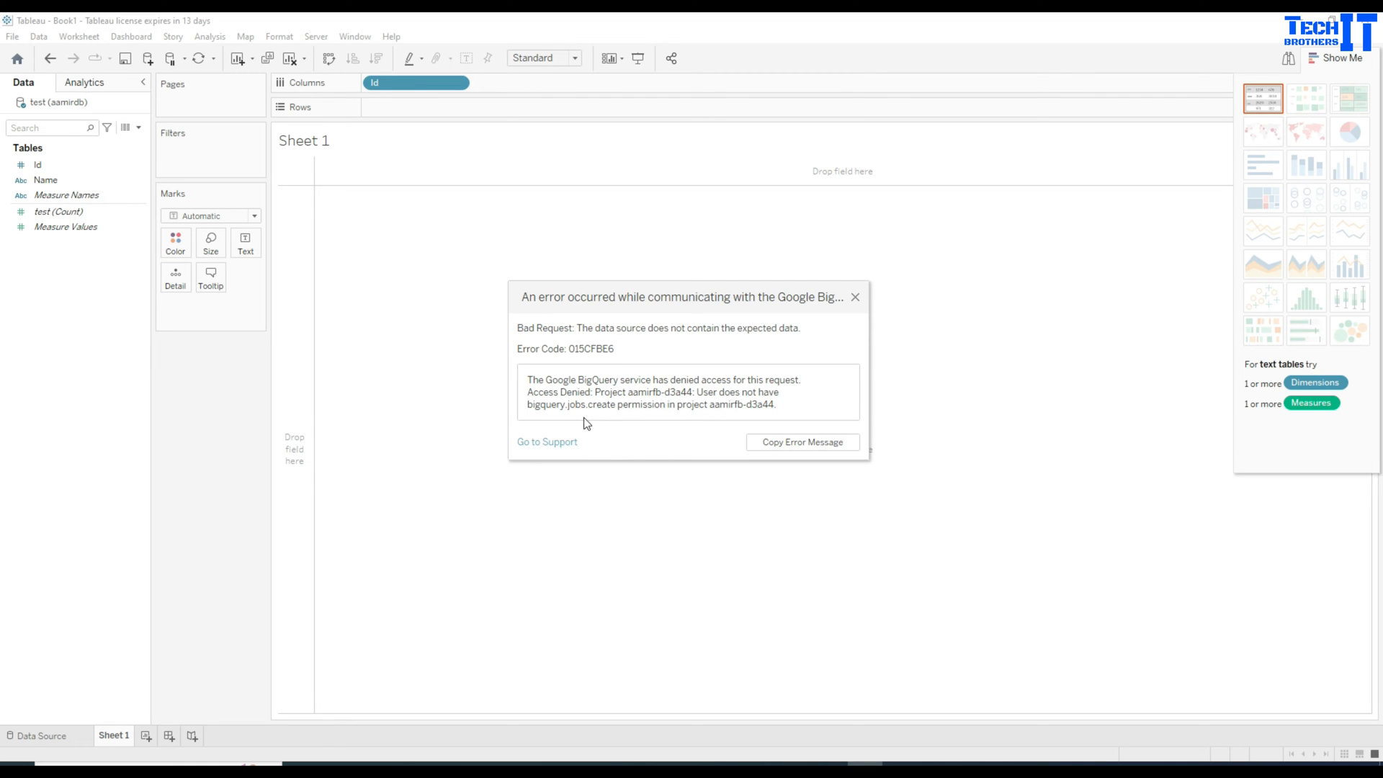
pyautogui.moveTo(721, 415)
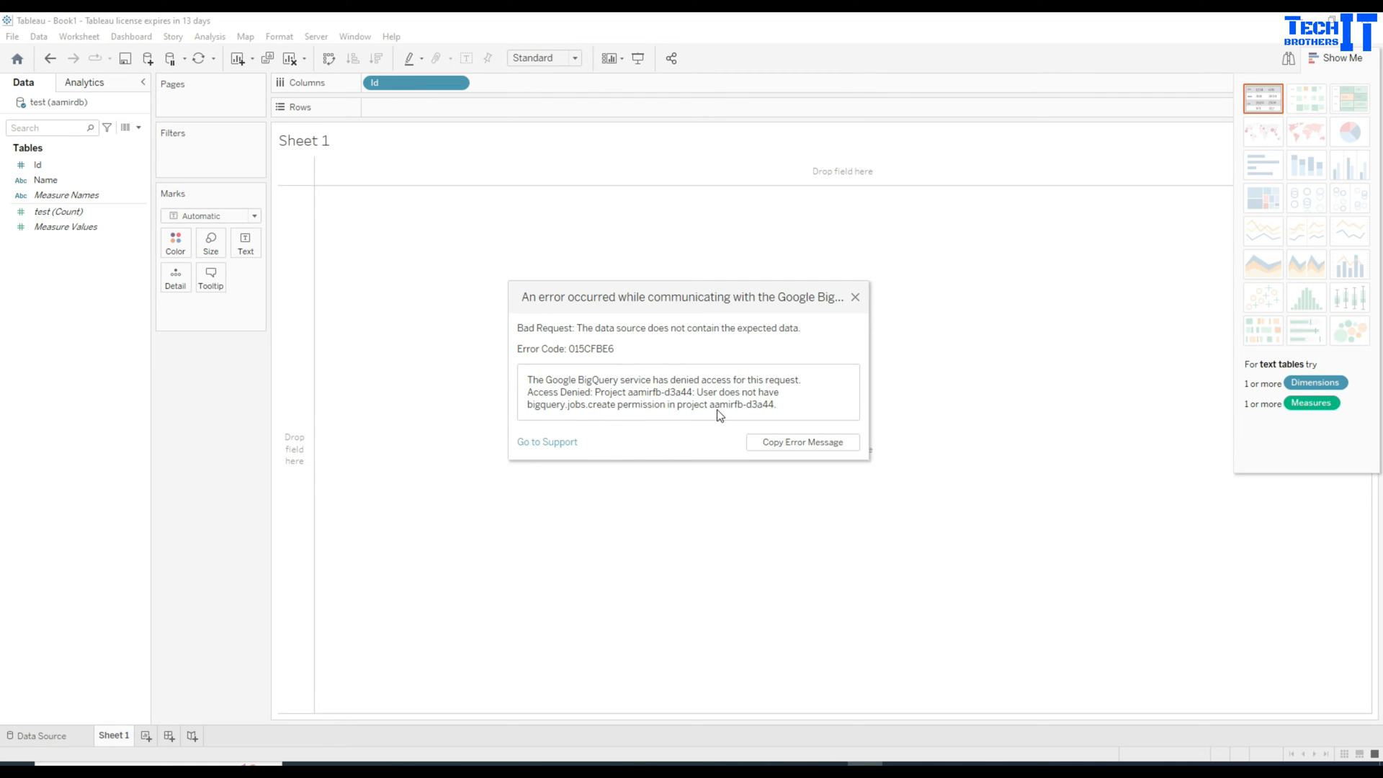
pyautogui.moveTo(556, 421)
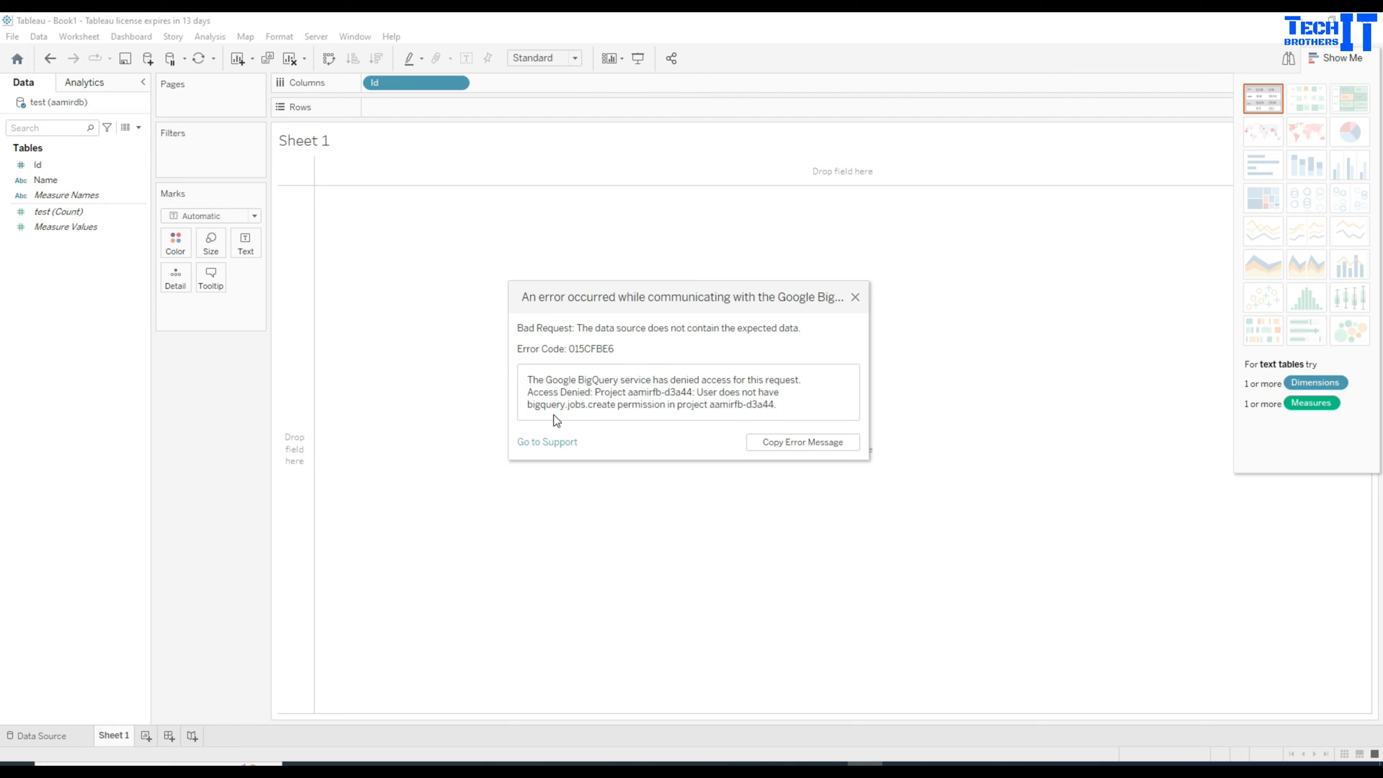
pyautogui.moveTo(641, 413)
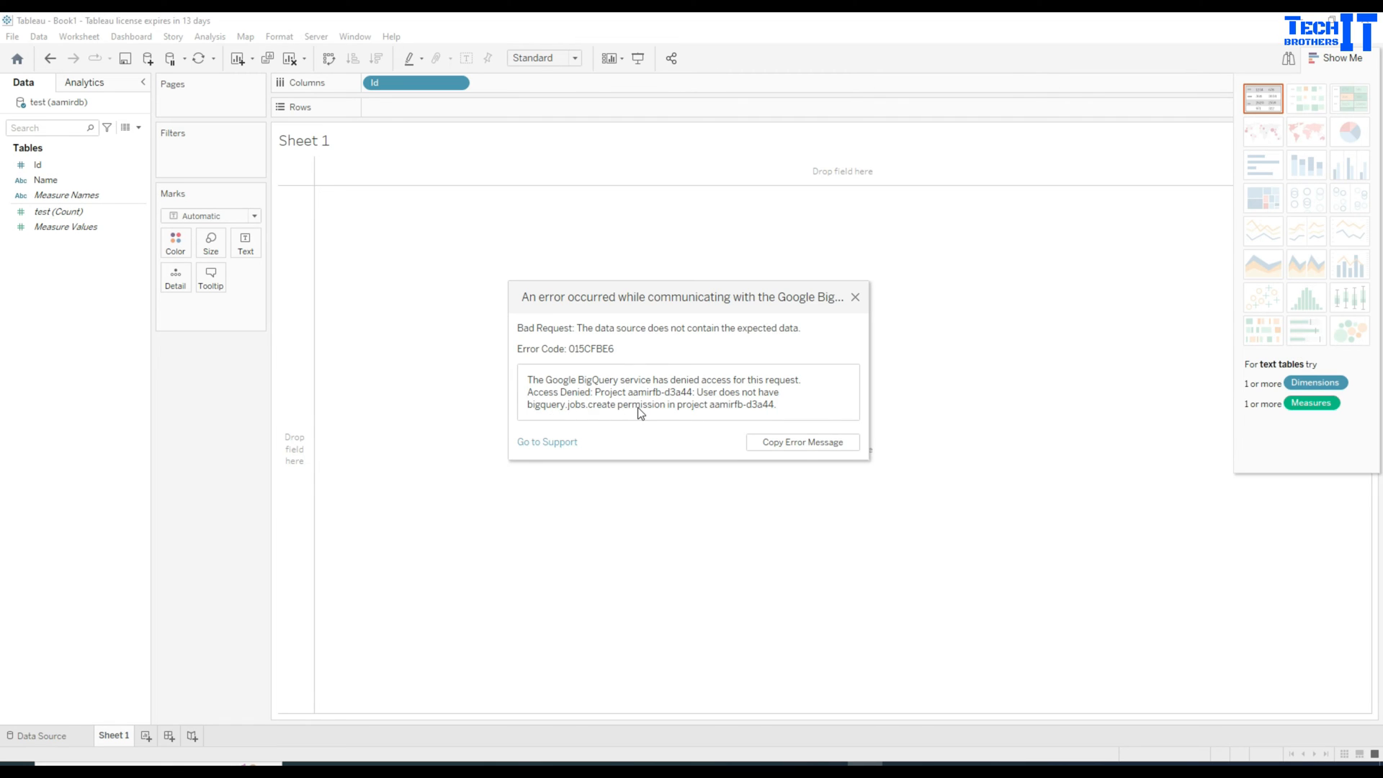
pyautogui.moveTo(621, 425)
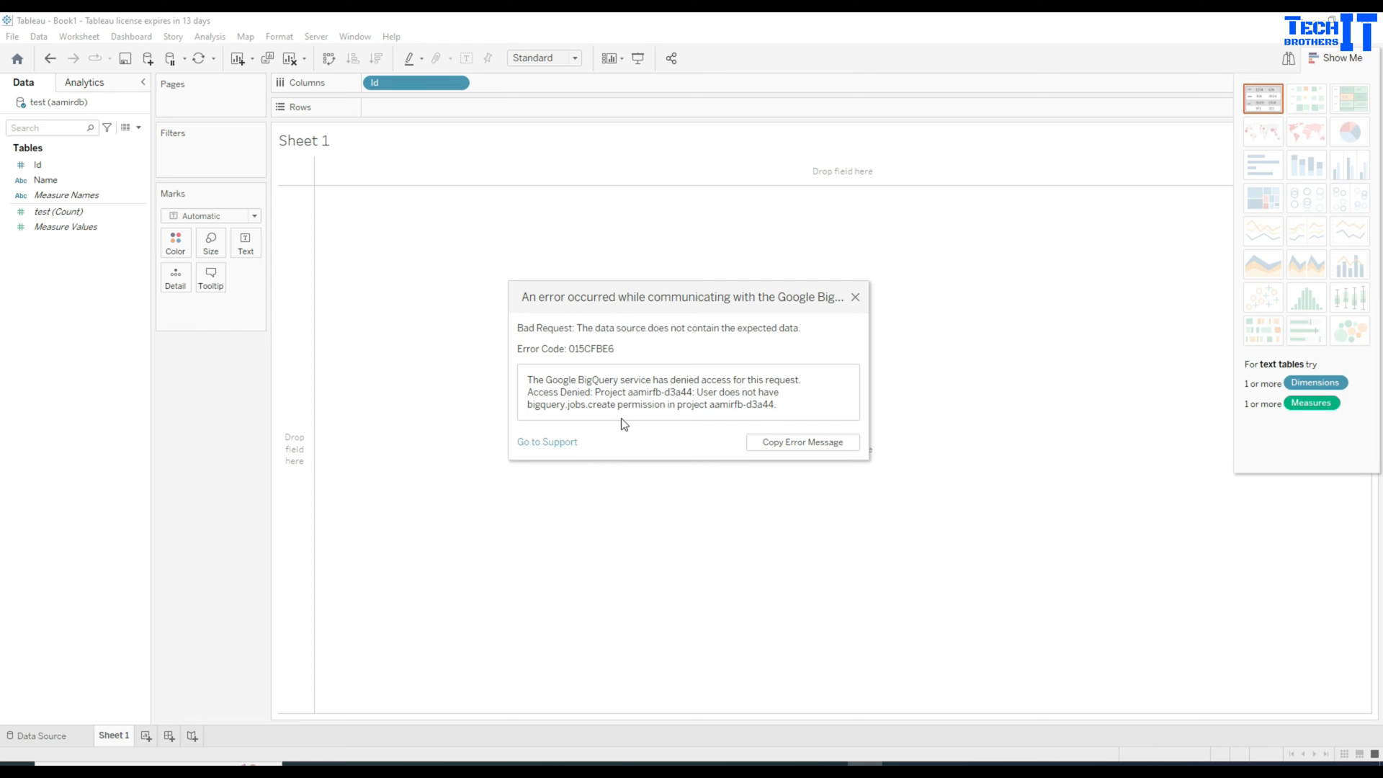
pyautogui.moveTo(538, 738)
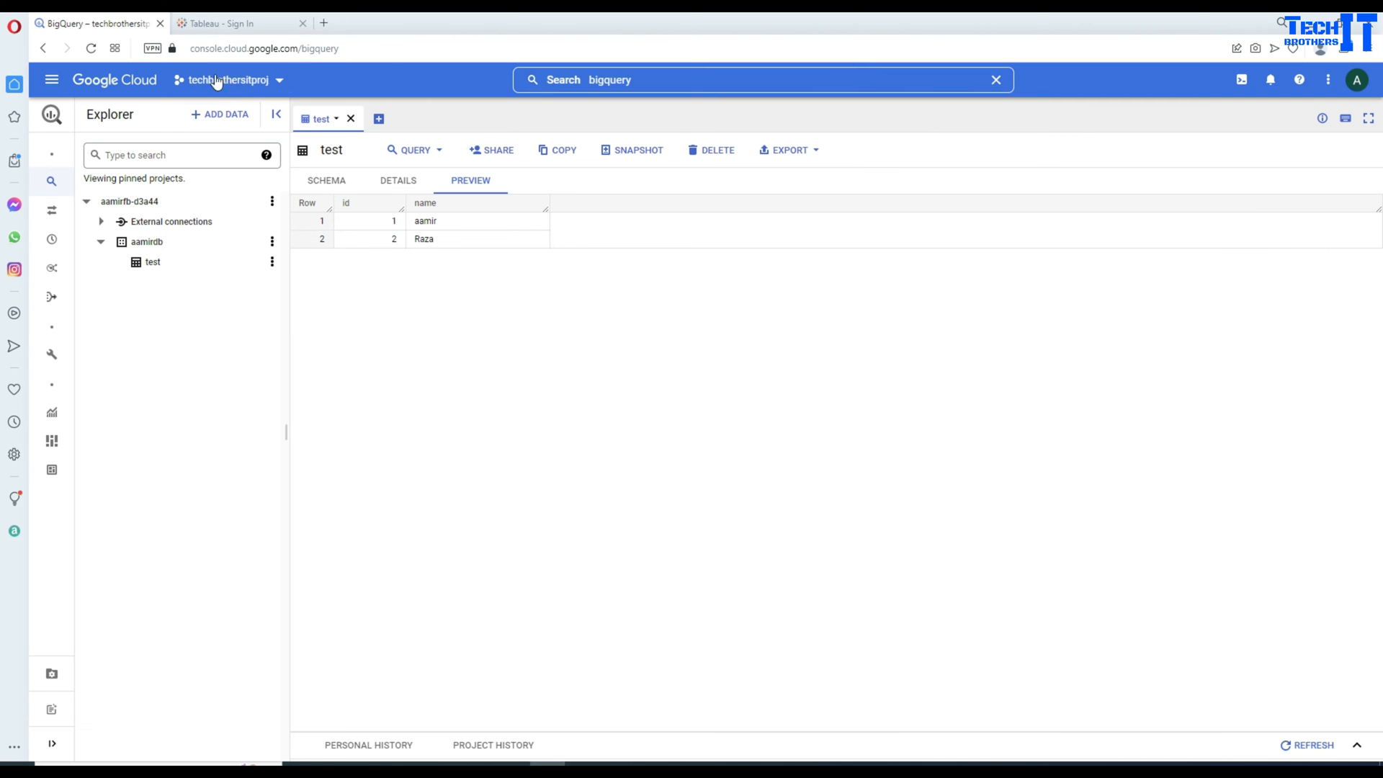
# - Navigate from the navigation menu to the project's IAM permissions page
pyautogui.click(52, 79)
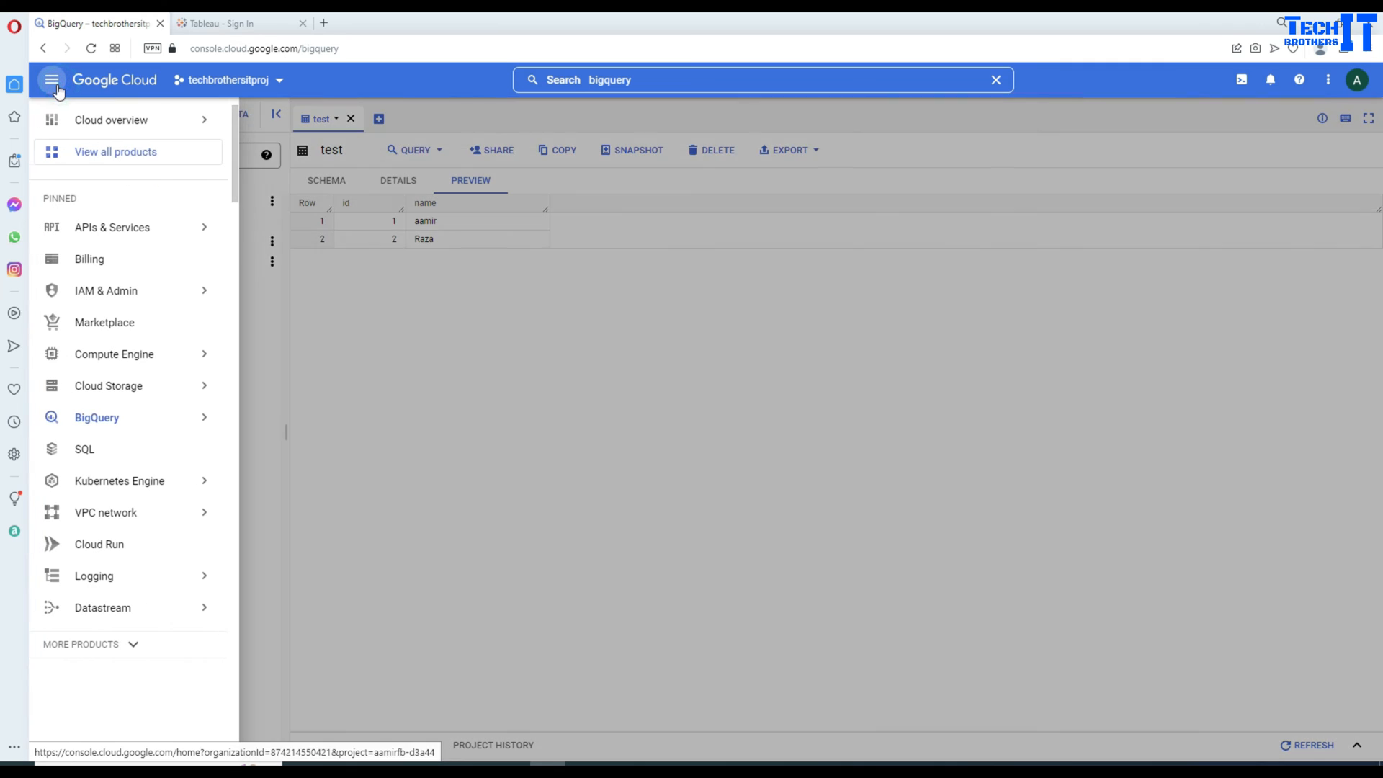
pyautogui.click(105, 290)
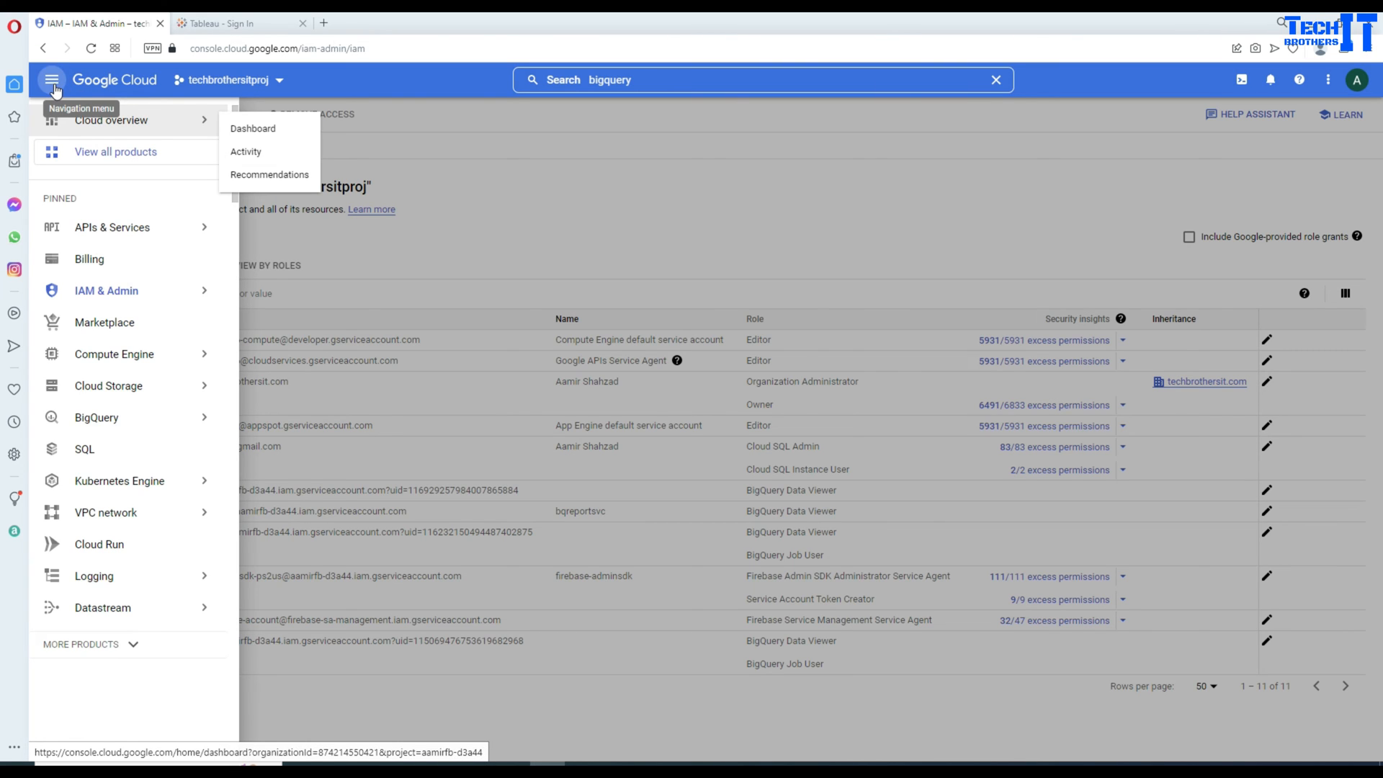
pyautogui.moveTo(105, 290)
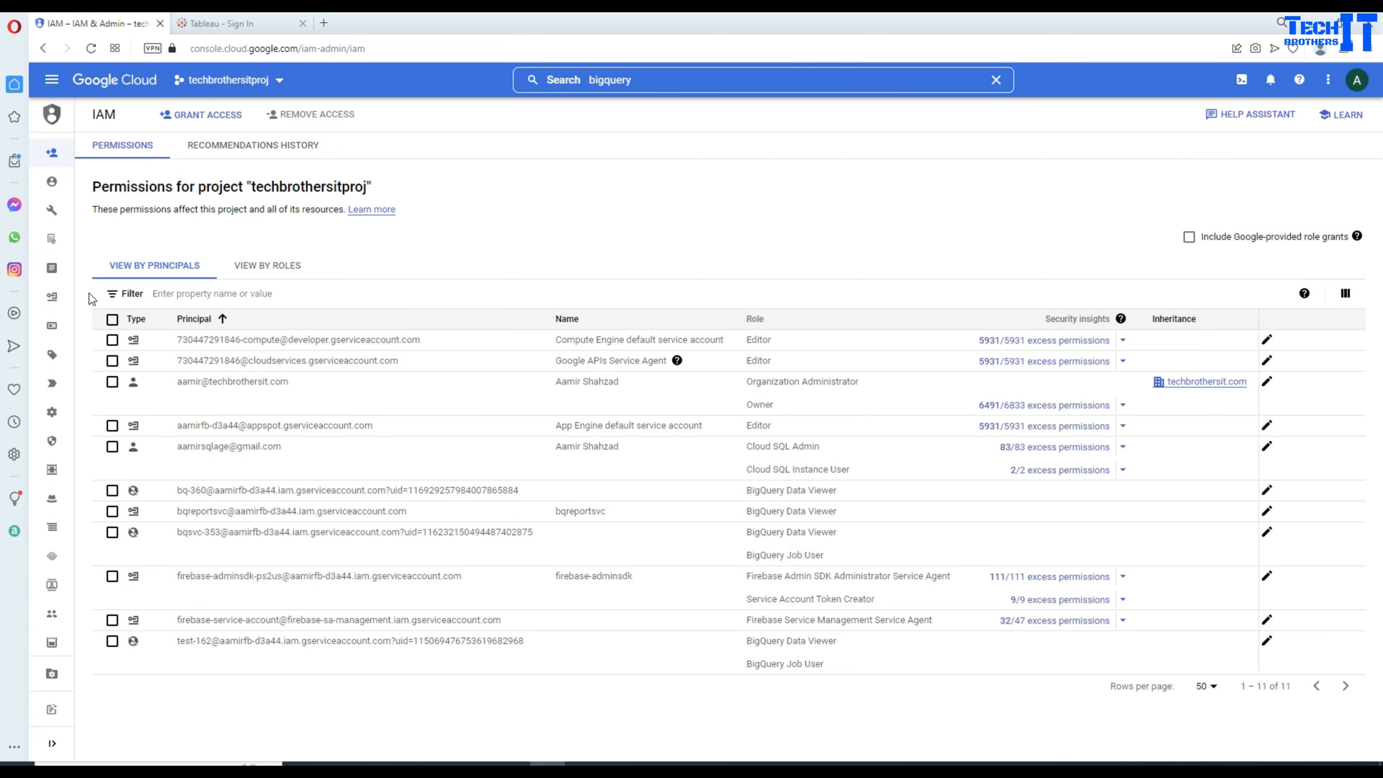
pyautogui.moveTo(176, 269)
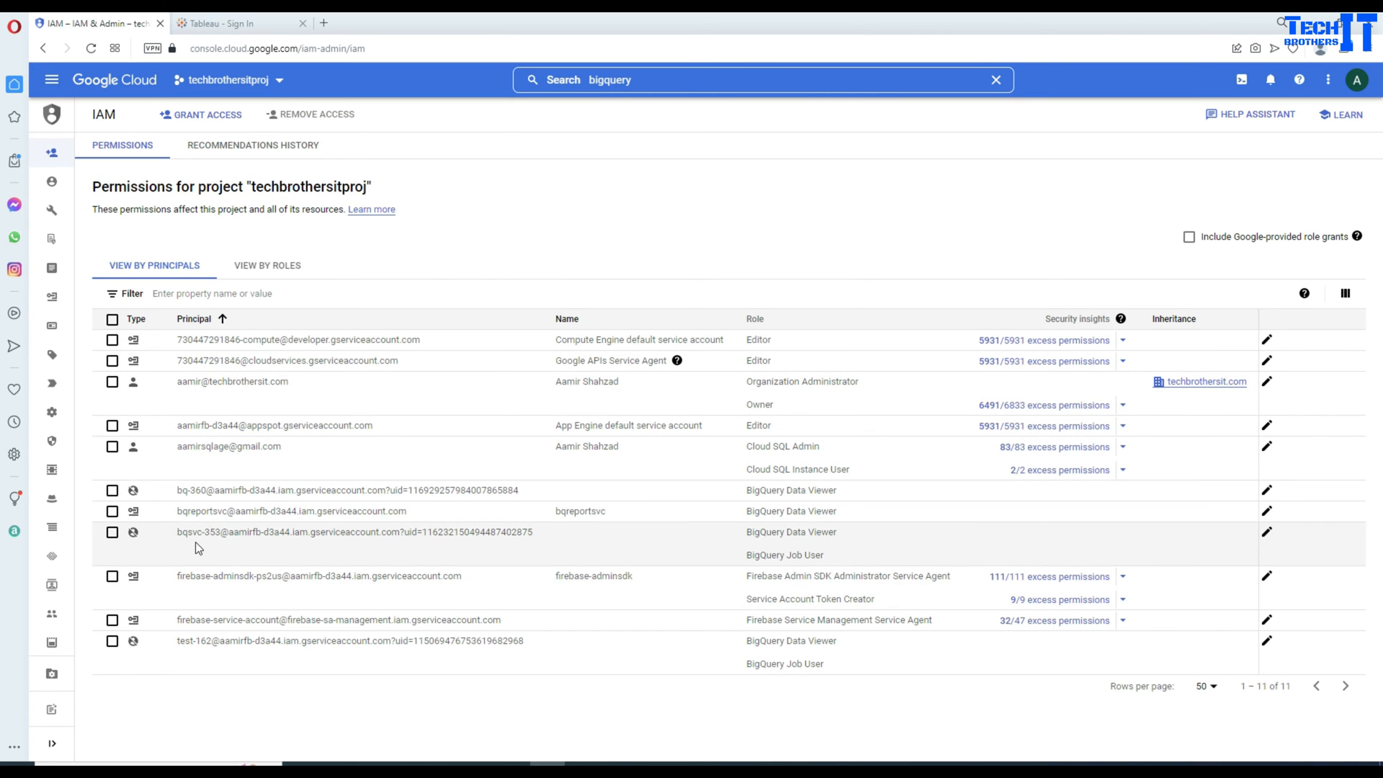
pyautogui.moveTo(732, 518)
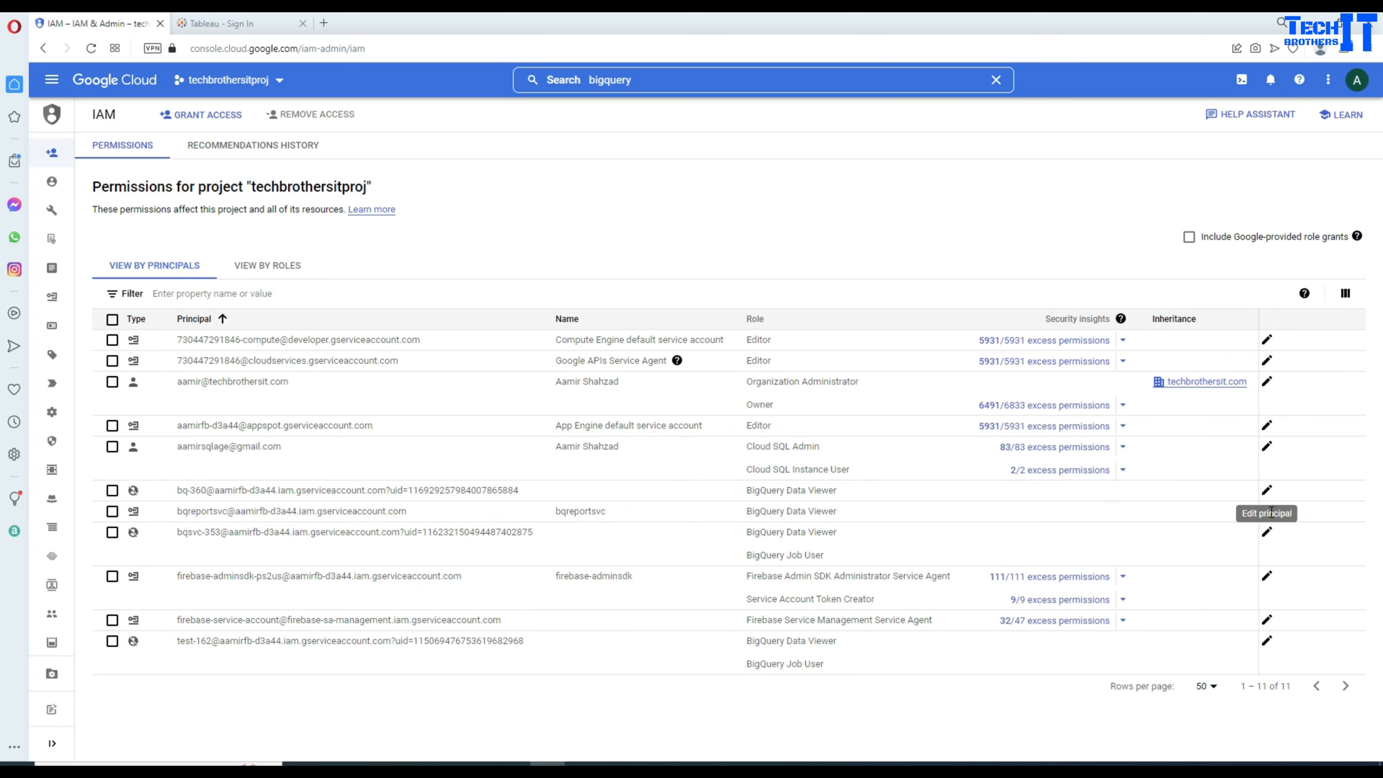
# - Edit the bqreportsvc service account and add a second role slot with the role list shown
pyautogui.click(1266, 510)
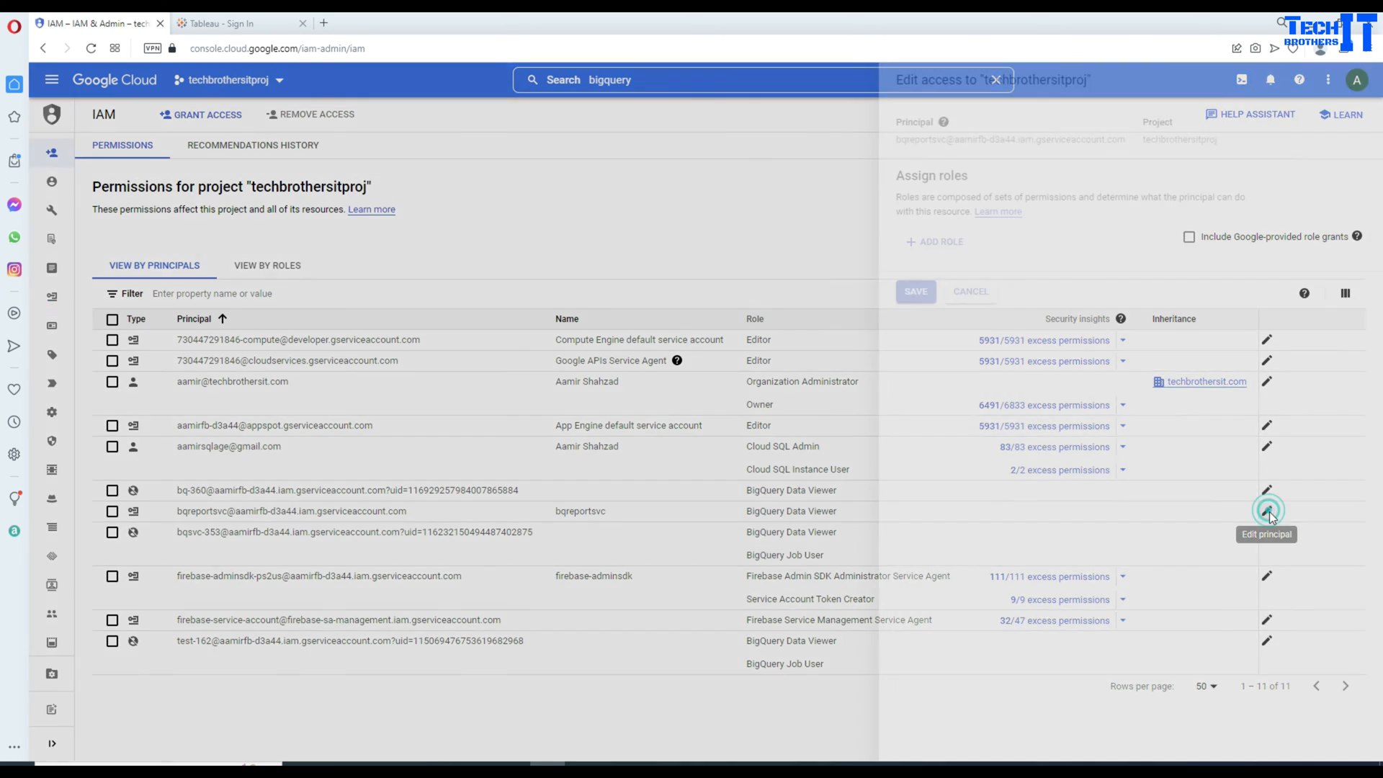
pyautogui.click(1266, 510)
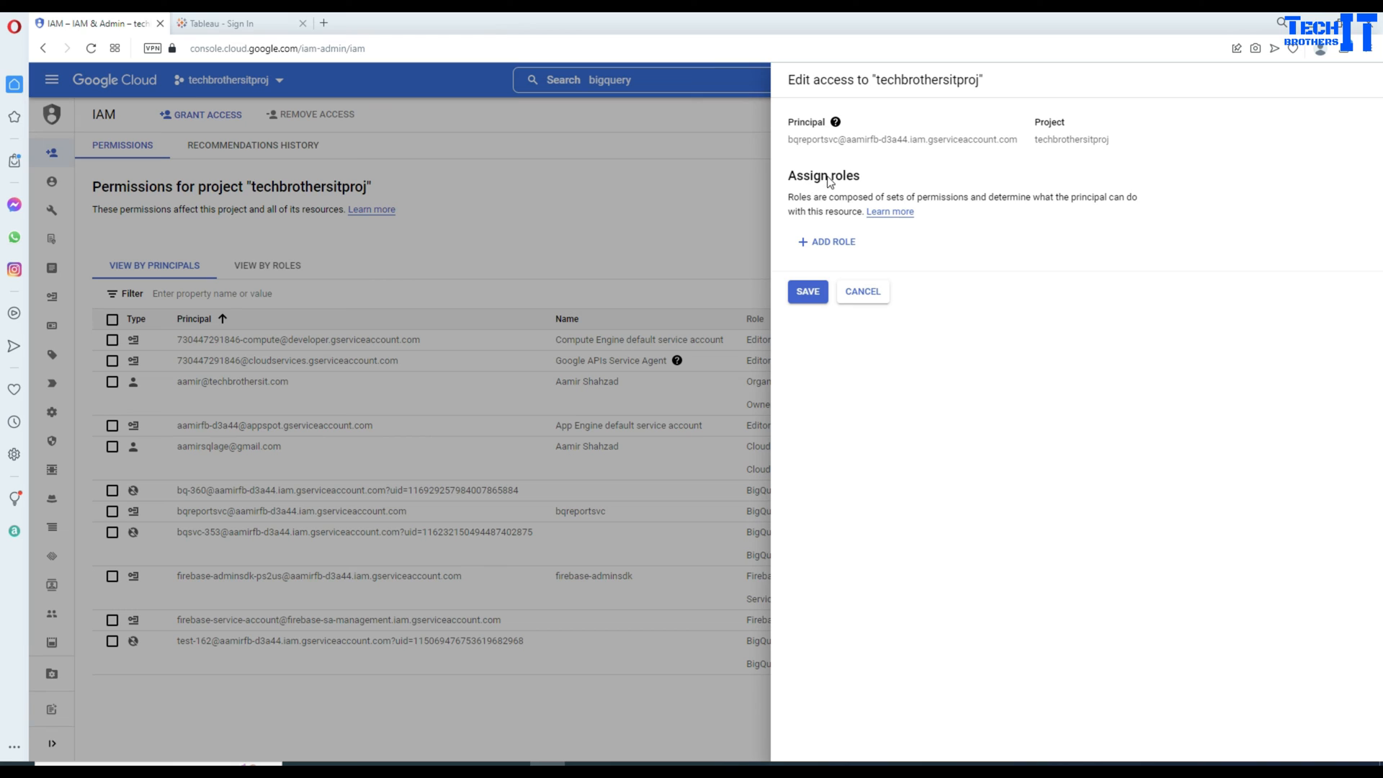
pyautogui.click(825, 242)
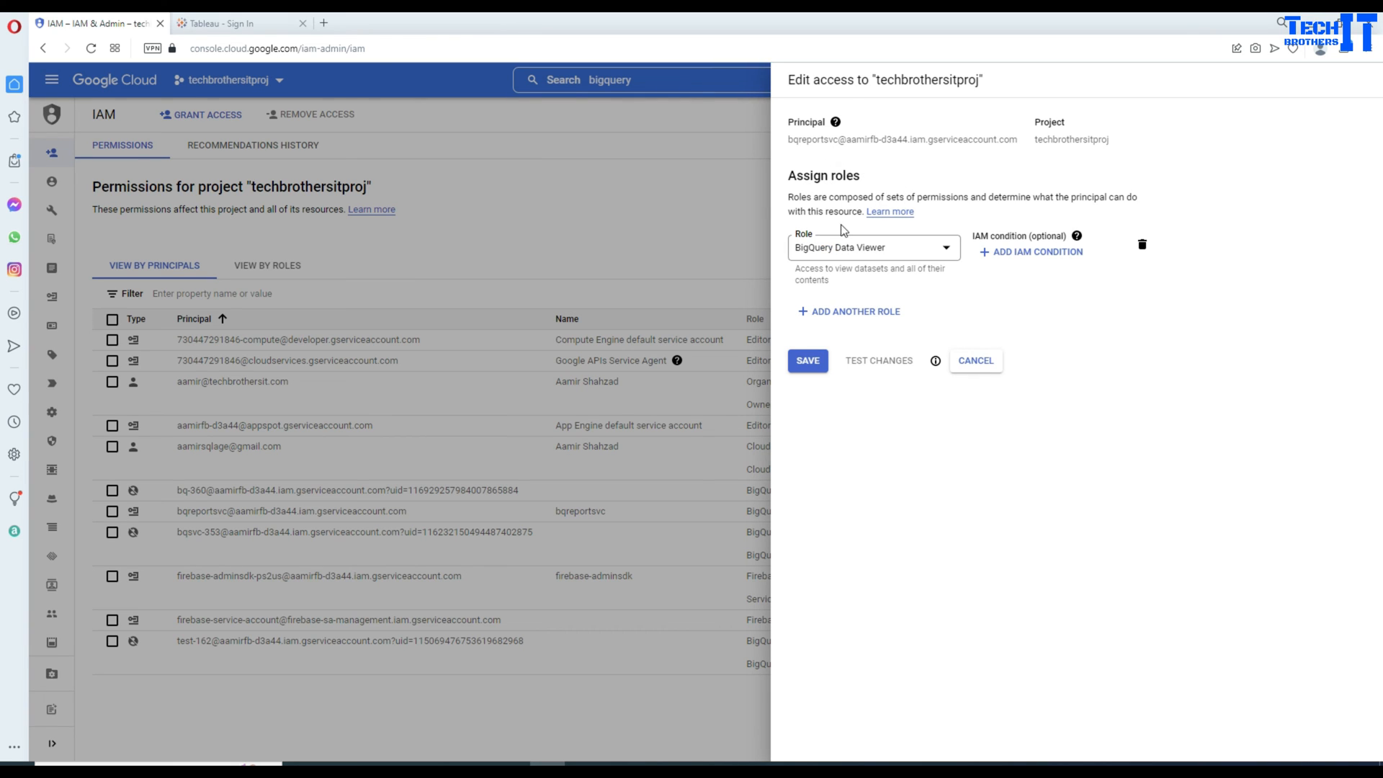
pyautogui.moveTo(913, 256)
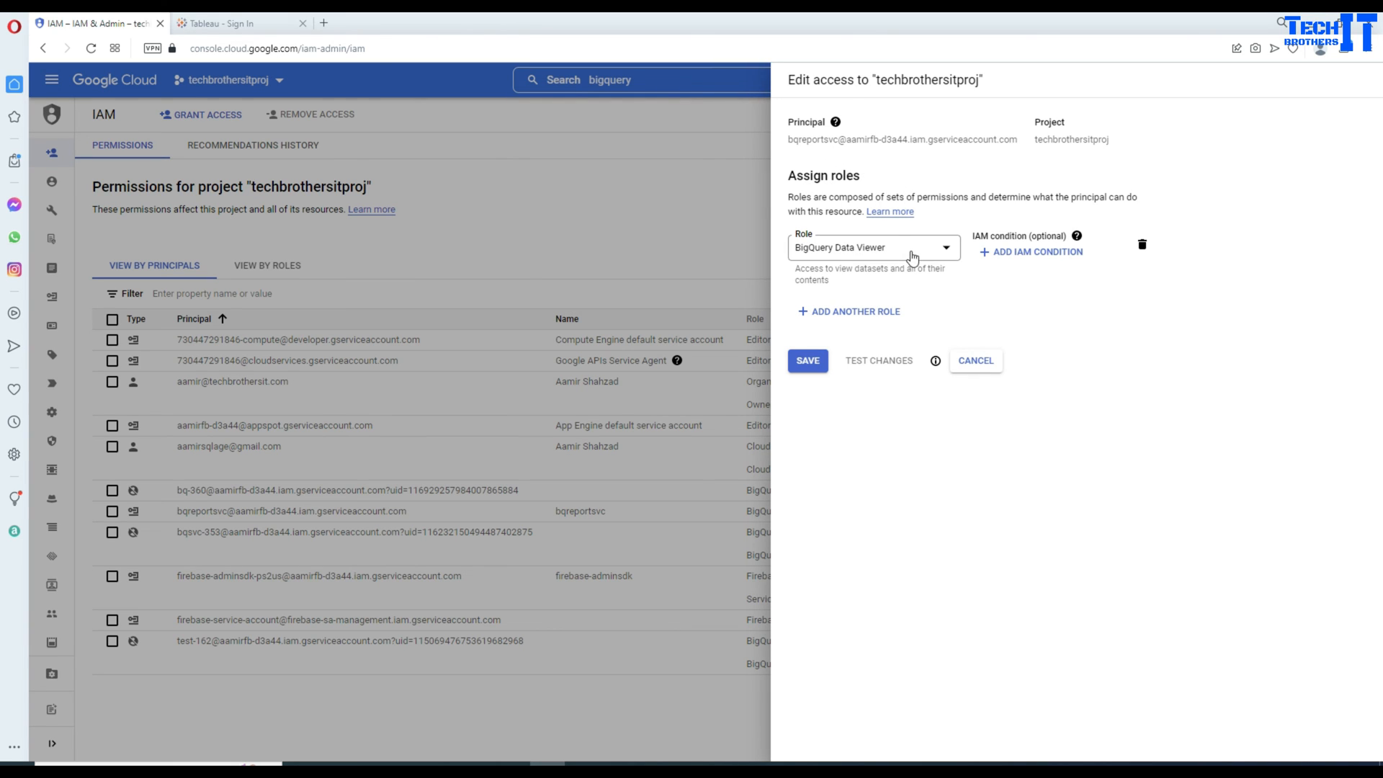
pyautogui.click(854, 311)
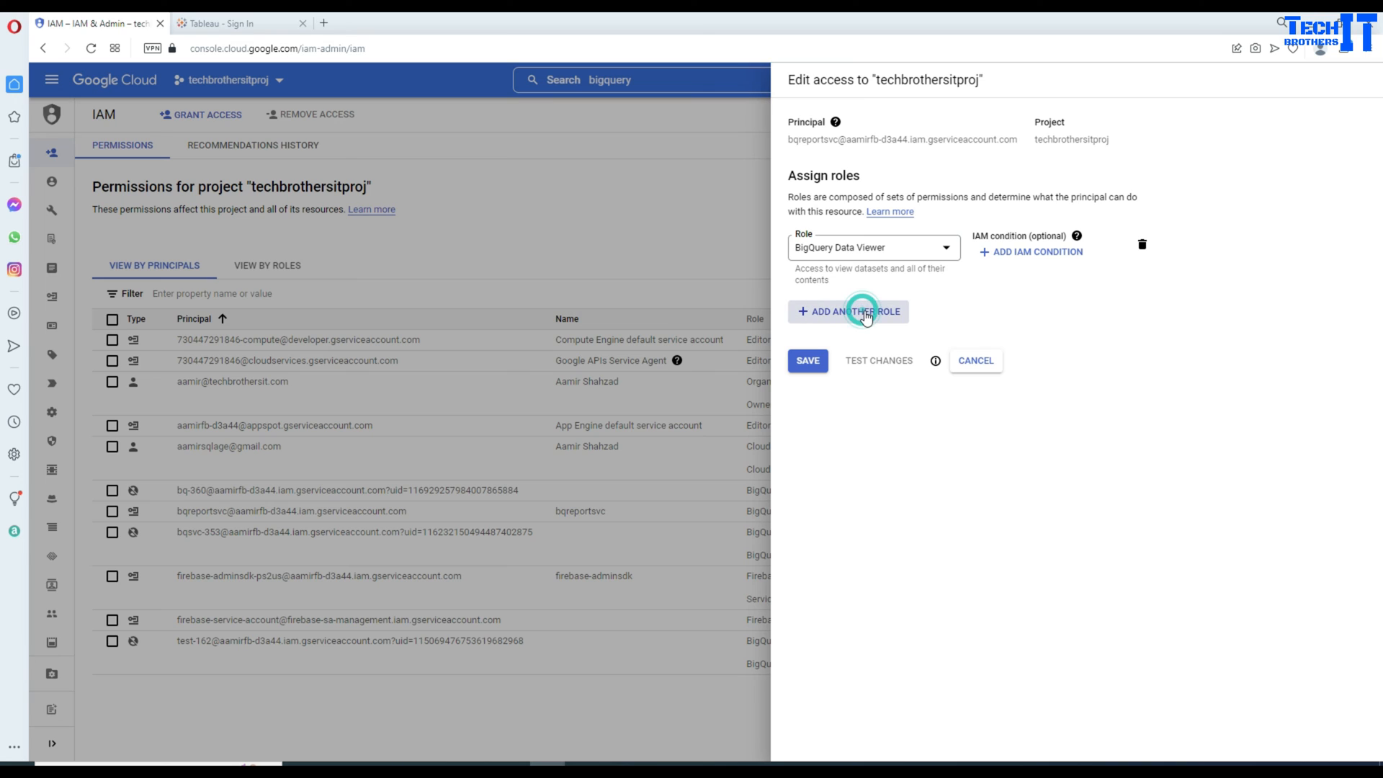
pyautogui.click(850, 311)
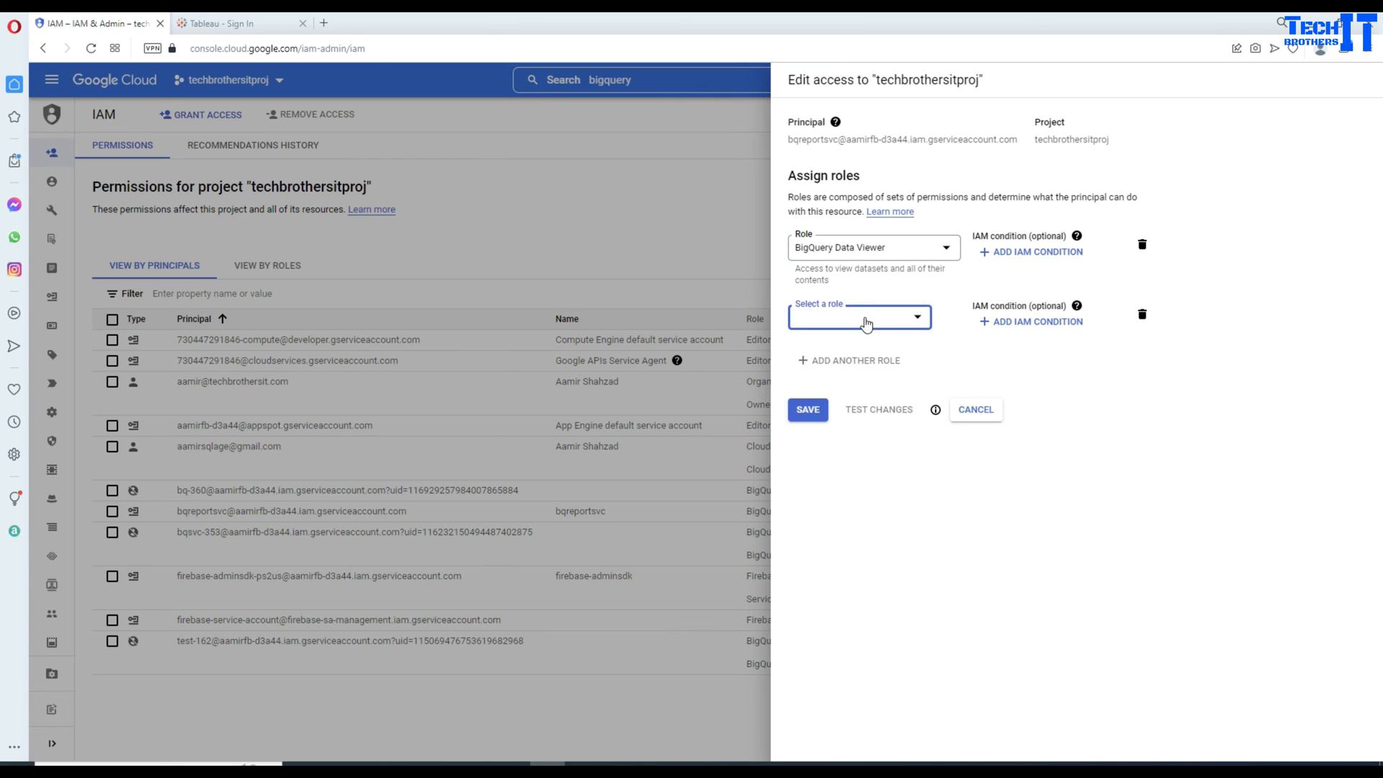
pyautogui.click(856, 317)
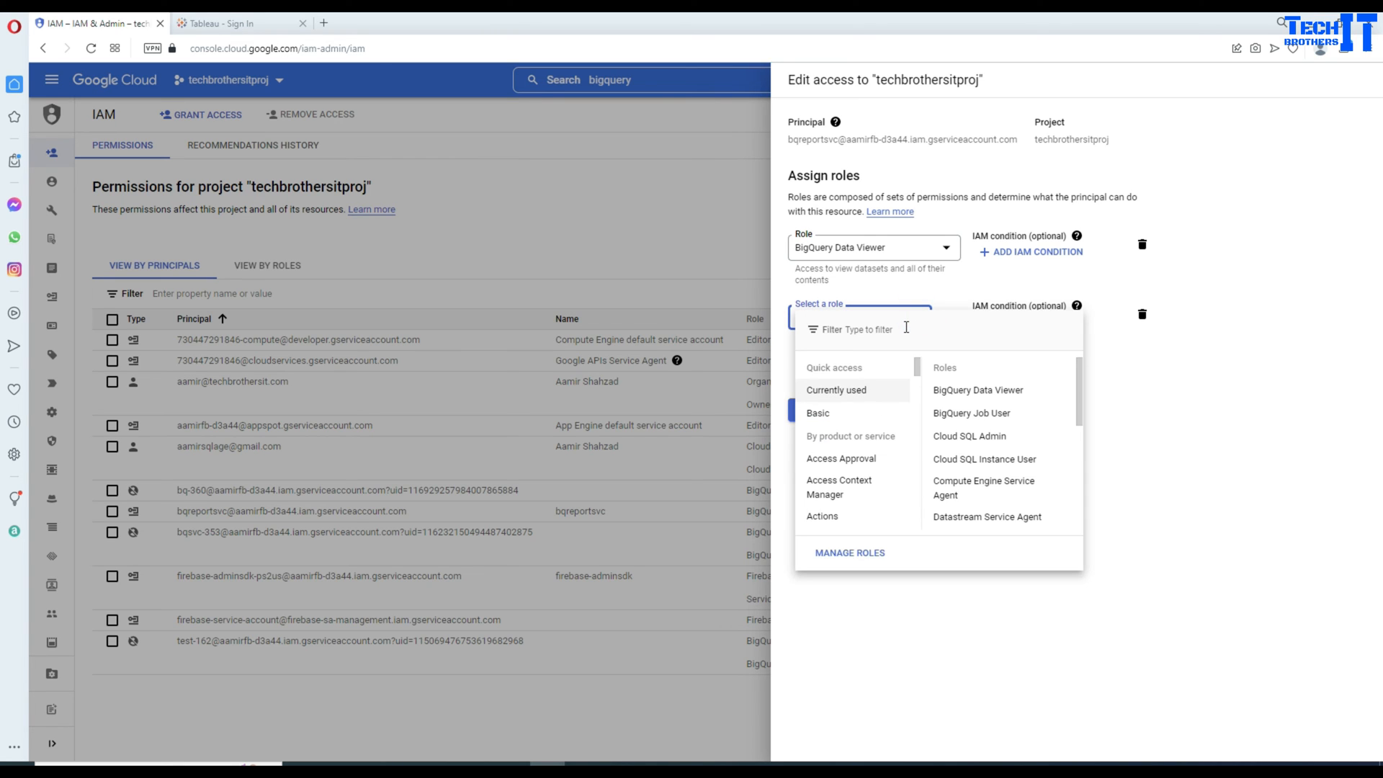
# - Filter roles for 'big', assign BigQuery Job User and save the role change
pyautogui.write('bigquery')
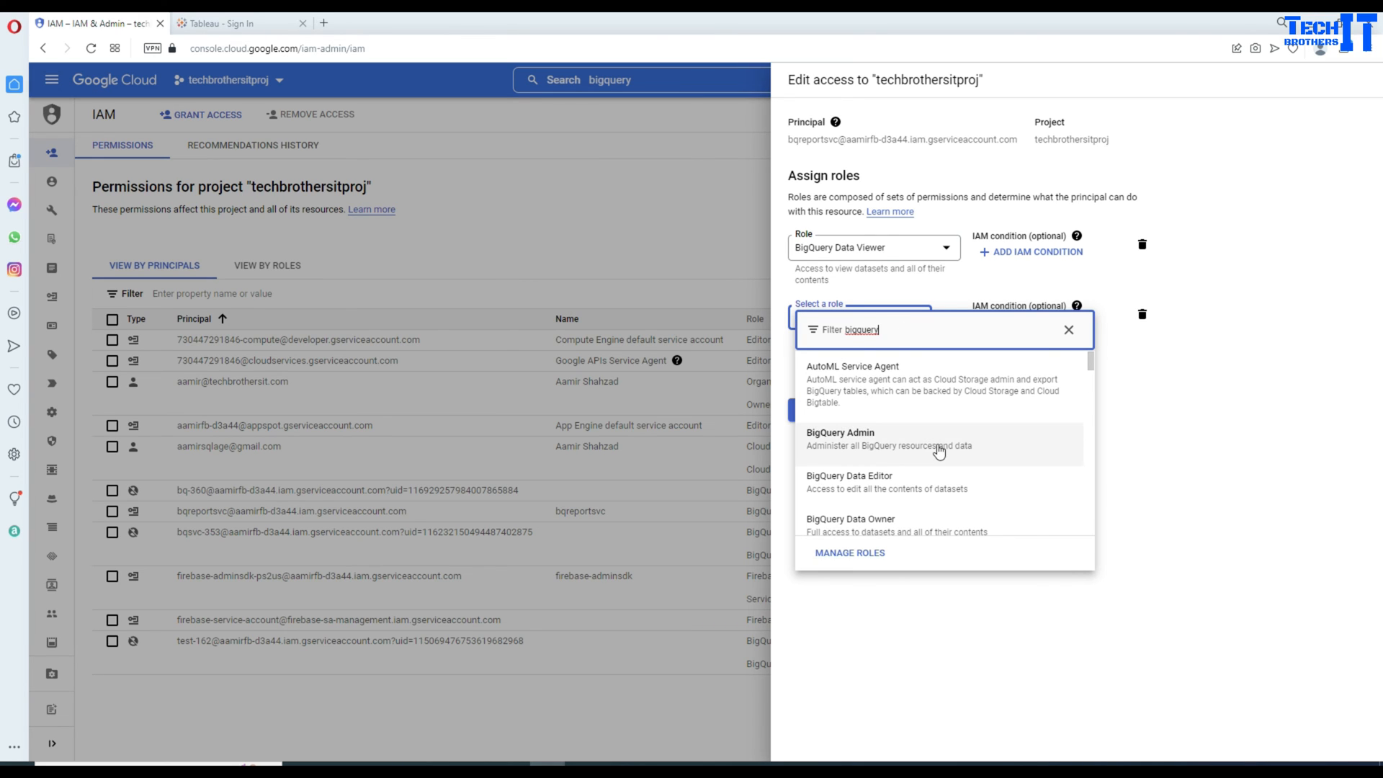
pyautogui.scroll(-3)
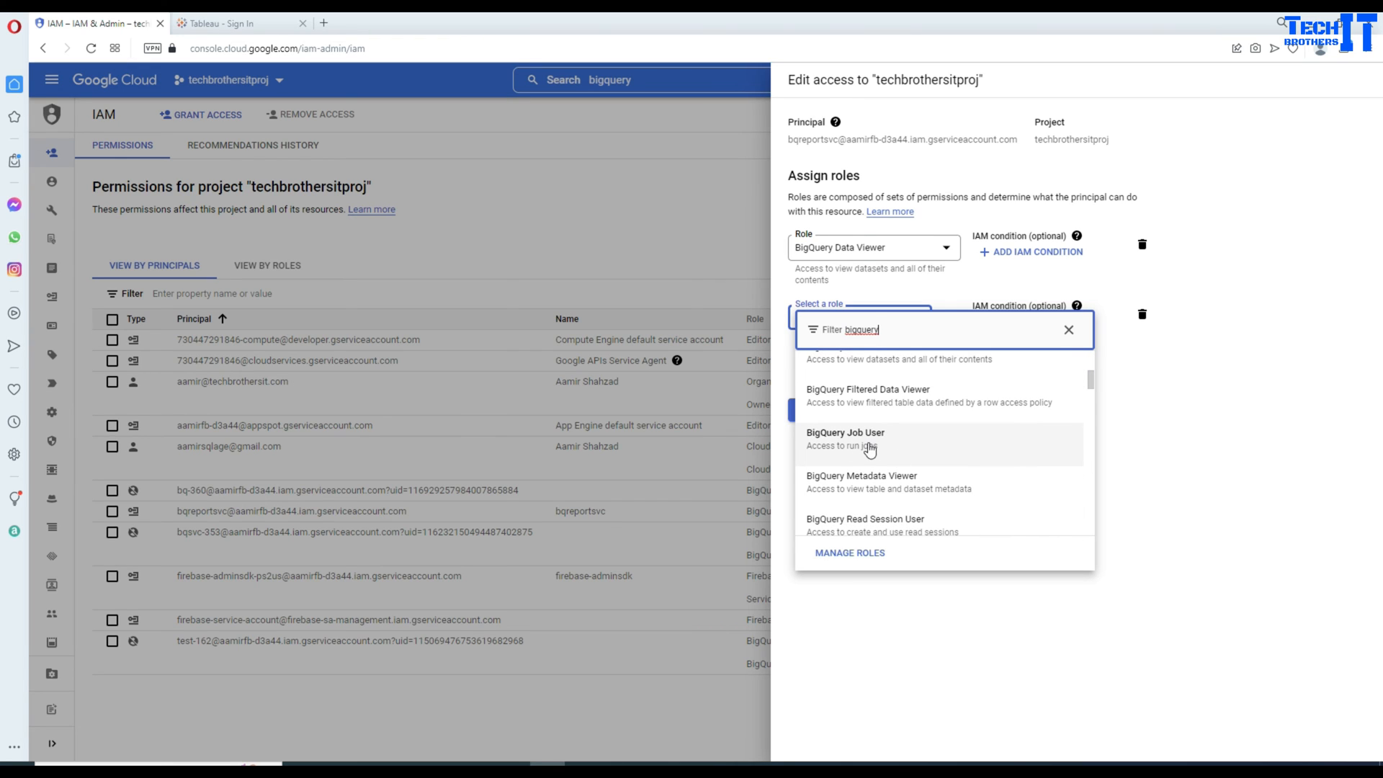
pyautogui.moveTo(877, 449)
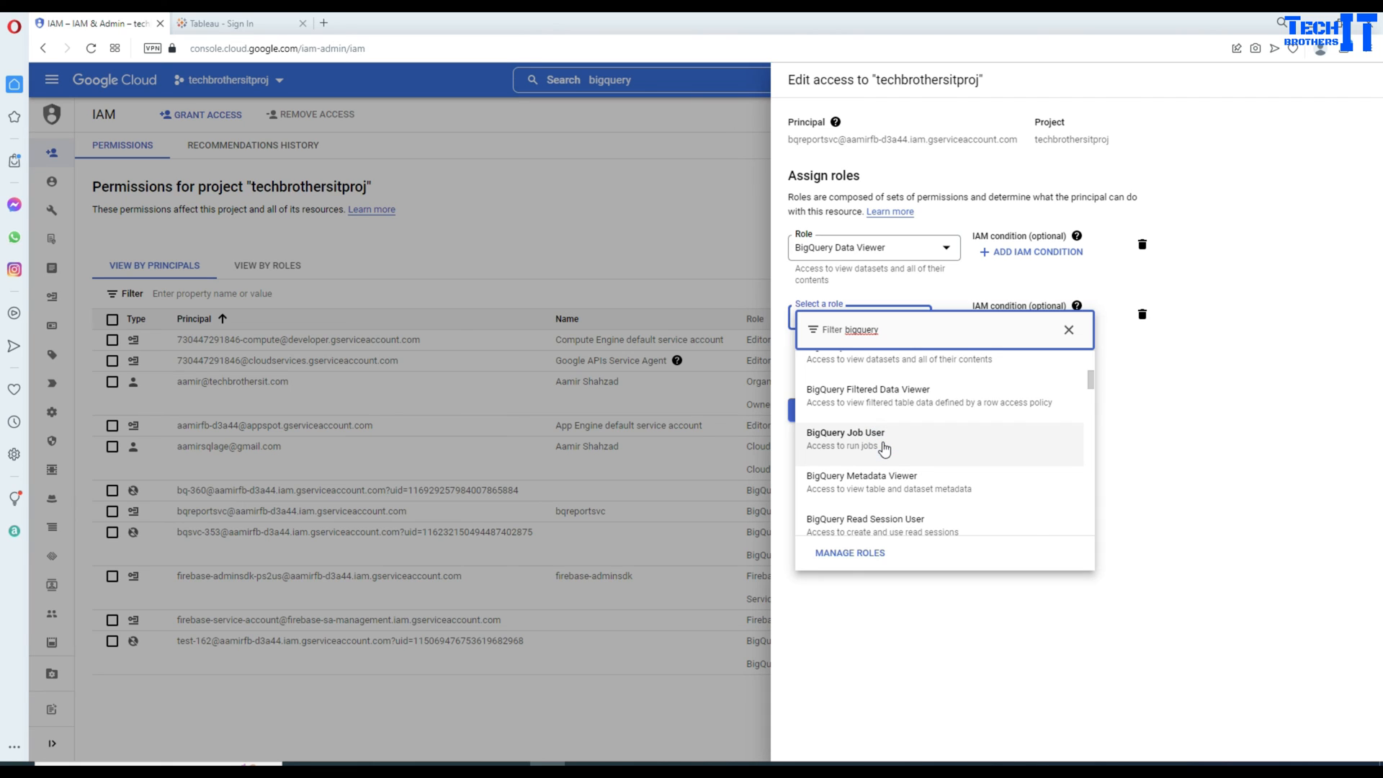
pyautogui.click(844, 438)
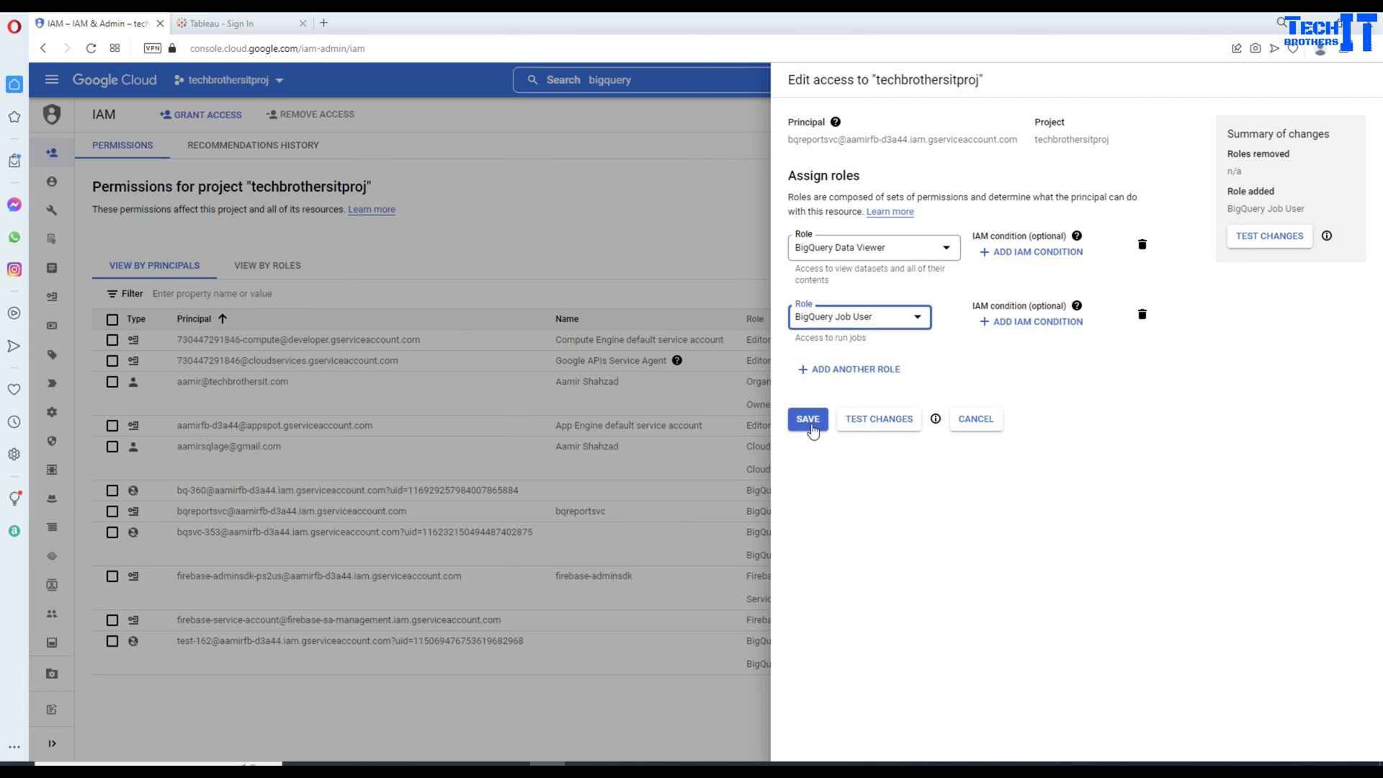
pyautogui.click(807, 419)
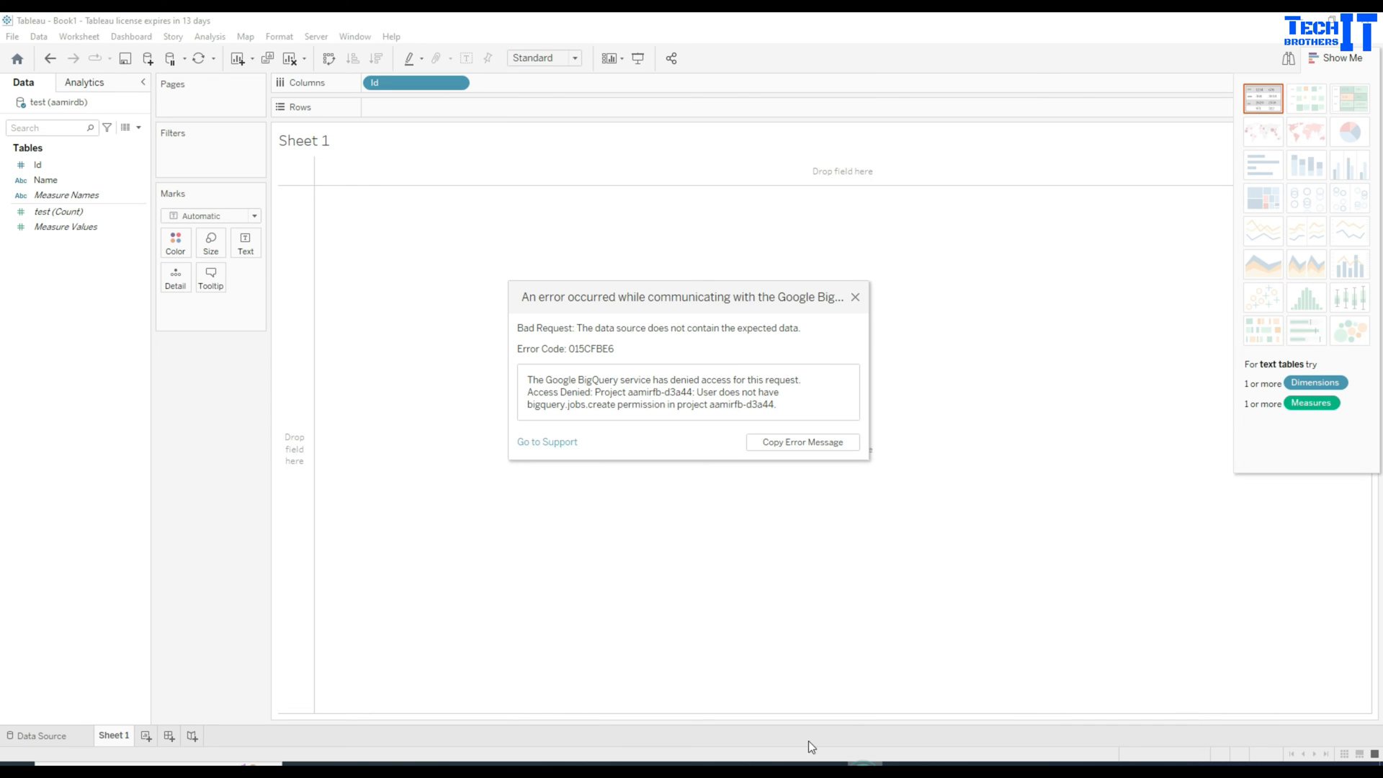
# - Dismiss the BigQuery access error so the sheet re-queries and shows aamir and Raza
pyautogui.click(853, 297)
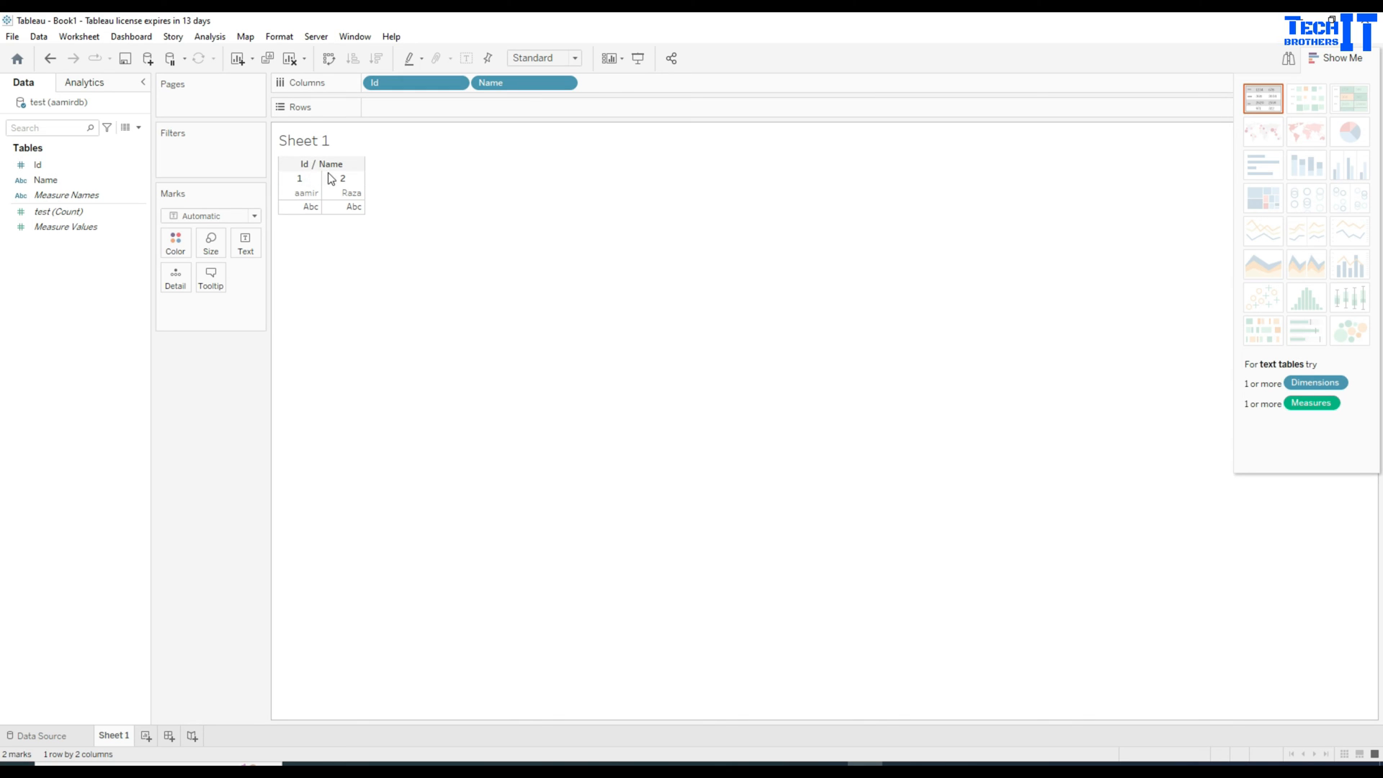
pyautogui.moveTo(367, 169)
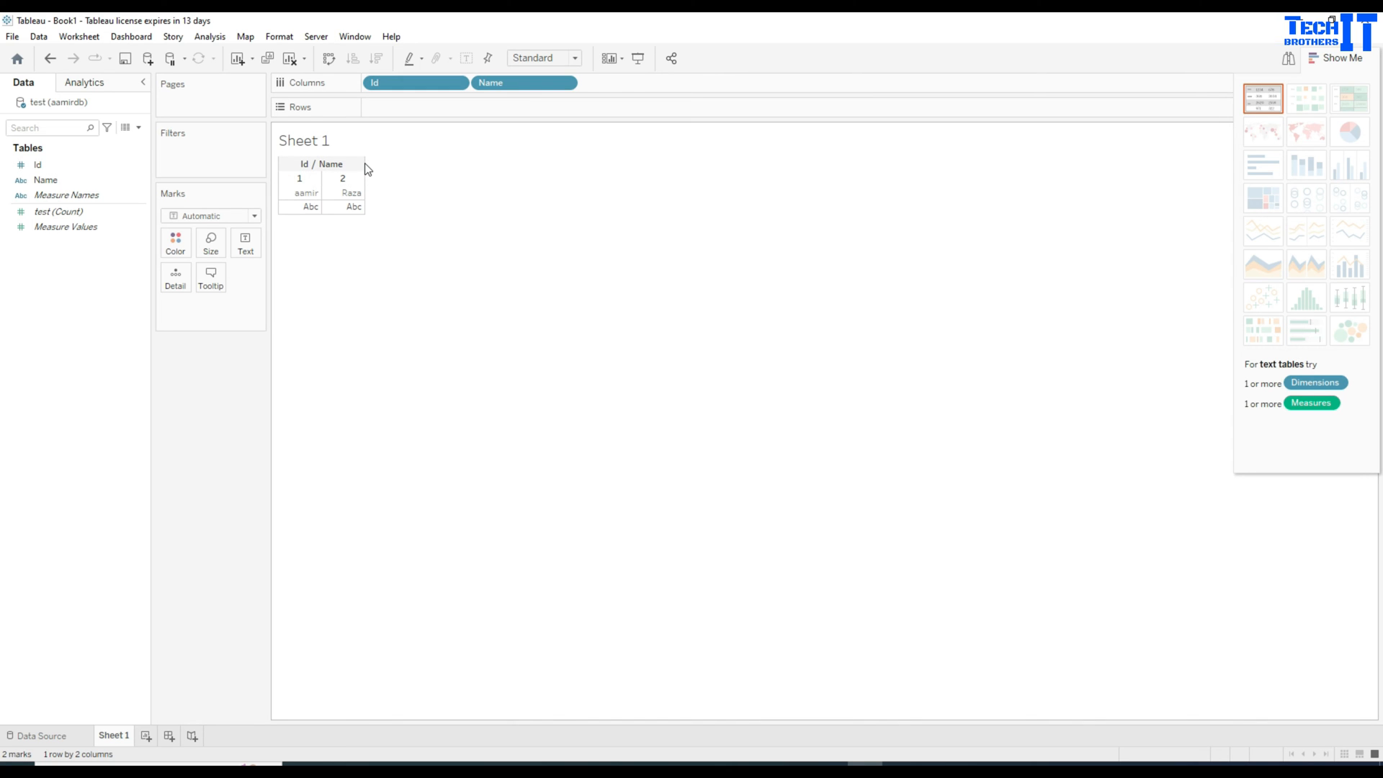
pyautogui.moveTo(358, 172)
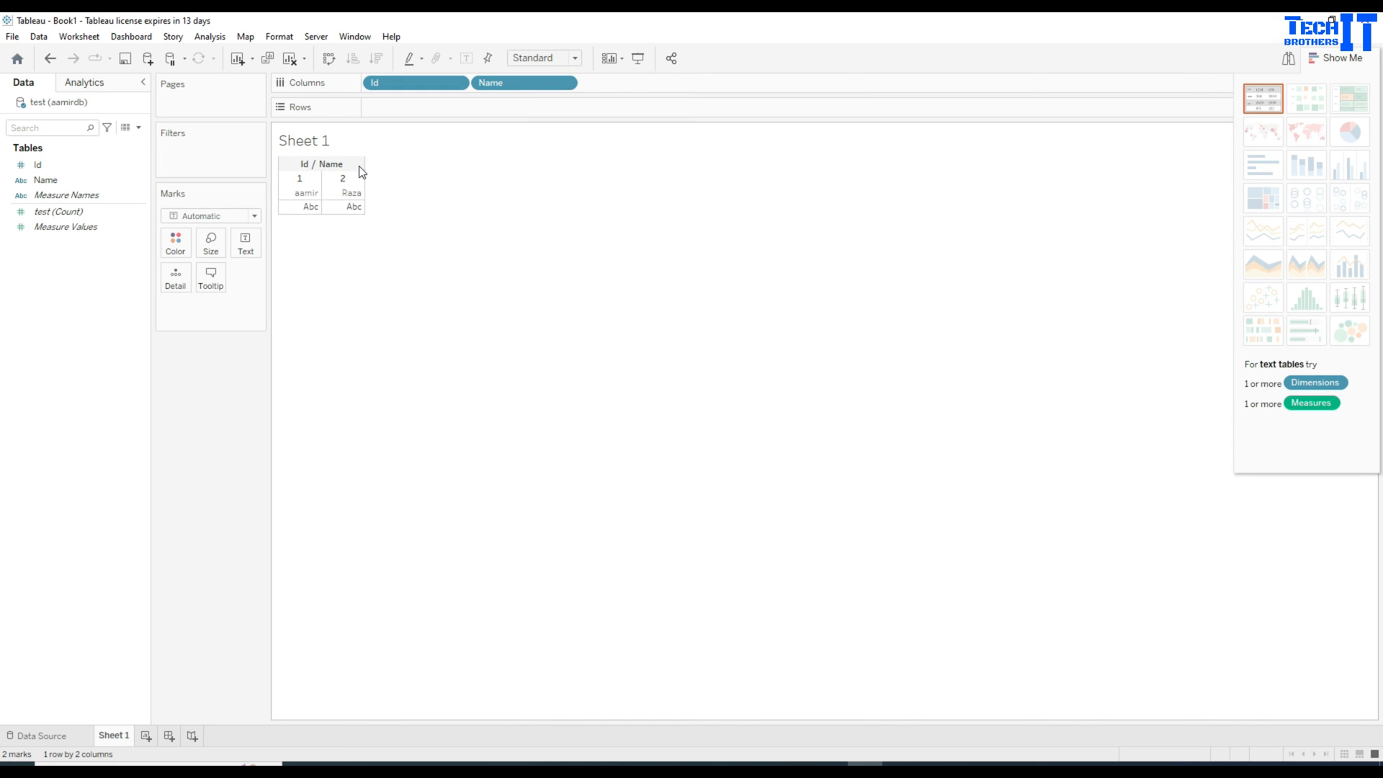
pyautogui.moveTo(315, 295)
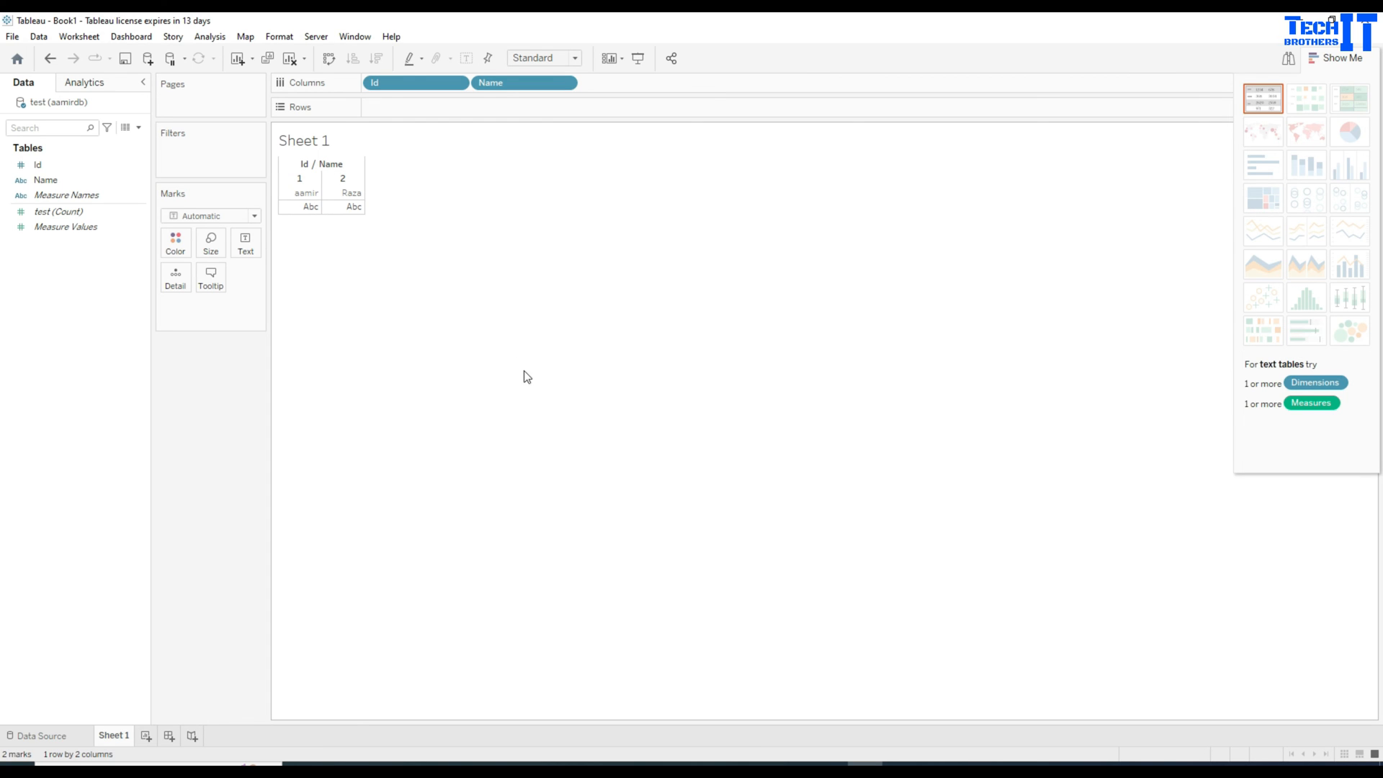
pyautogui.moveTo(543, 434)
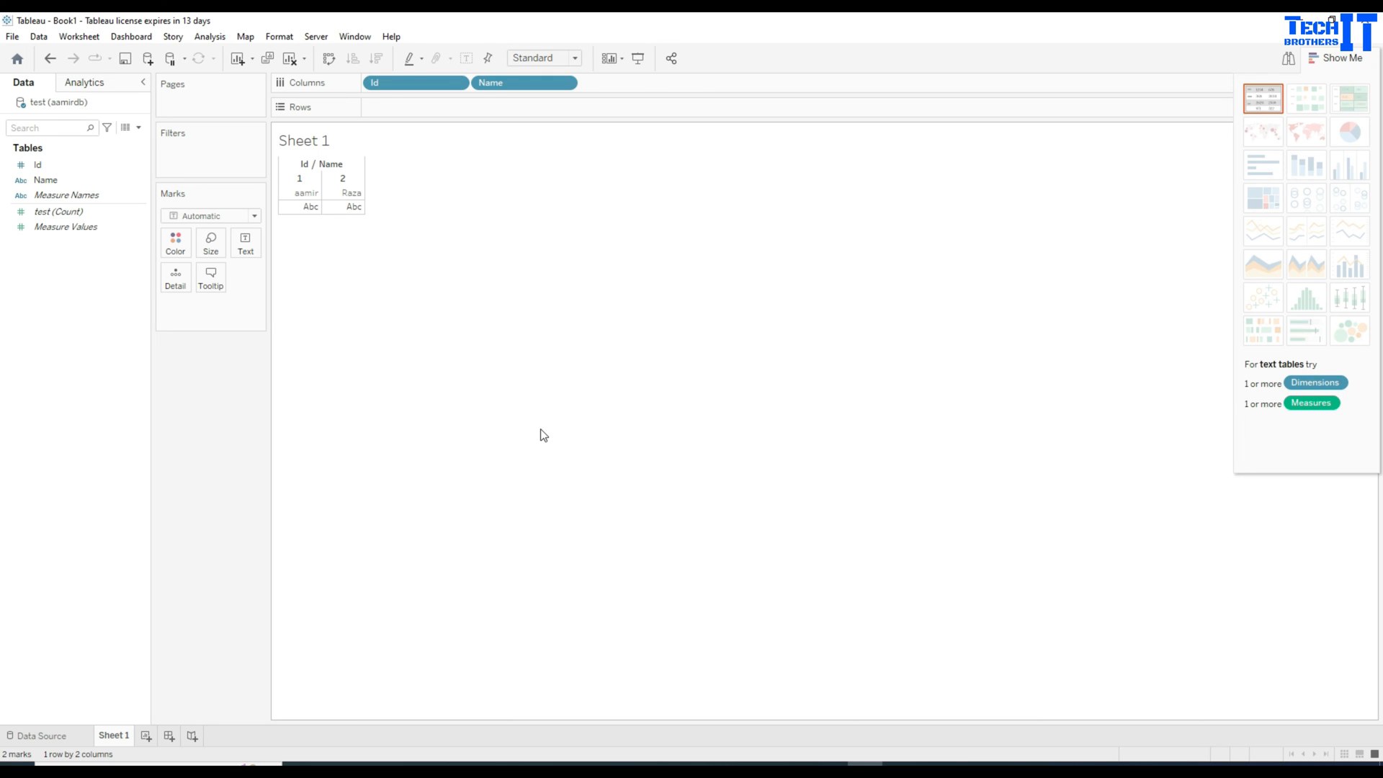
pyautogui.moveTo(576, 355)
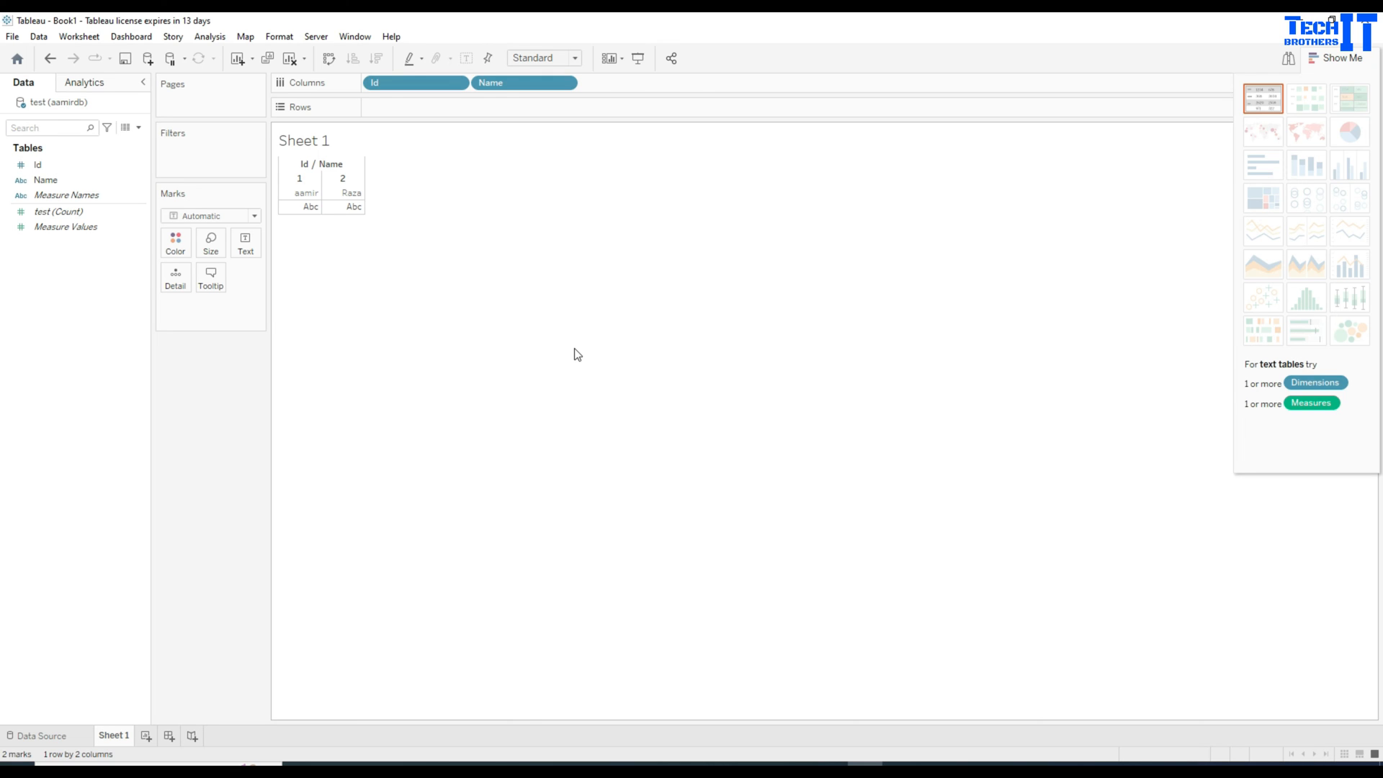
pyautogui.moveTo(581, 344)
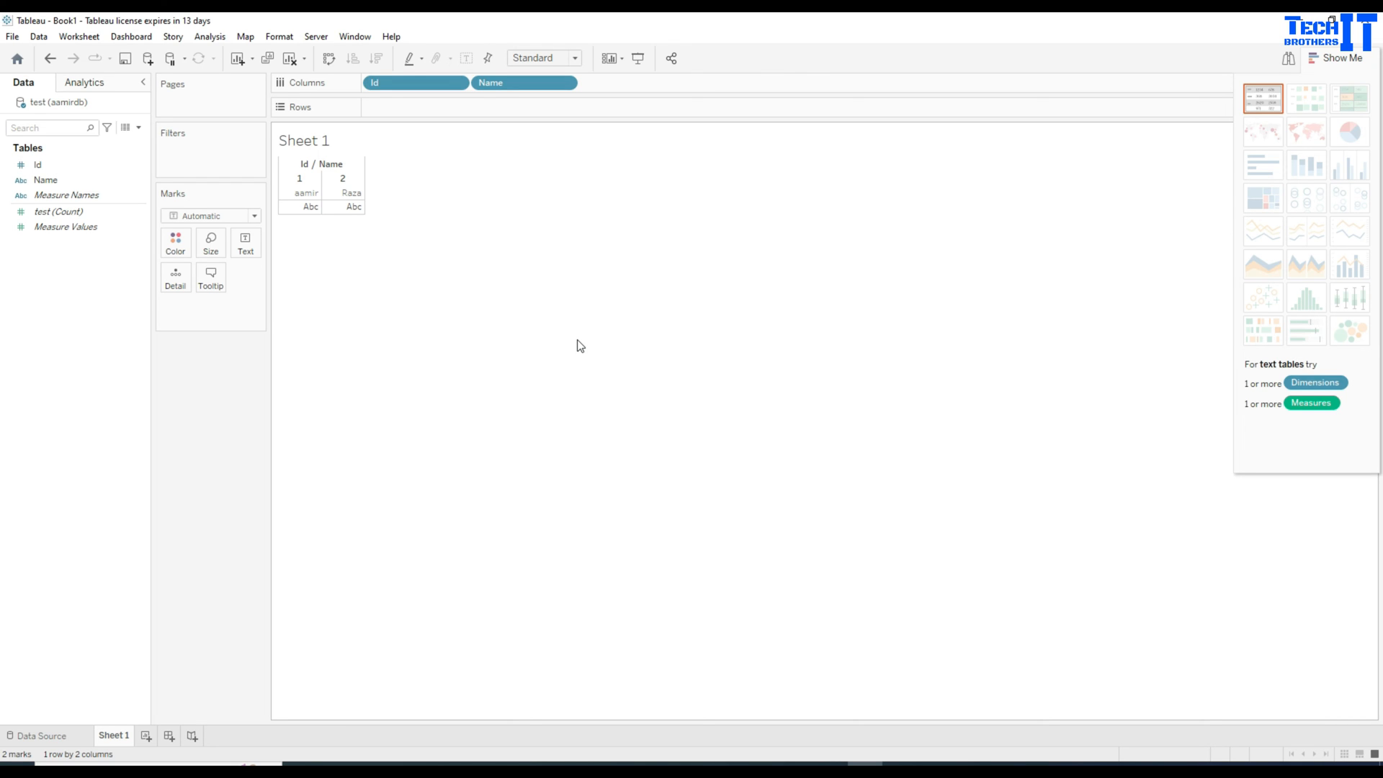
pyautogui.moveTo(520, 320)
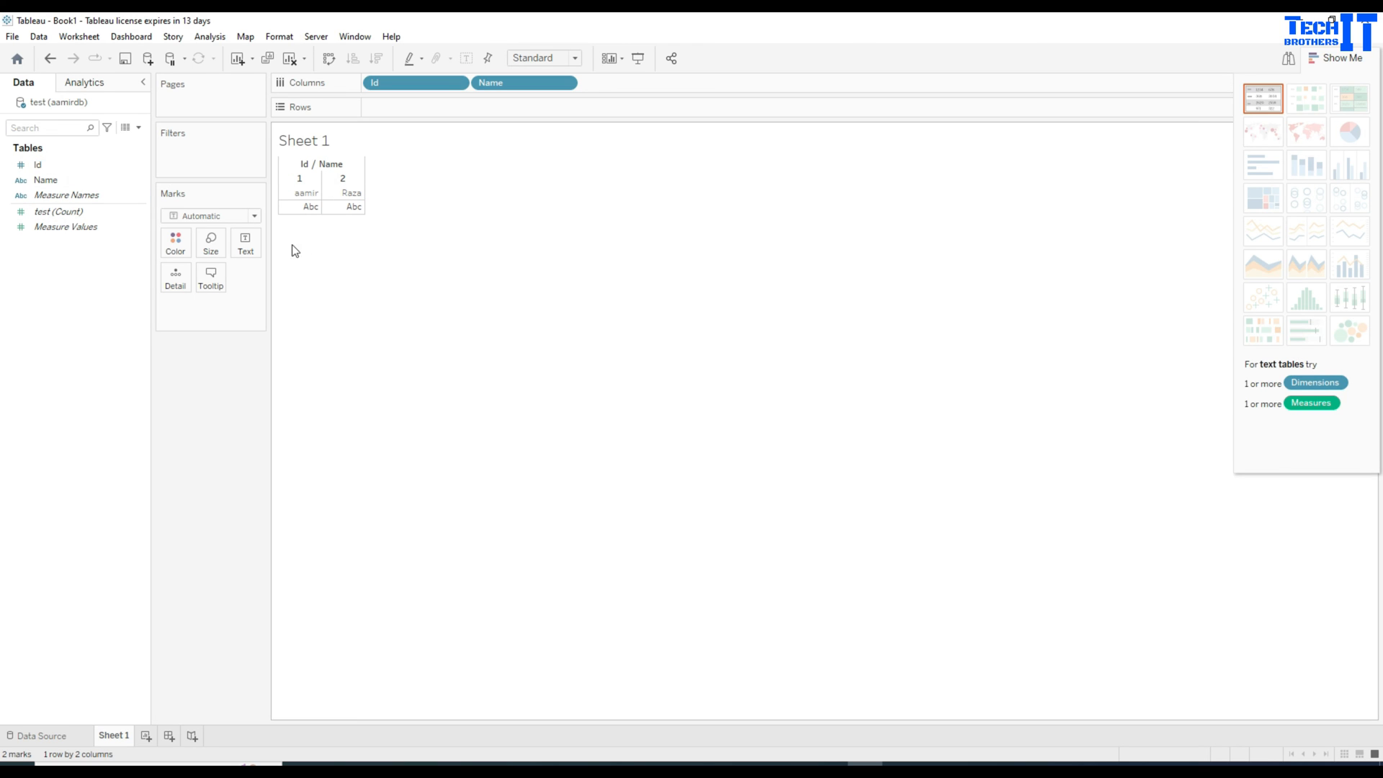
# - Colour the text marks green and swap Id and Name onto Rows for a vertical table
pyautogui.click(175, 242)
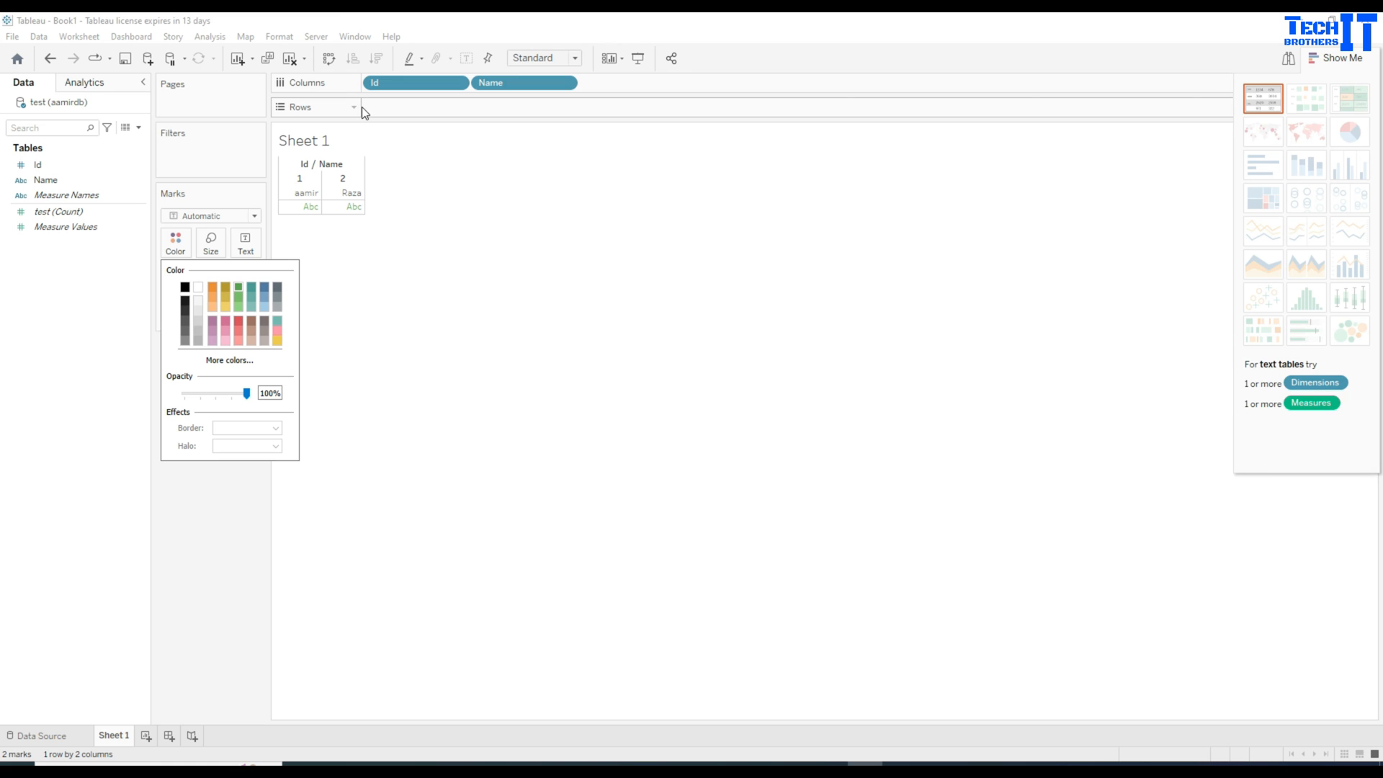
pyautogui.click(462, 201)
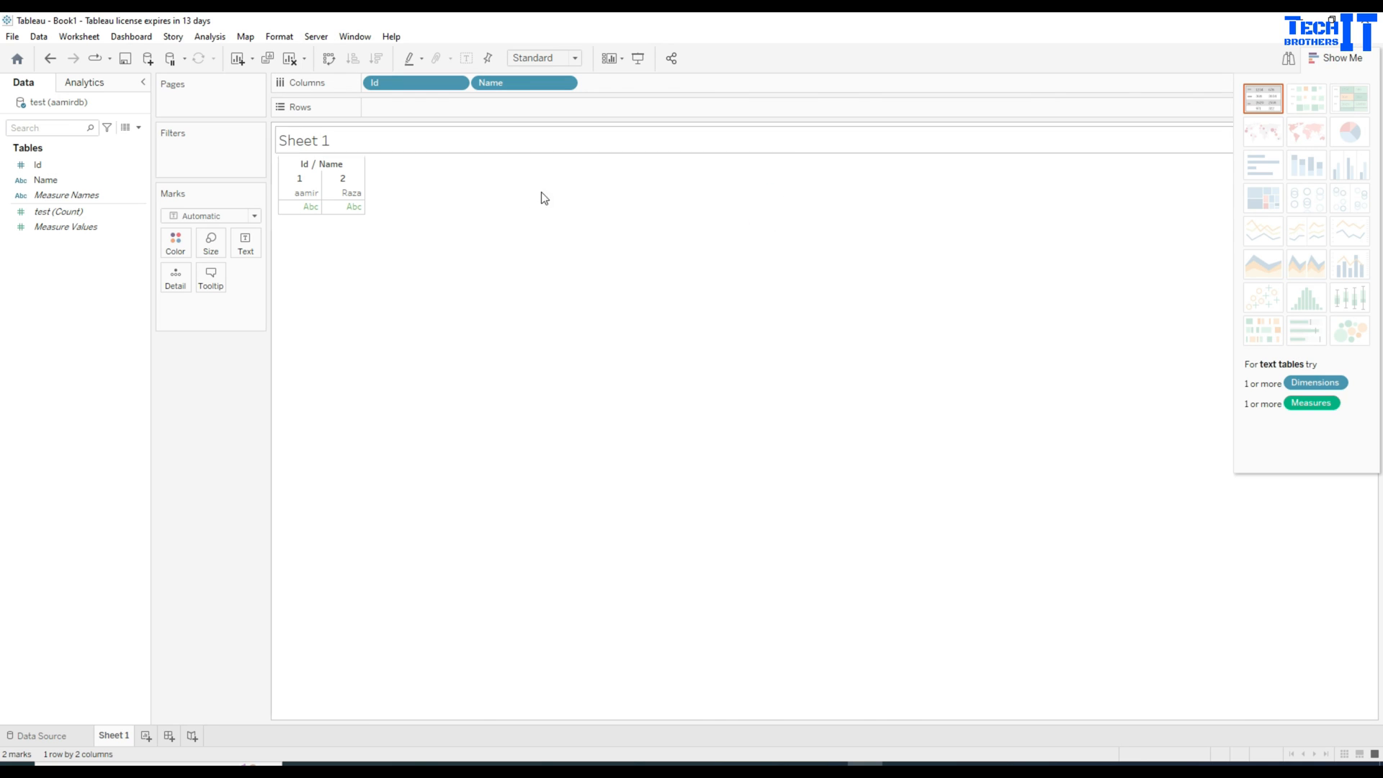
pyautogui.click(306, 192)
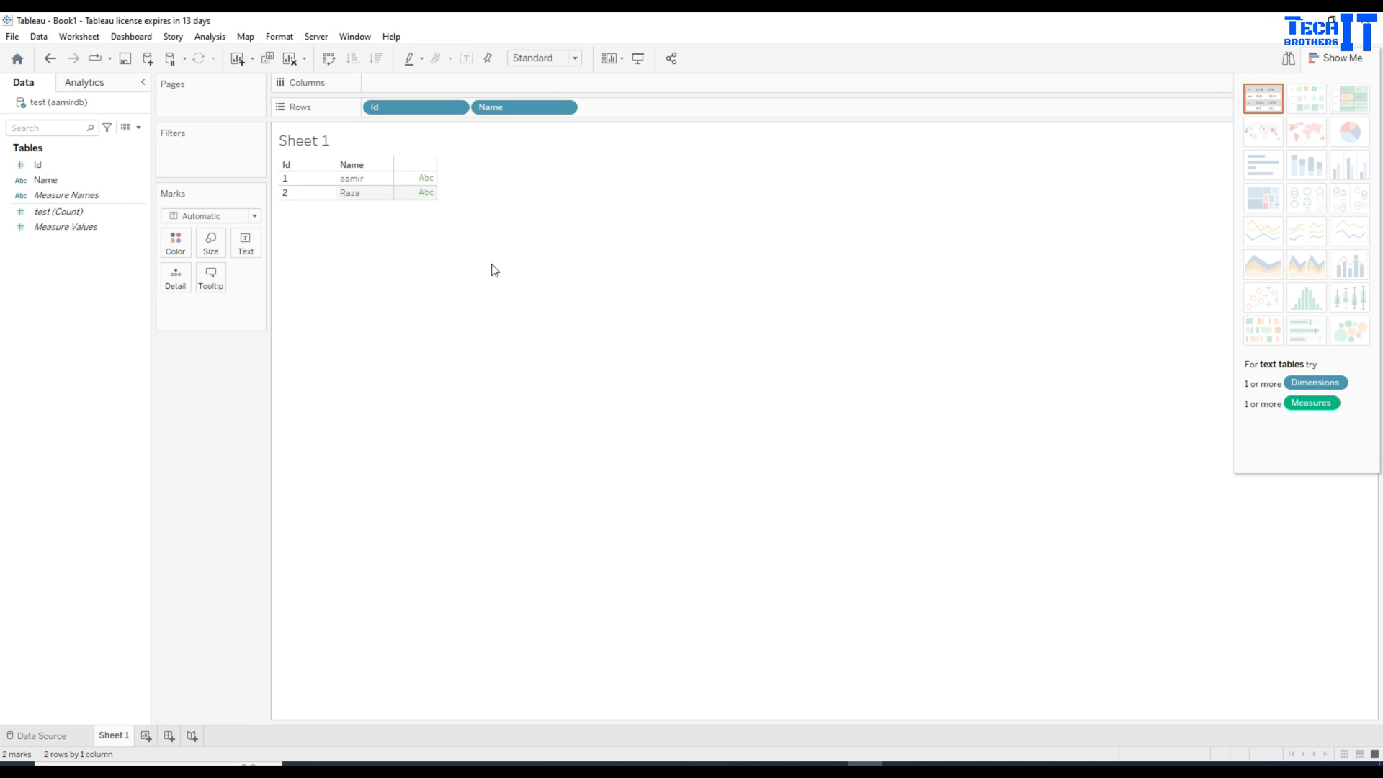
pyautogui.moveTo(491, 267)
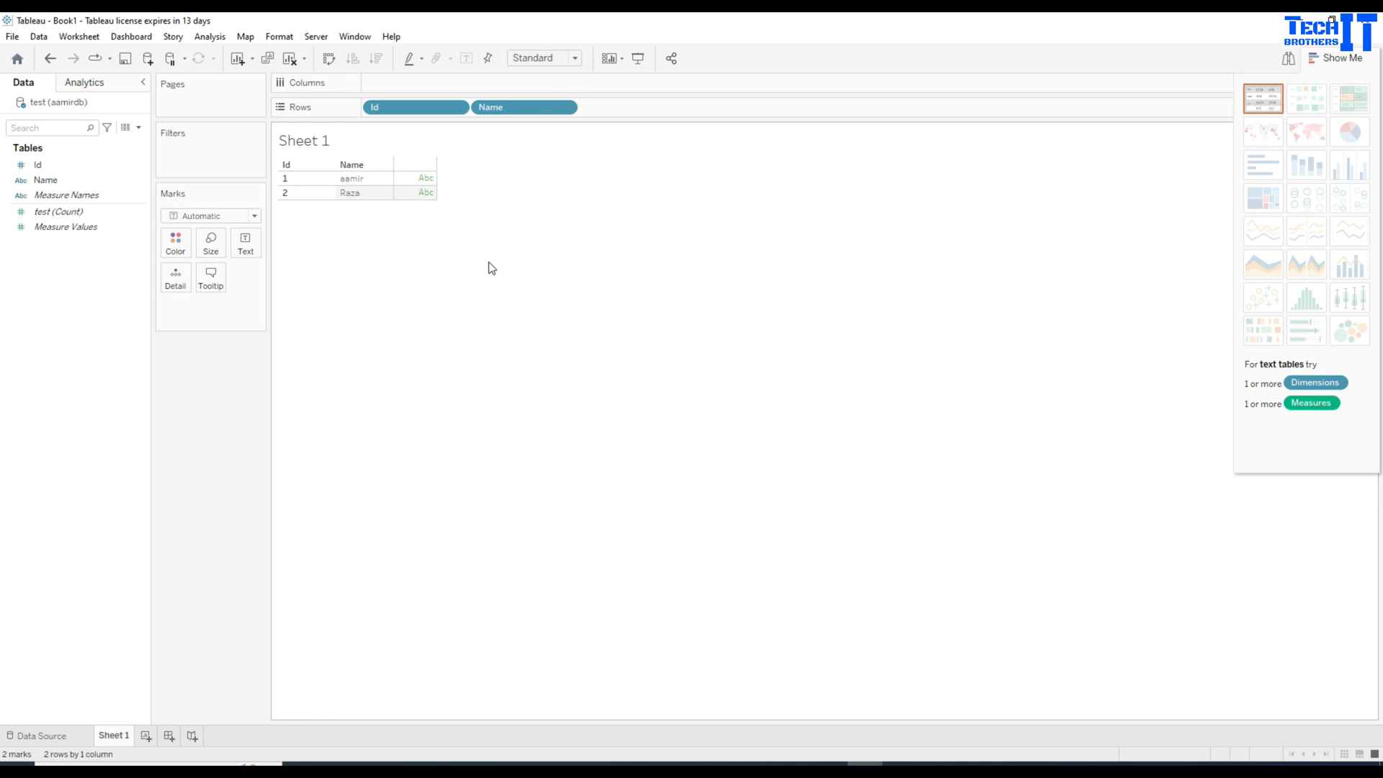